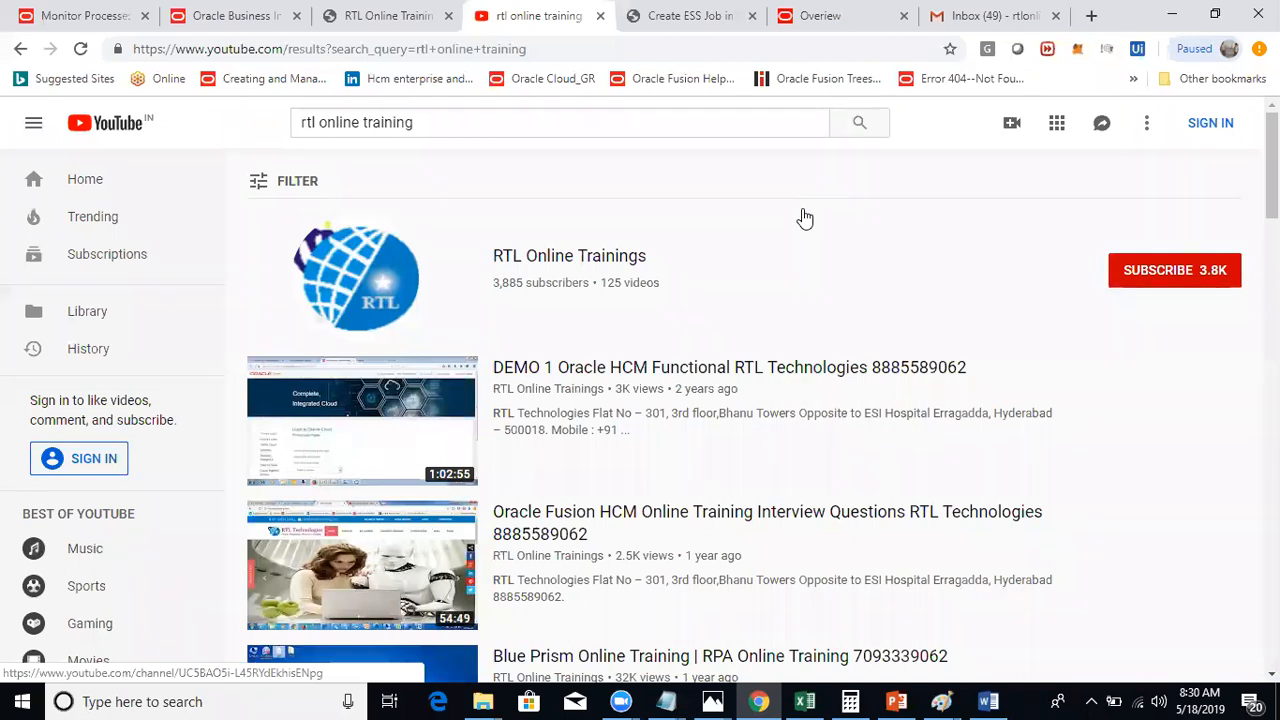
mouse_move(222, 12)
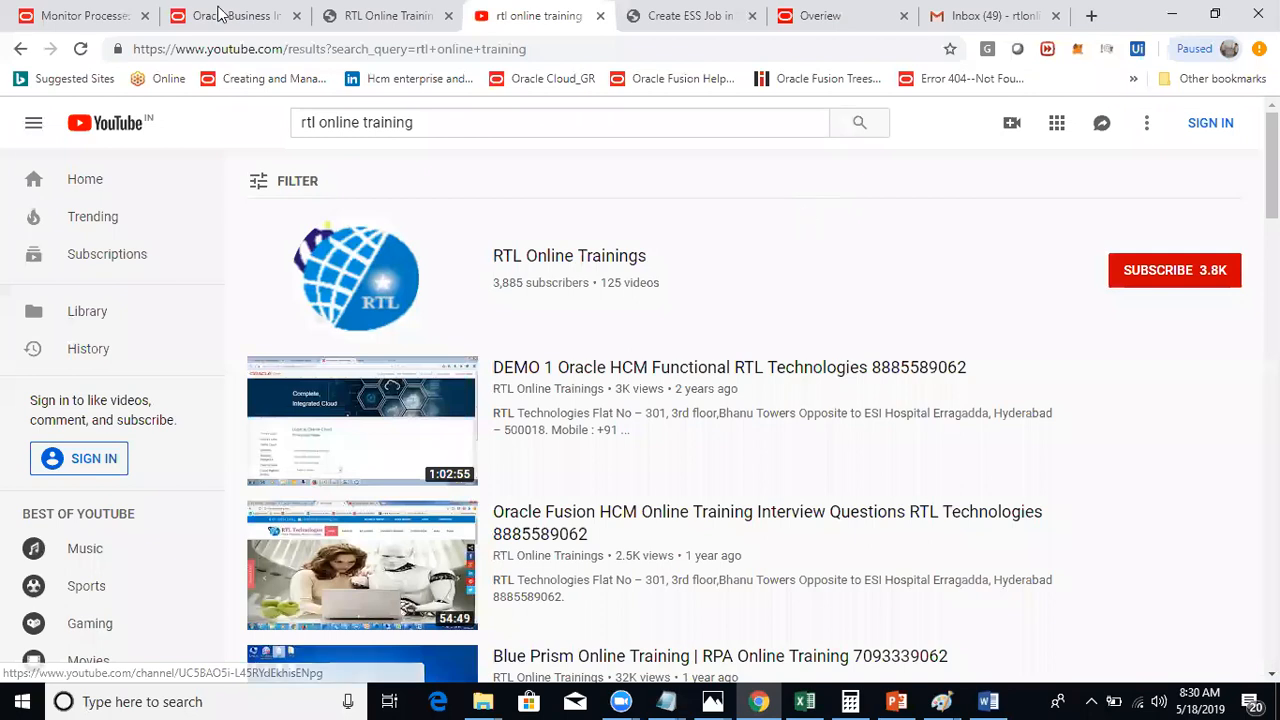
Step: Open the Payroll Dashboard from the Navigator under Payroll in the Oracle Fusion tab
click(80, 16)
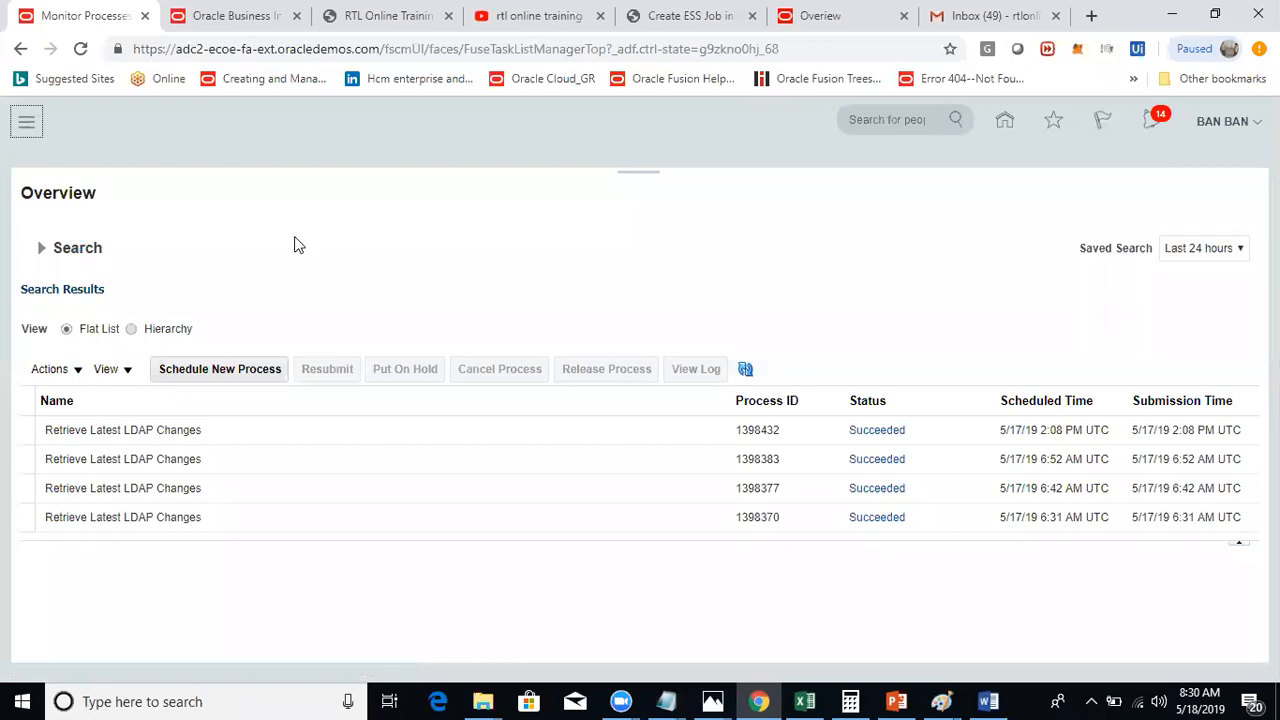
click(26, 120)
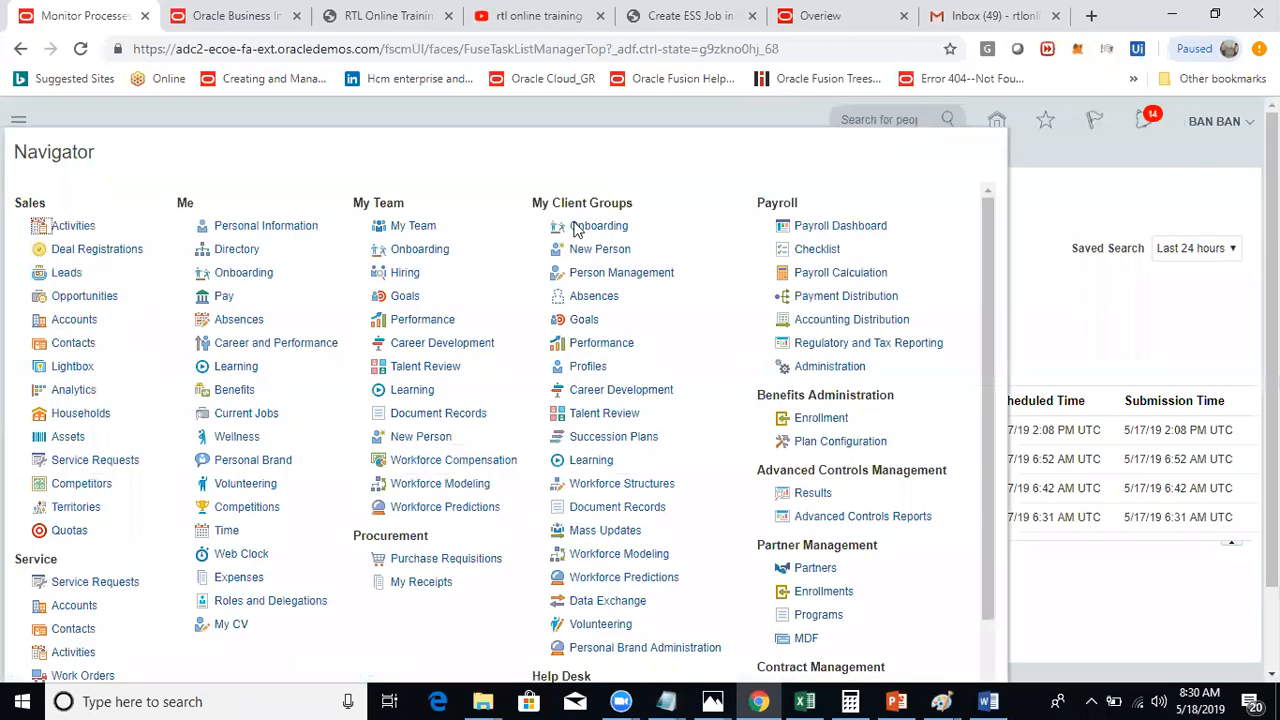
click(840, 224)
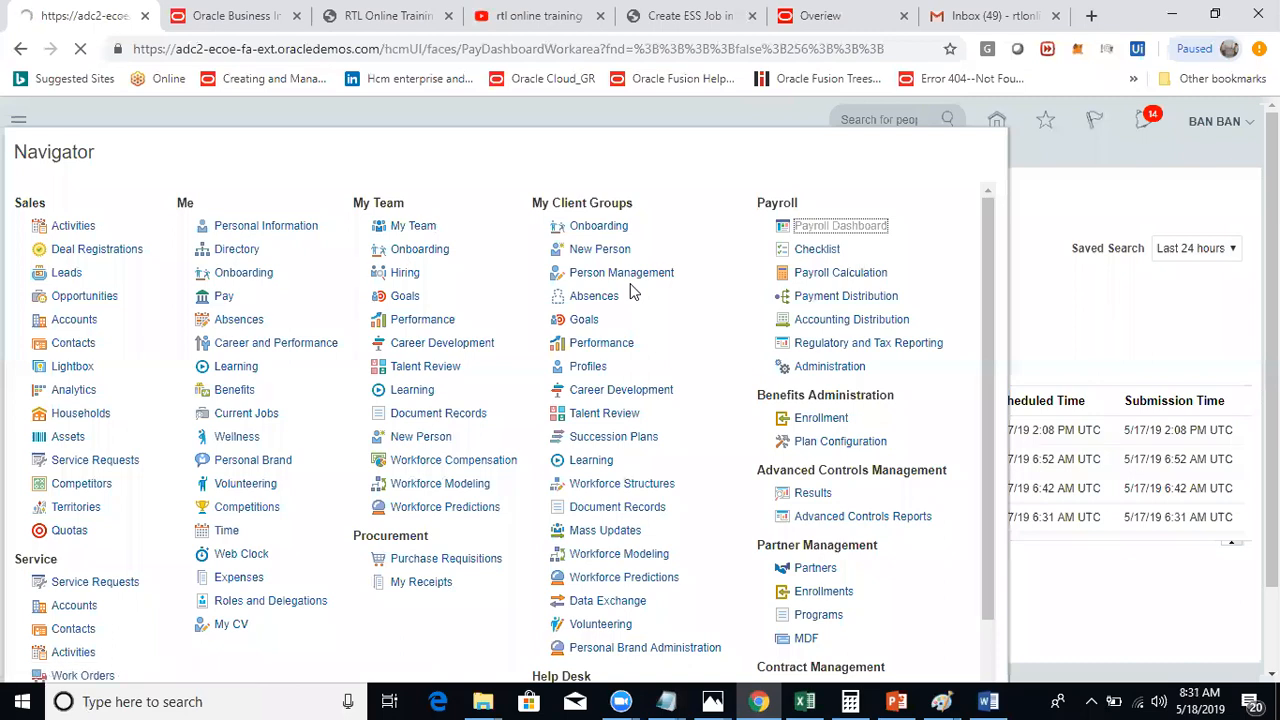
click(840, 224)
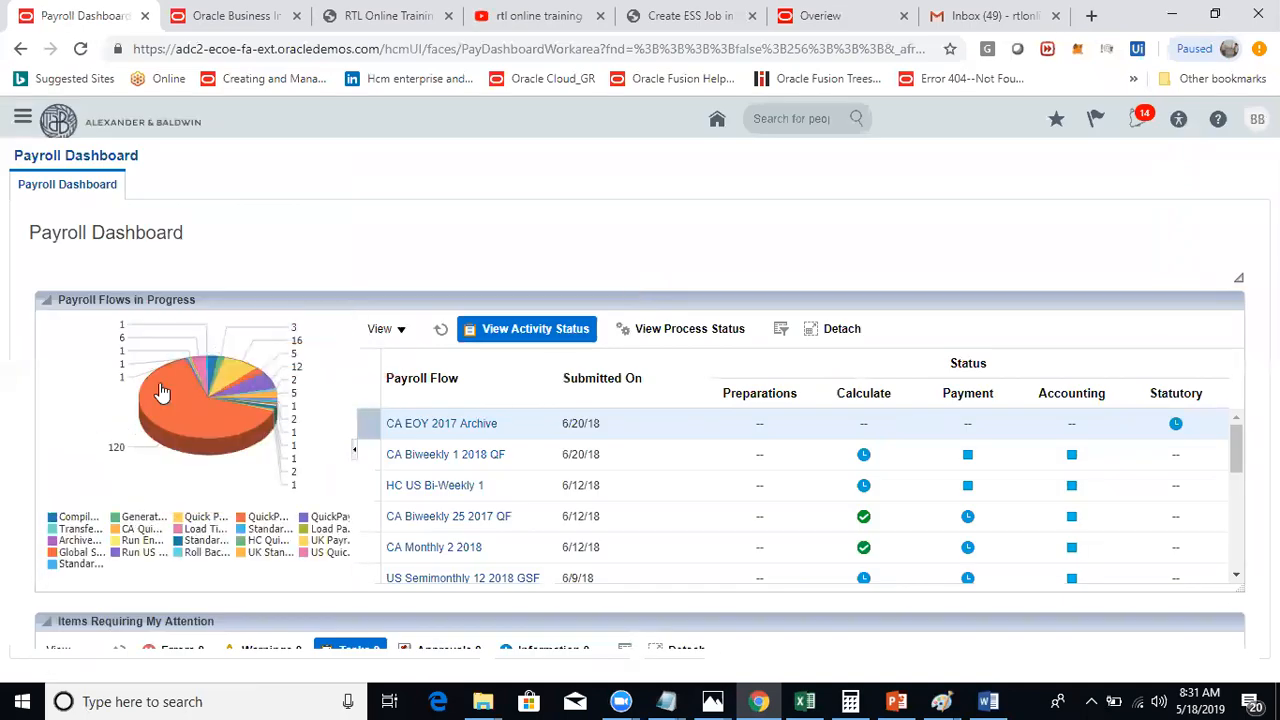
mouse_move(198, 474)
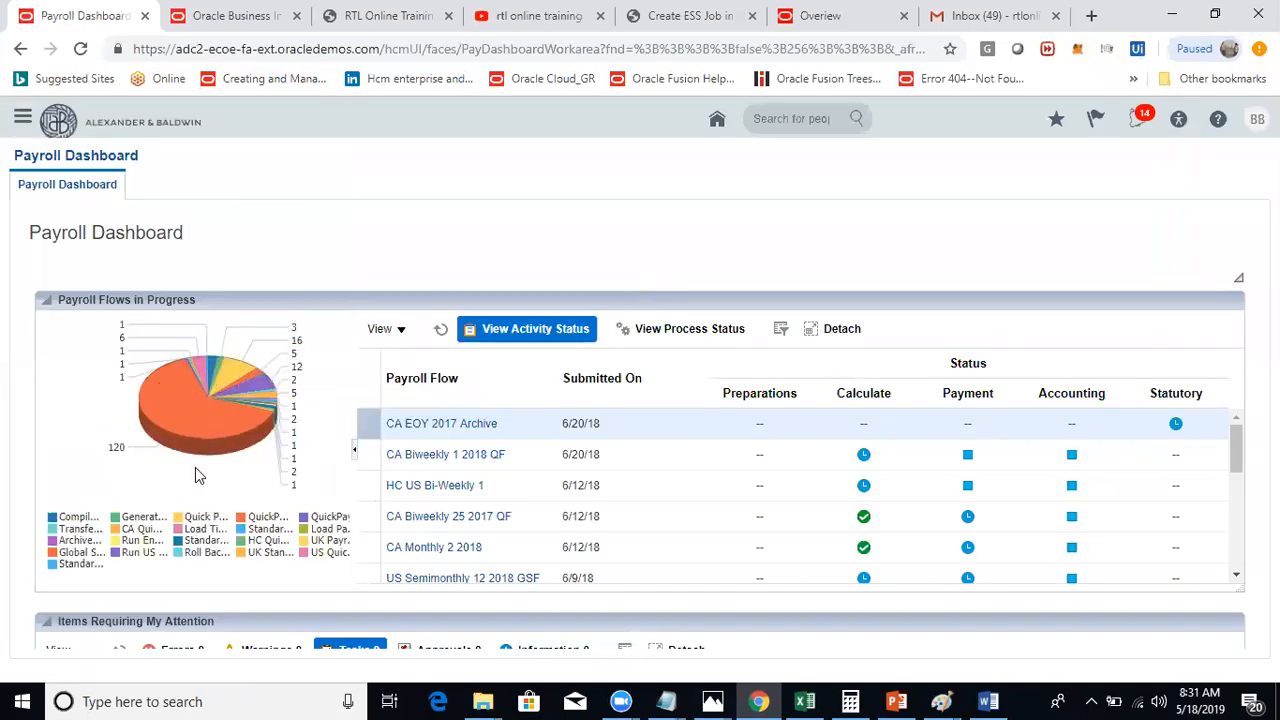
double_click(112, 232)
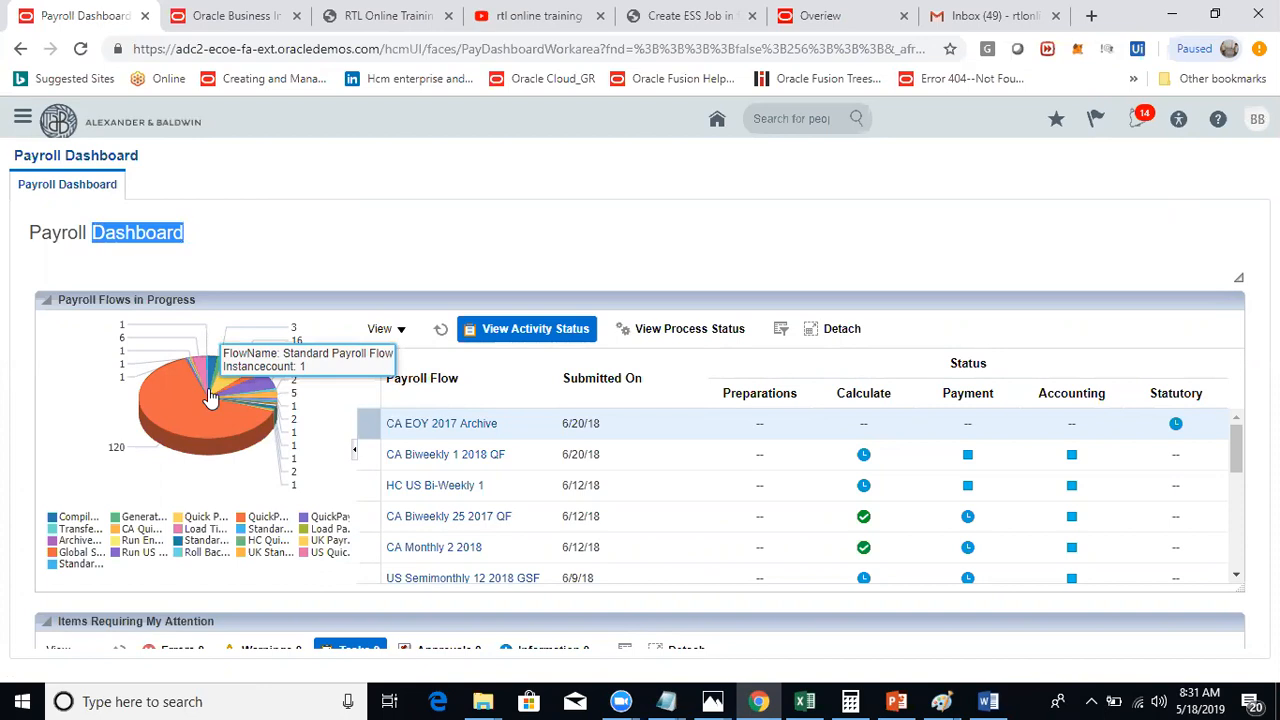
mouse_move(272, 306)
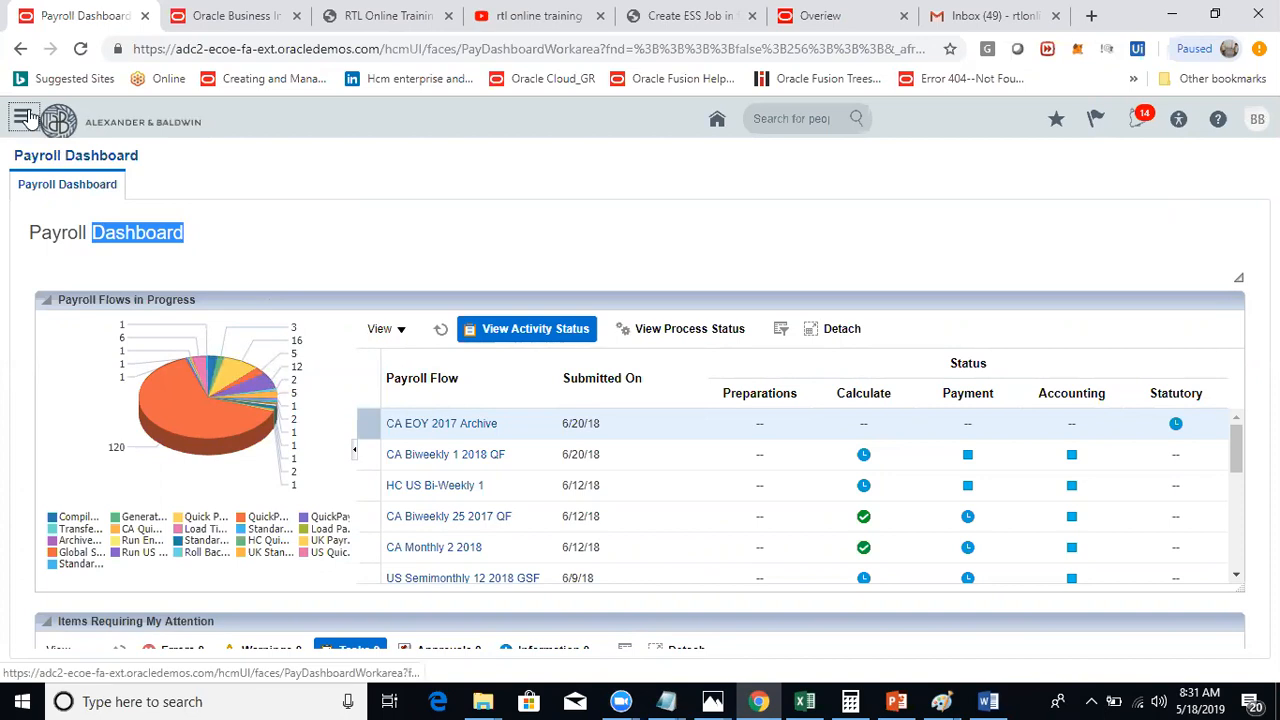
Step: Close the BI downloads page and confirm reloading the Payroll Dashboard via Continue
click(24, 120)
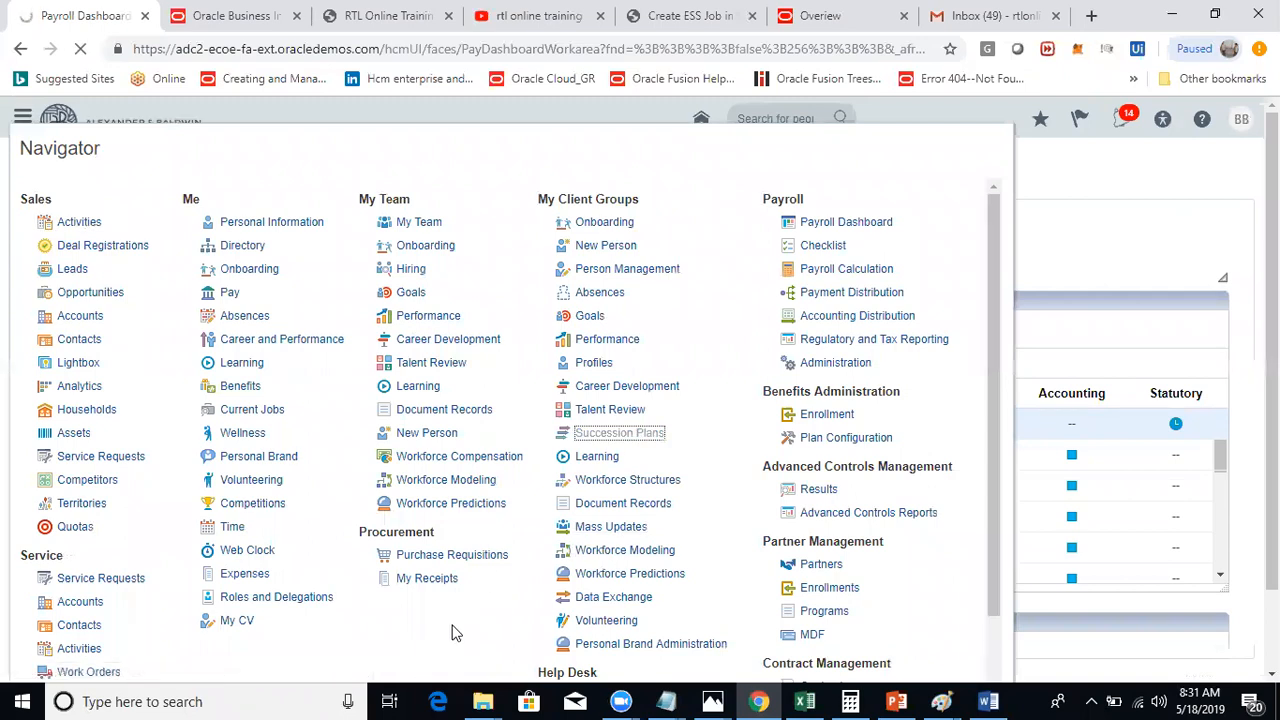
mouse_move(448, 620)
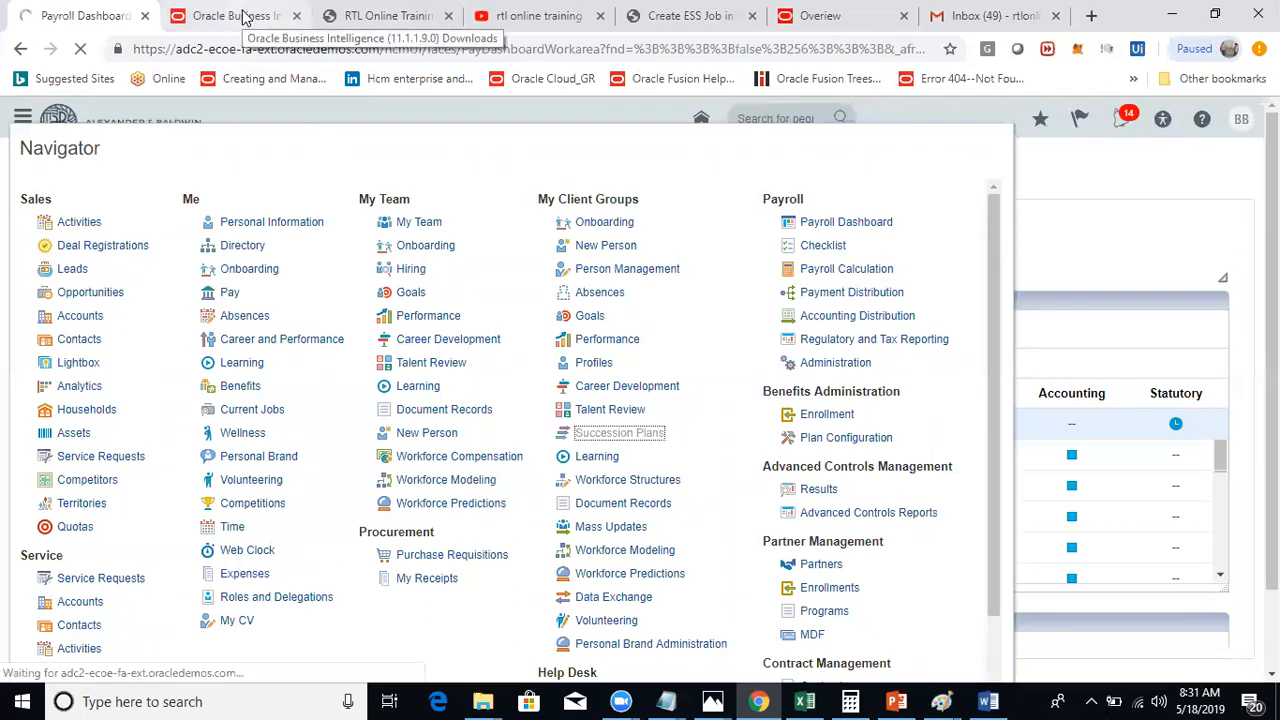
click(236, 16)
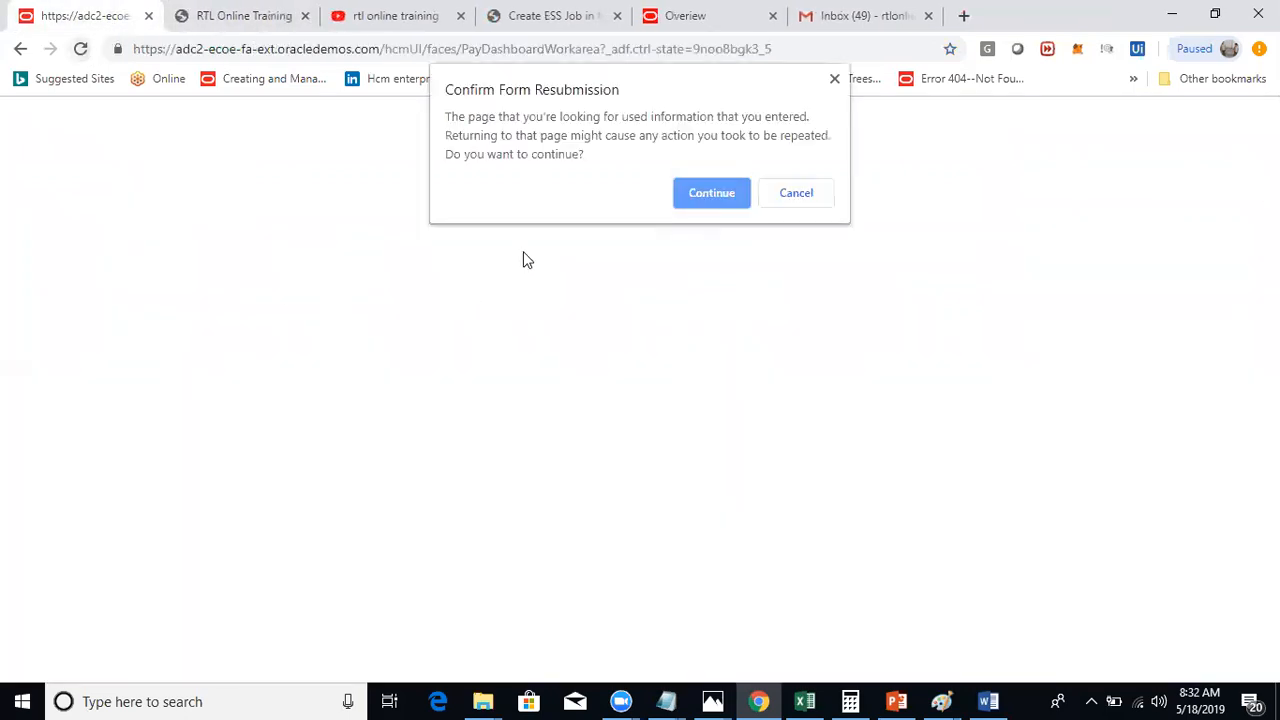
click(712, 192)
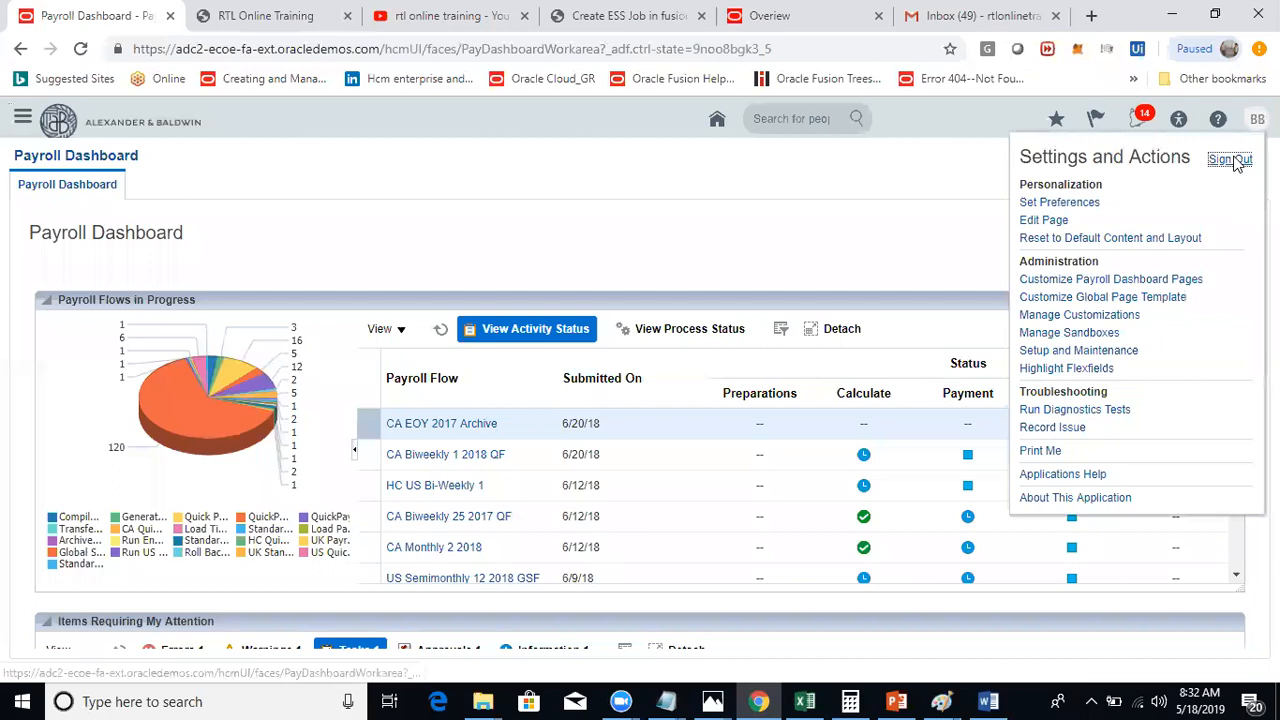
Step: Sign out of Oracle Fusion Cloud and confirm the logout
click(1228, 160)
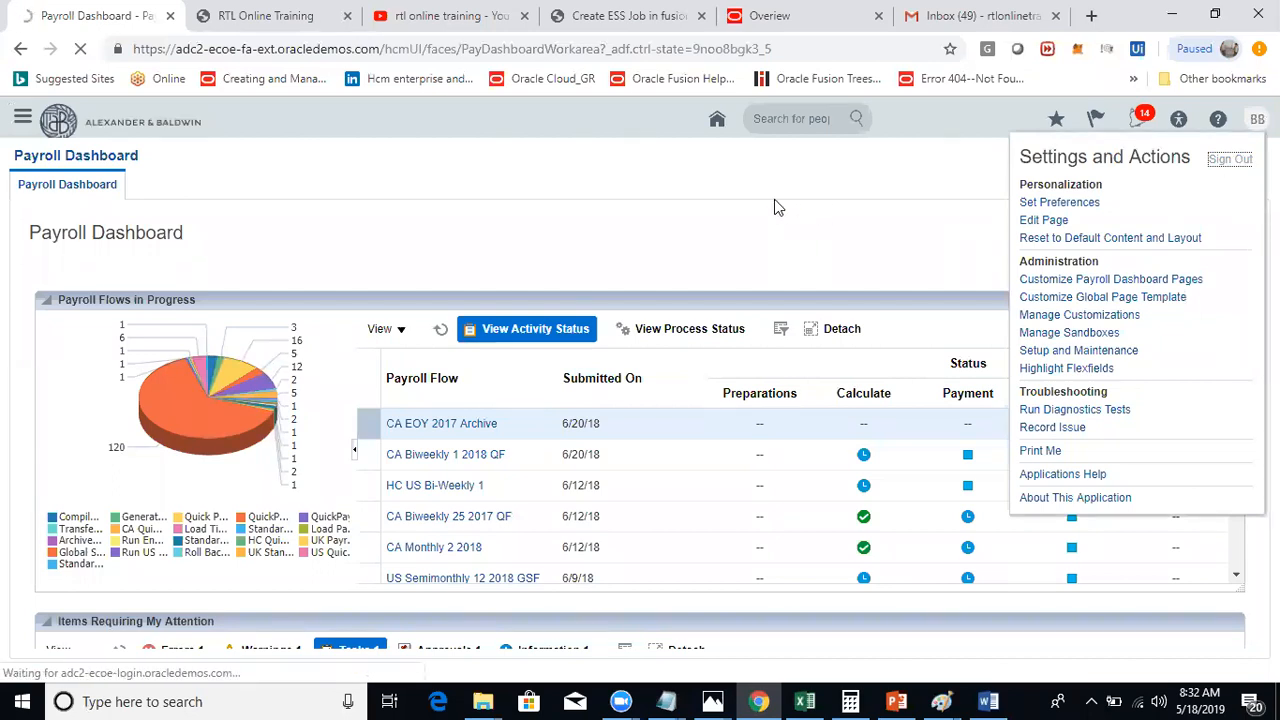
click(1228, 158)
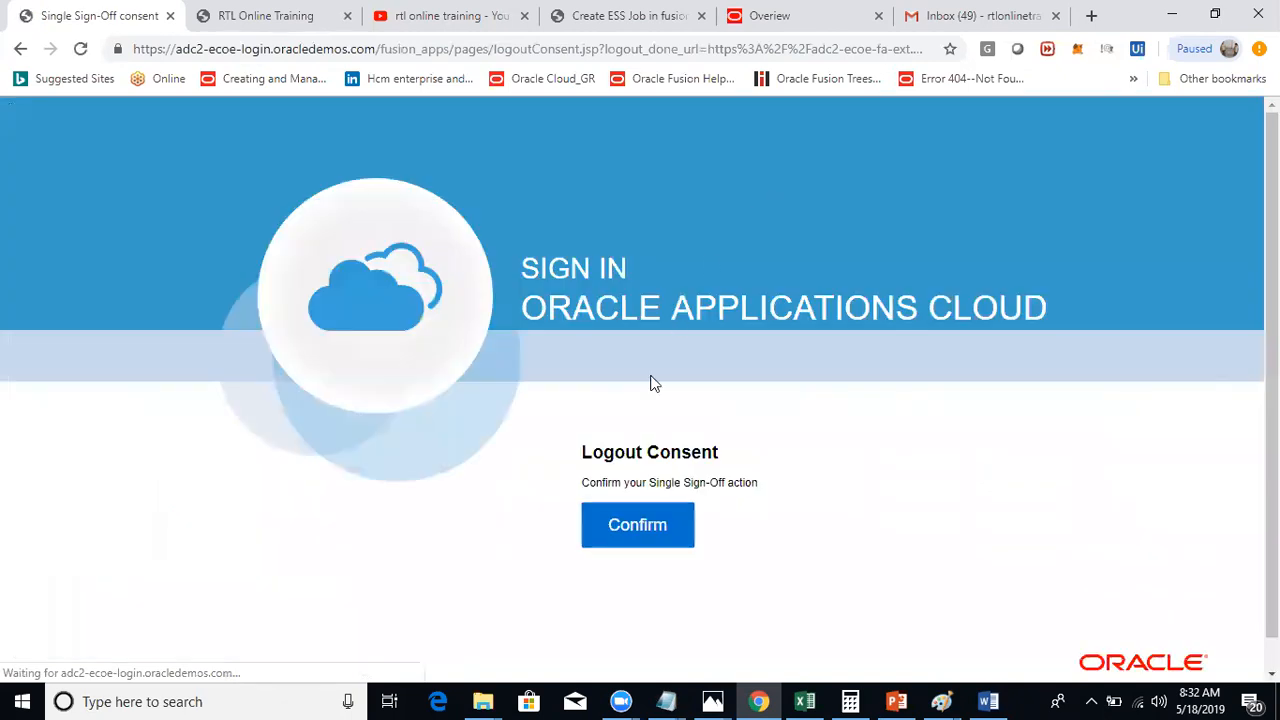
click(636, 524)
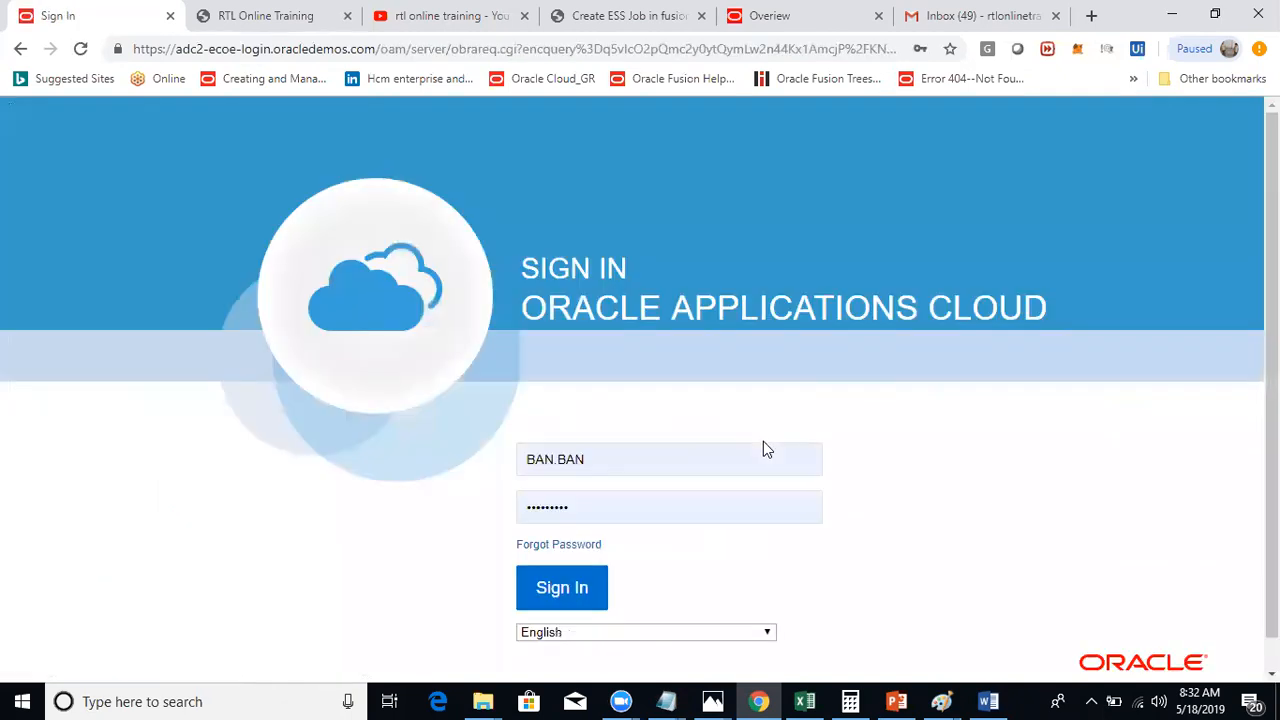
Step: Sign back in with the other saved user name, reaching that user's home page
click(668, 458)
text(BRI)
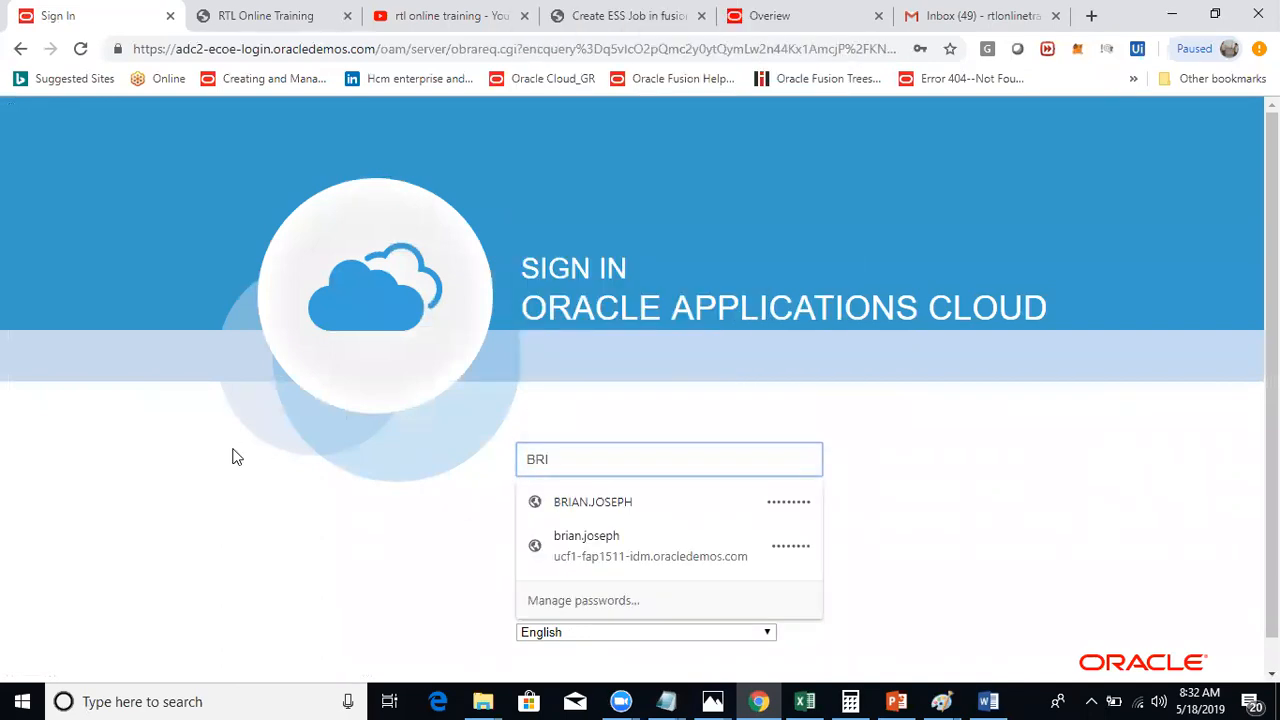
click(592, 500)
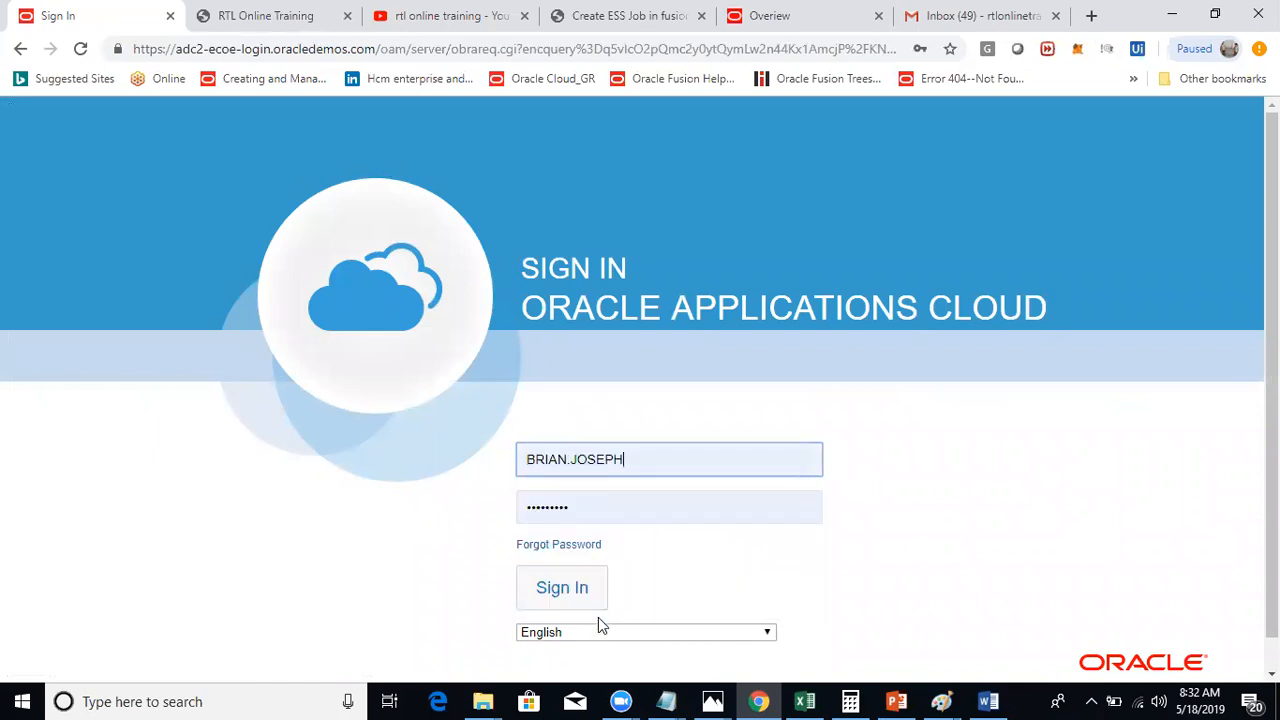
click(560, 588)
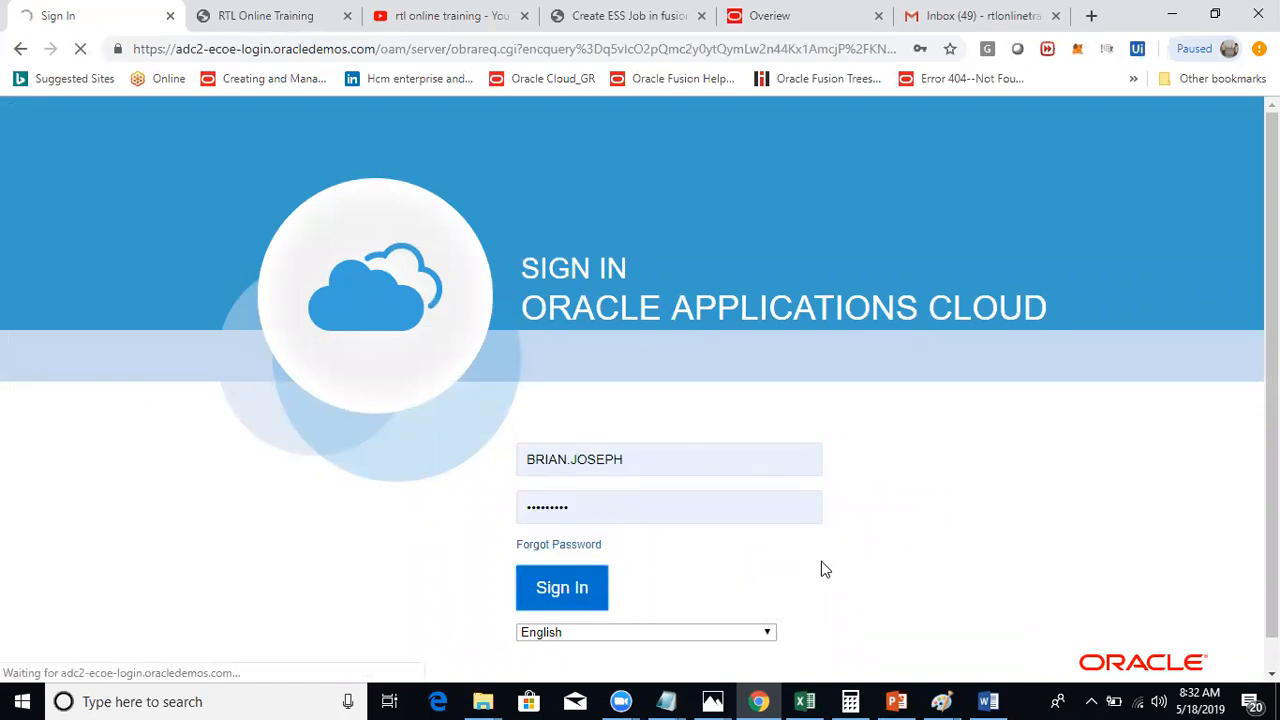
click(560, 588)
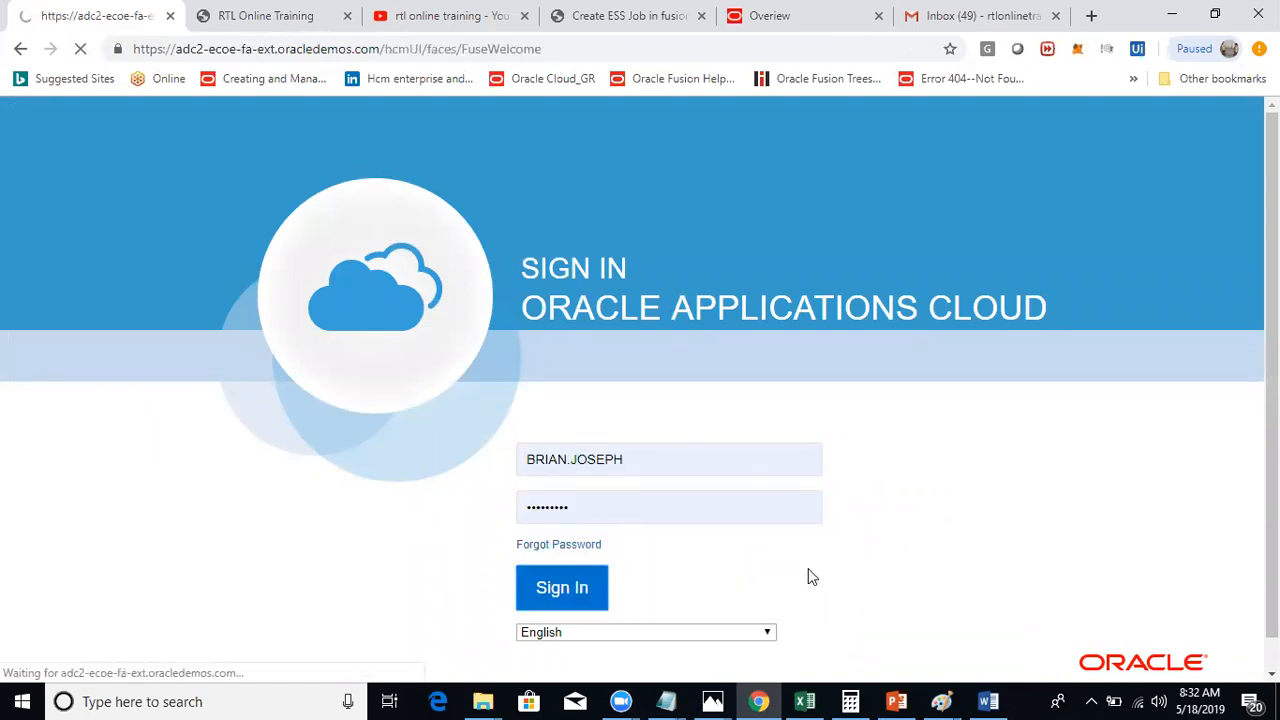
click(560, 588)
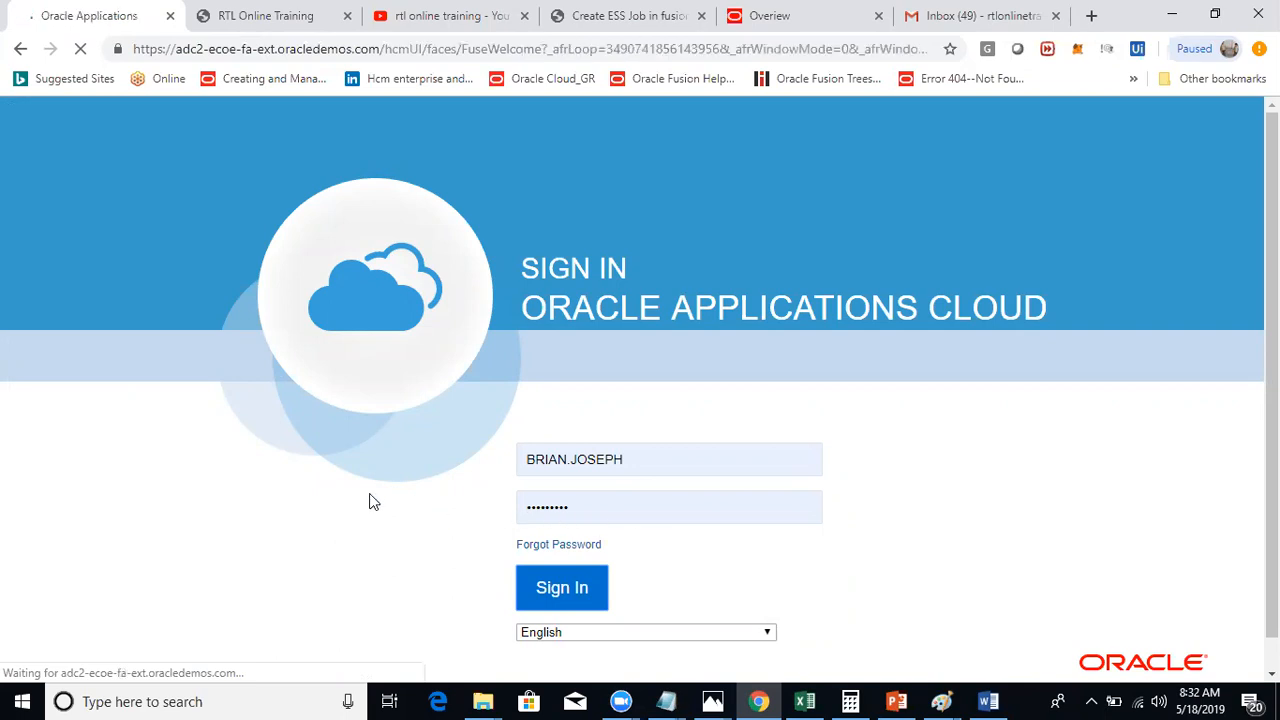
click(560, 588)
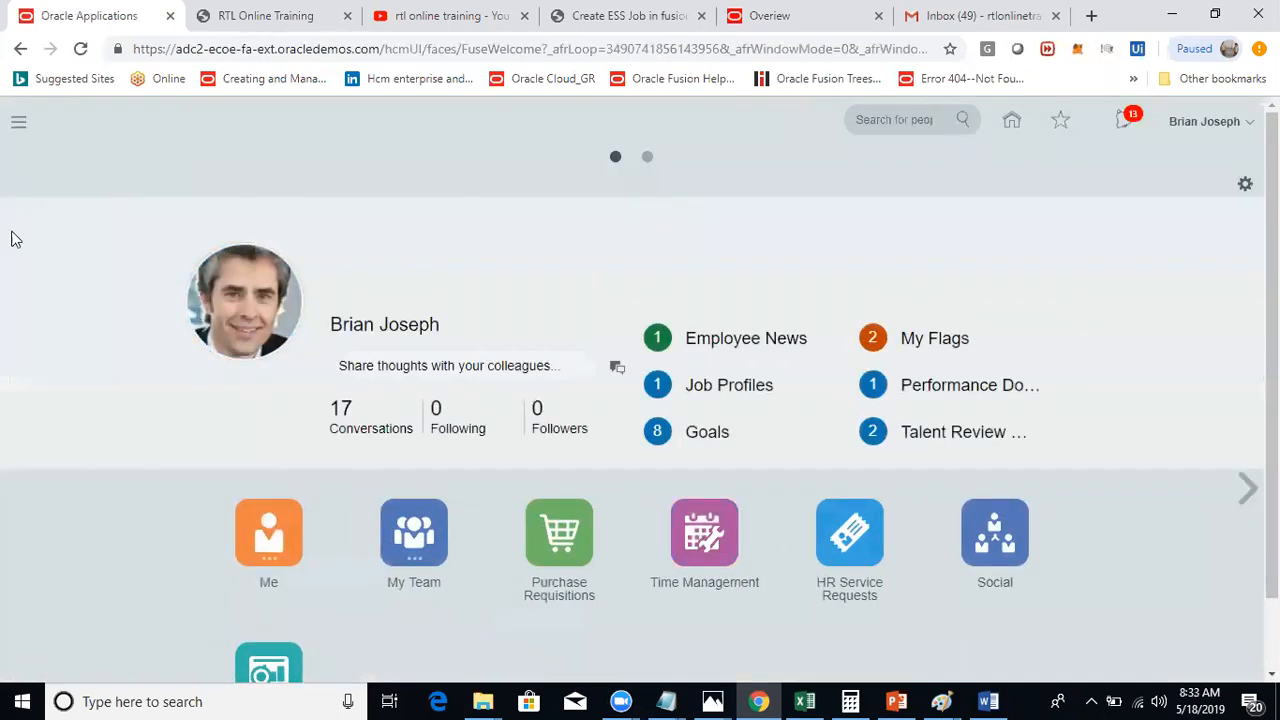
Step: Go to Reports and Analytics from the Navigator and show the Create choices for Report or Analysis
click(18, 122)
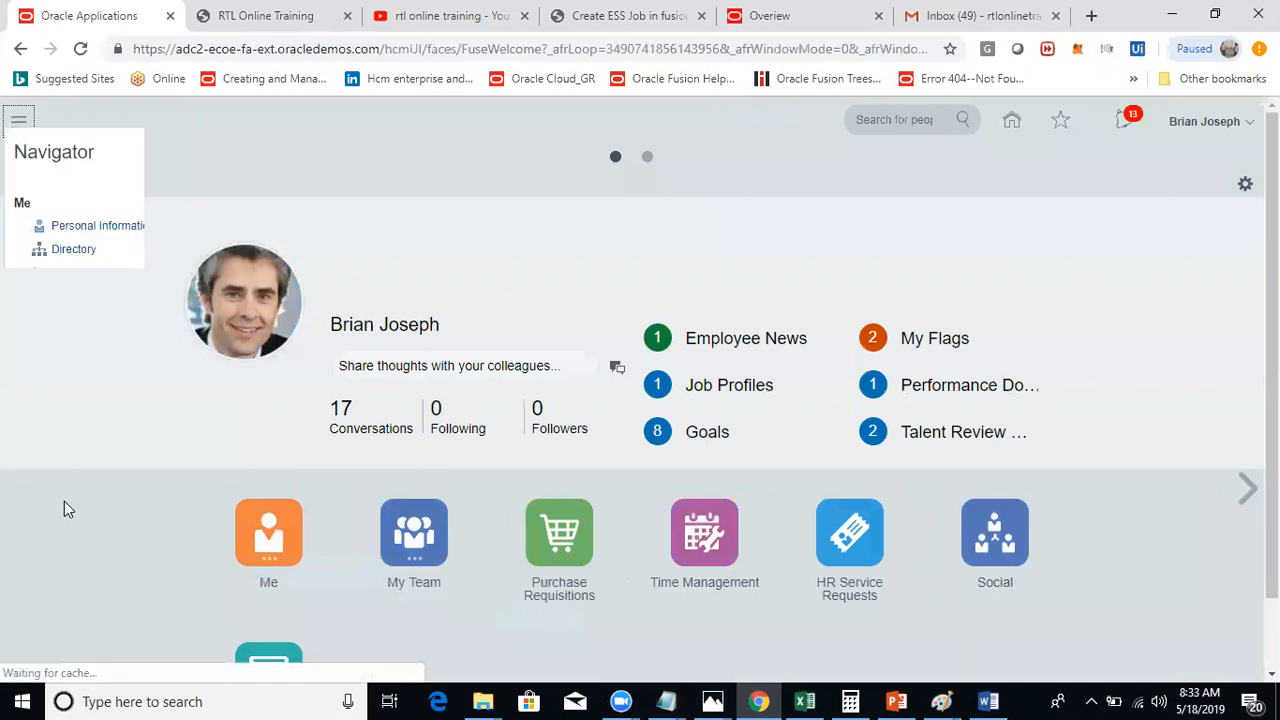
click(18, 120)
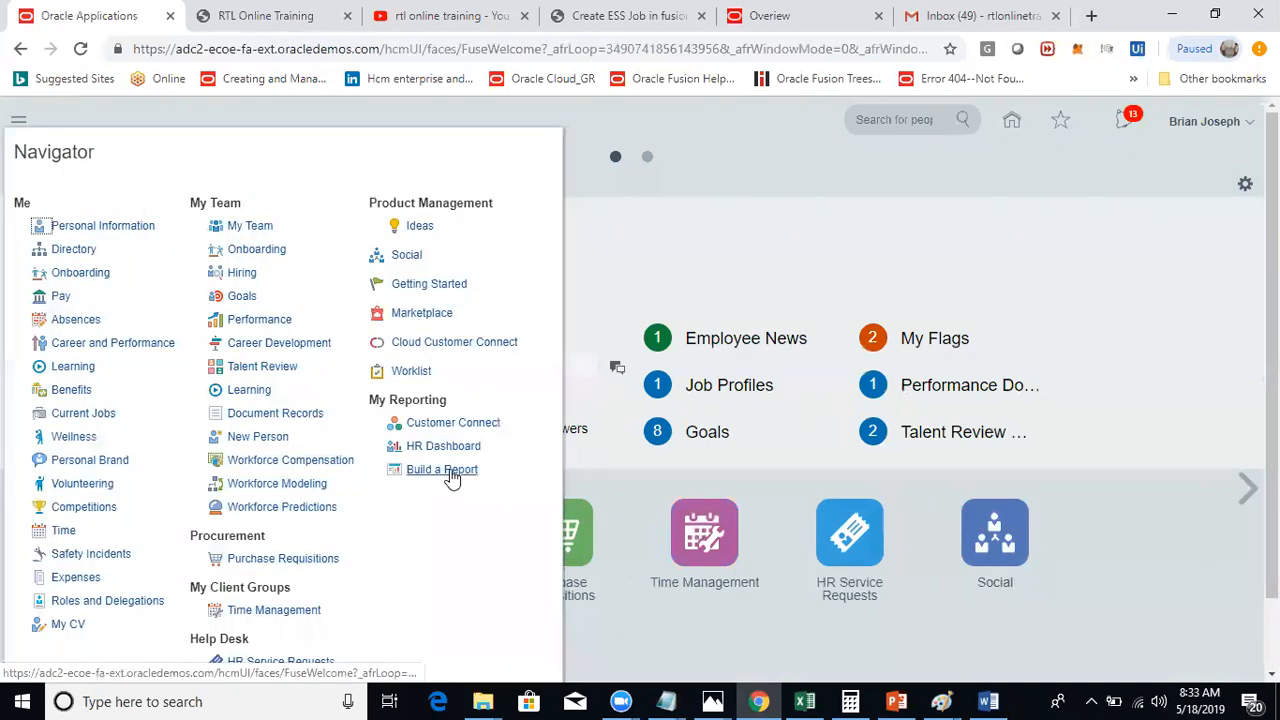
click(440, 468)
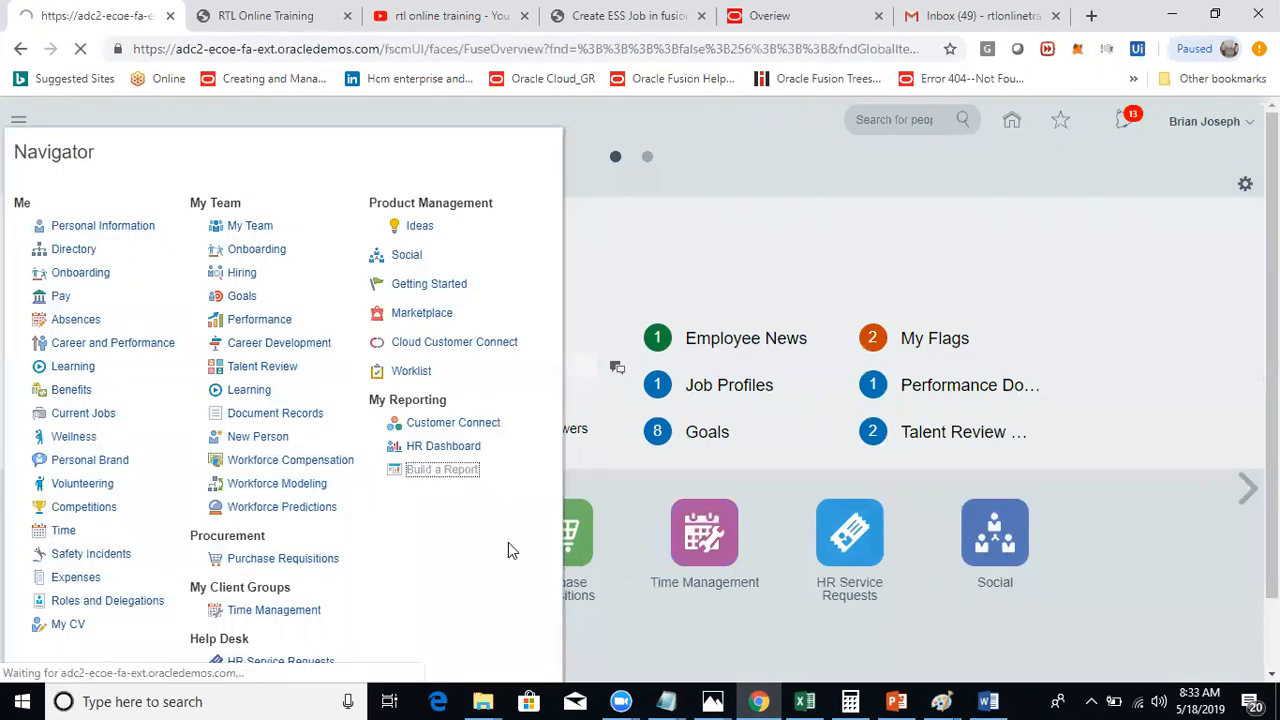
mouse_move(502, 584)
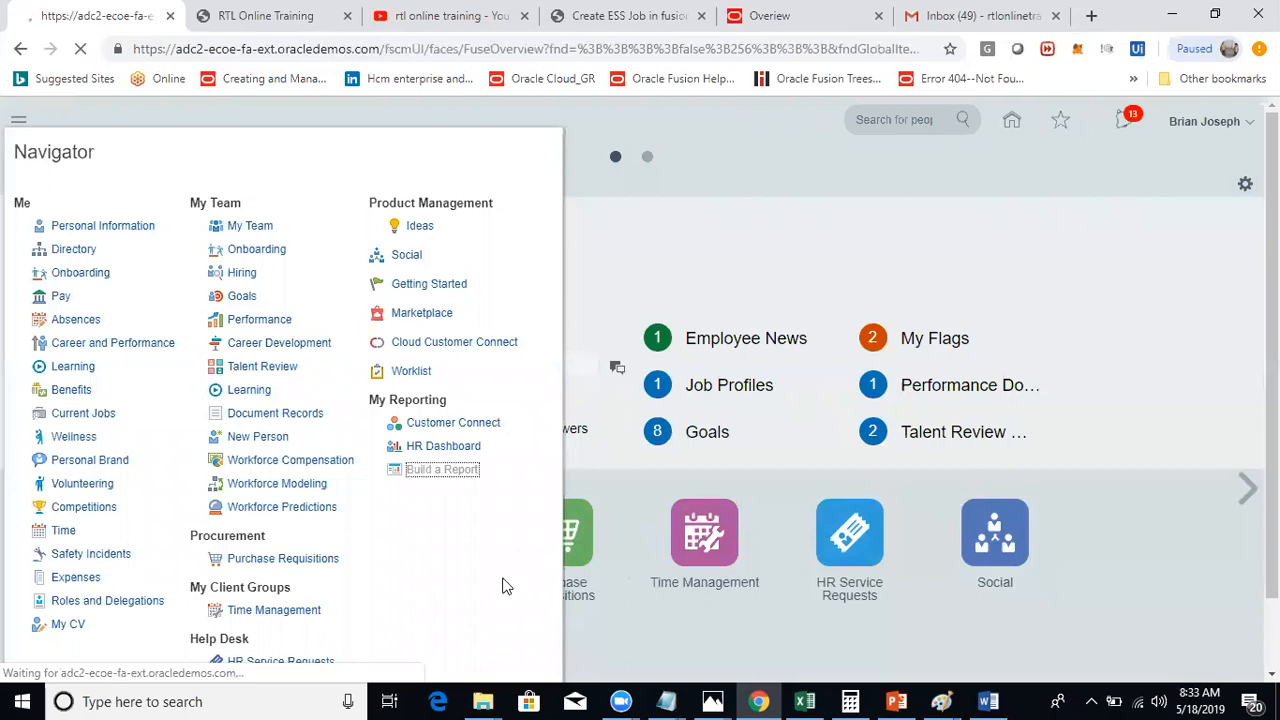
click(442, 468)
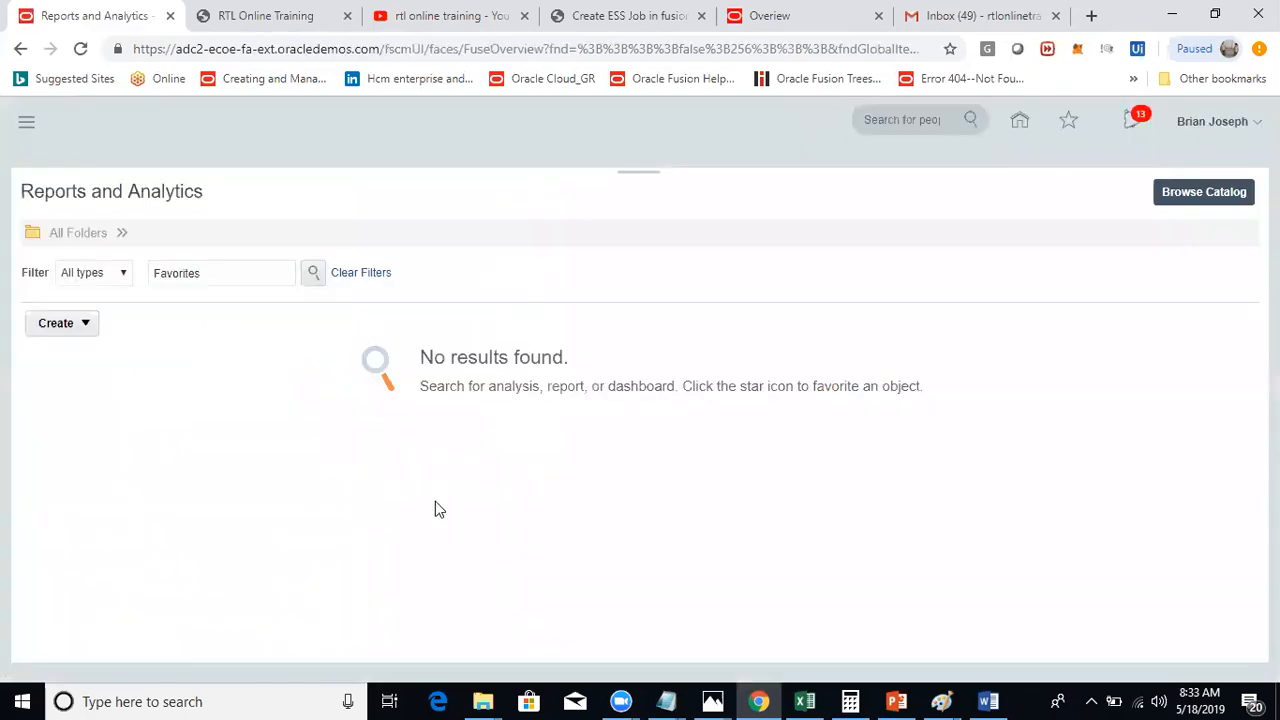
click(62, 322)
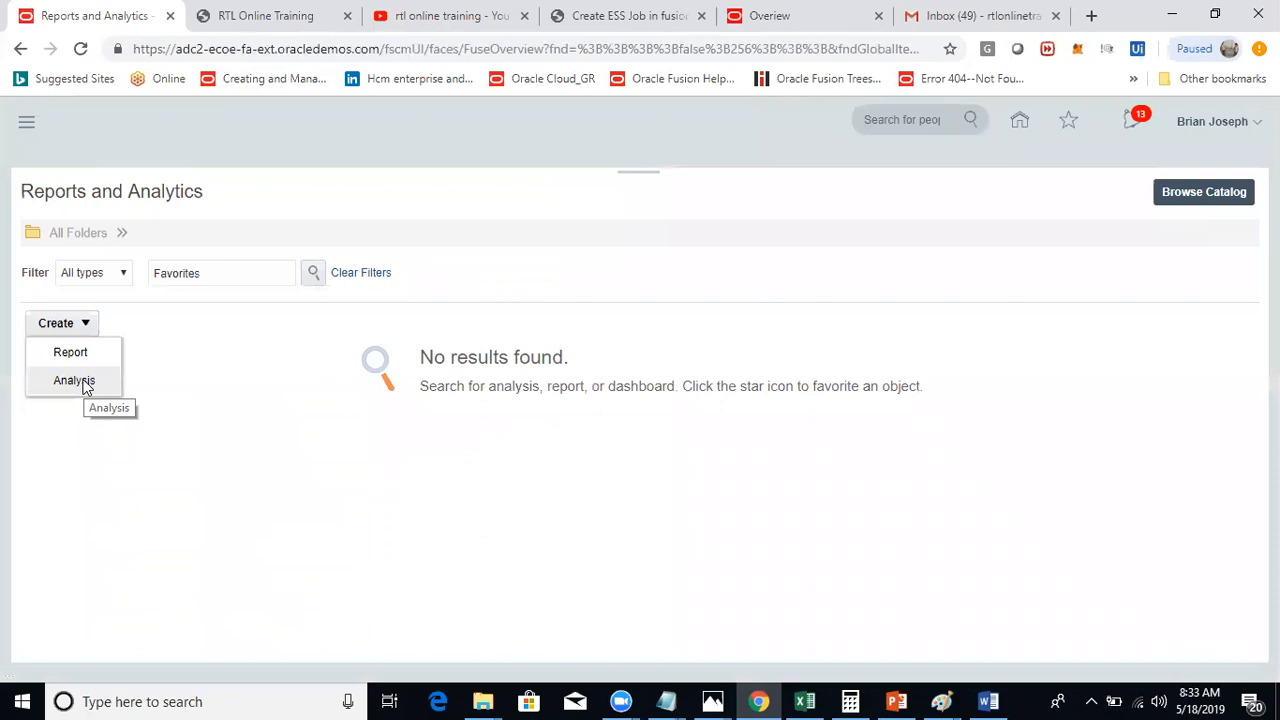
mouse_move(70, 352)
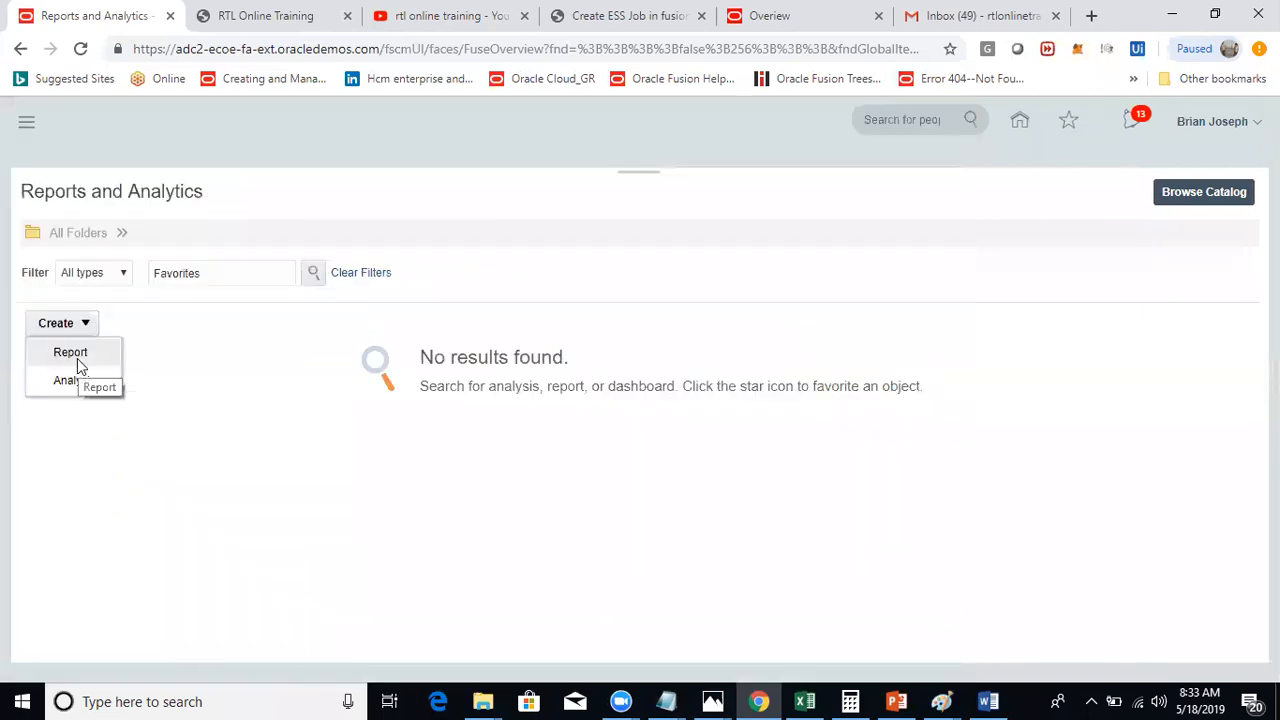
Step: Create a new Report and cancel its wizard dialogs, landing on the Create Layout page
click(70, 352)
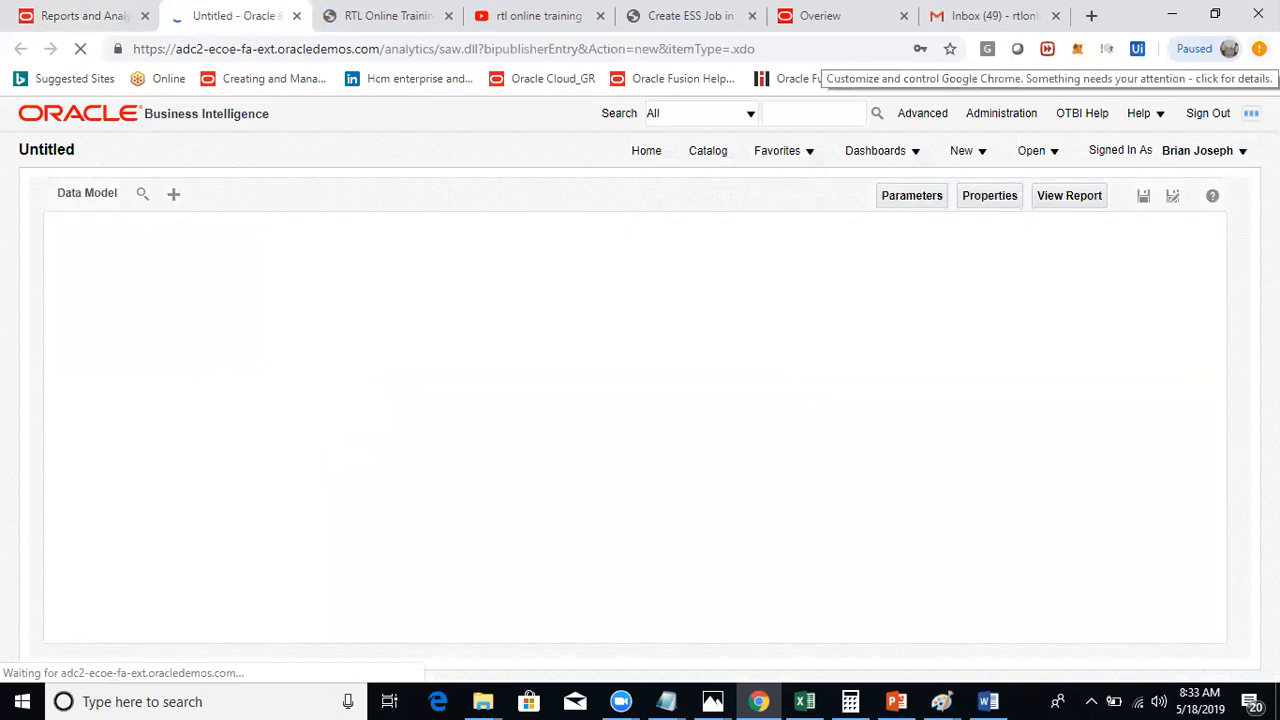
click(1260, 48)
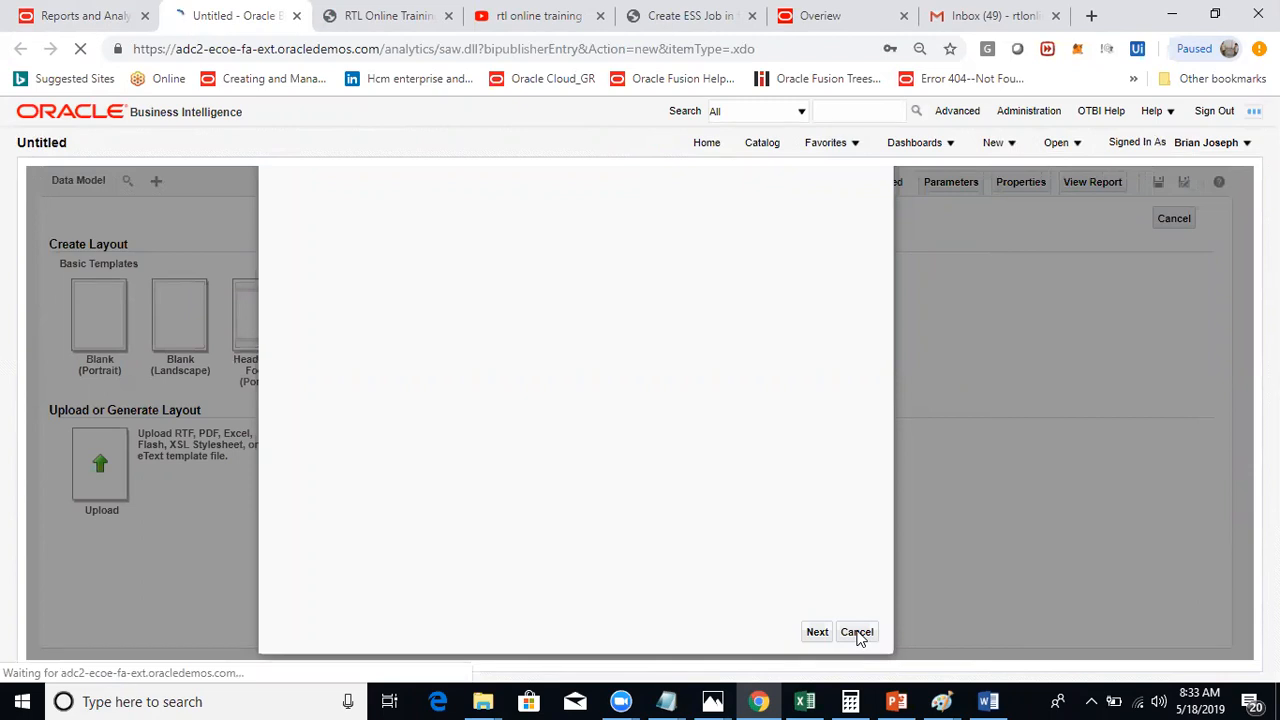
click(856, 632)
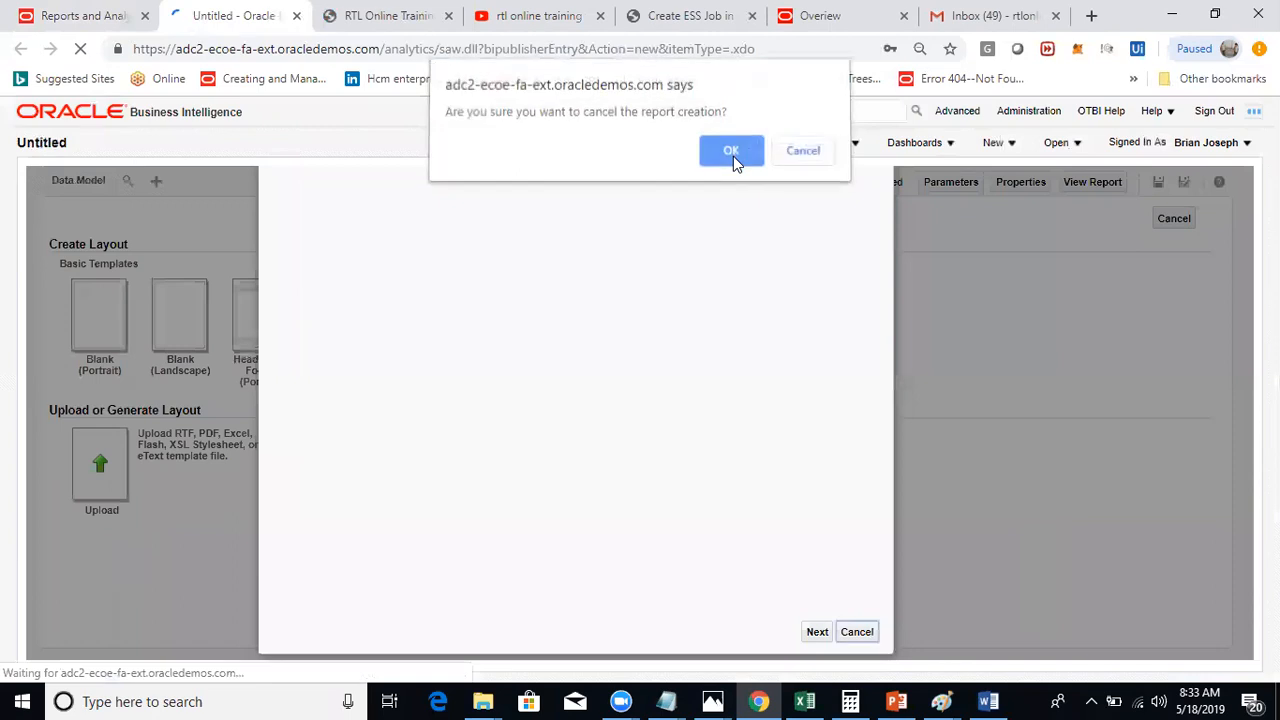
click(732, 150)
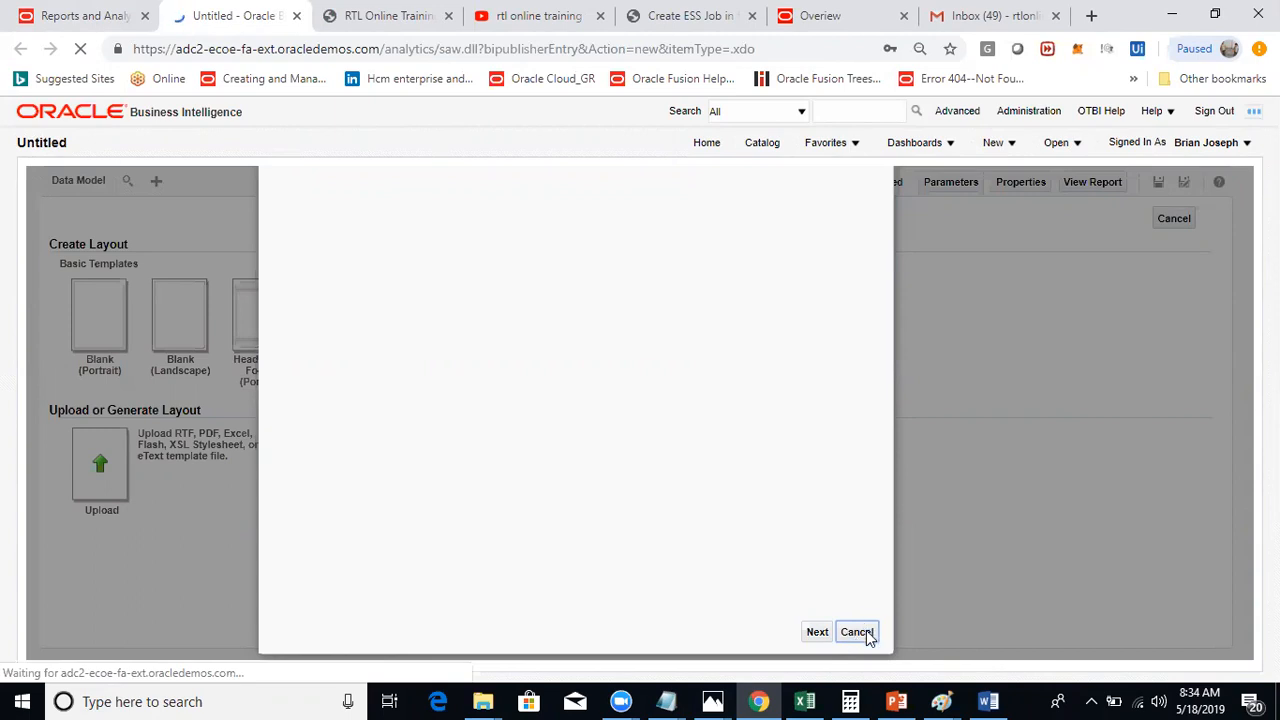
click(856, 632)
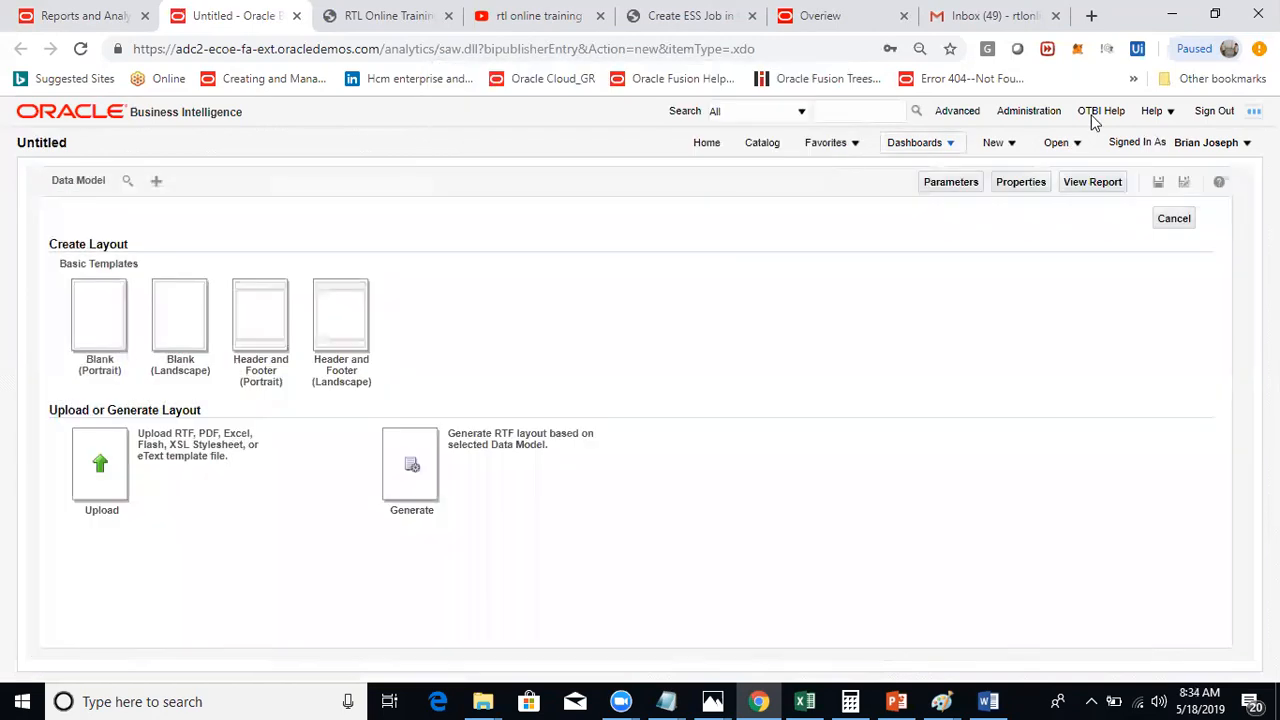
Step: Start New > Analysis and scroll the Select Subject Area list down to the CRM entries
click(1260, 48)
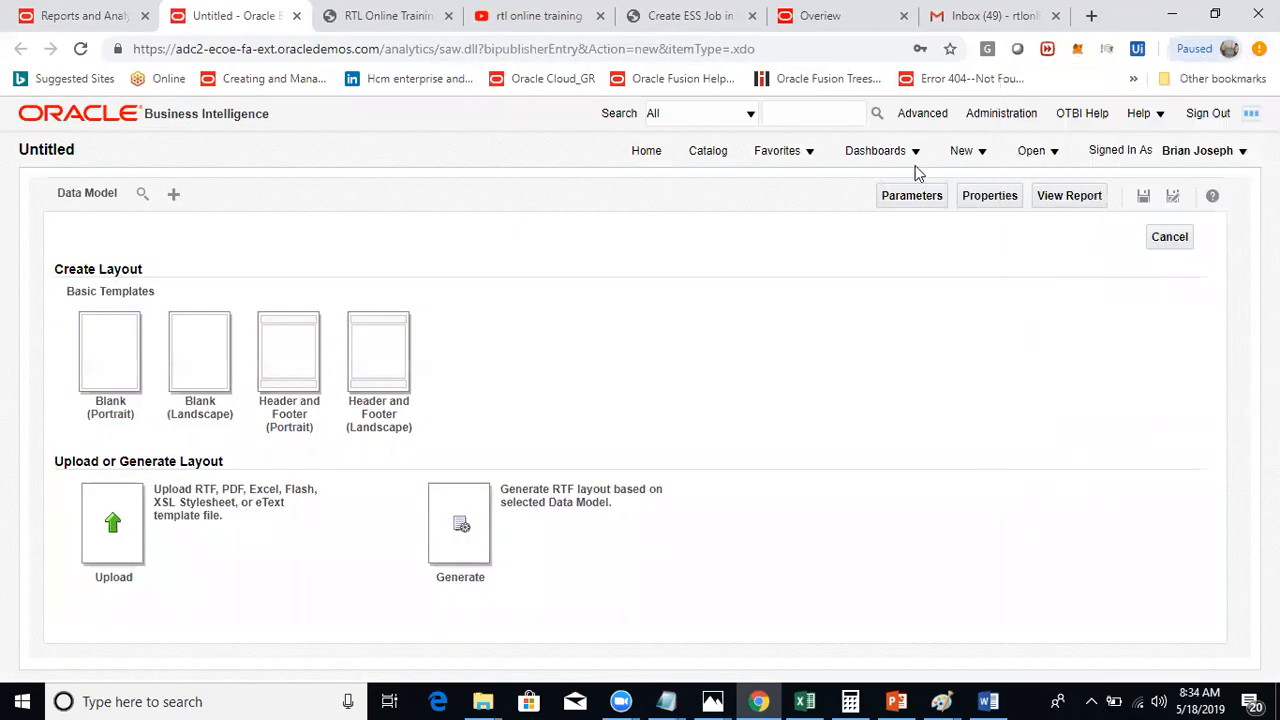
click(960, 150)
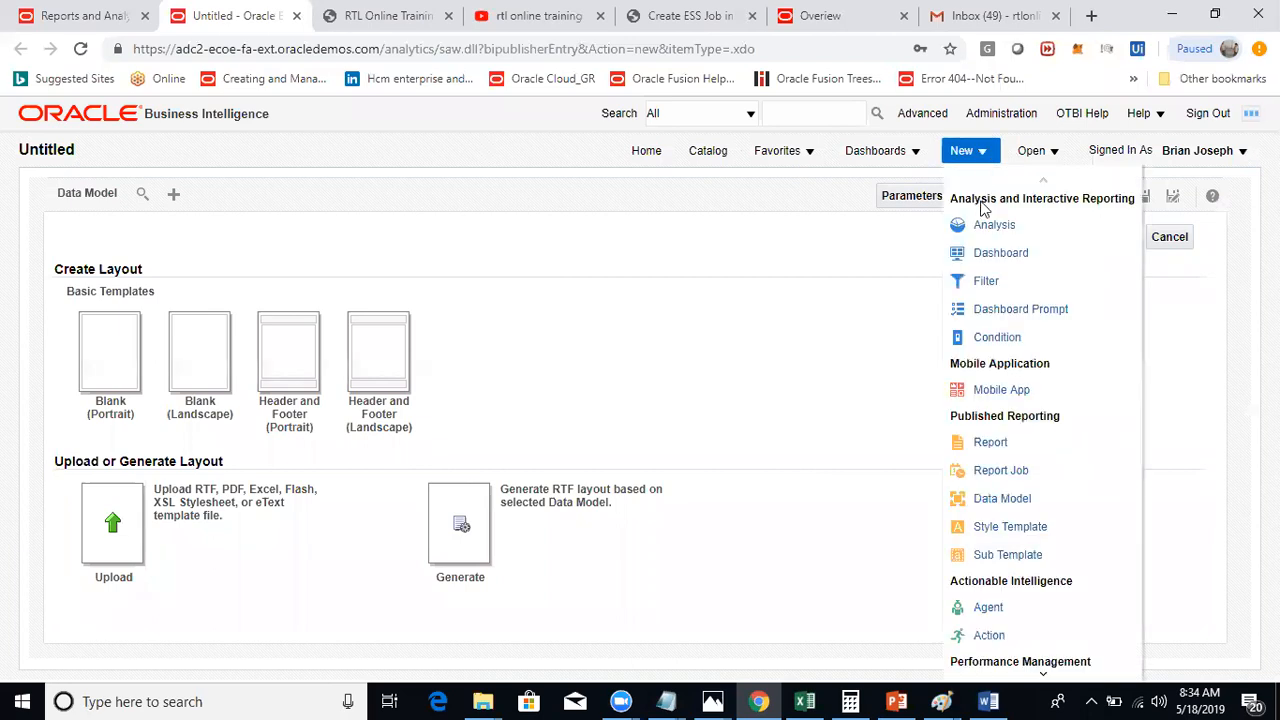
mouse_move(970, 228)
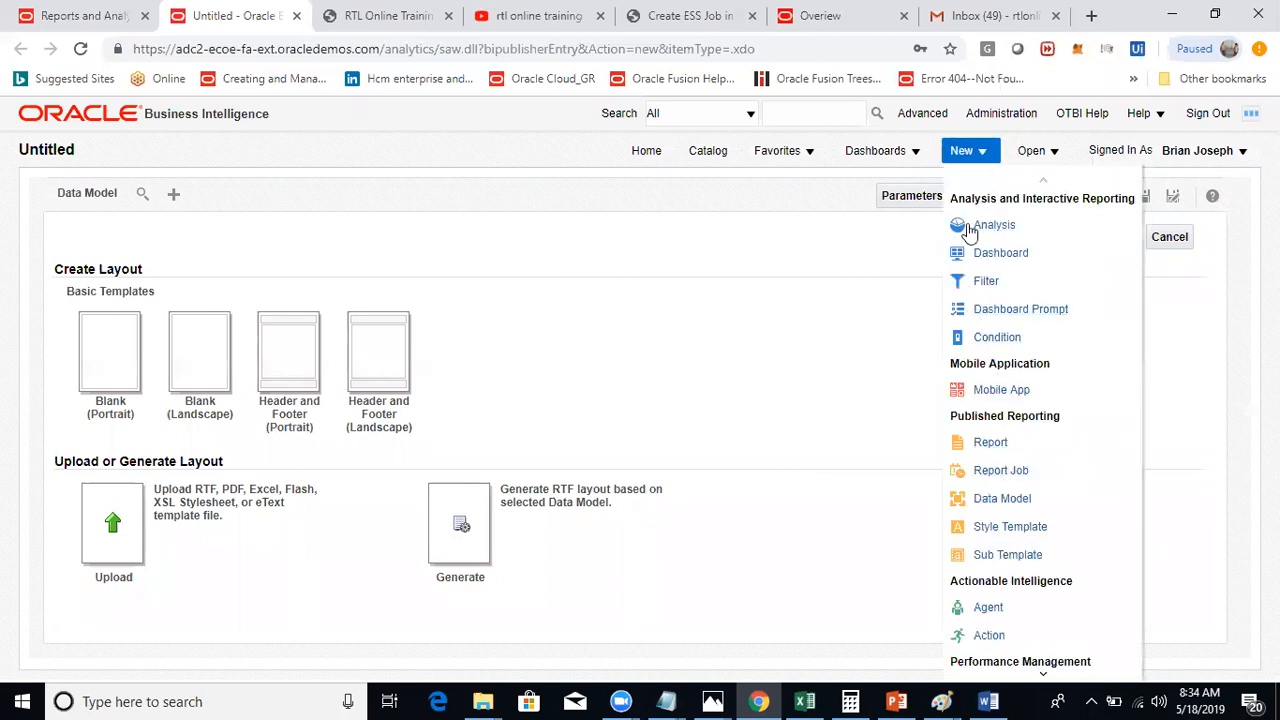
mouse_move(968, 312)
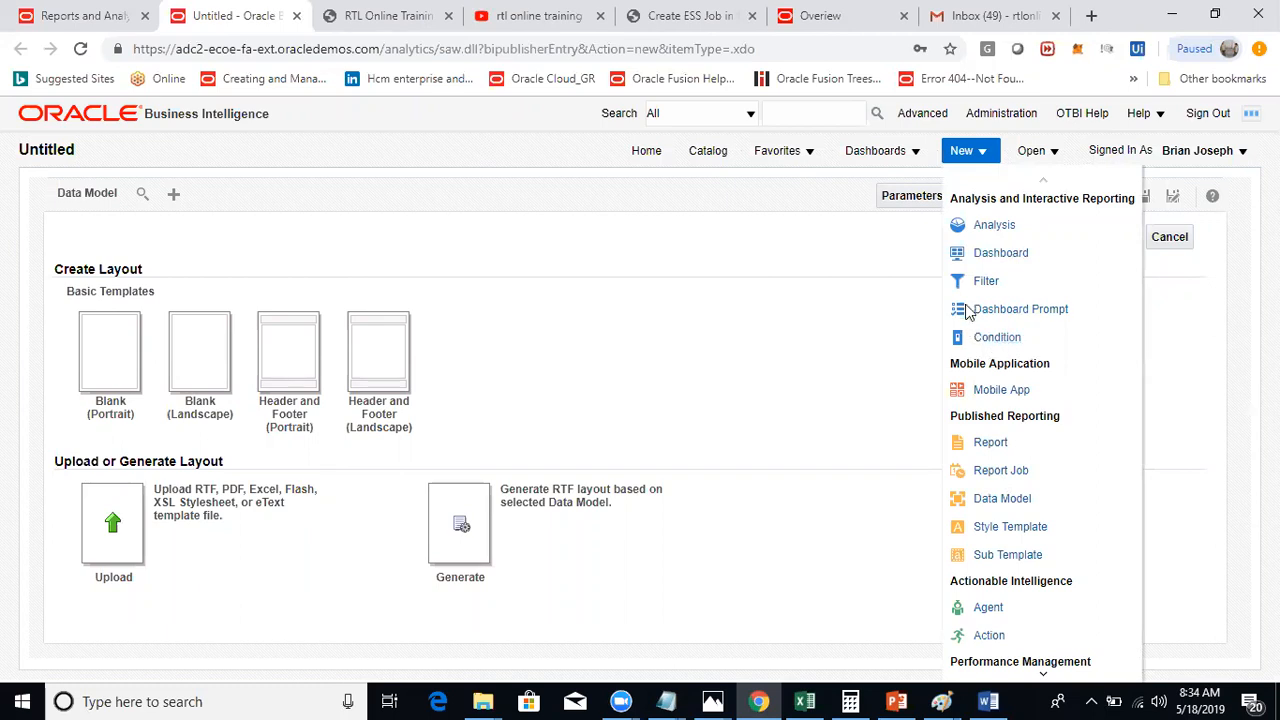
mouse_move(988, 224)
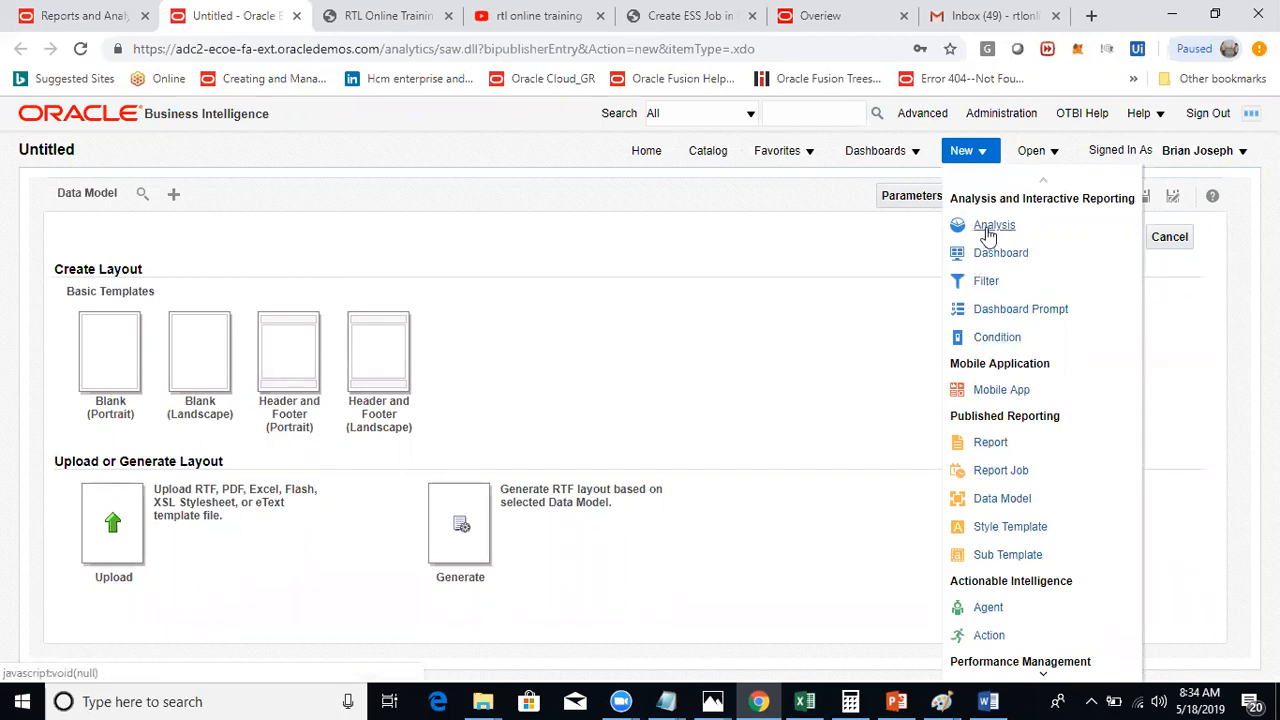
mouse_move(1010, 316)
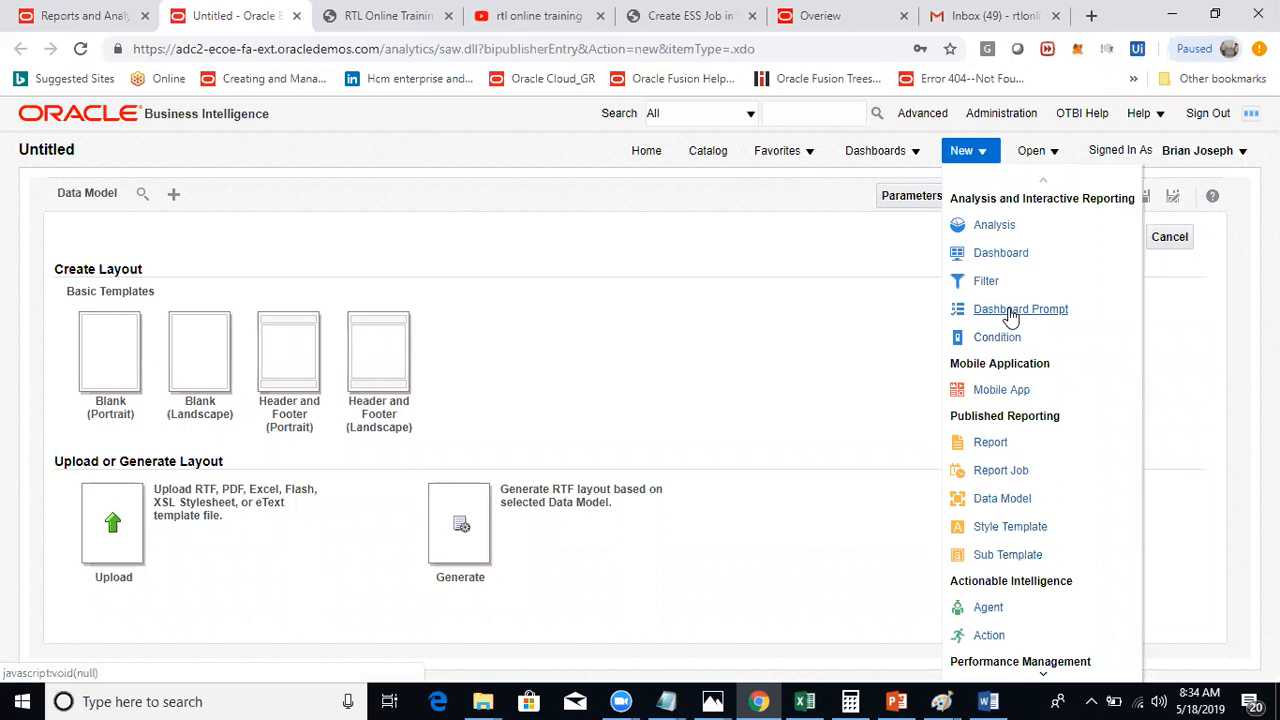
mouse_move(1010, 344)
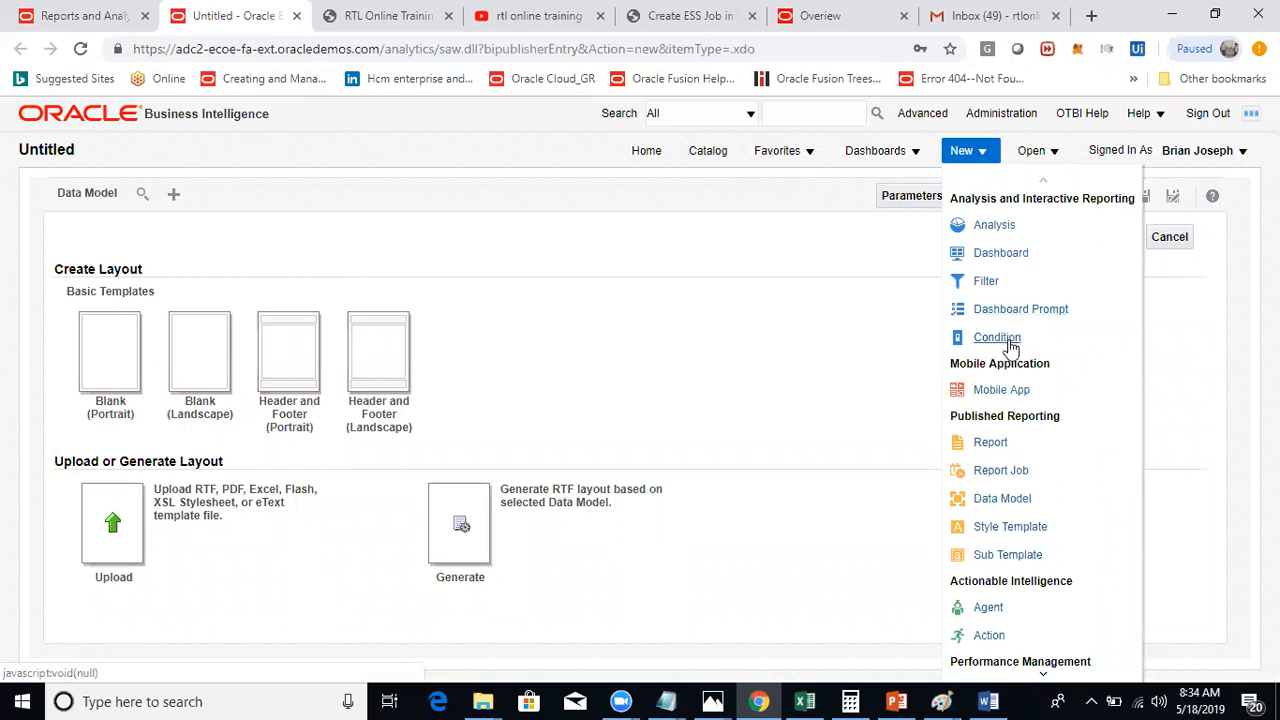
mouse_move(988, 280)
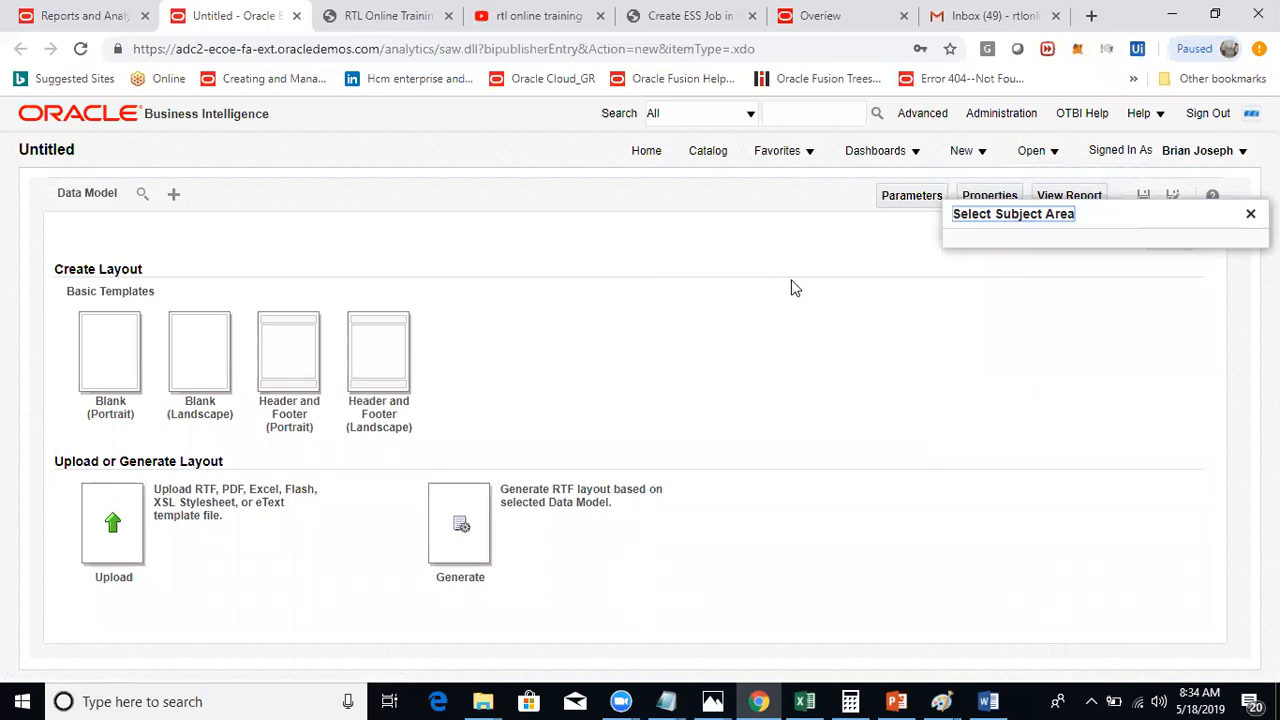
click(1012, 214)
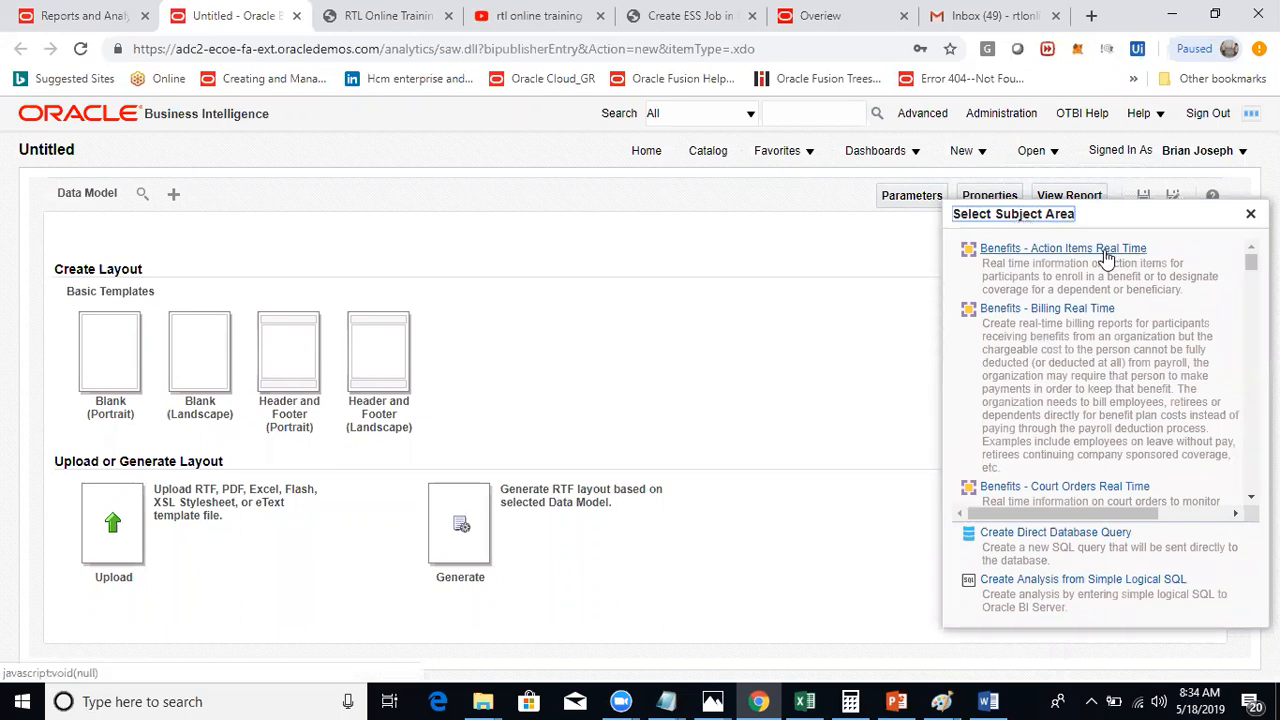
mouse_move(1100, 256)
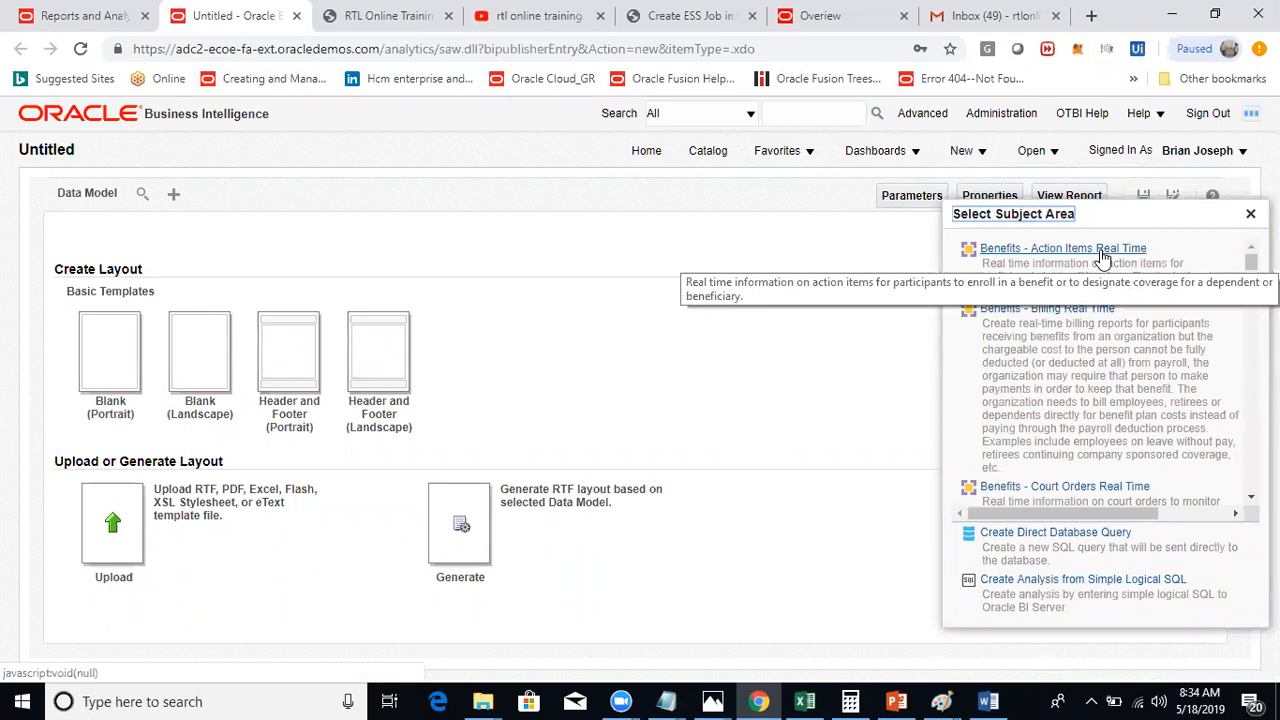
mouse_move(724, 380)
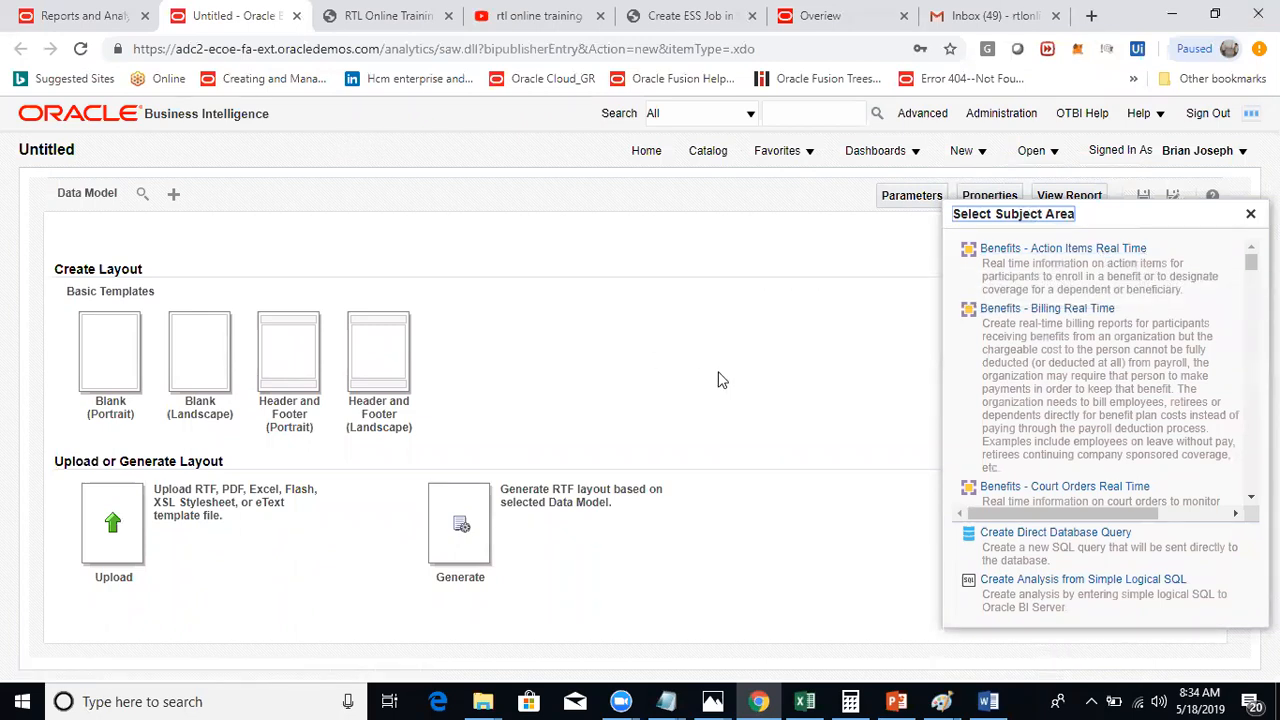
mouse_move(1244, 478)
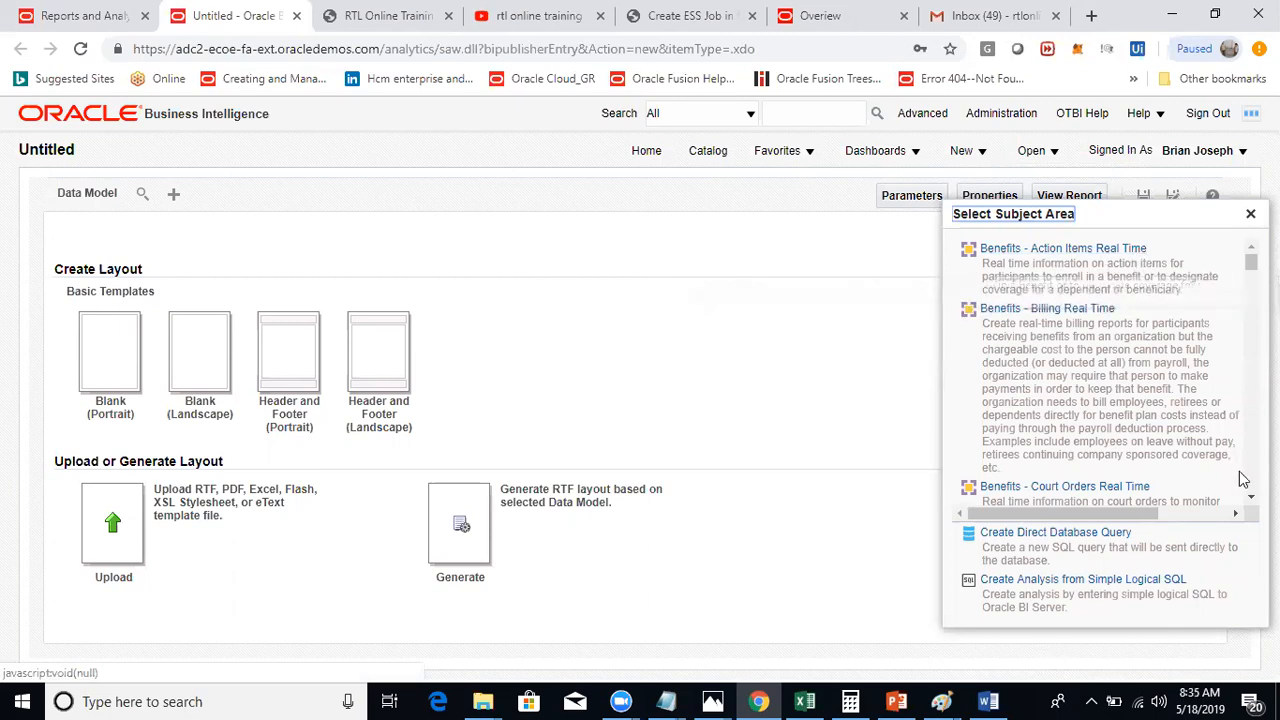
scroll(down, 3)
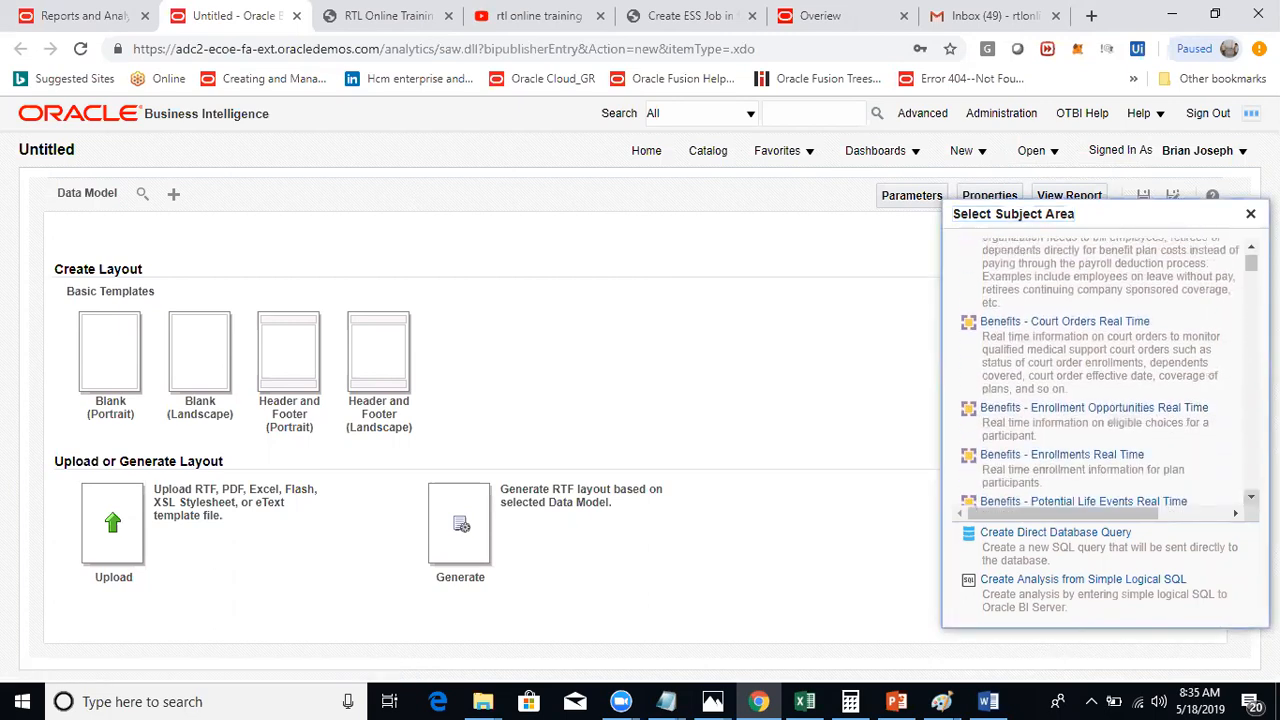
scroll(down, 3)
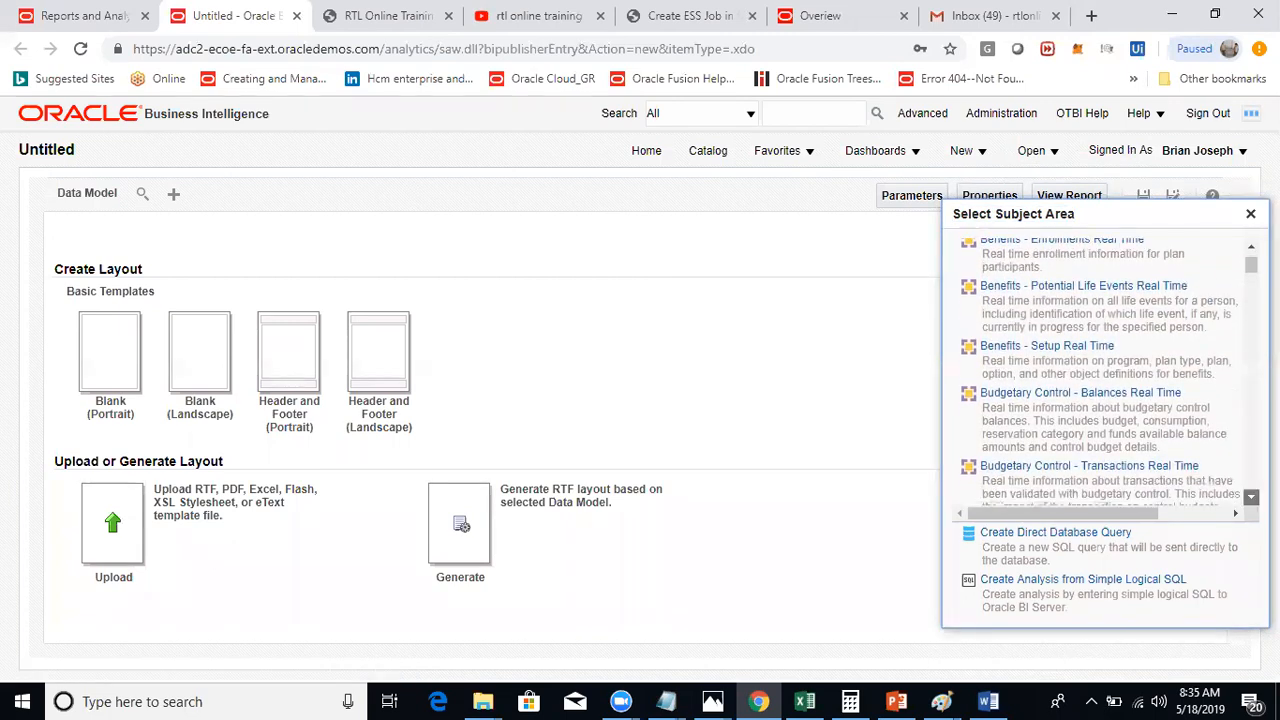
scroll(down, 3)
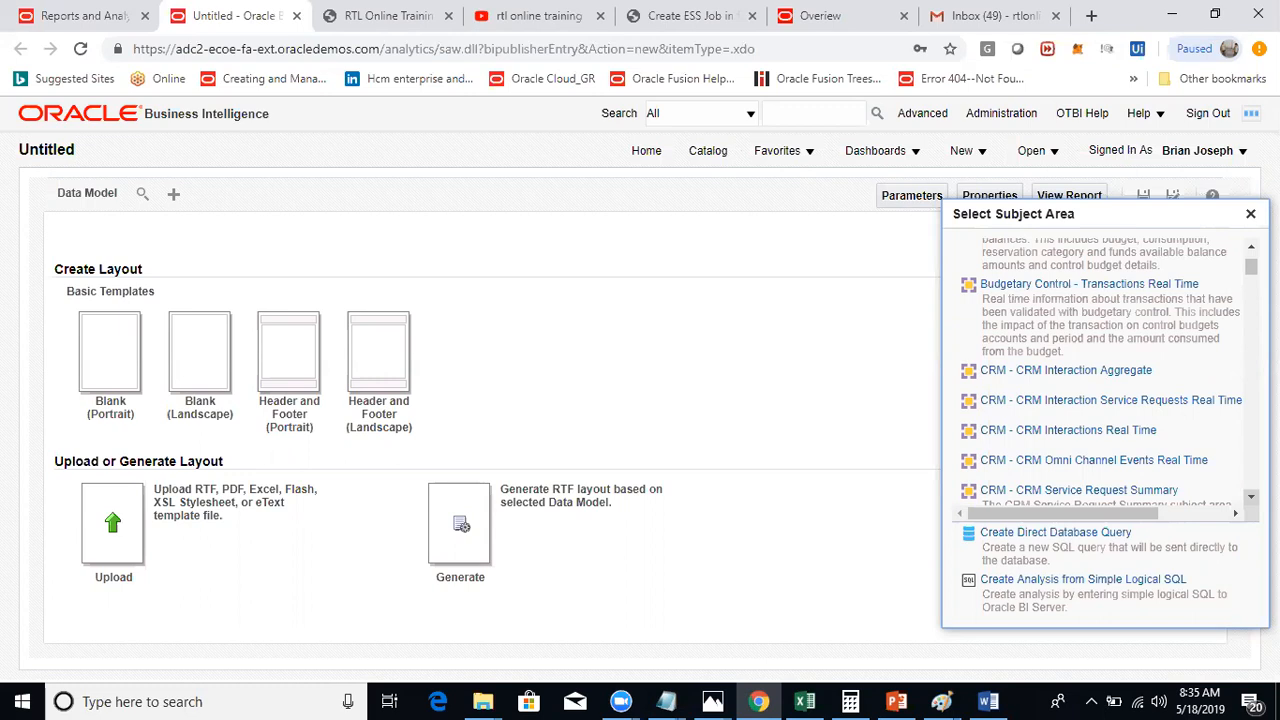
mouse_move(1120, 374)
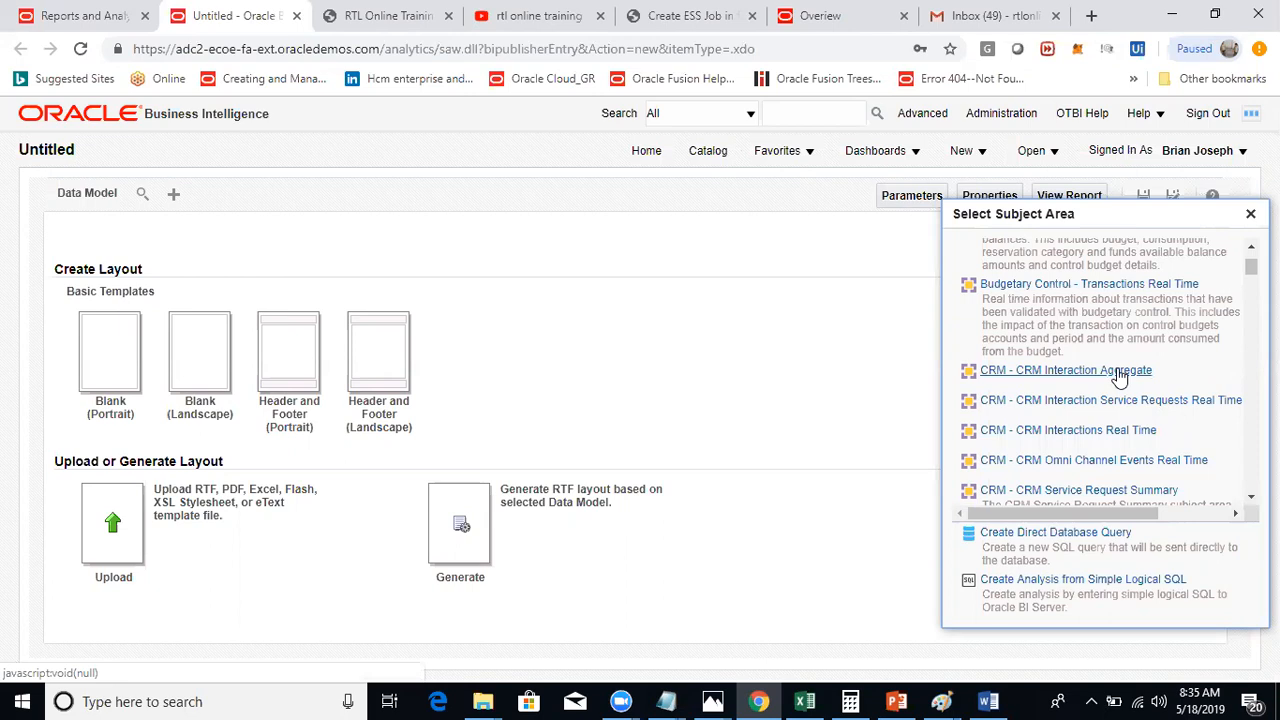
mouse_move(1130, 400)
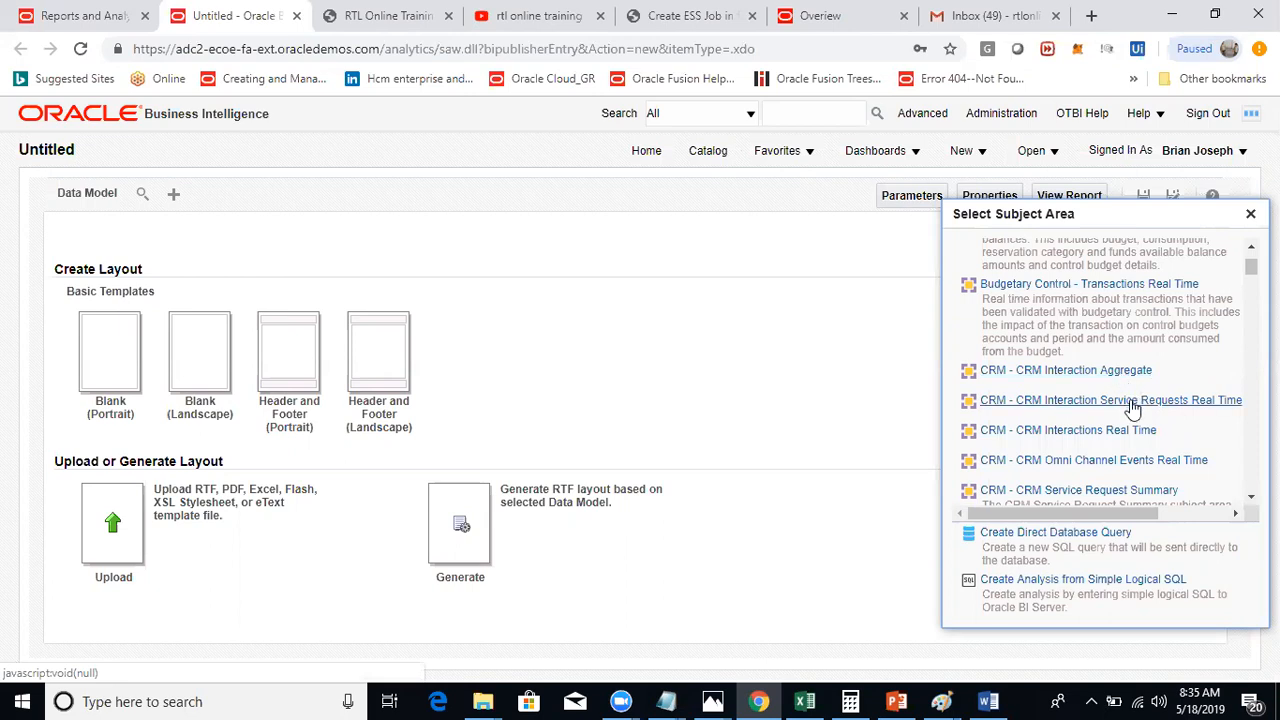
mouse_move(1230, 412)
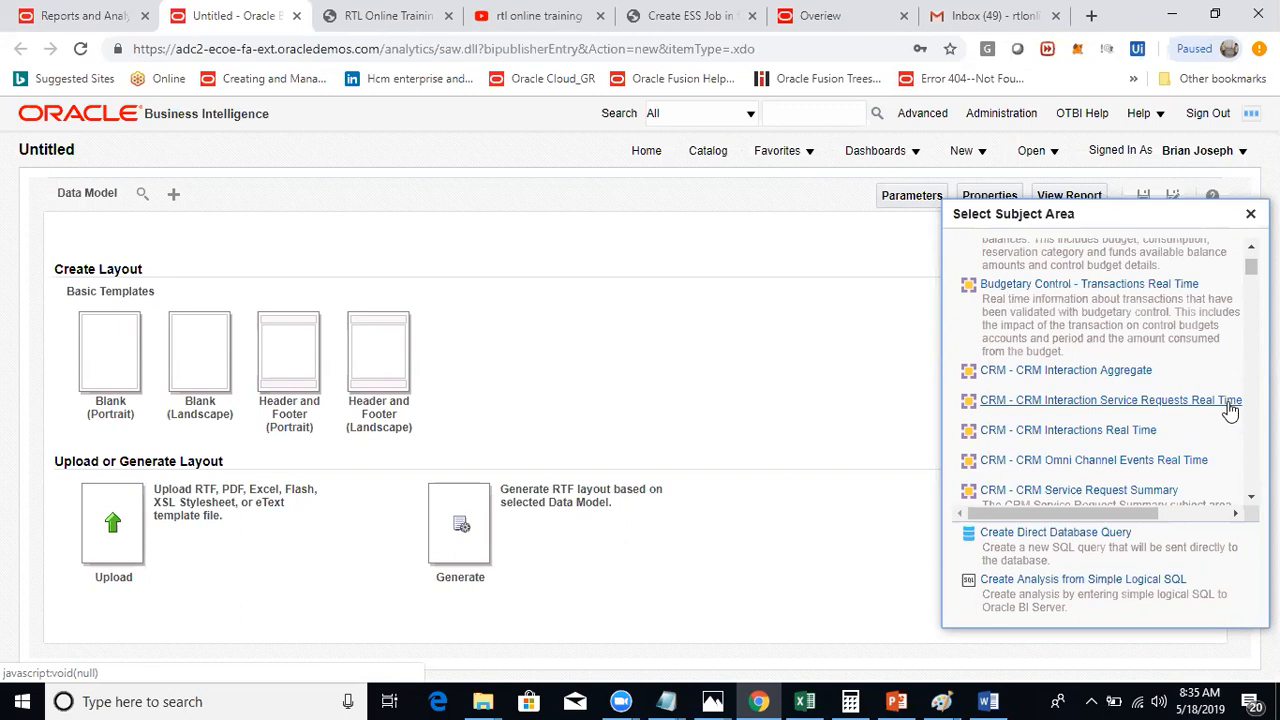
mouse_move(1152, 384)
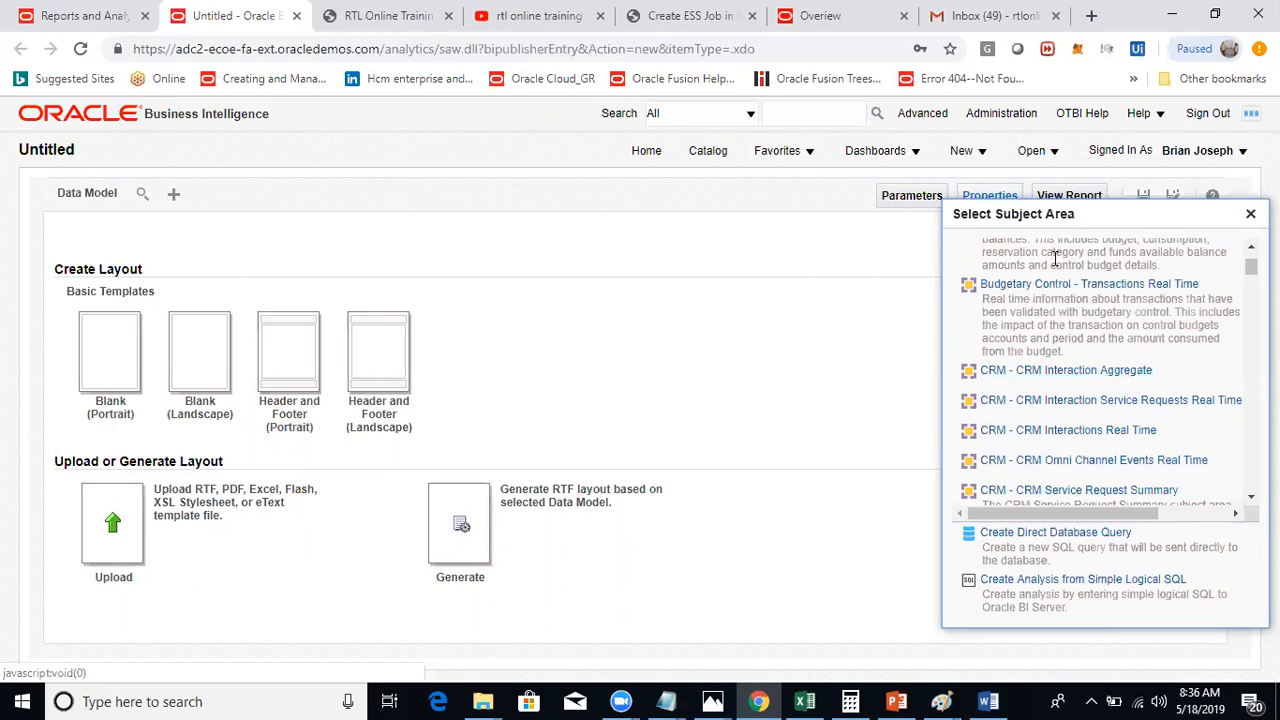
Step: Scroll the subject area list through General Ledger and Incentive Compensation to Installed Base entries
scroll(down, 3)
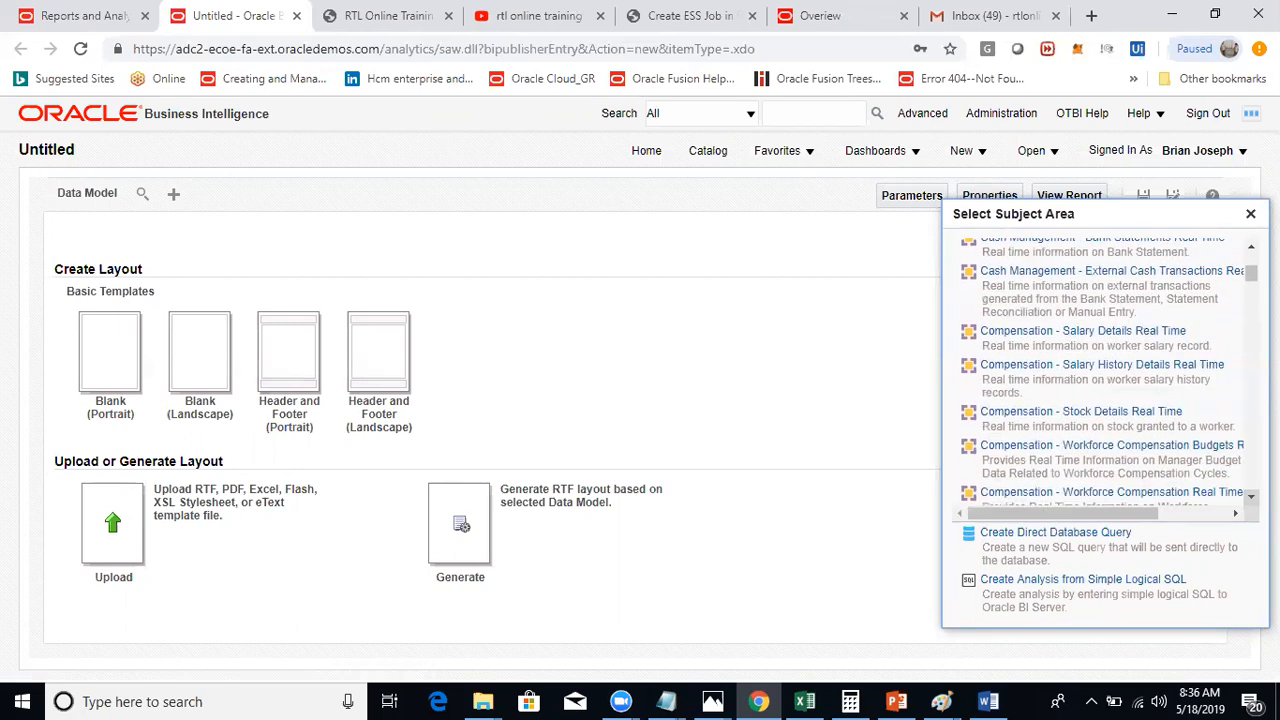
scroll(down, 3)
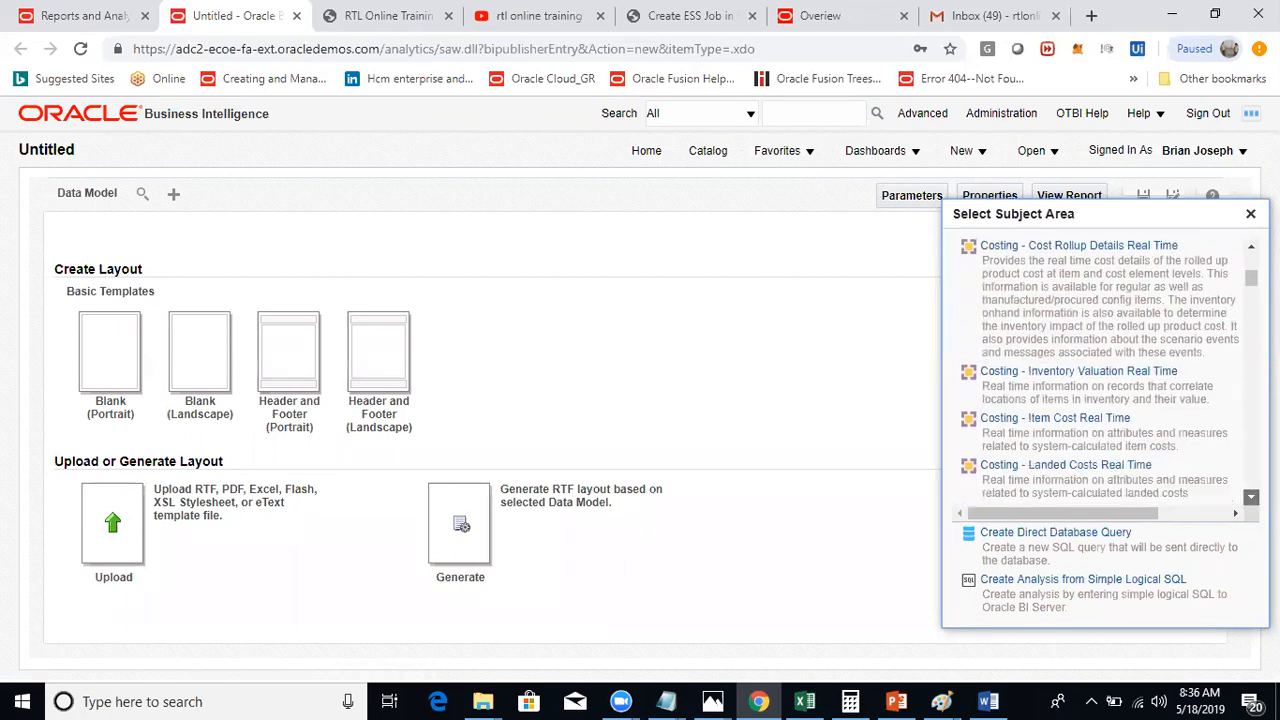
scroll(down, 3)
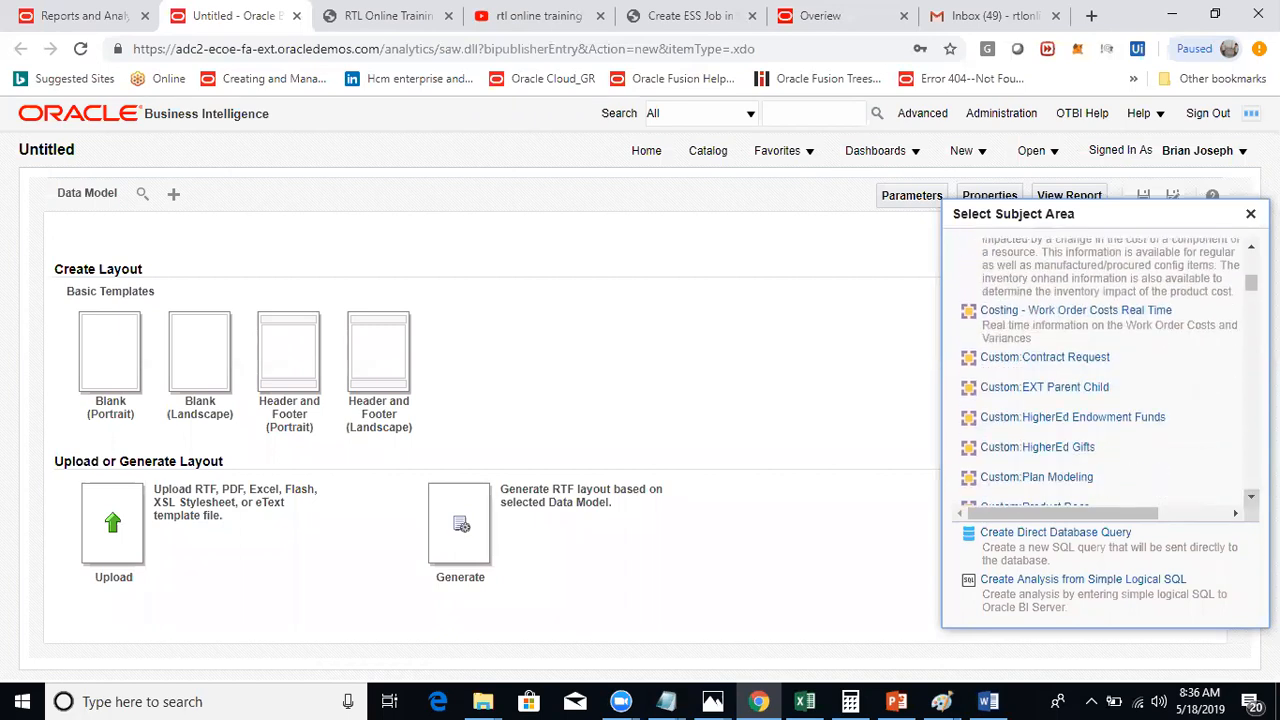
scroll(down, 3)
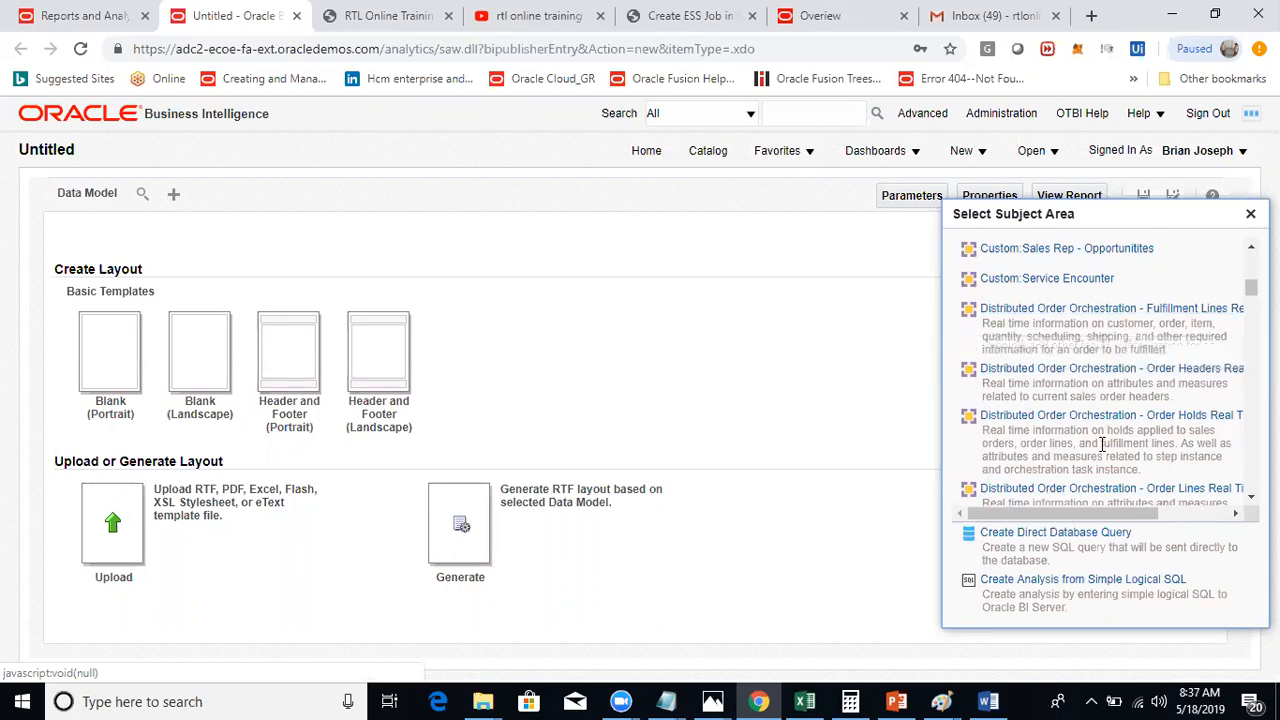
mouse_move(1096, 420)
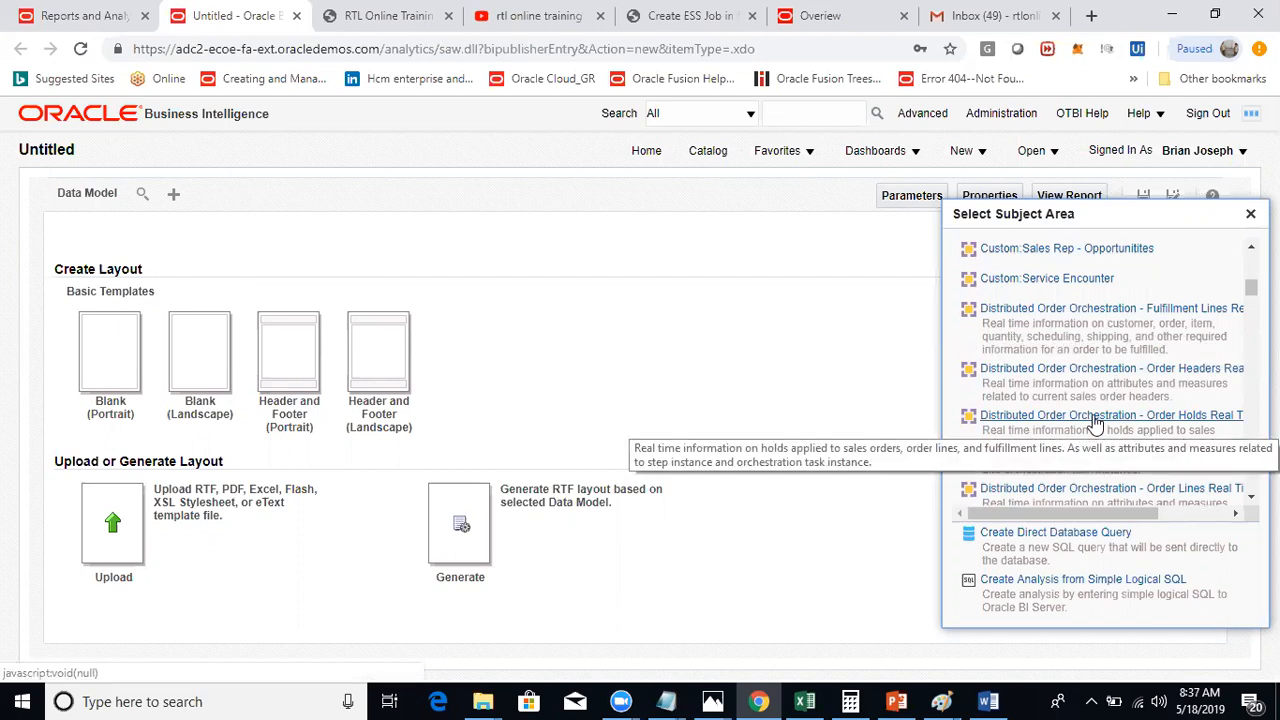
mouse_move(1110, 380)
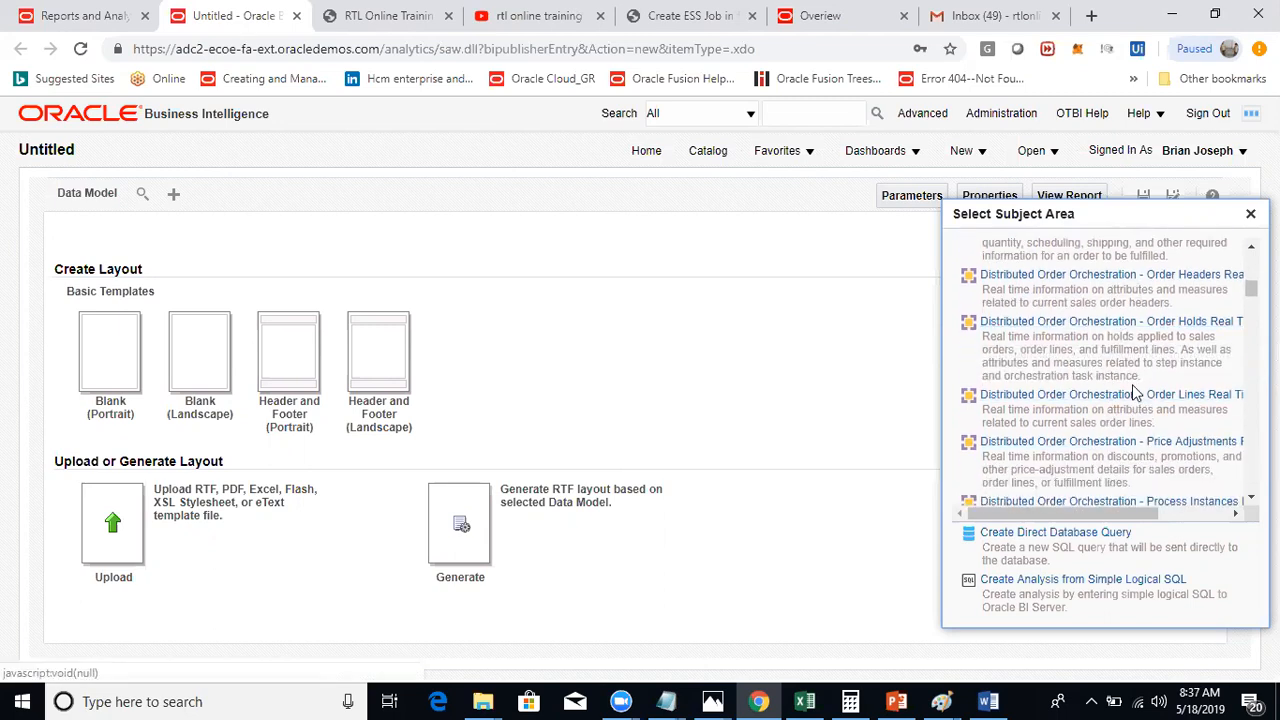
mouse_move(1112, 442)
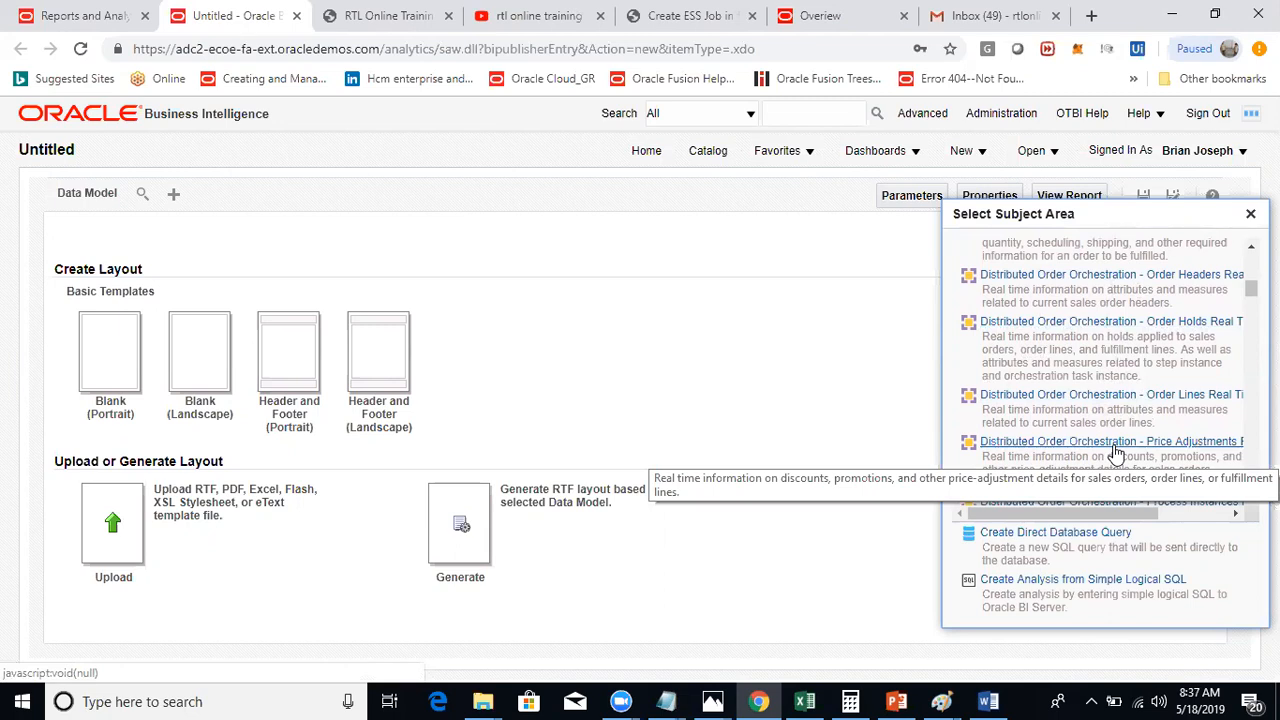
scroll(down, 3)
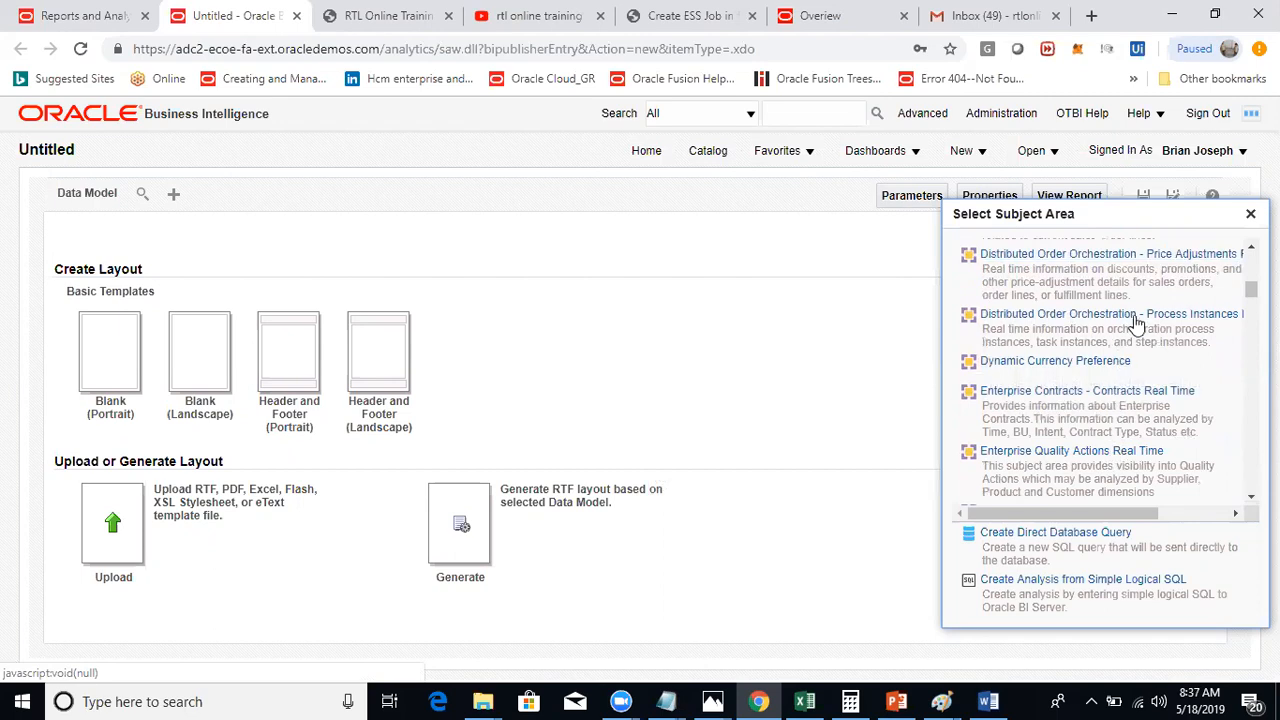
mouse_move(1120, 368)
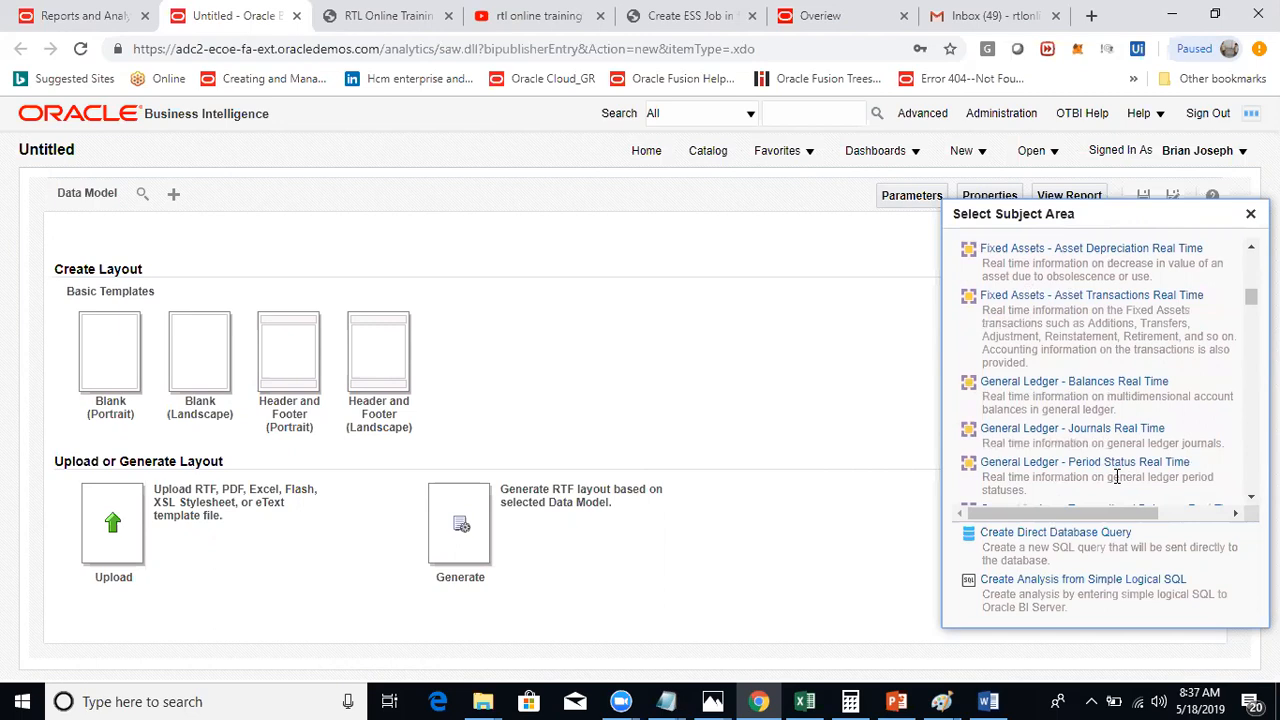
scroll(down, 3)
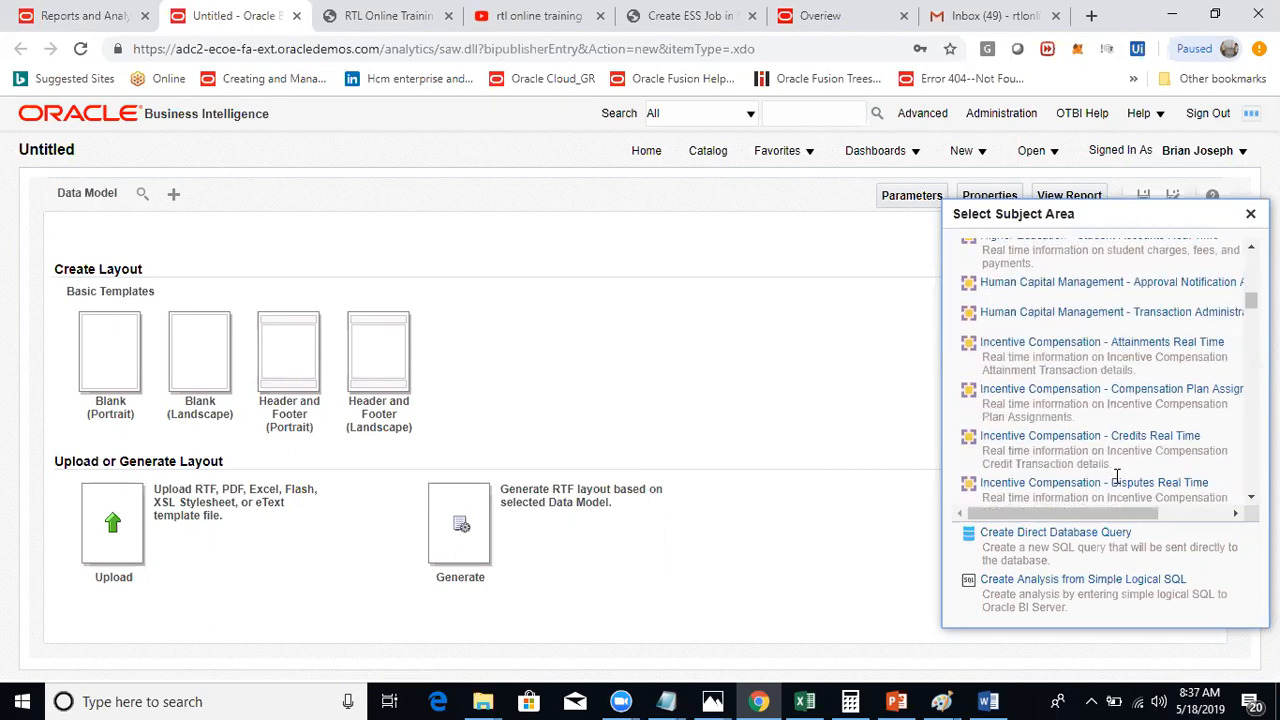
scroll(down, 3)
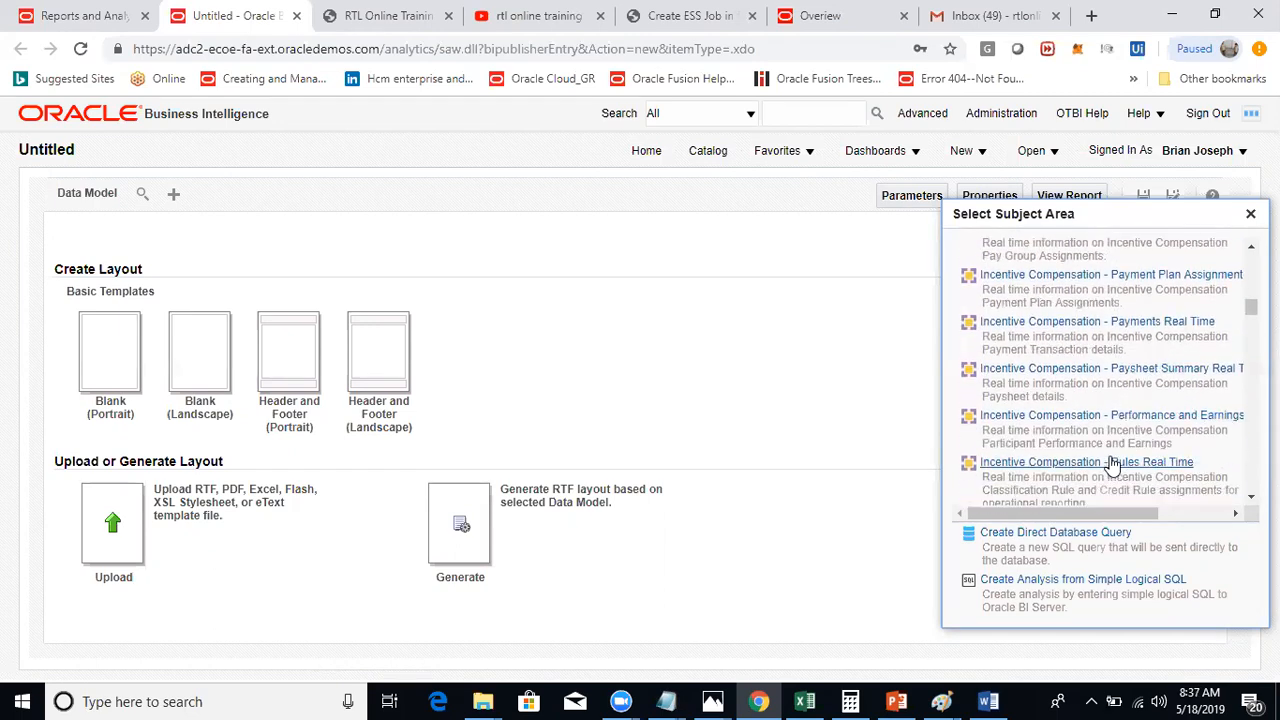
scroll(down, 3)
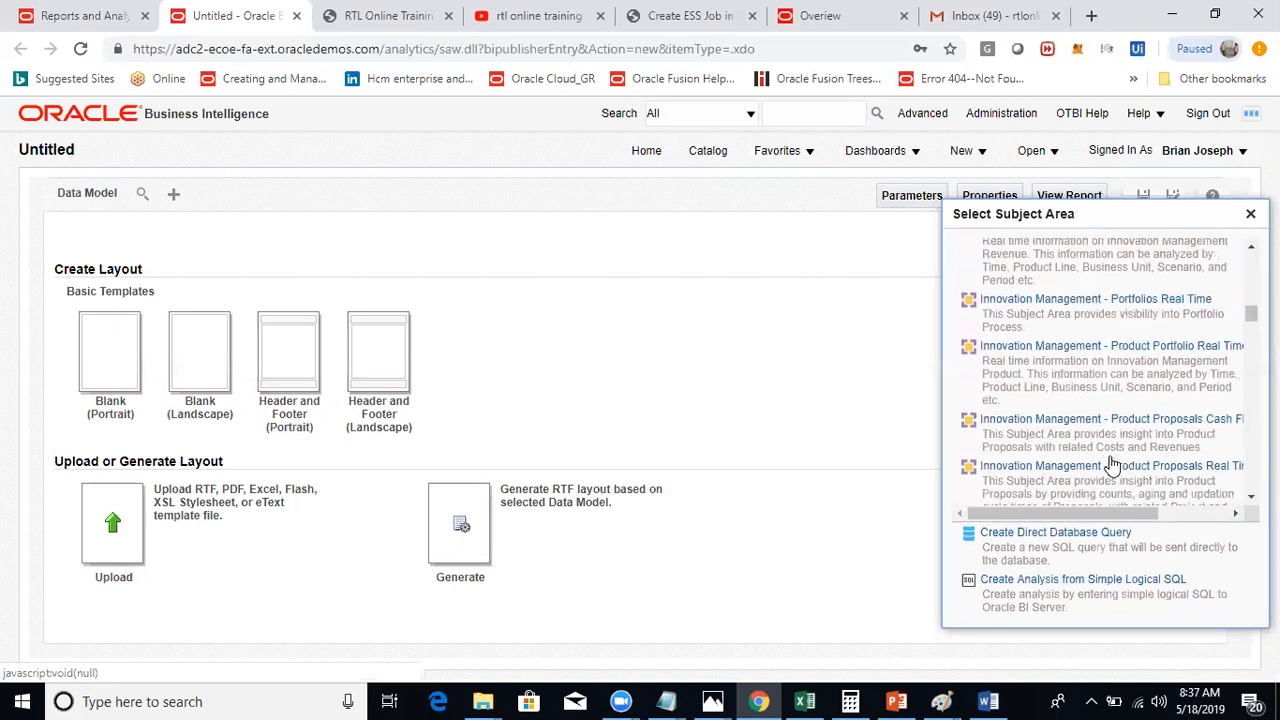
scroll(down, 3)
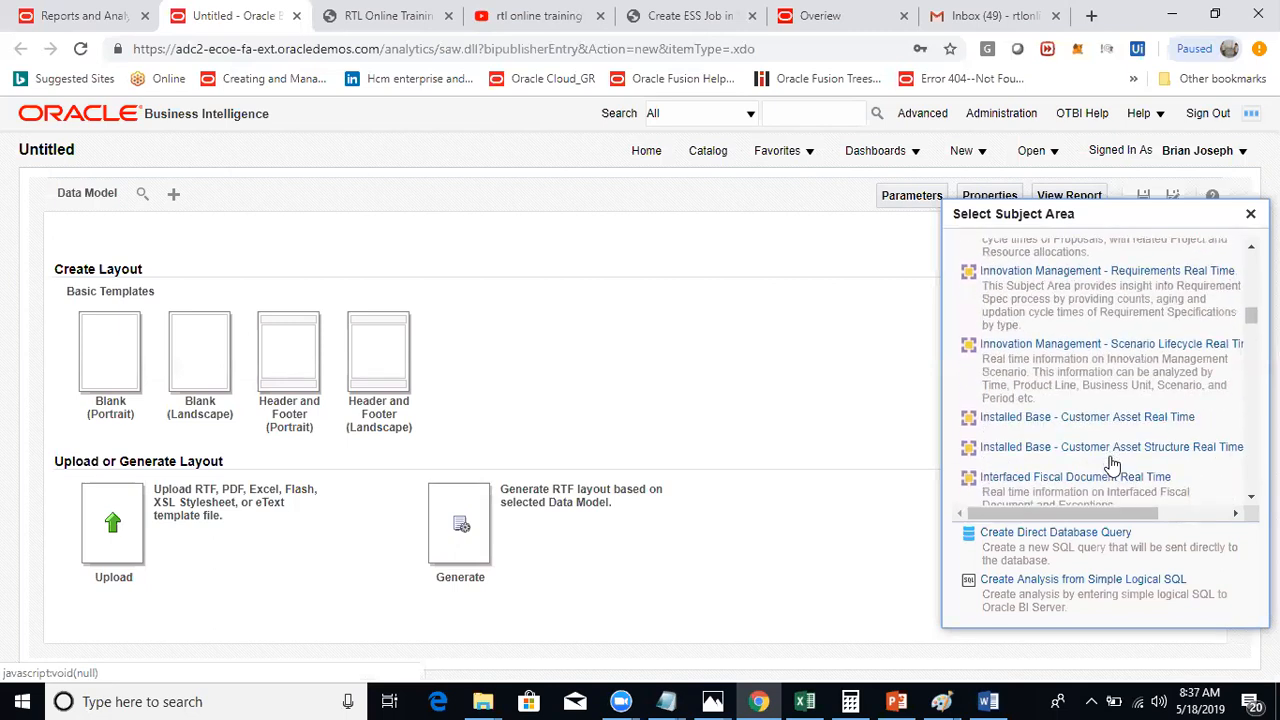
mouse_move(1016, 272)
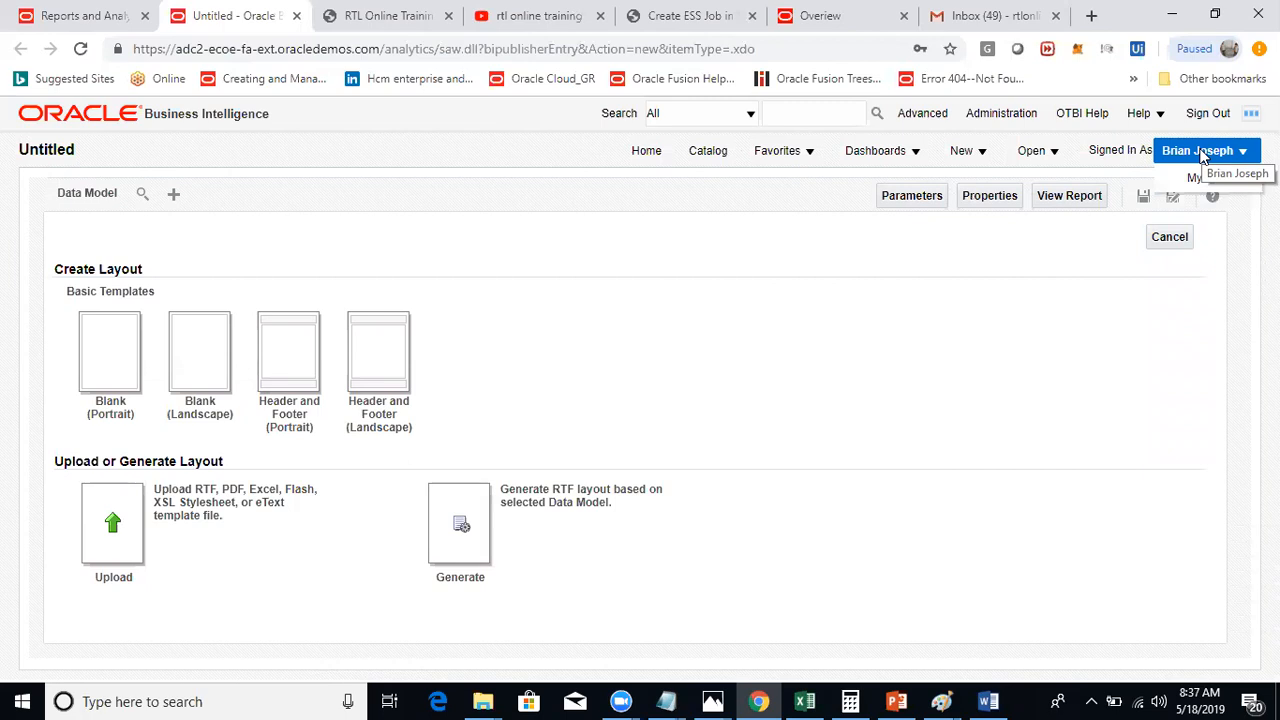
mouse_move(1030, 156)
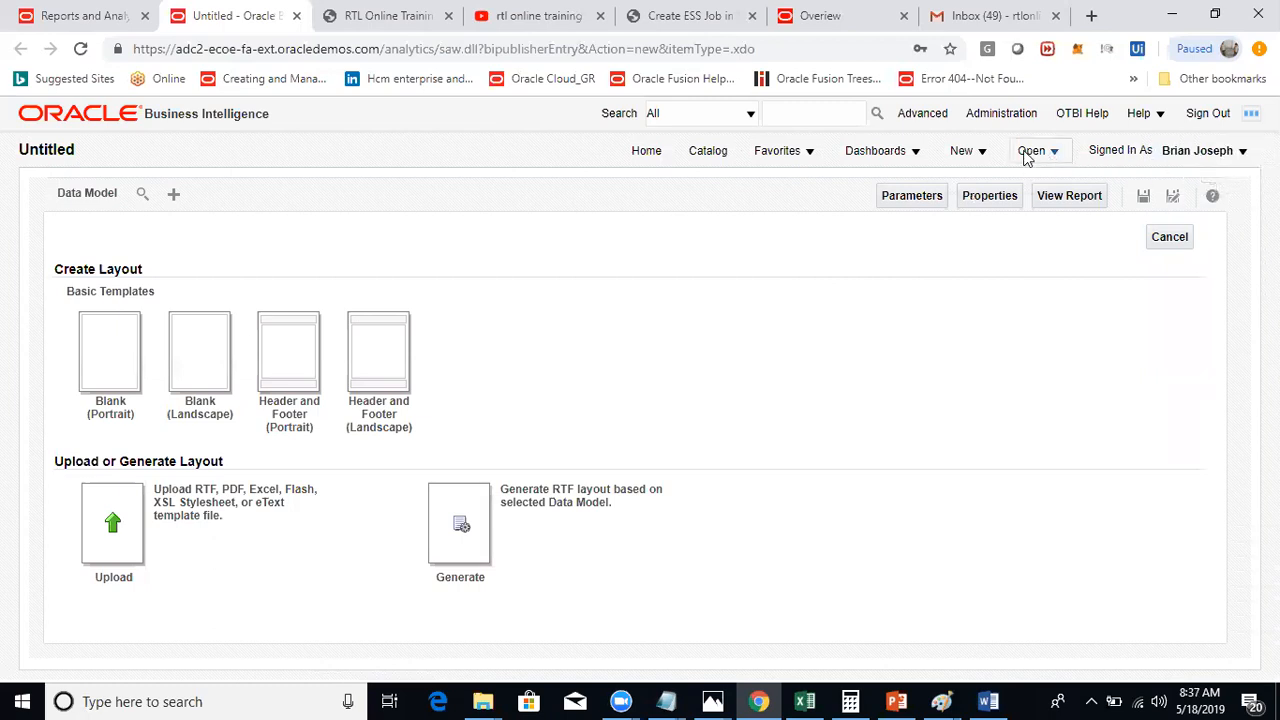
Step: Start New > Analysis again and pick Workforce Management - Position Real Time as the subject area
click(962, 150)
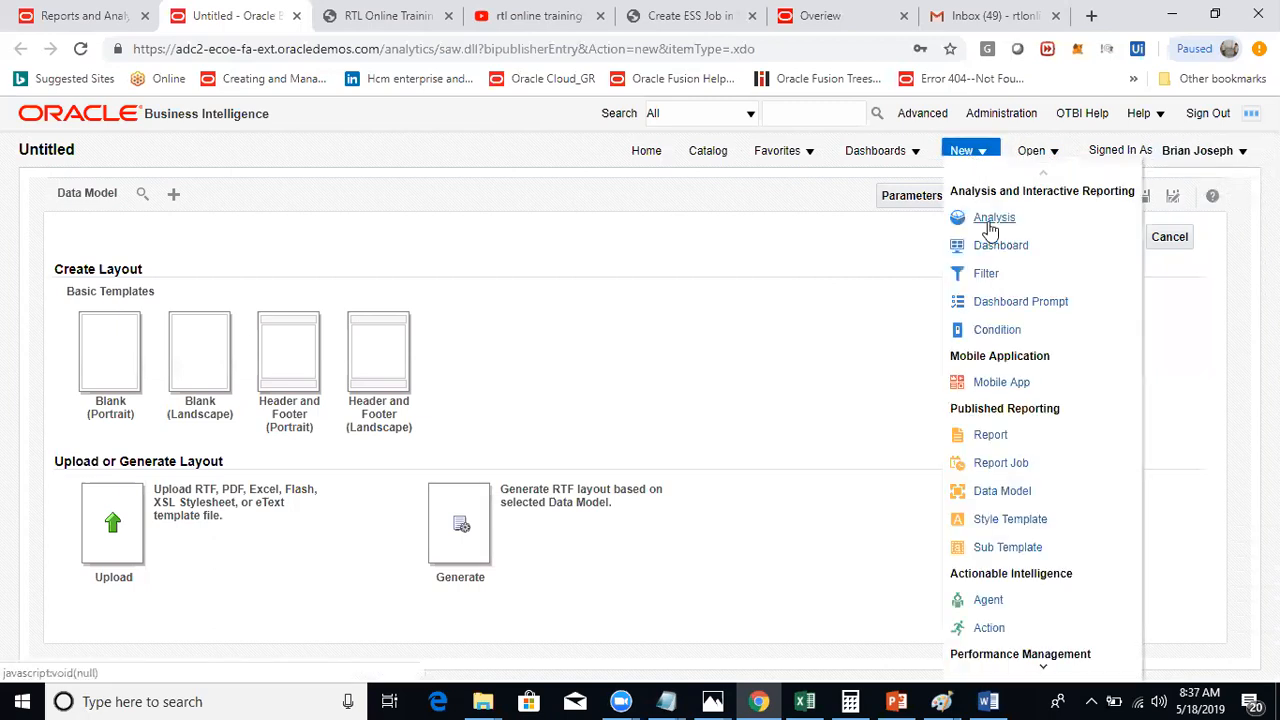
click(994, 216)
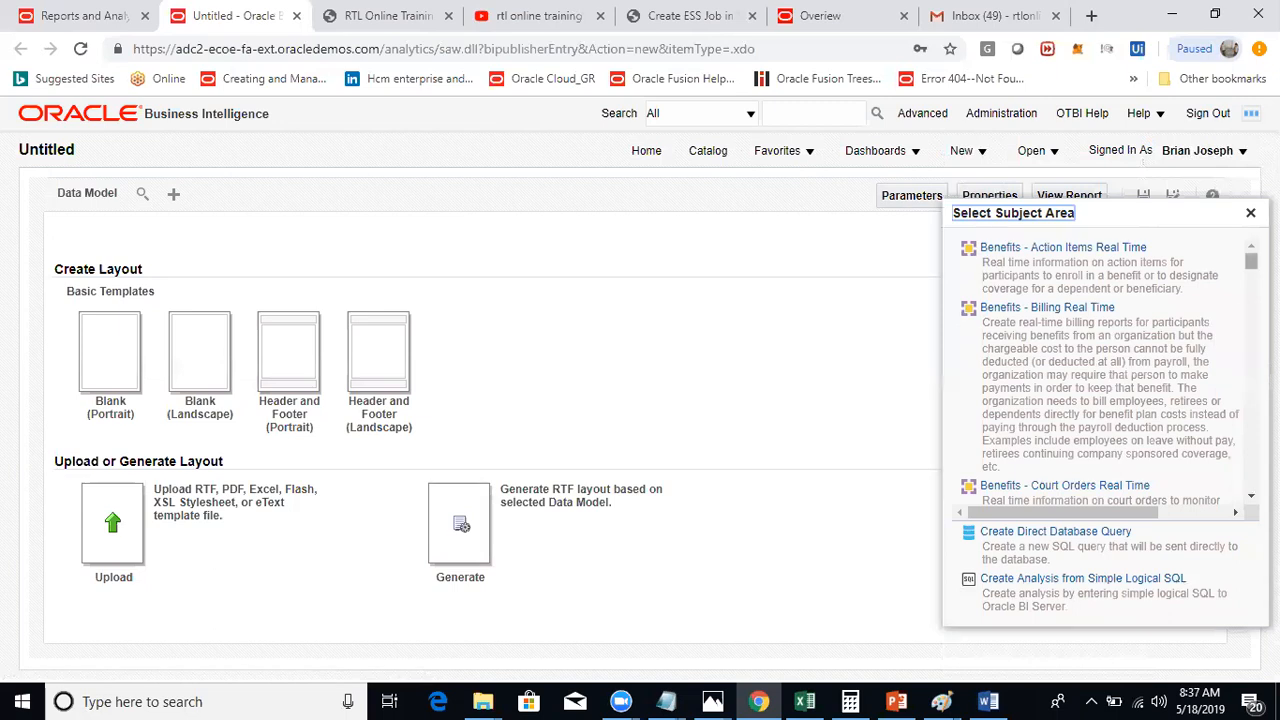
scroll(down, 3)
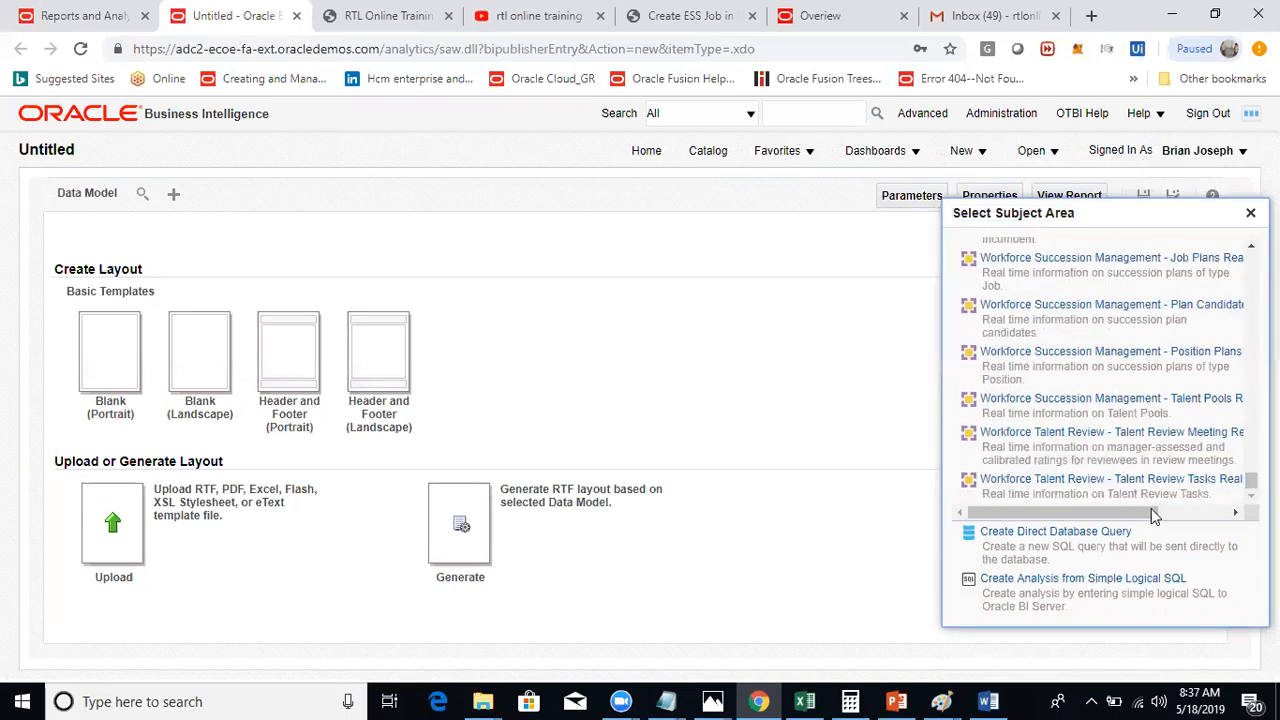
mouse_move(1084, 436)
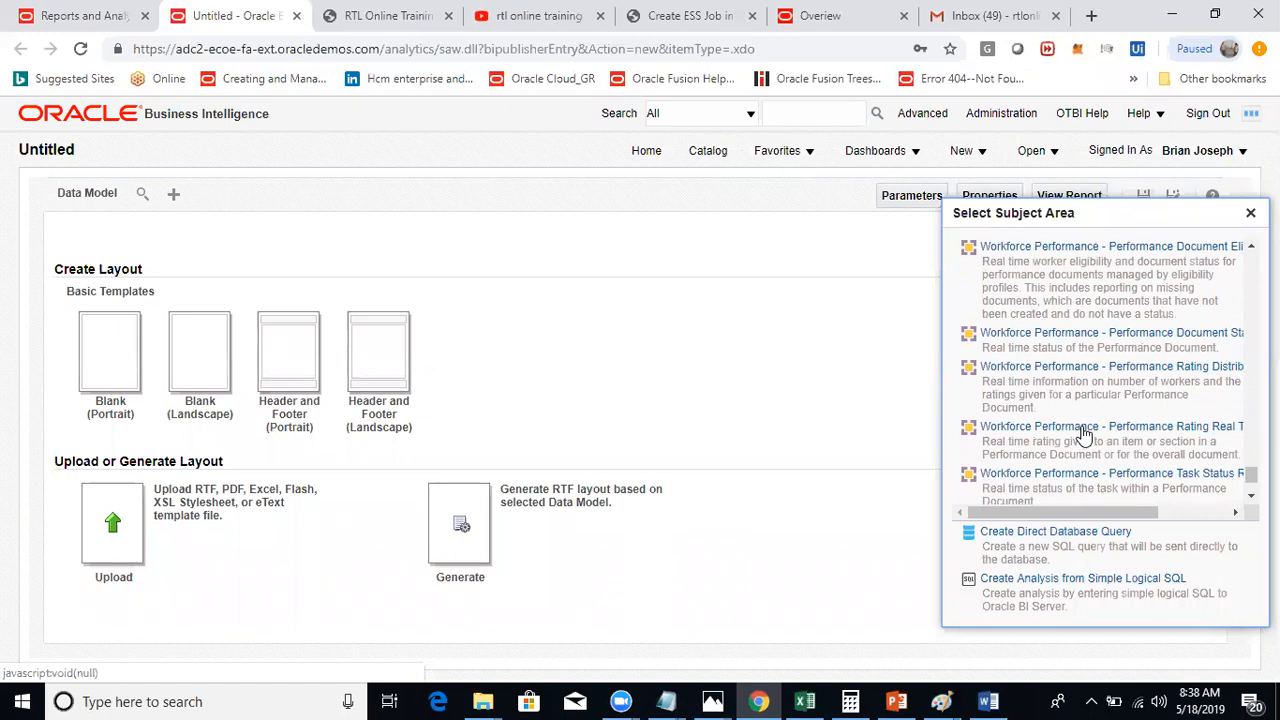
scroll(down, 3)
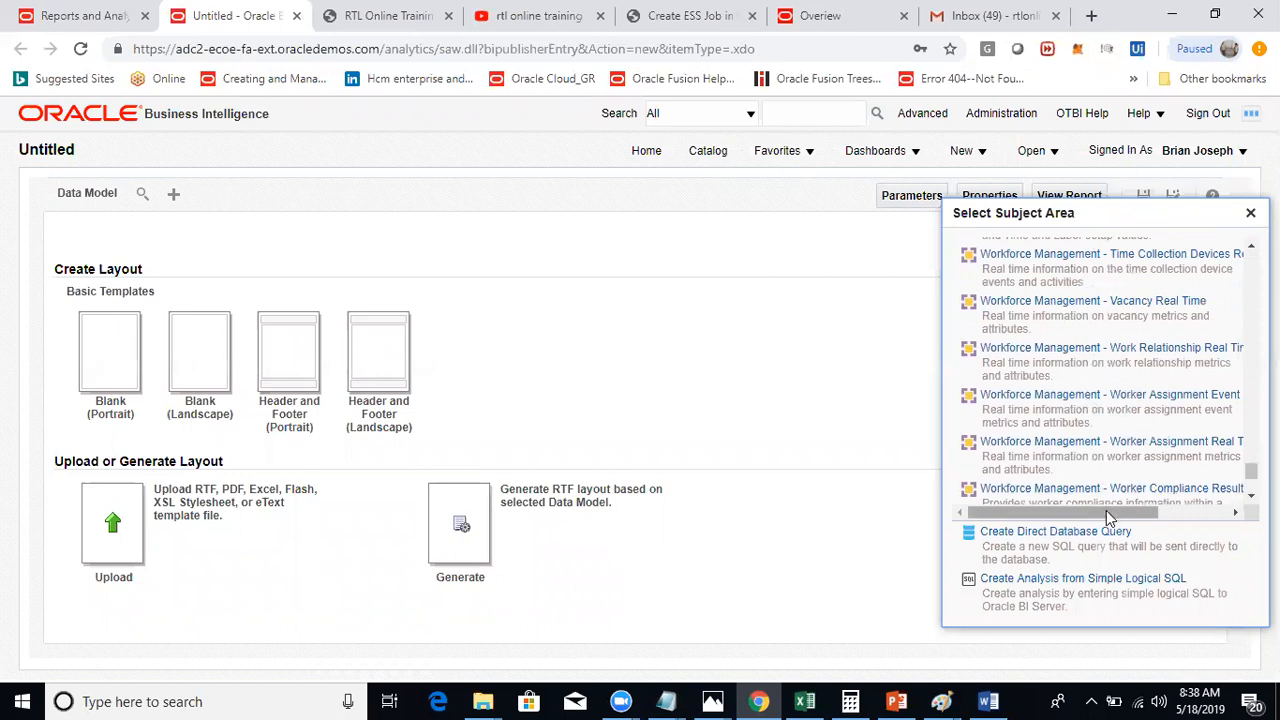
drag(1020, 512, 1150, 512)
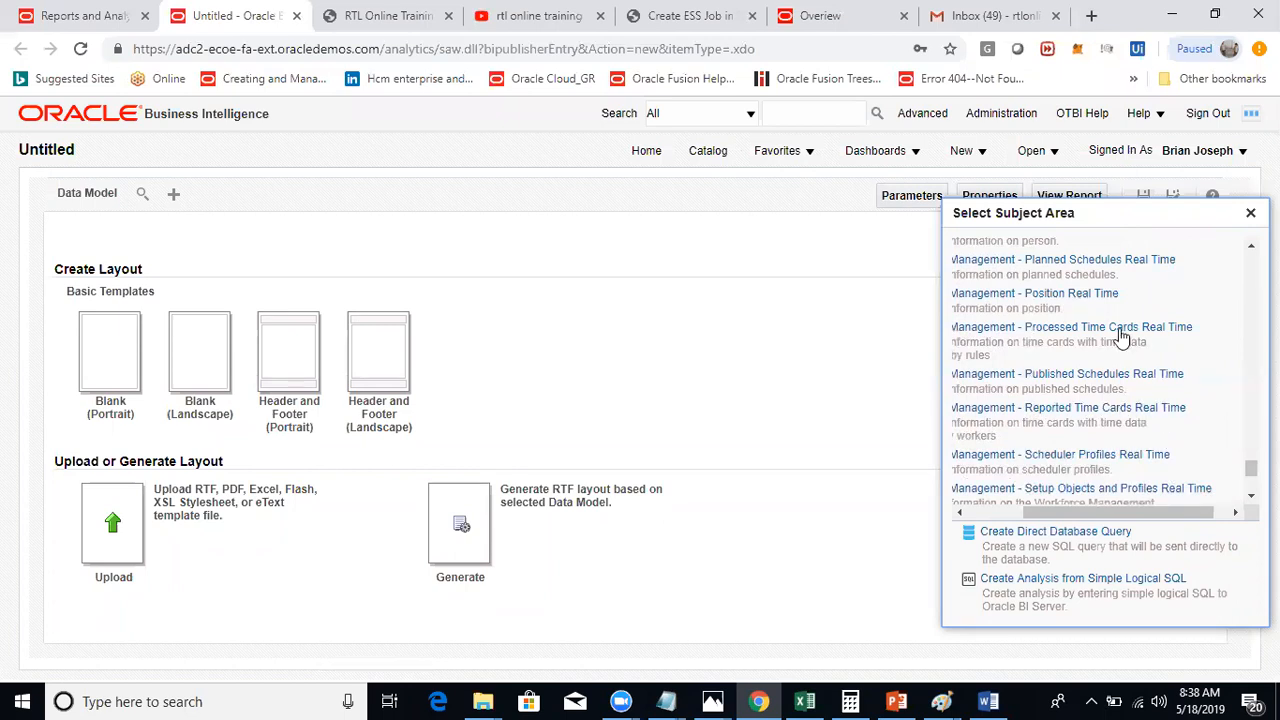
mouse_move(1068, 300)
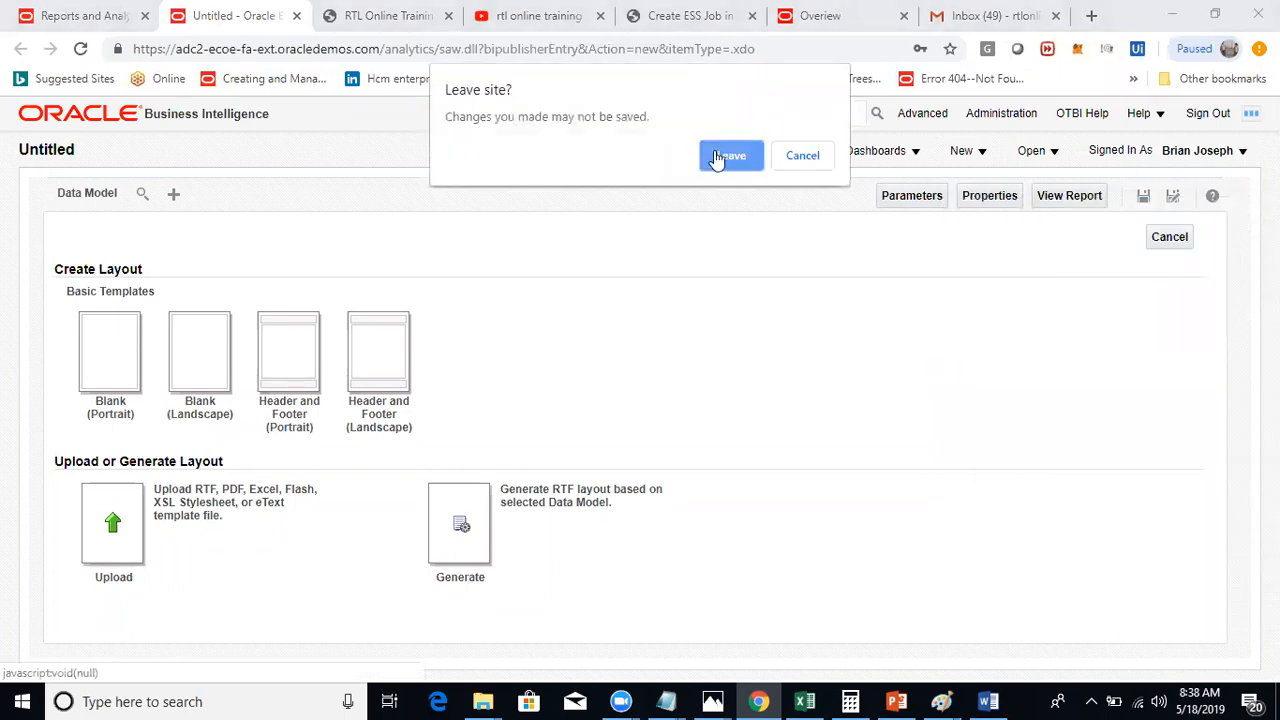
Step: Confirm Leave on the unsaved-changes prompt and return to the new empty Workforce Management analysis
click(730, 156)
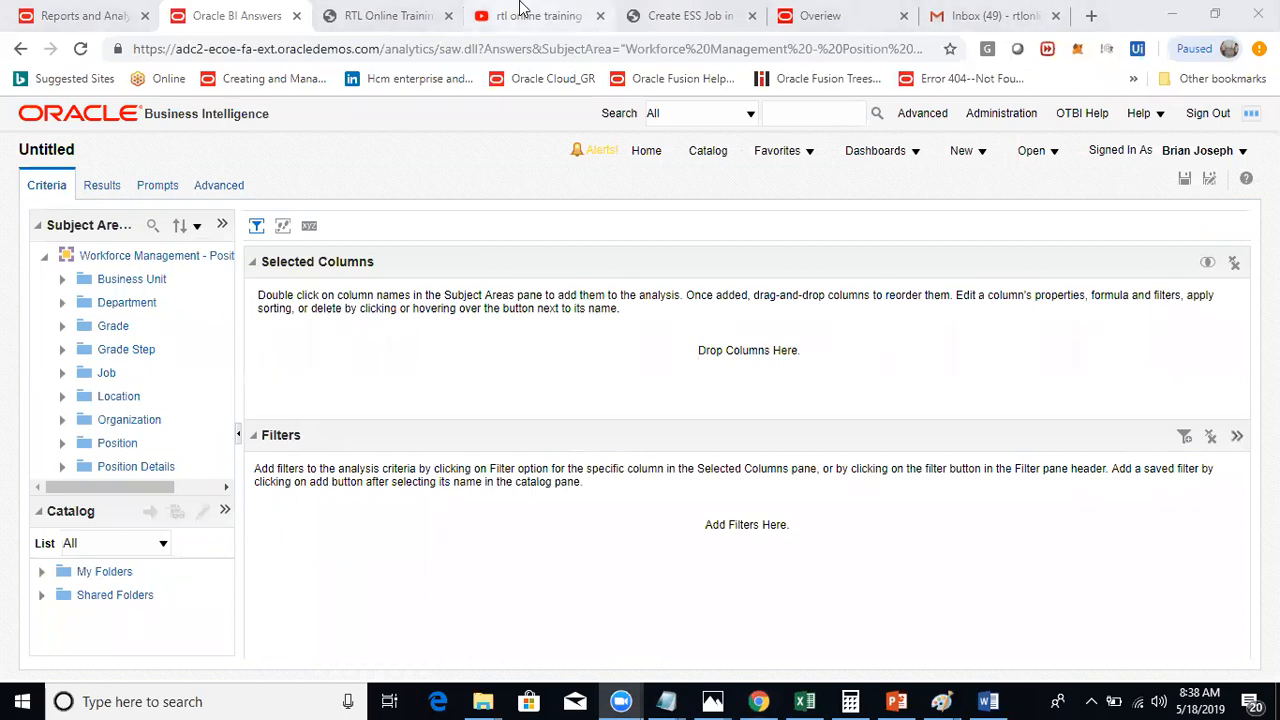
click(536, 16)
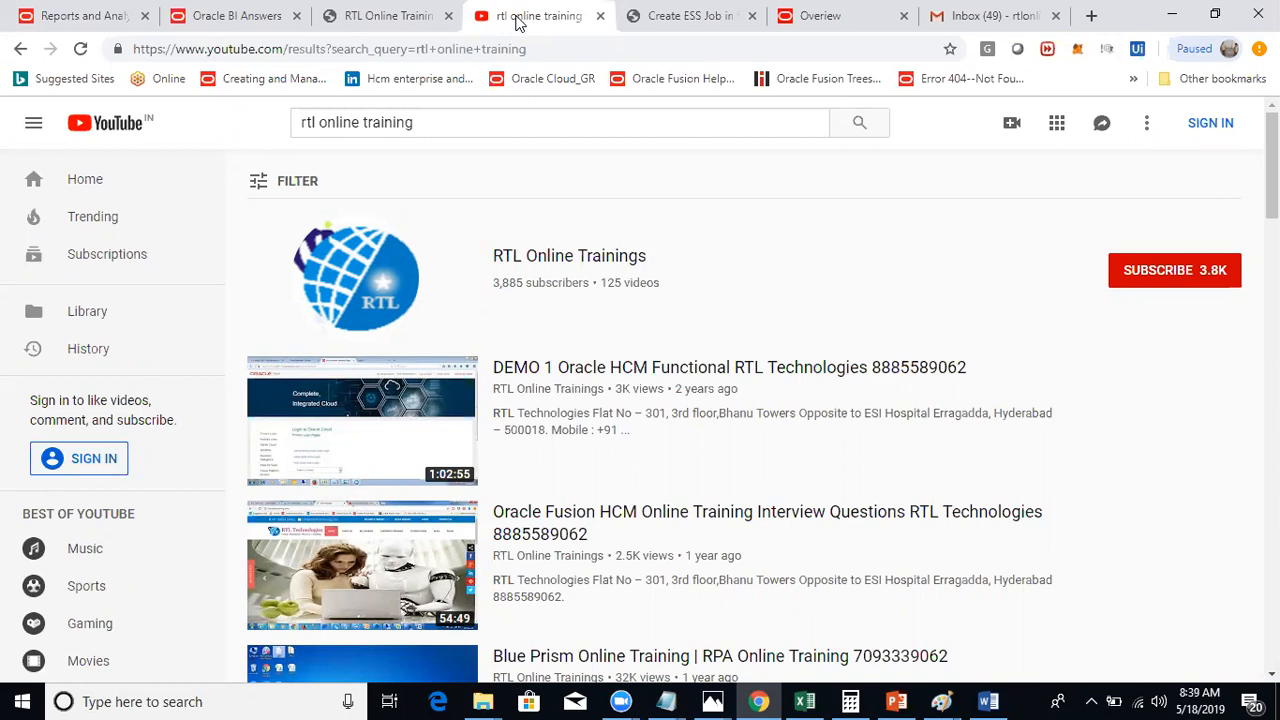
click(236, 16)
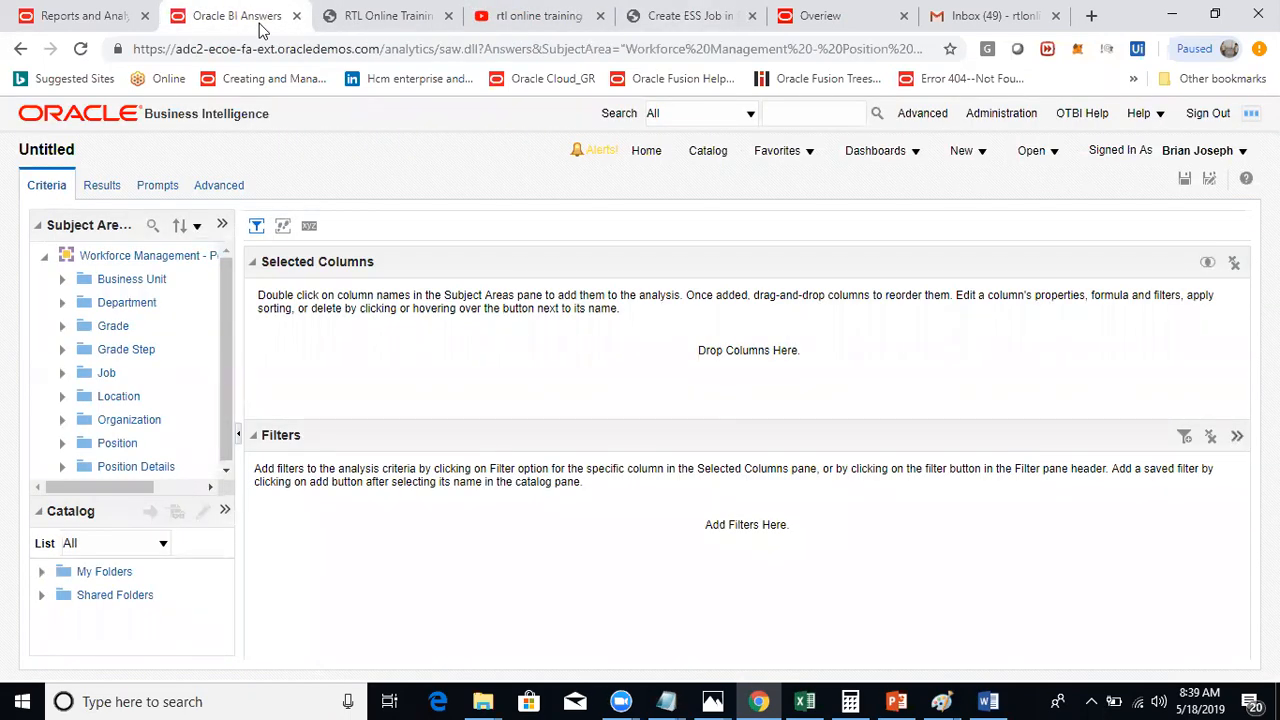
mouse_move(120, 256)
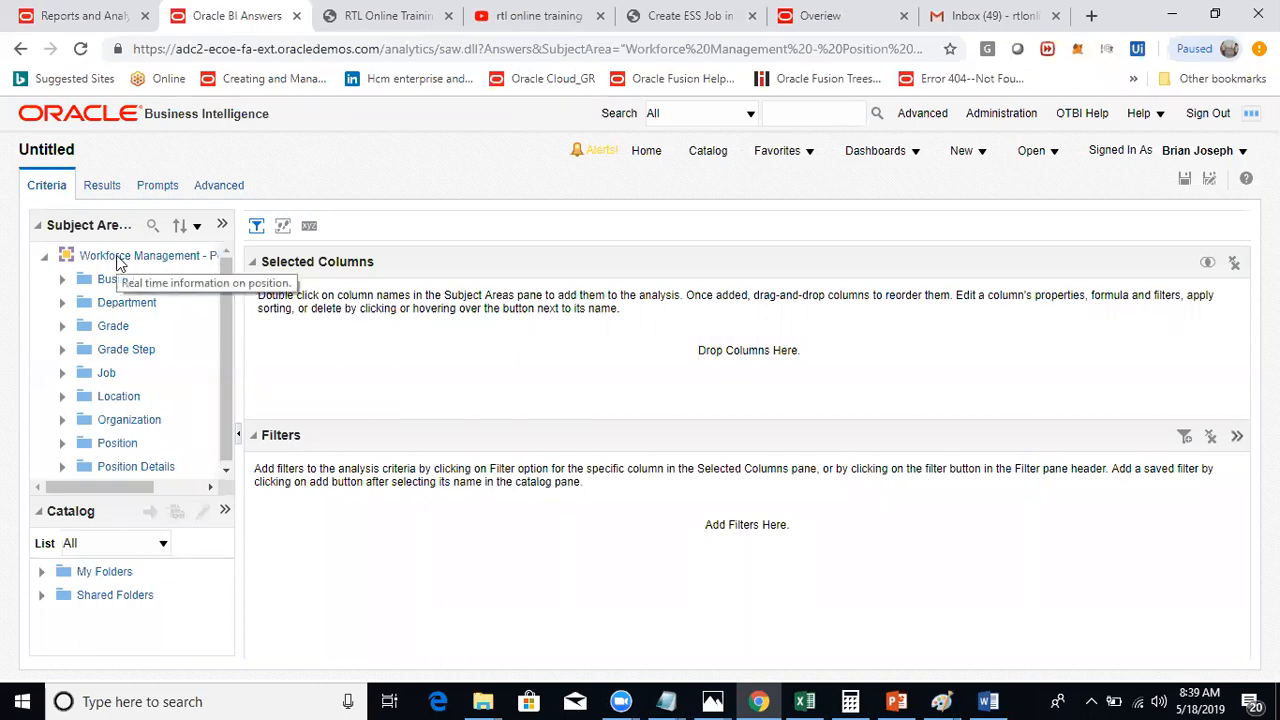
mouse_move(100, 224)
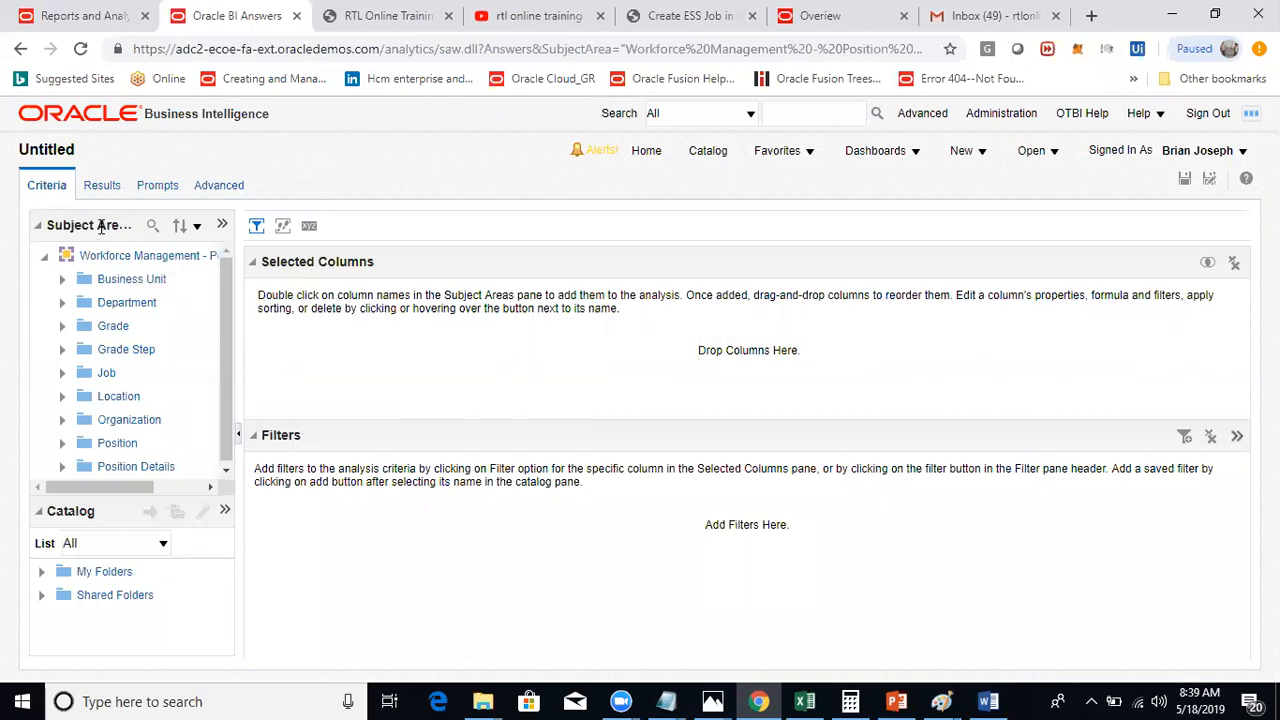
mouse_move(196, 224)
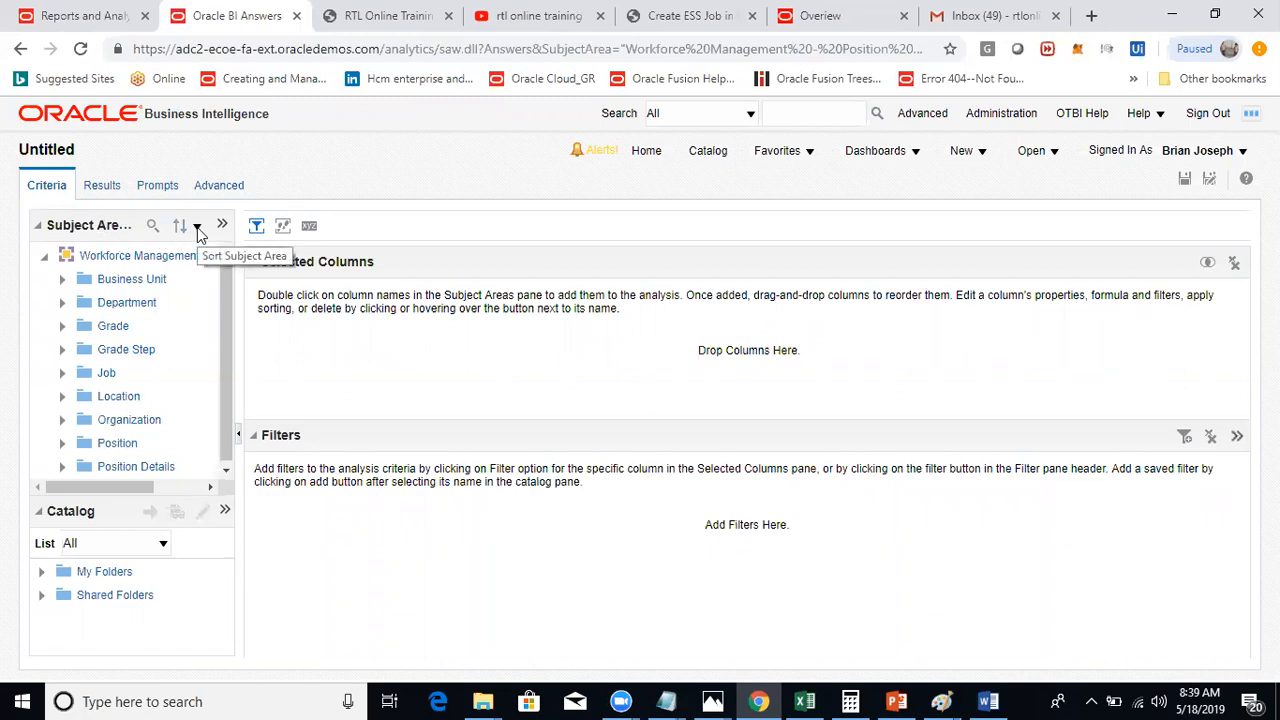
mouse_move(220, 224)
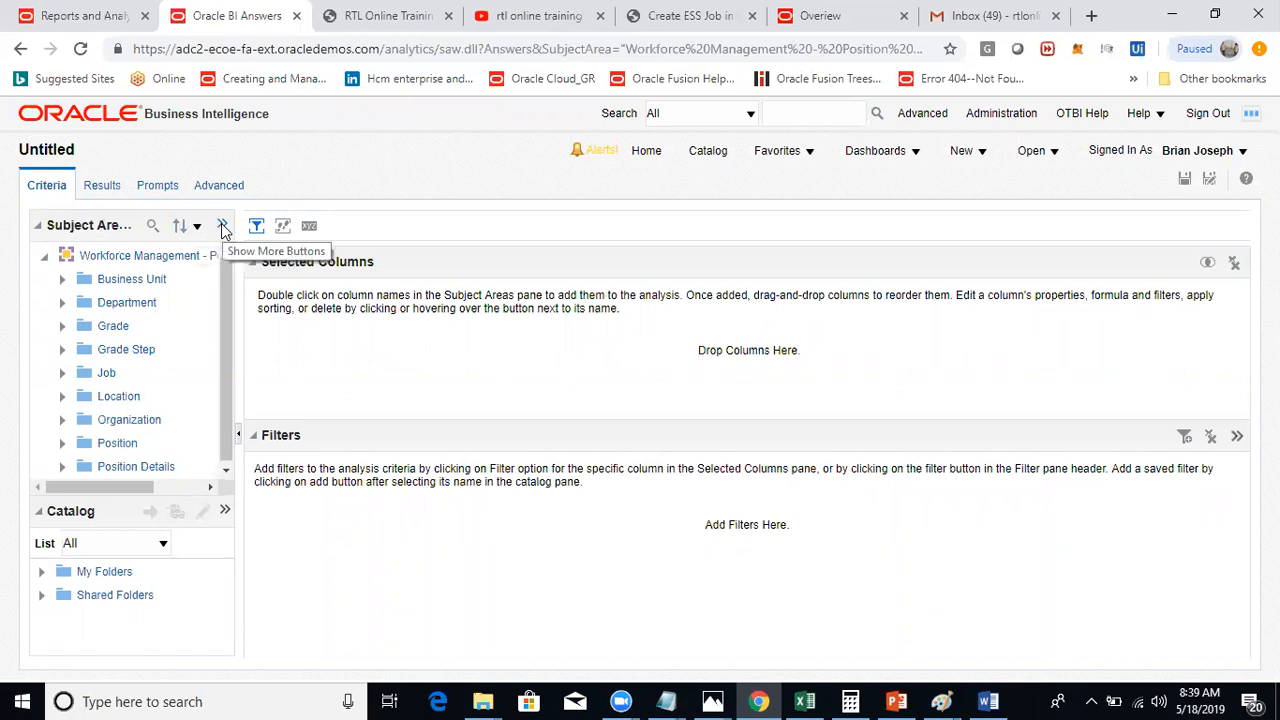
click(222, 224)
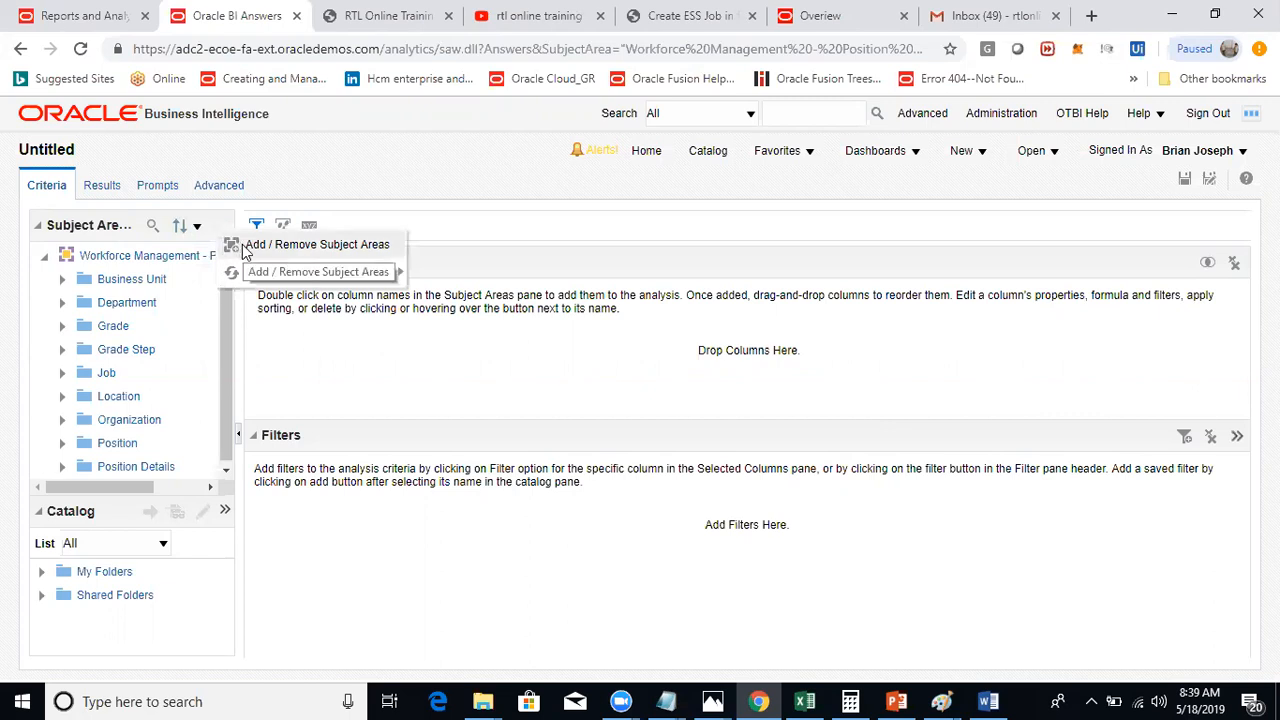
mouse_move(264, 272)
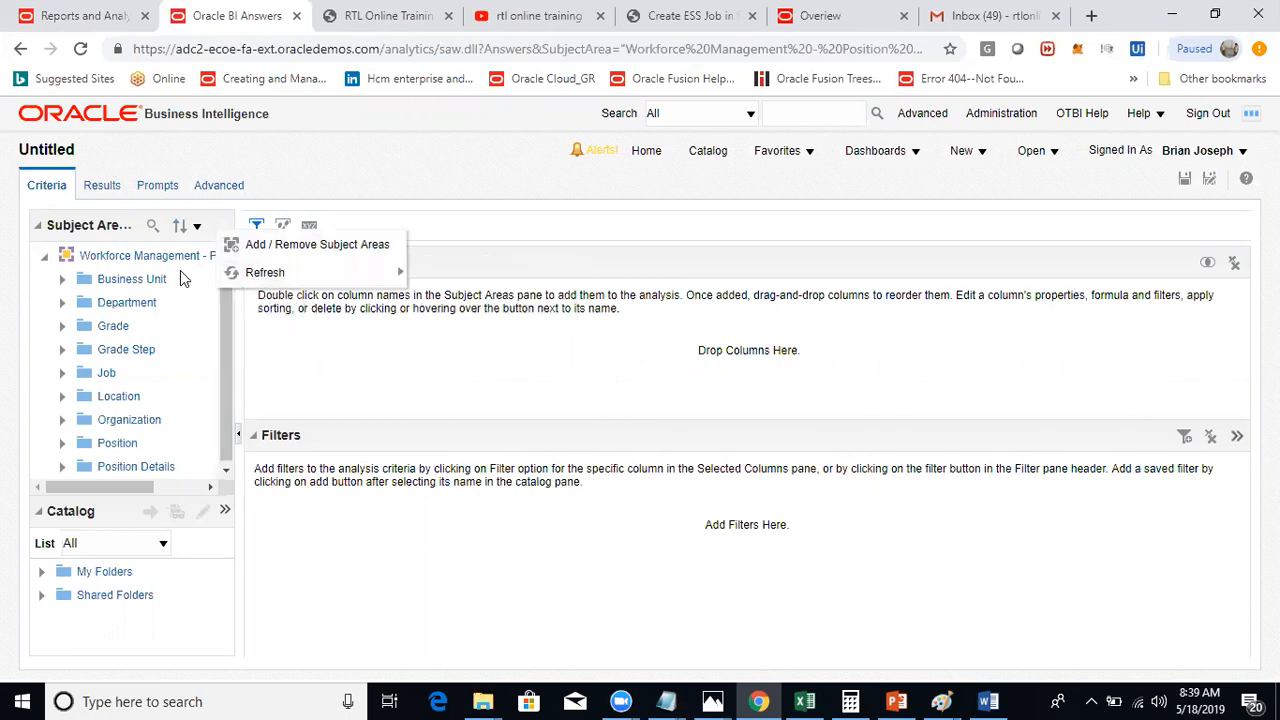
mouse_move(172, 262)
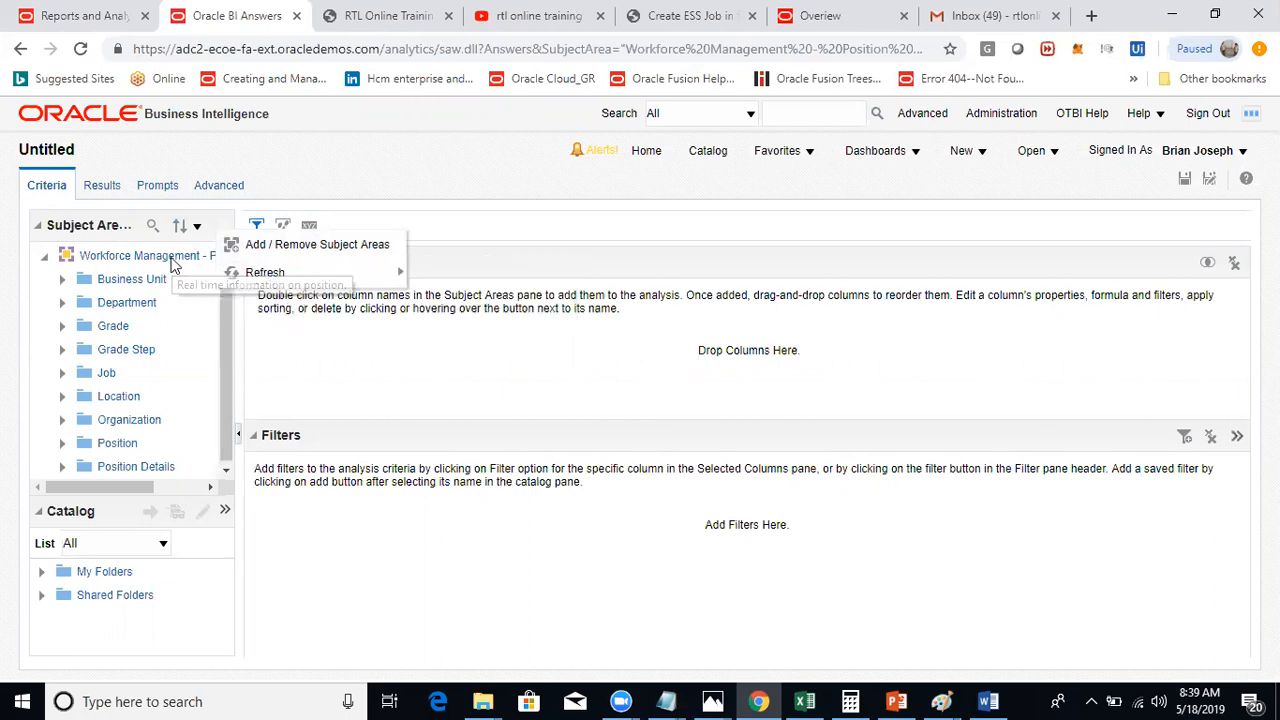
click(148, 256)
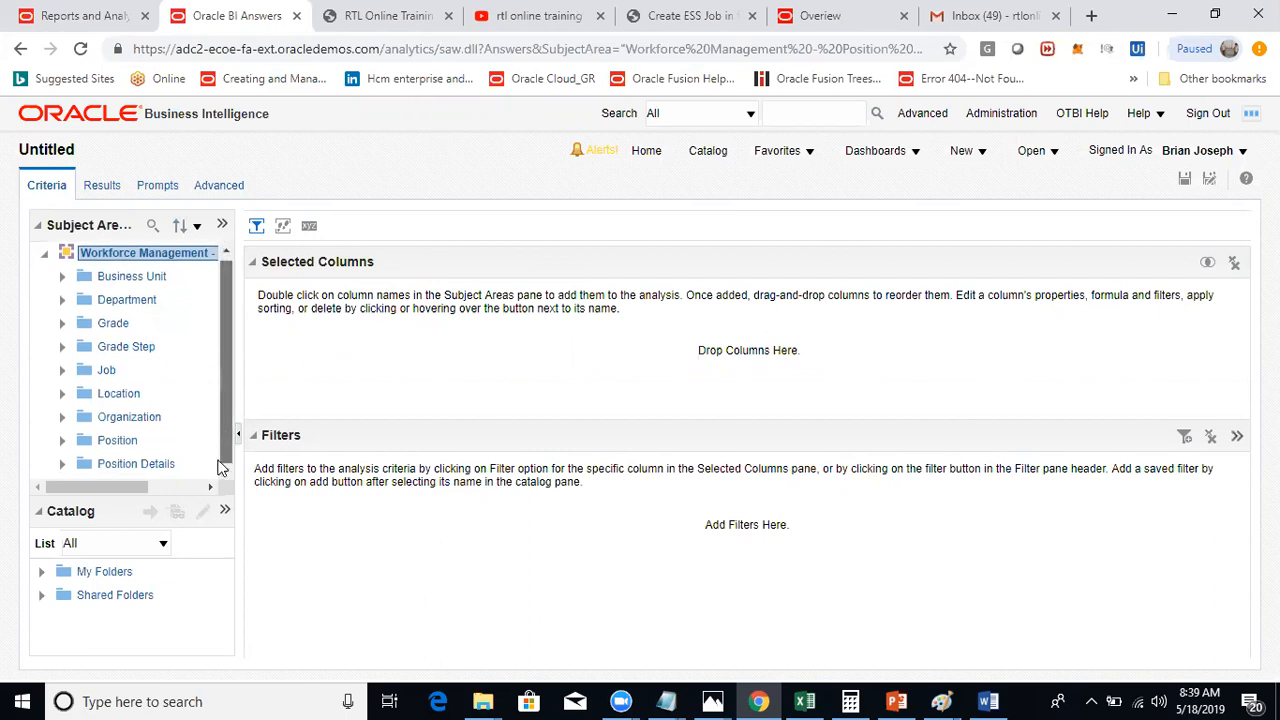
click(116, 440)
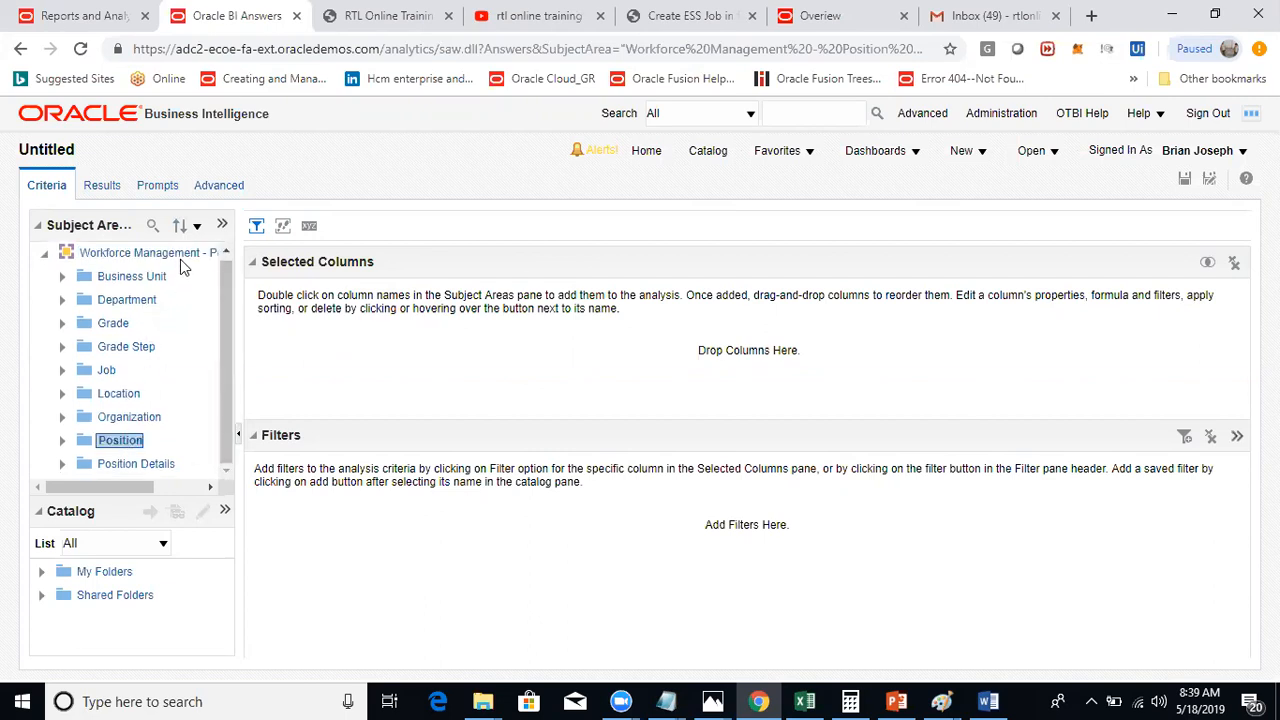
mouse_move(184, 258)
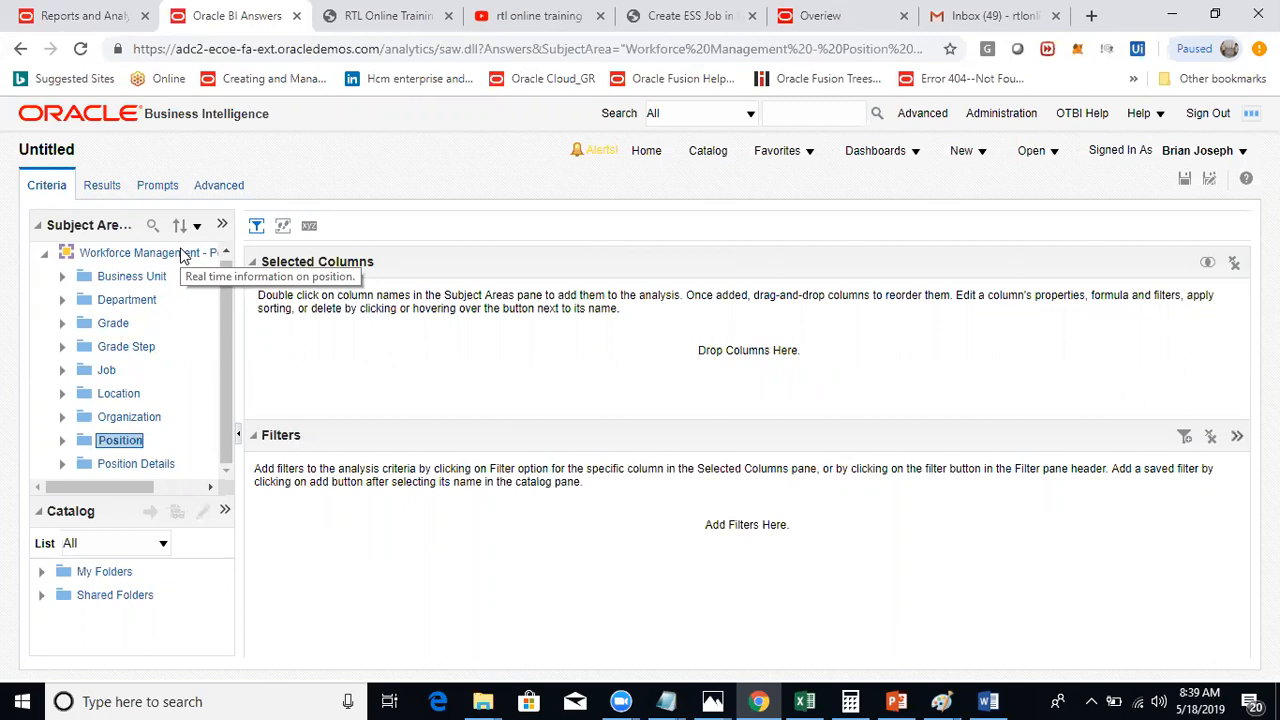
mouse_move(90, 450)
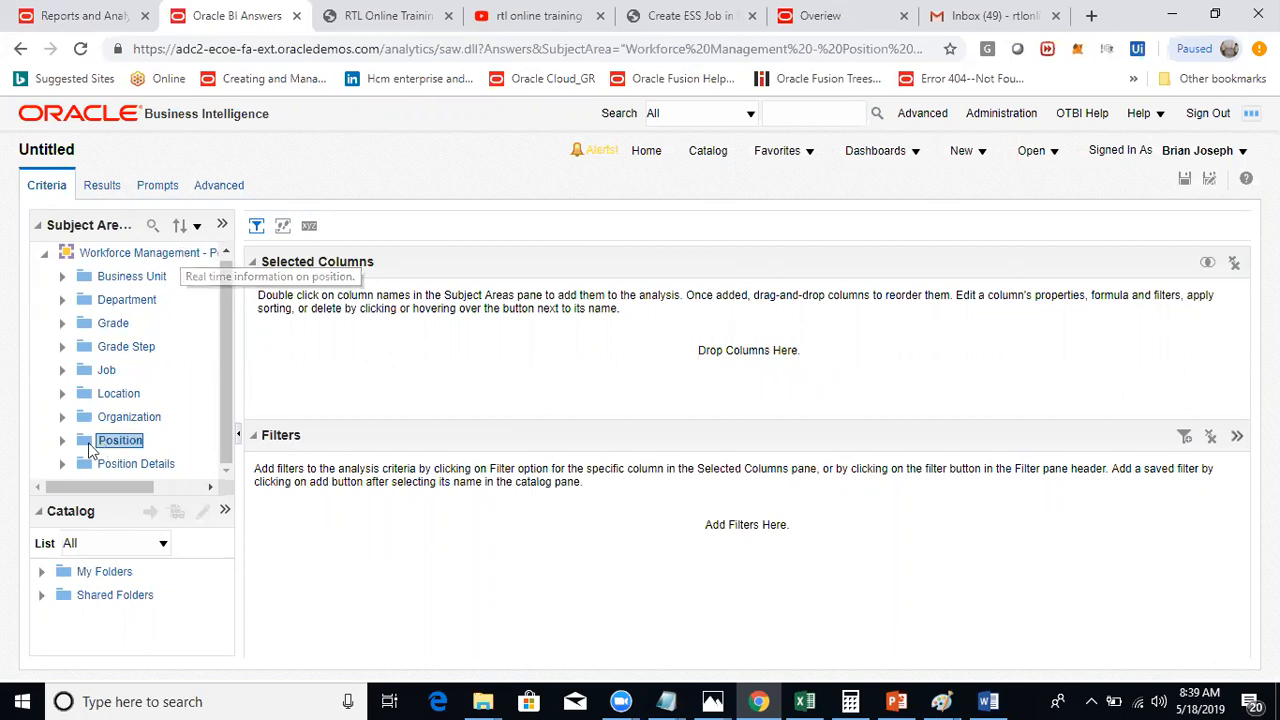
mouse_move(64, 378)
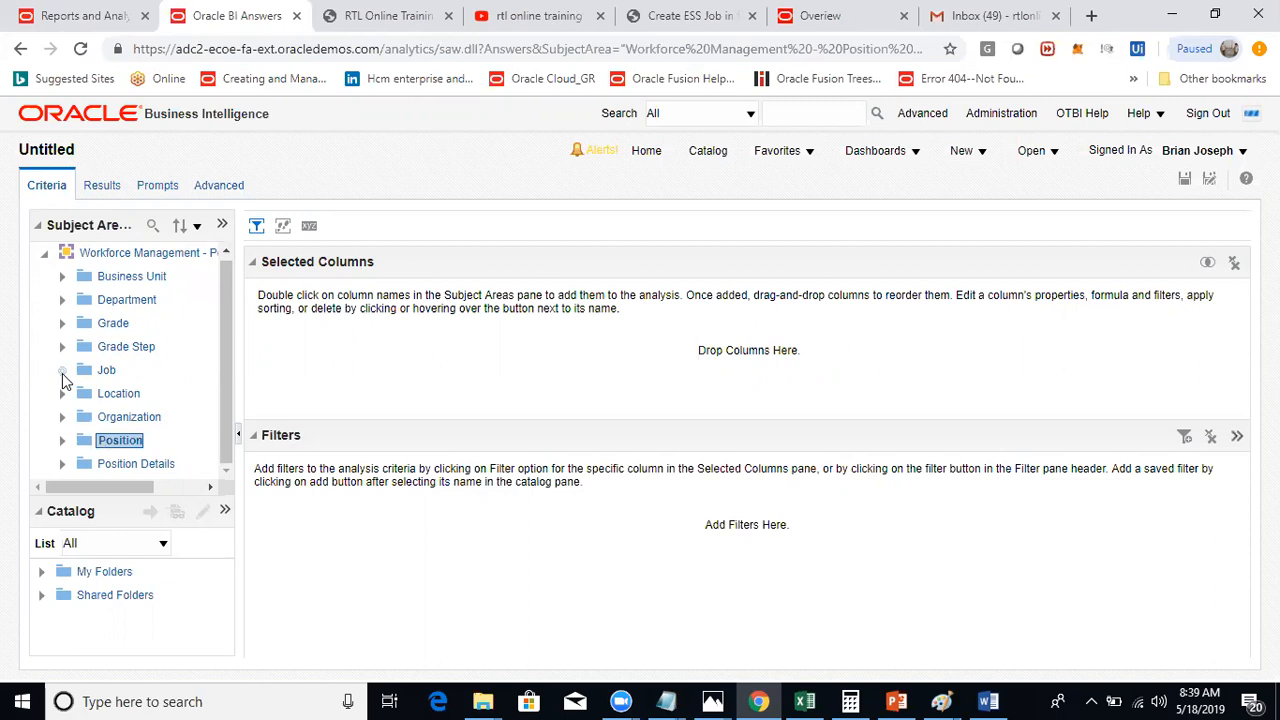
Step: Add Job Family, job Name, position Code and Name, Head Count and FTE from the Job and Position folders as columns
click(62, 368)
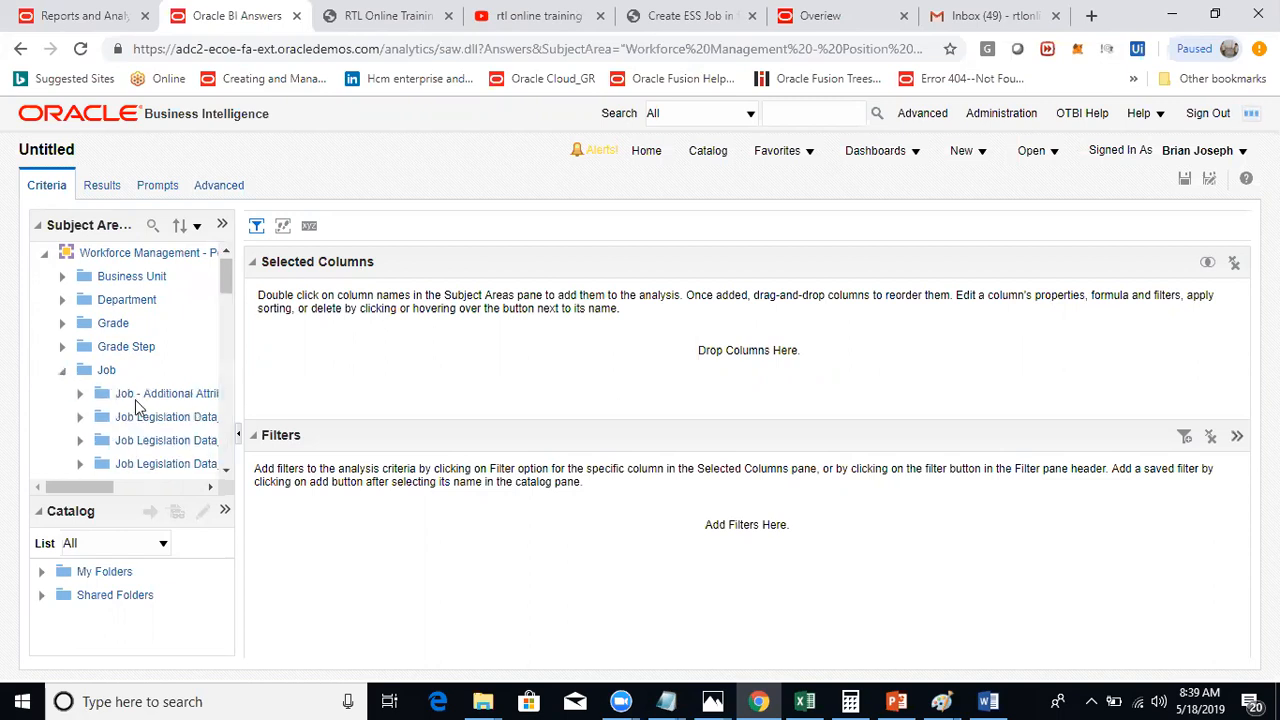
scroll(down, 3)
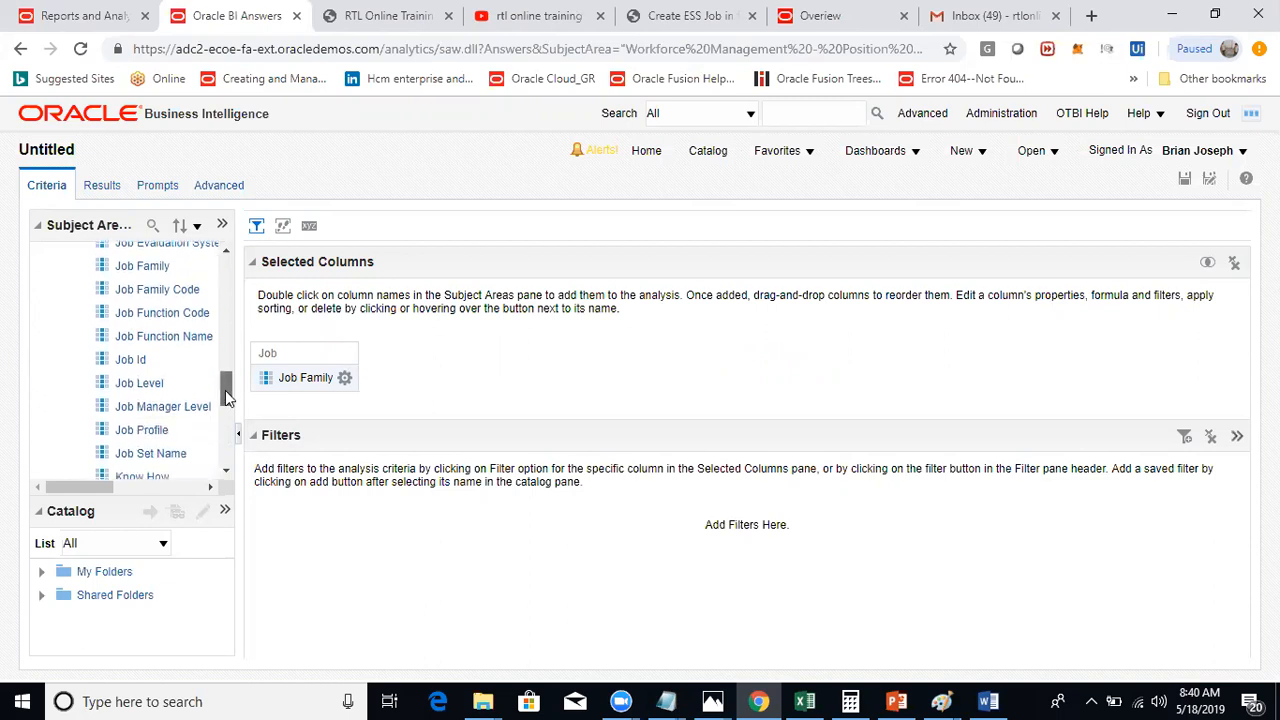
scroll(down, 3)
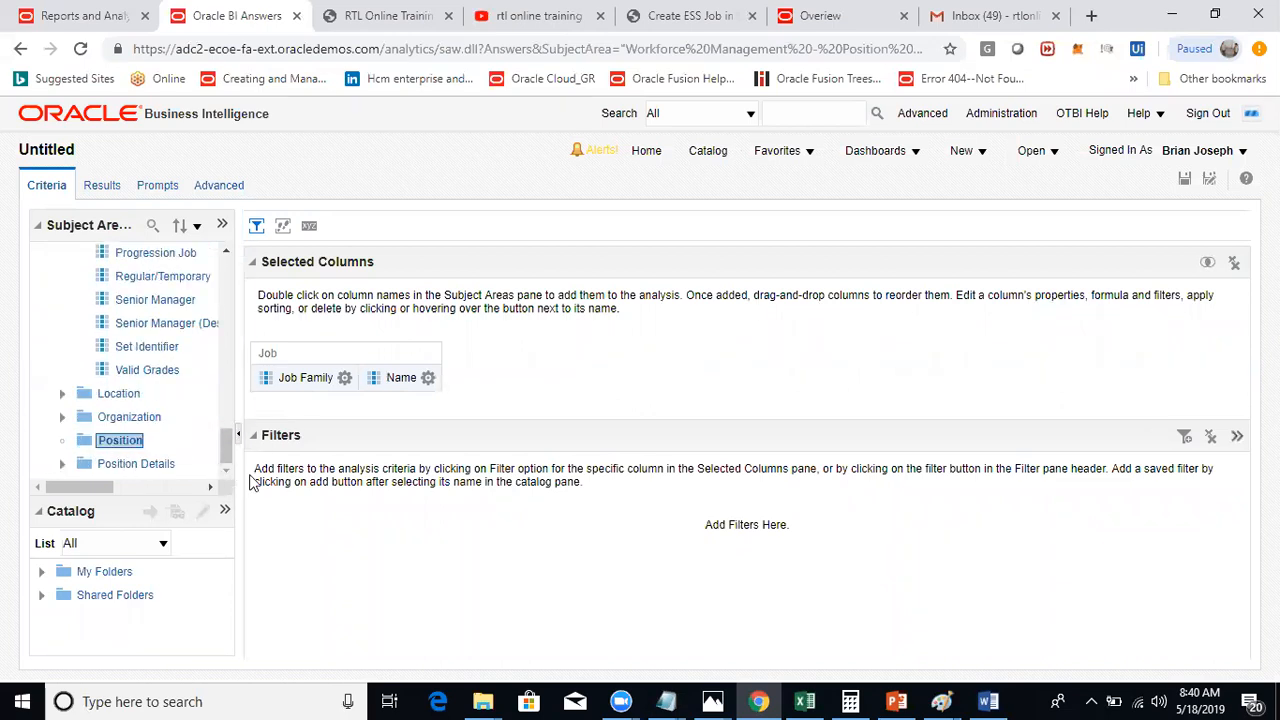
click(62, 370)
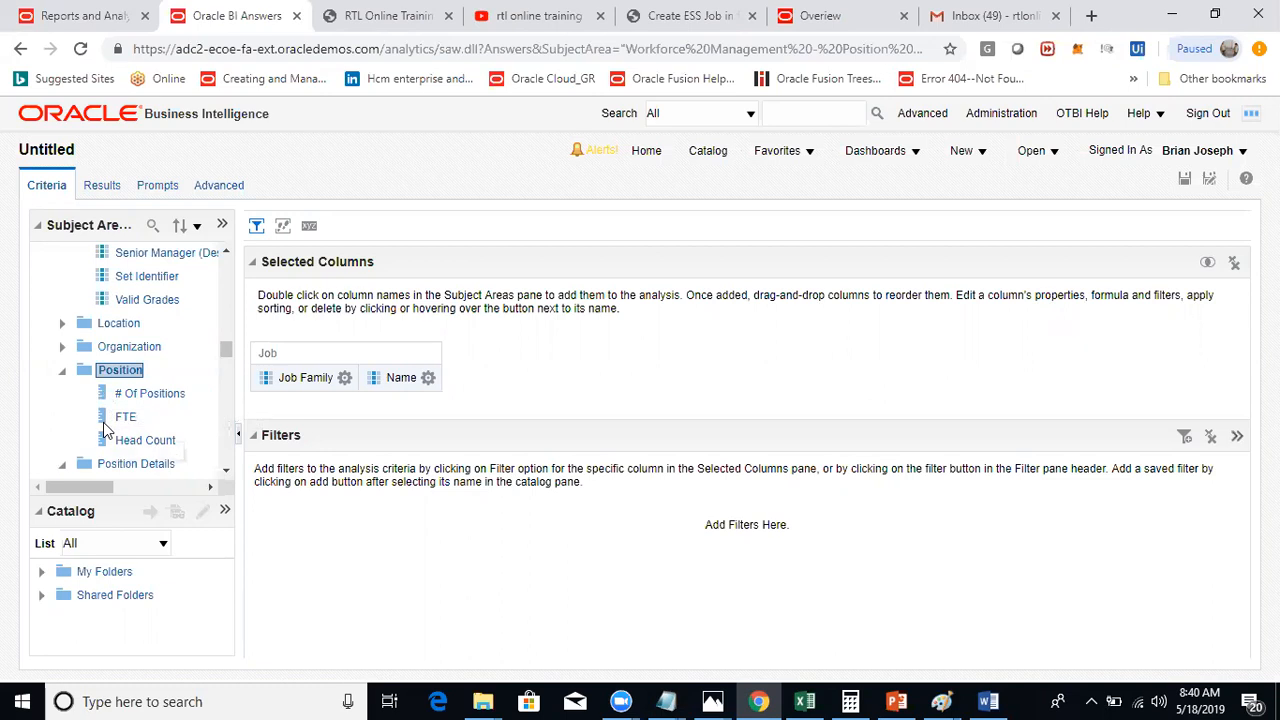
scroll(down, 3)
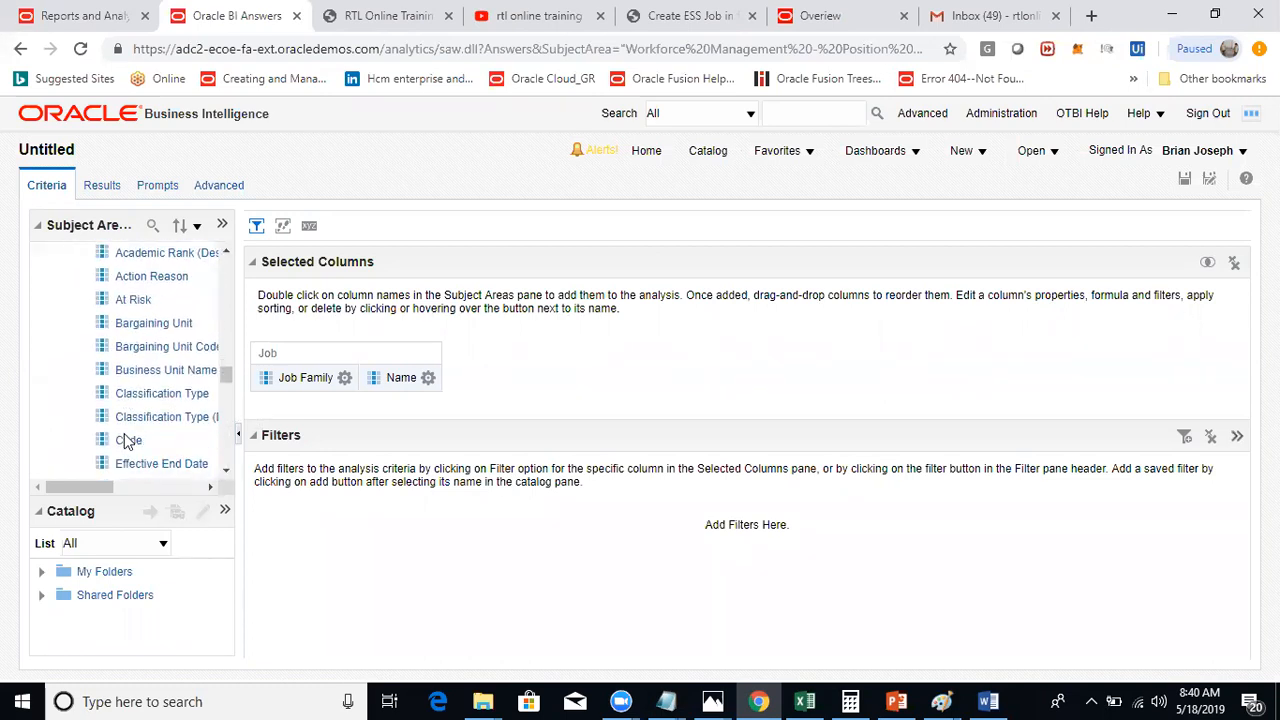
scroll(down, 3)
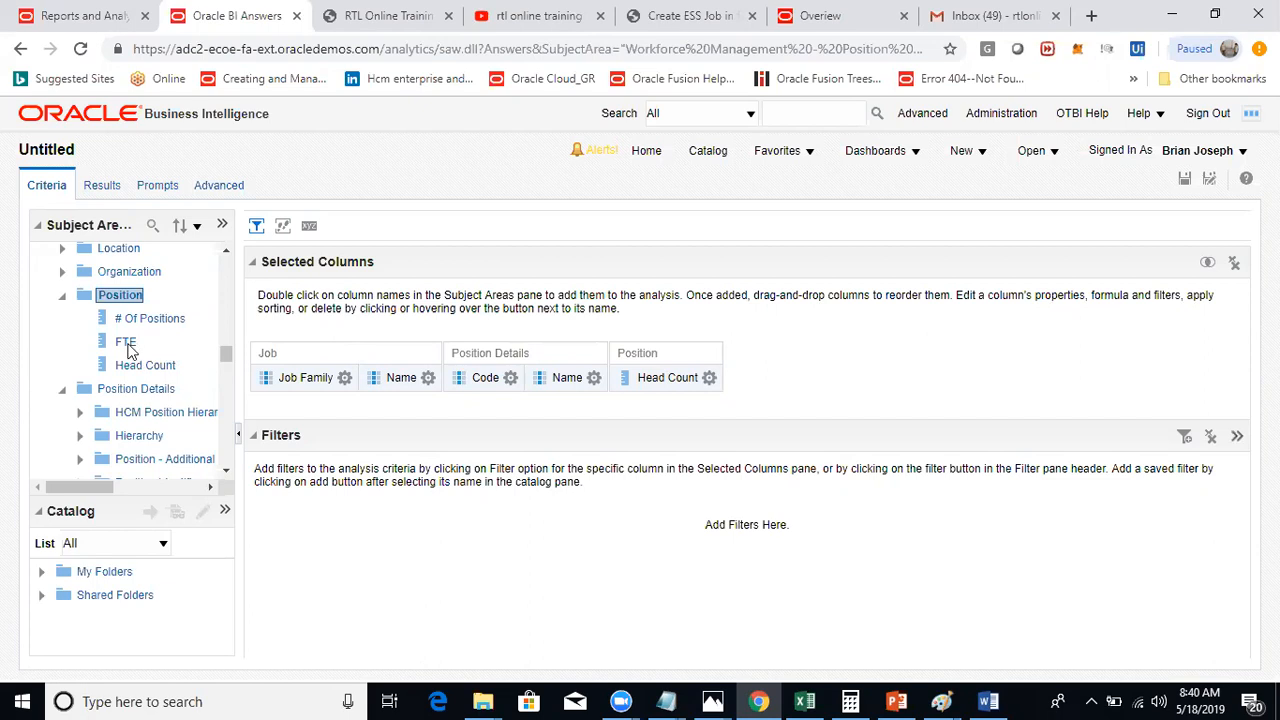
double_click(124, 342)
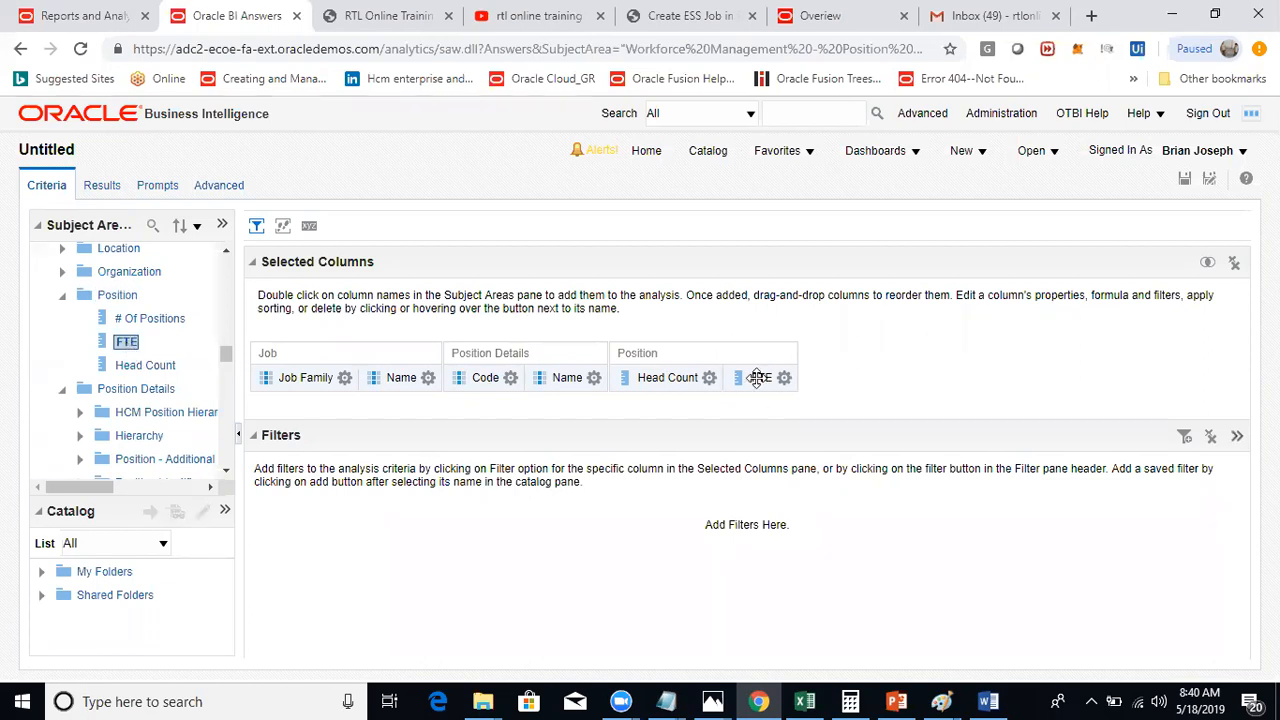
click(344, 376)
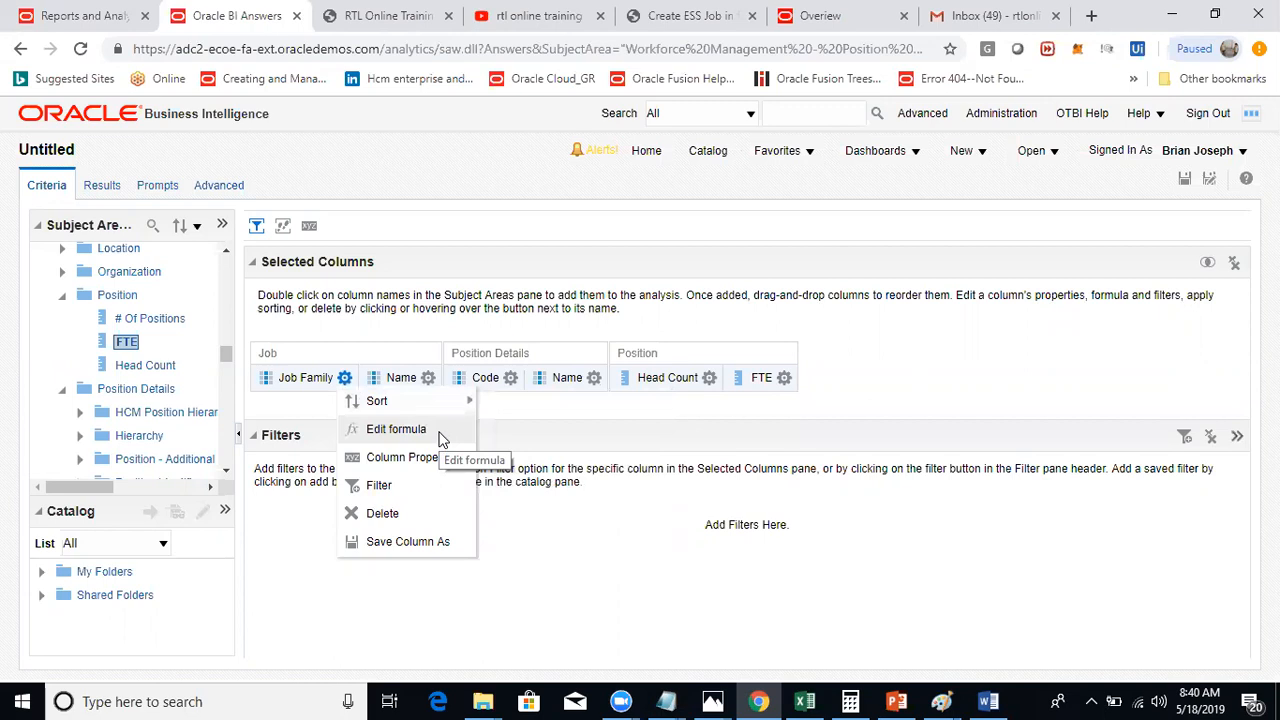
click(396, 428)
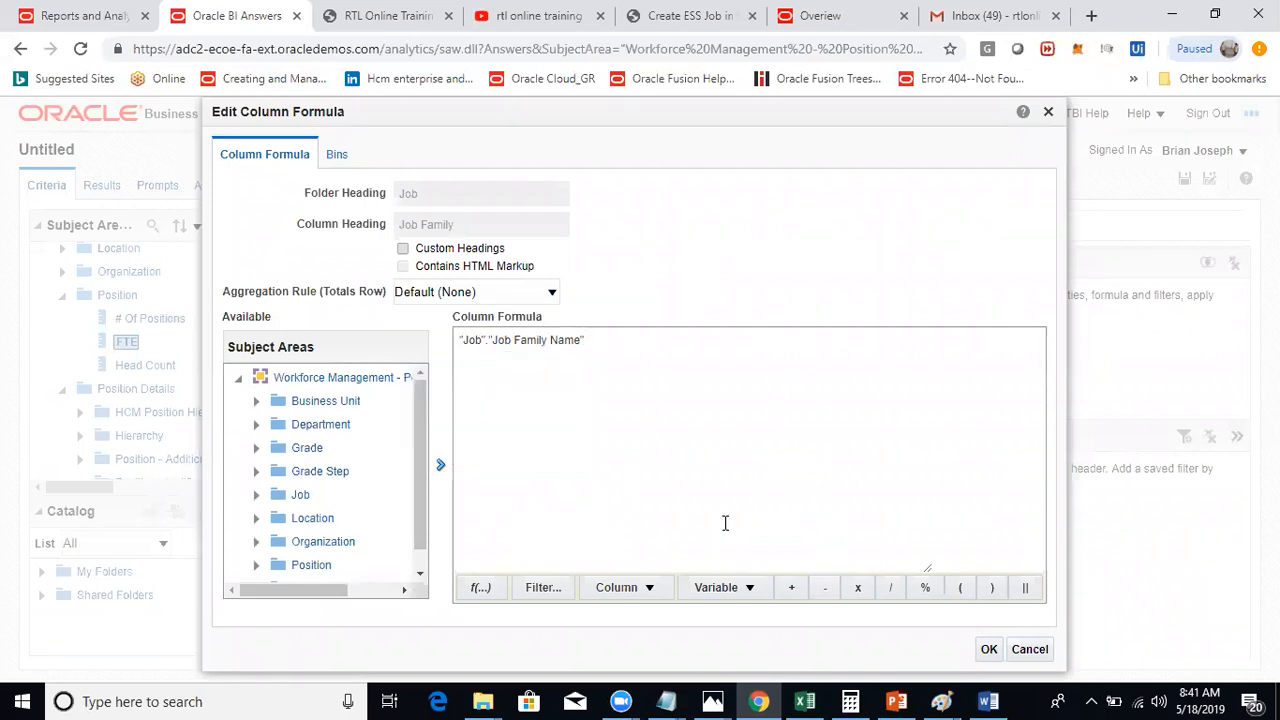
click(988, 648)
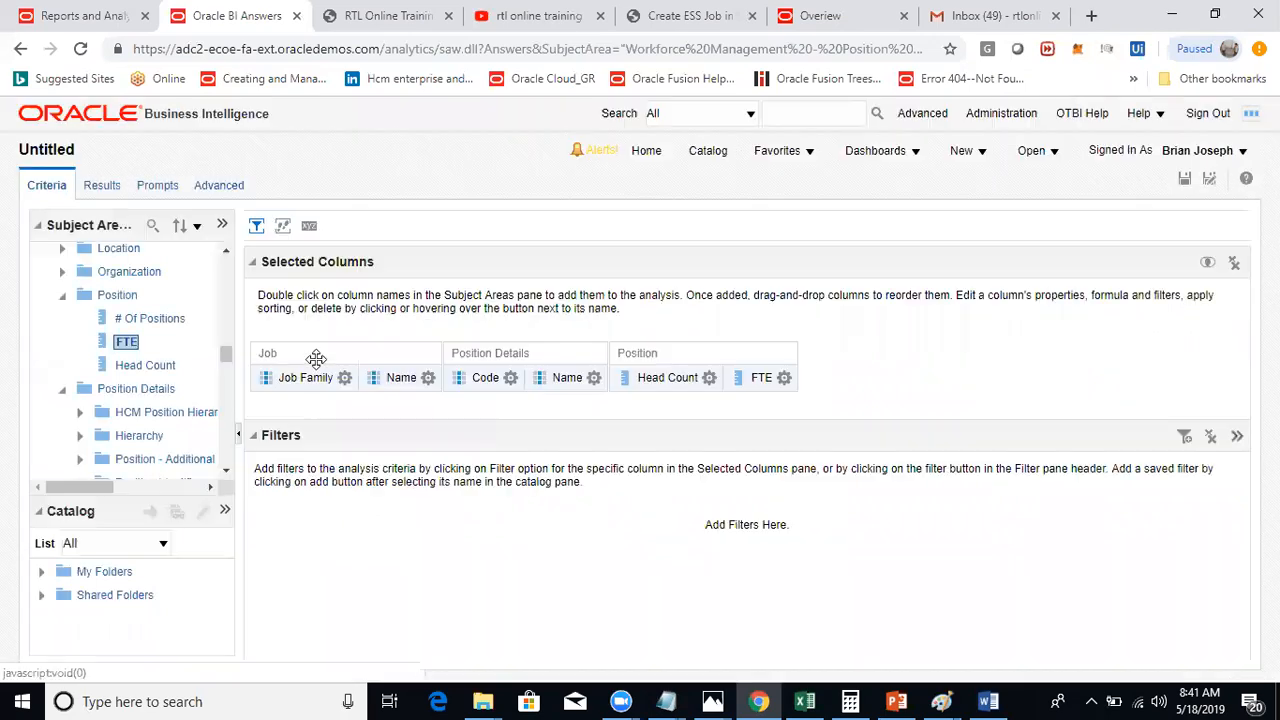
click(344, 376)
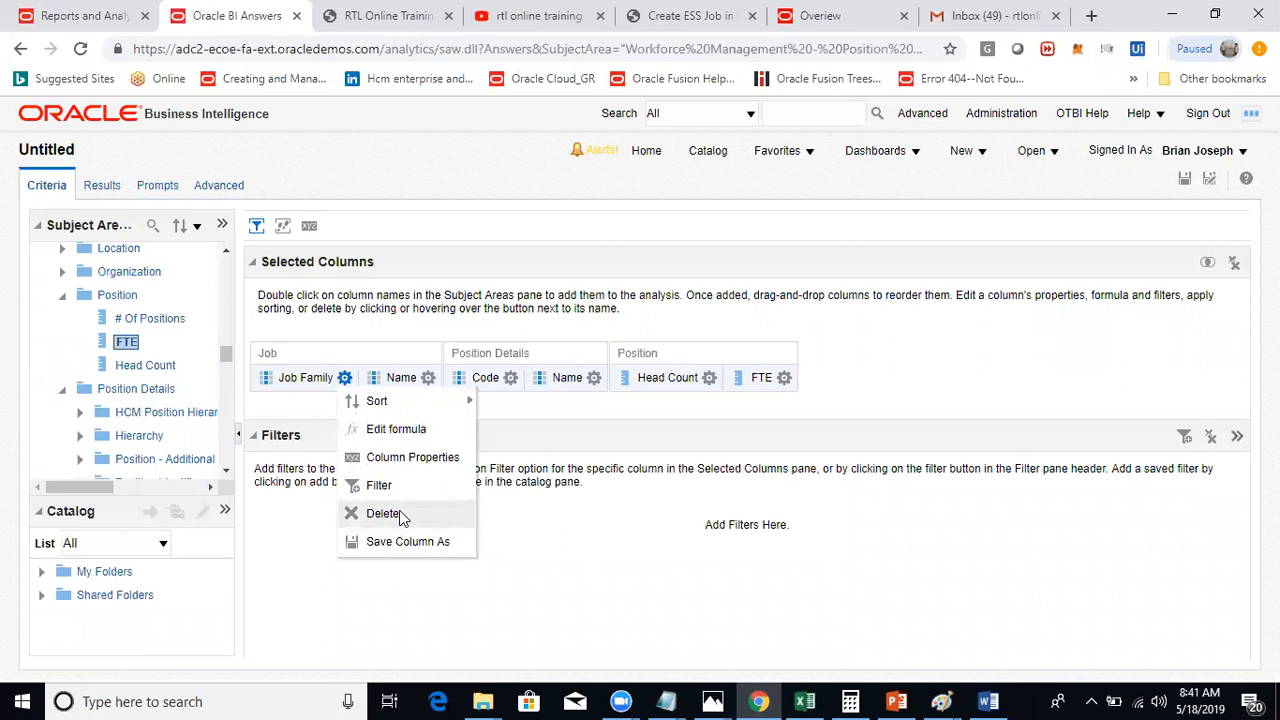
mouse_move(378, 486)
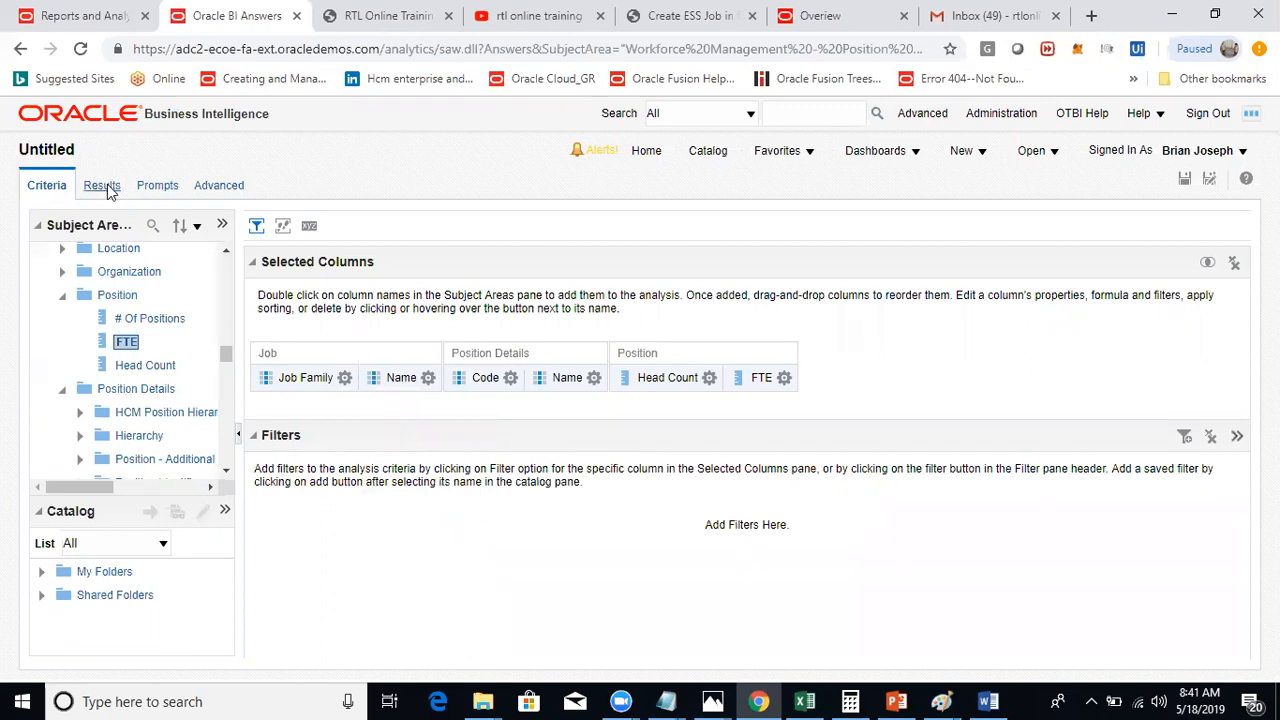
Step: Show the Results preview with the title and the job family, position, Head Count and FTE table
click(98, 184)
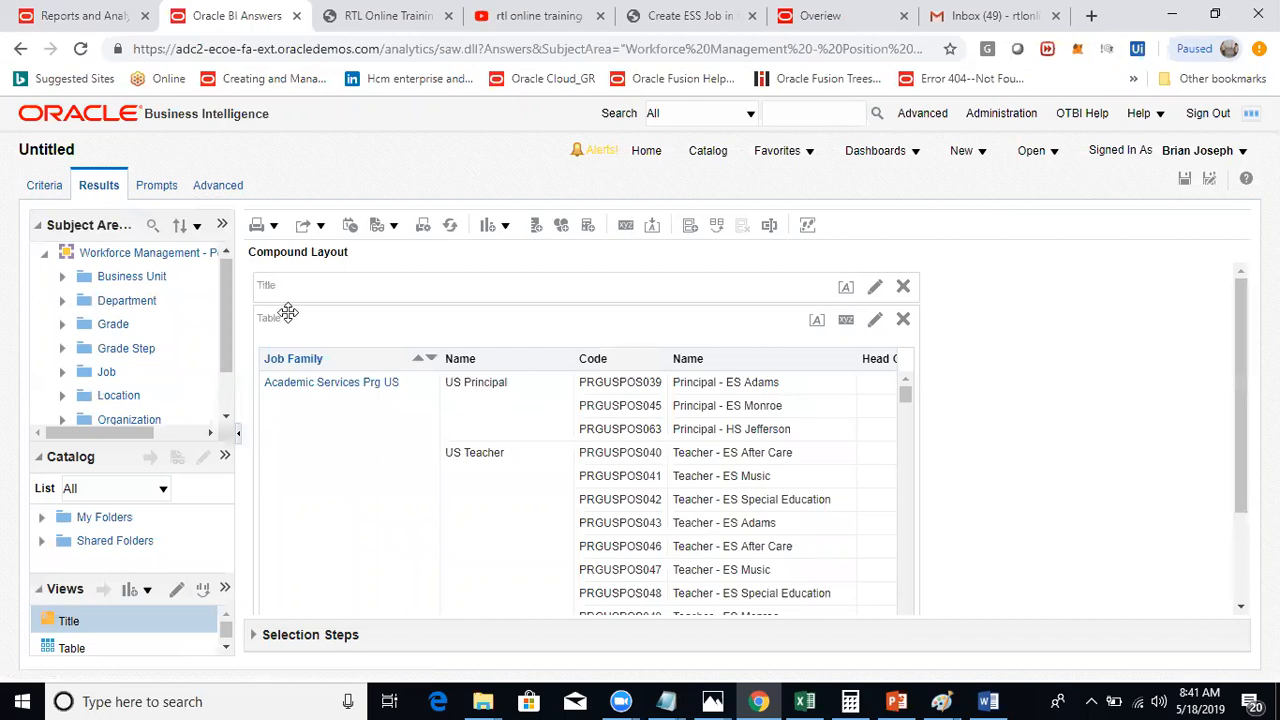
mouse_move(380, 350)
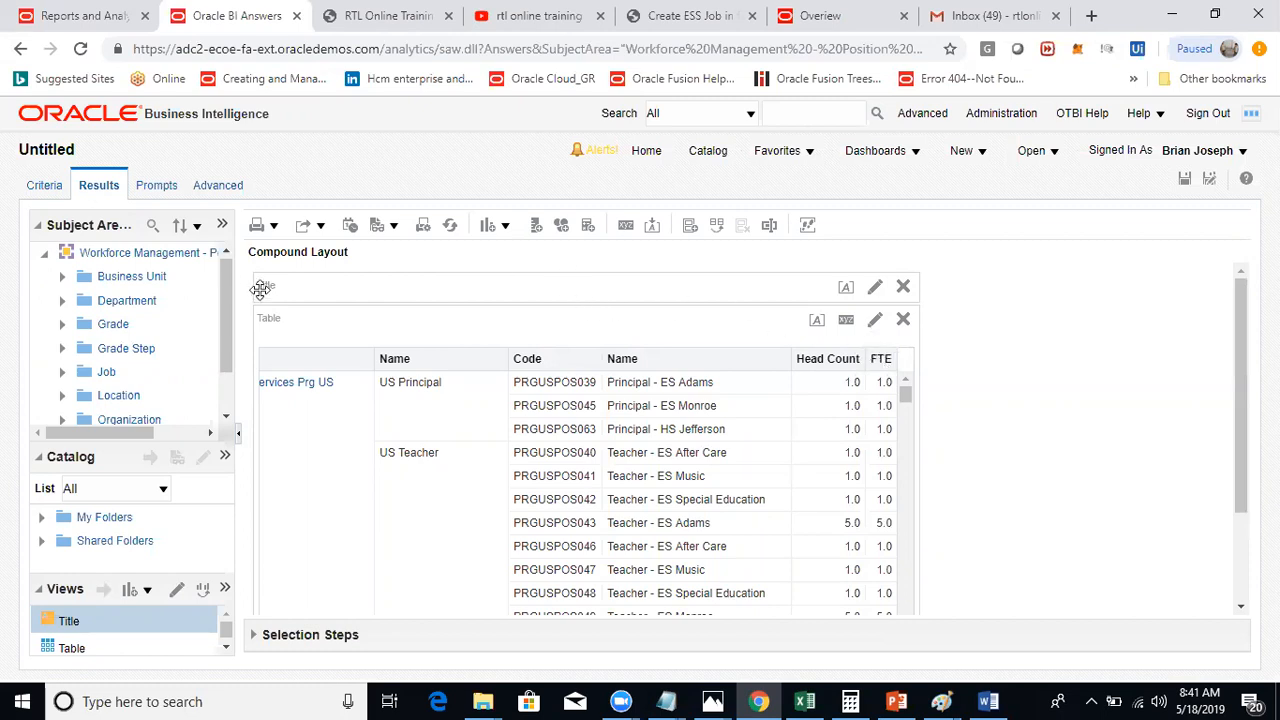
mouse_move(876, 288)
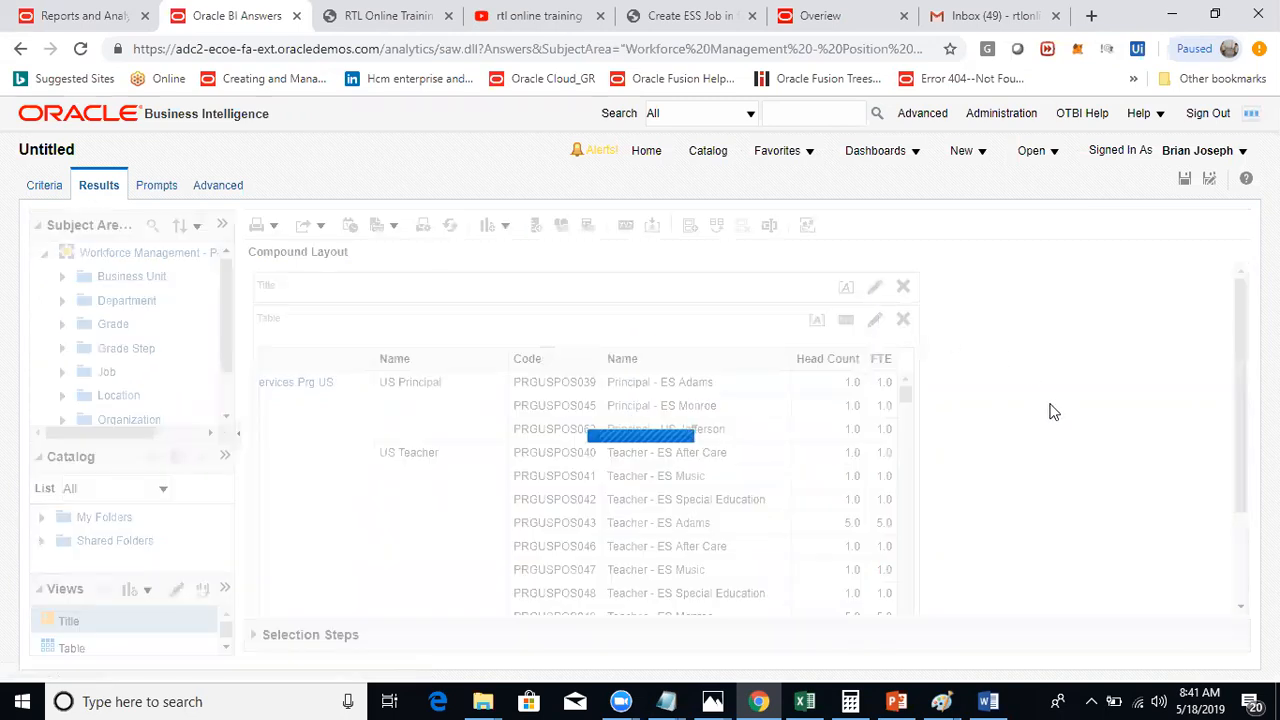
Step: Edit the Title view and set its logo to the red circle indicator image
click(874, 288)
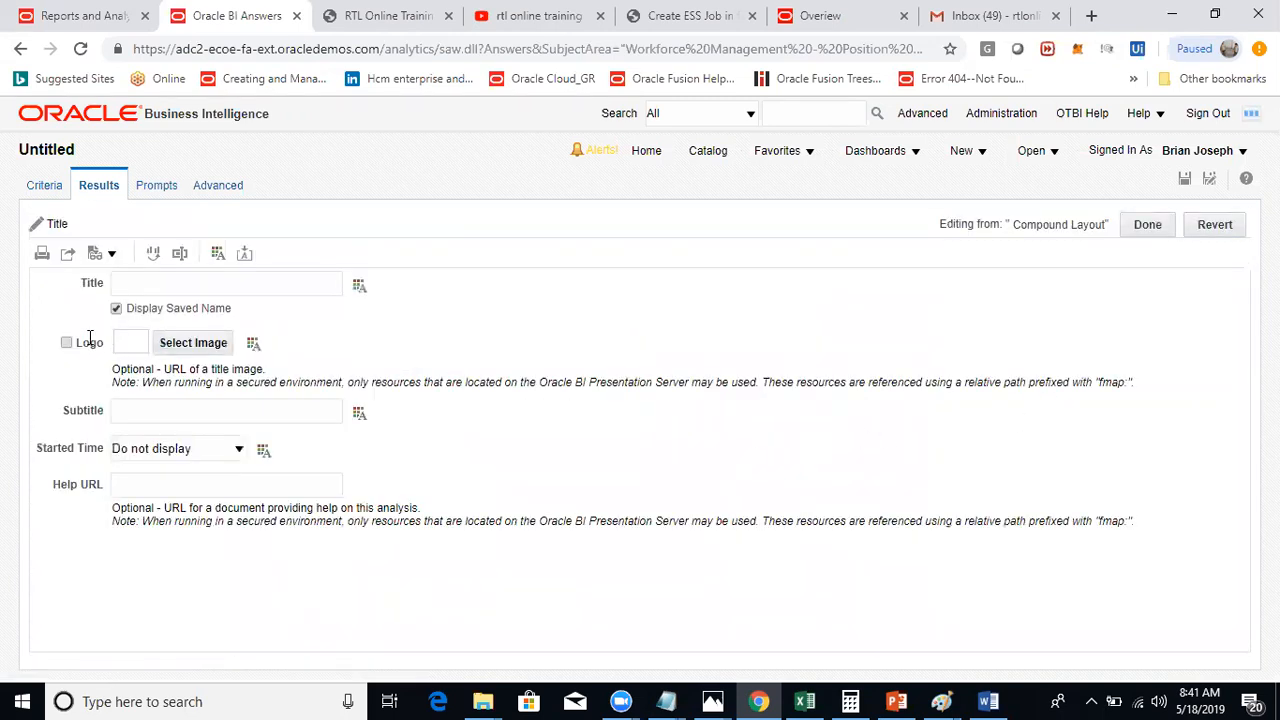
click(192, 342)
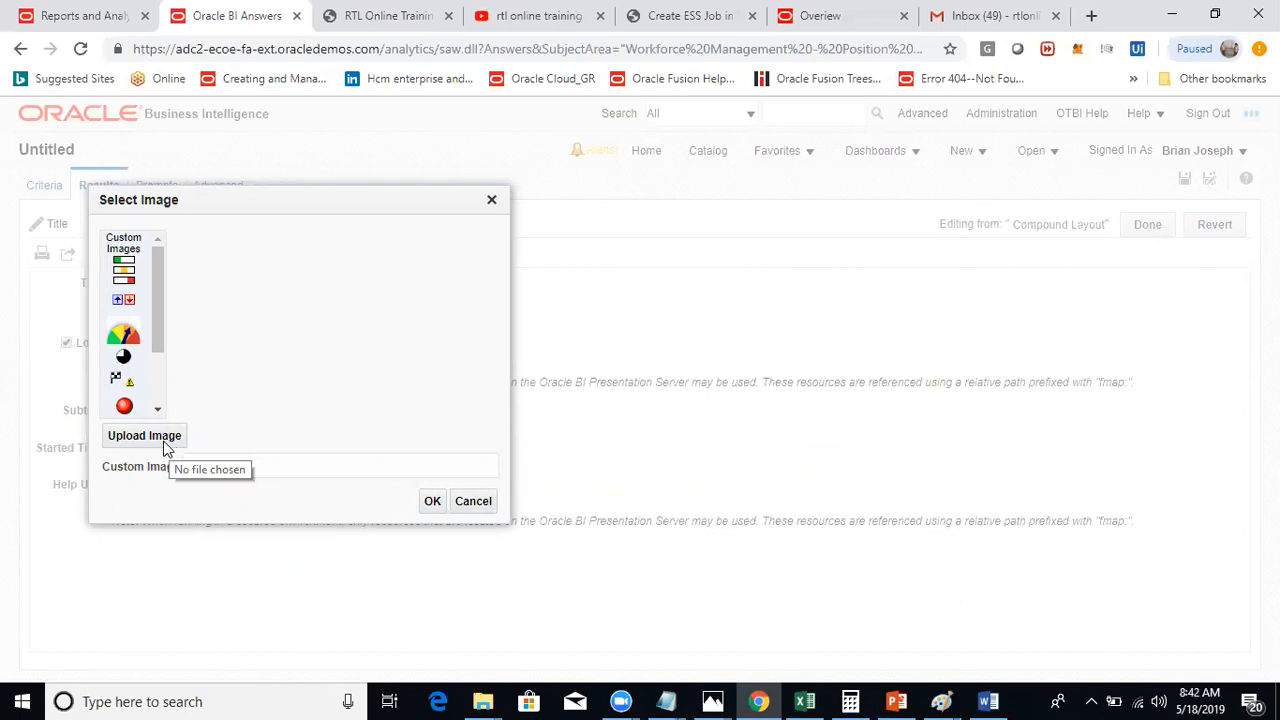
scroll(down, 3)
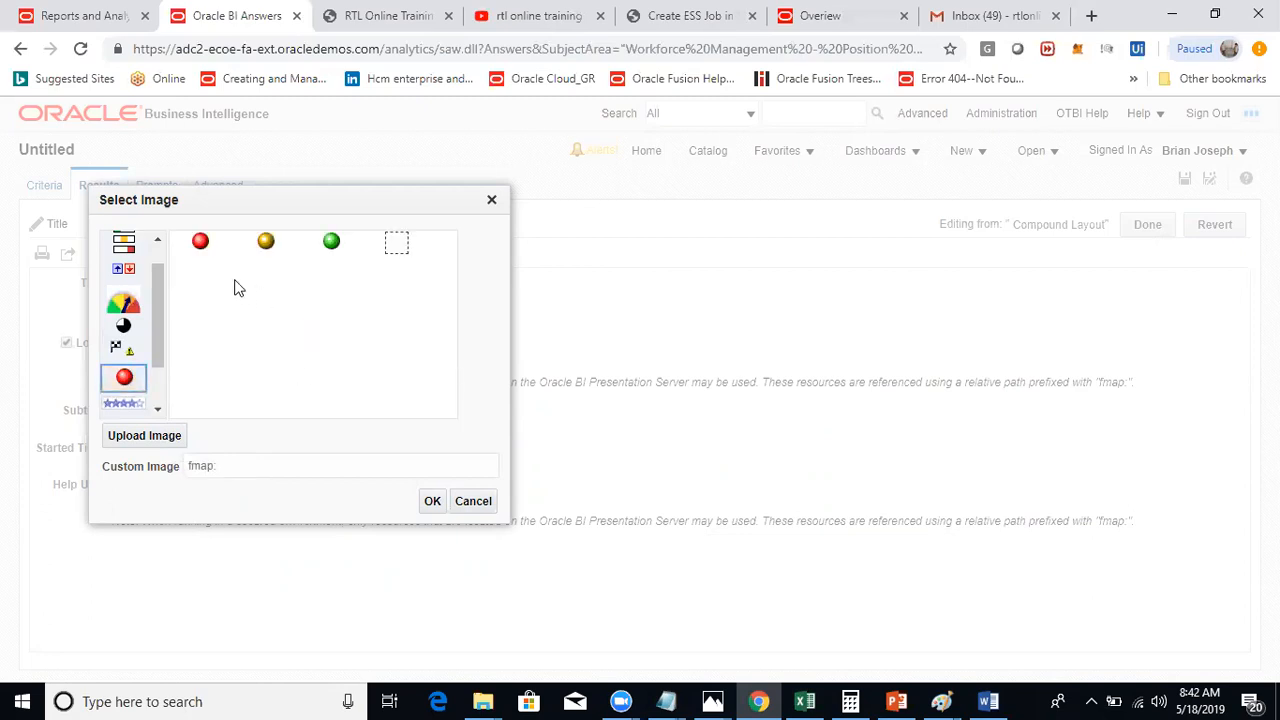
click(200, 244)
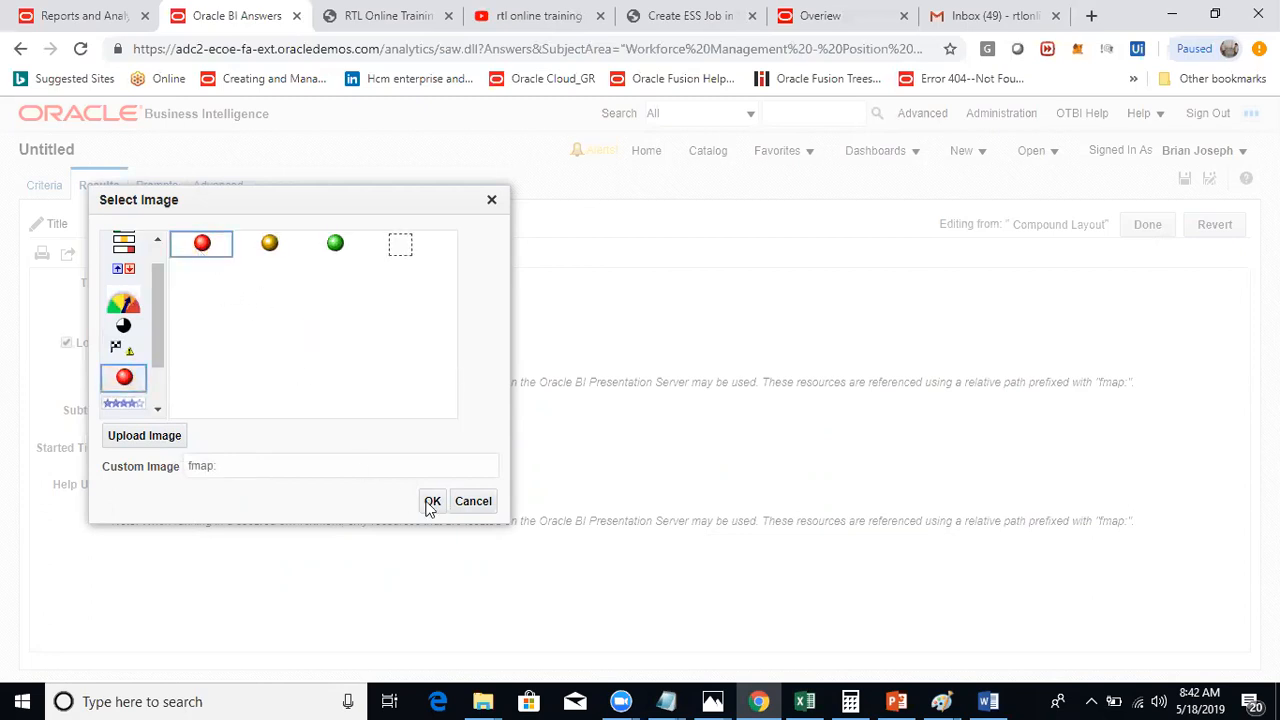
click(432, 500)
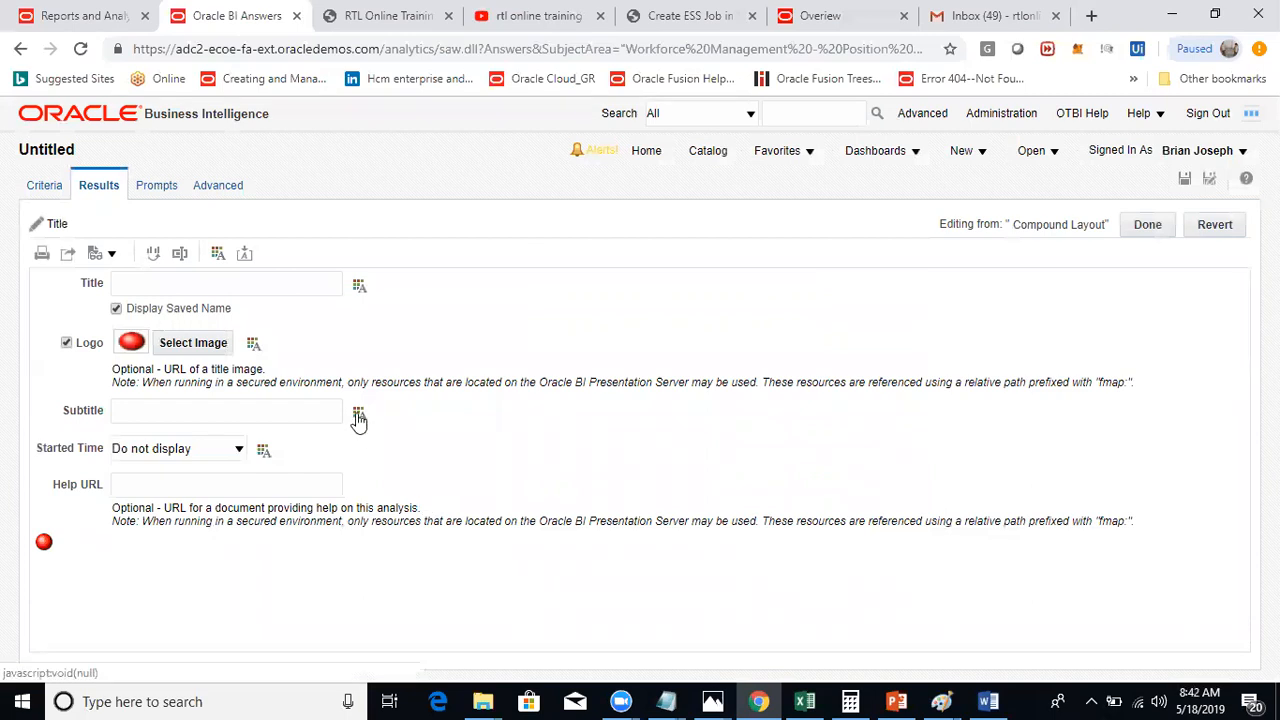
Step: Set subtitle 'RTL Sub Title', display run date and time, and enter the rtlonlinetraining.com help URL
click(358, 412)
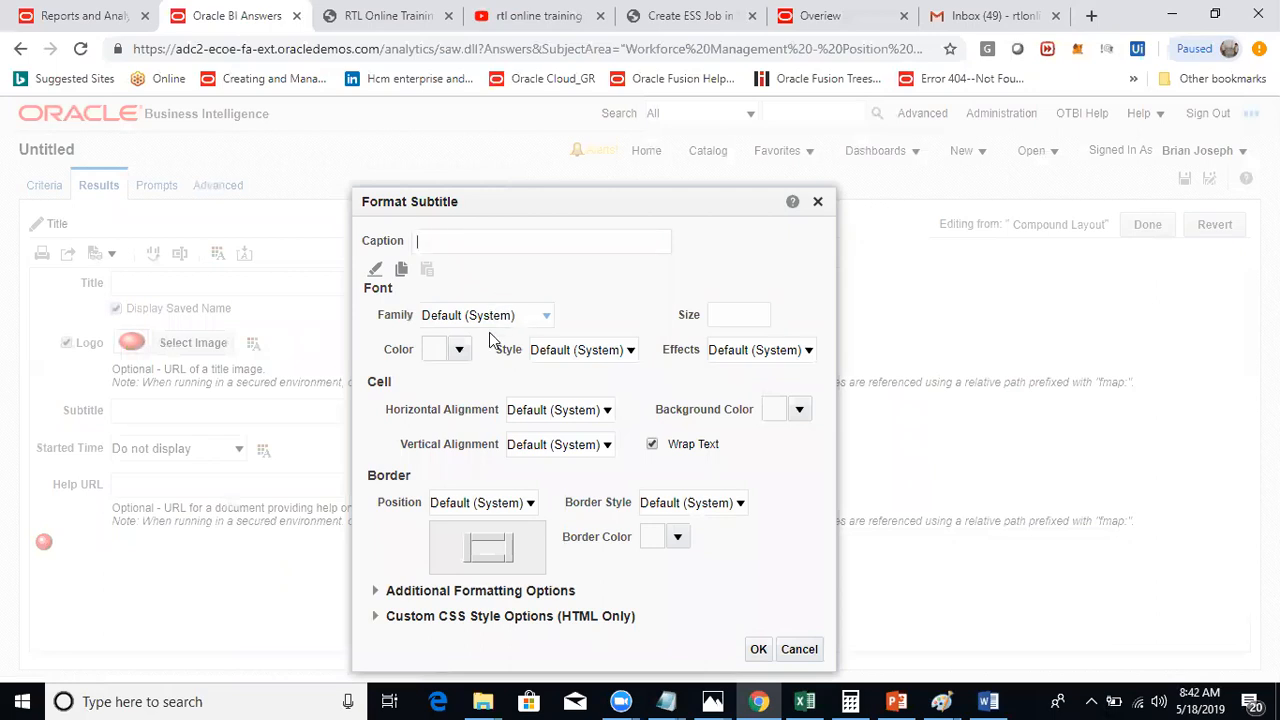
text(R)
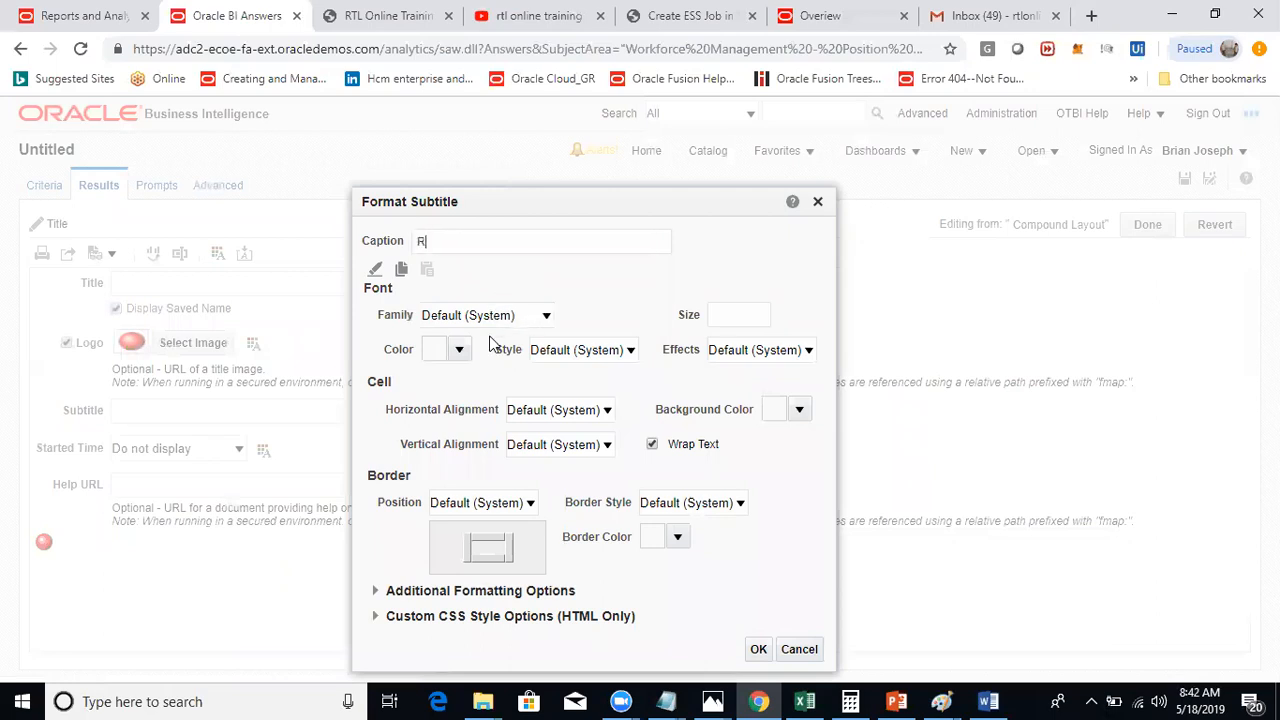
text(TL Sub Title)
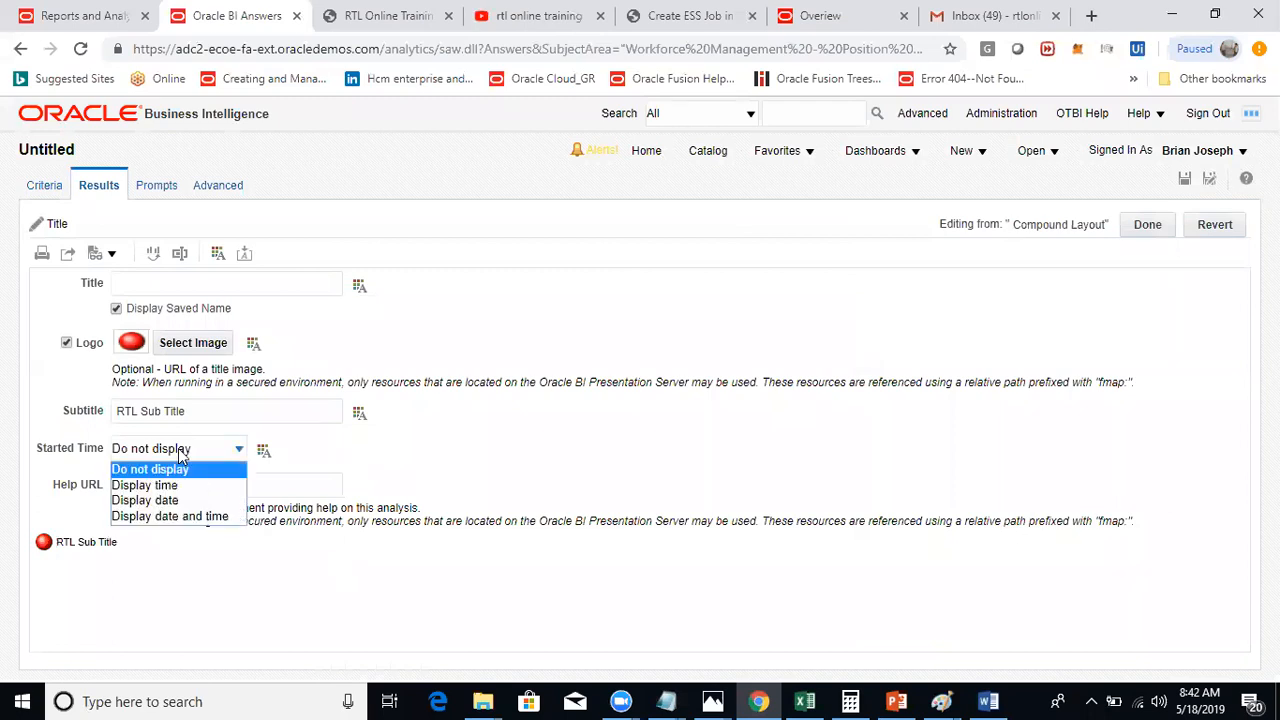
click(170, 516)
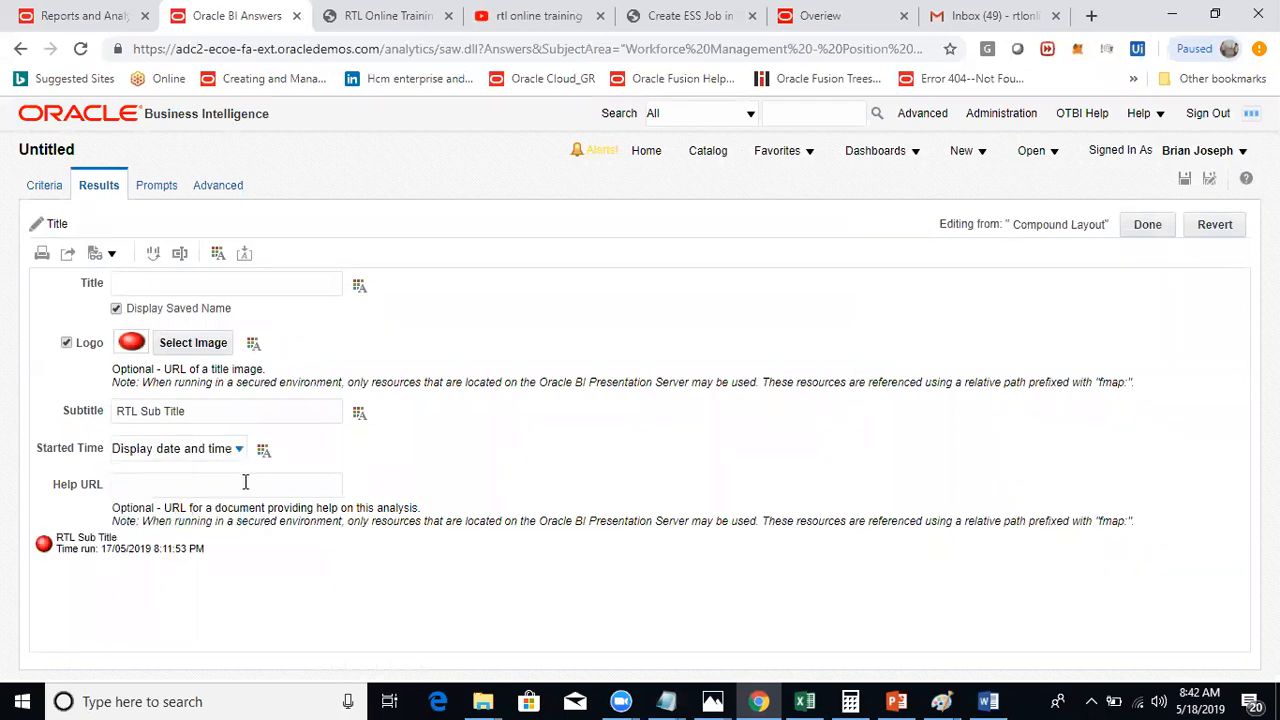
text(www.rtlonlinetra)
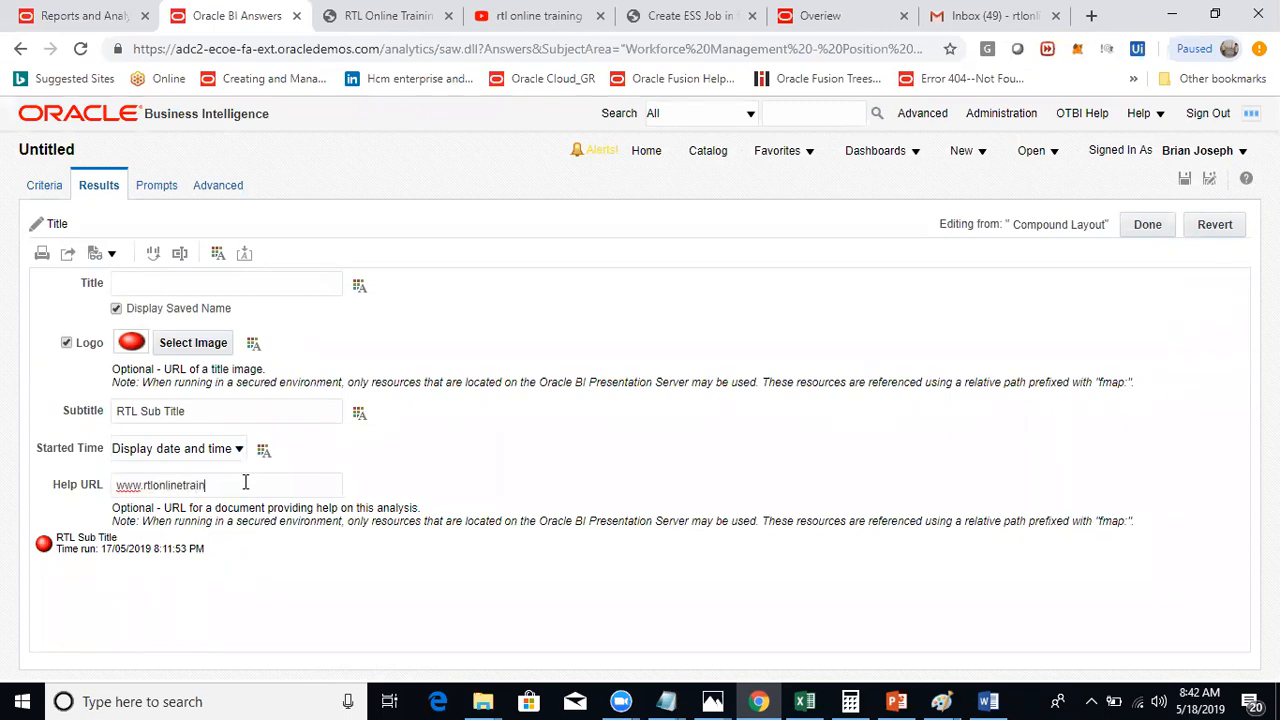
text(ing.com)
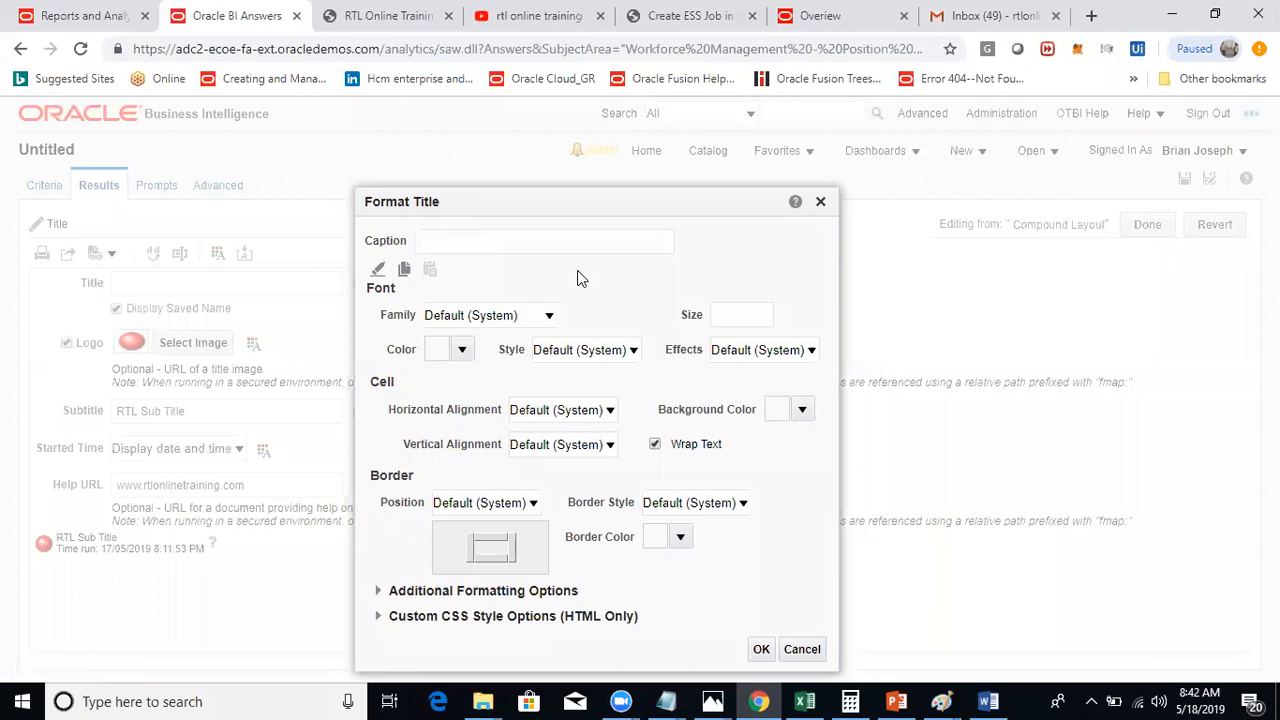
Step: Set the title caption to 'RTL Title' and confirm the title formatting
text(RTL T)
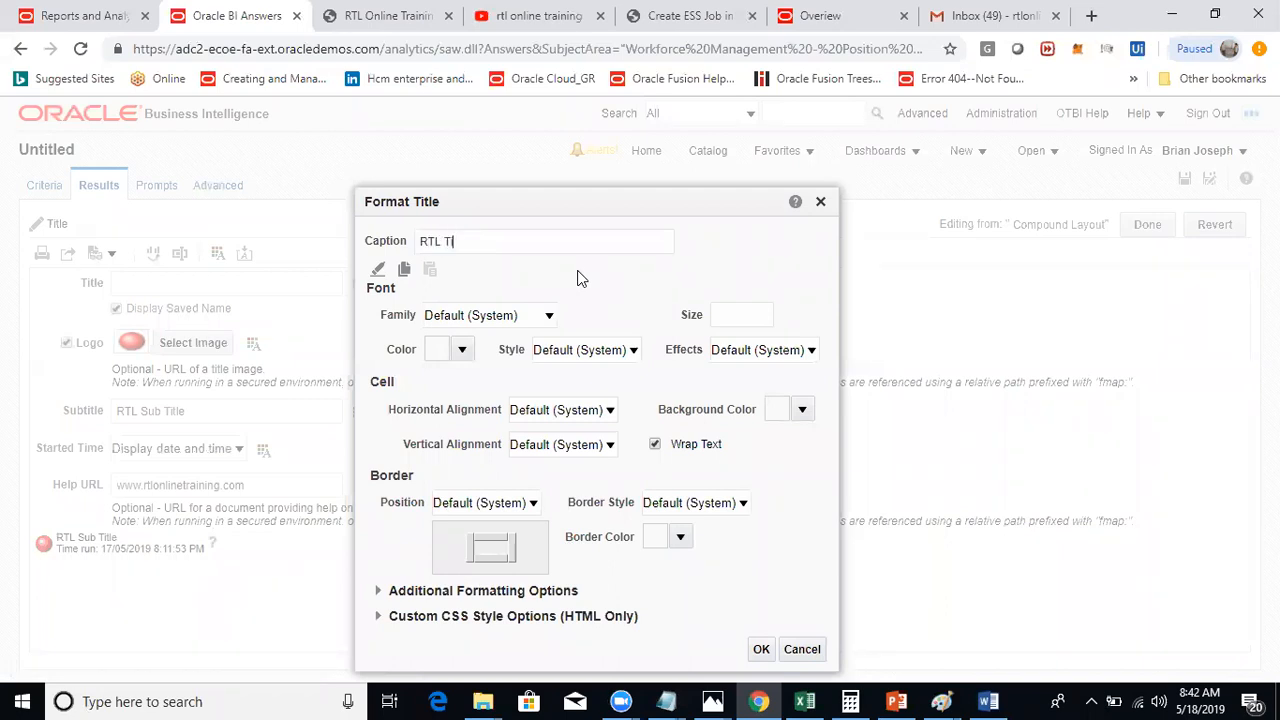
text(itle)
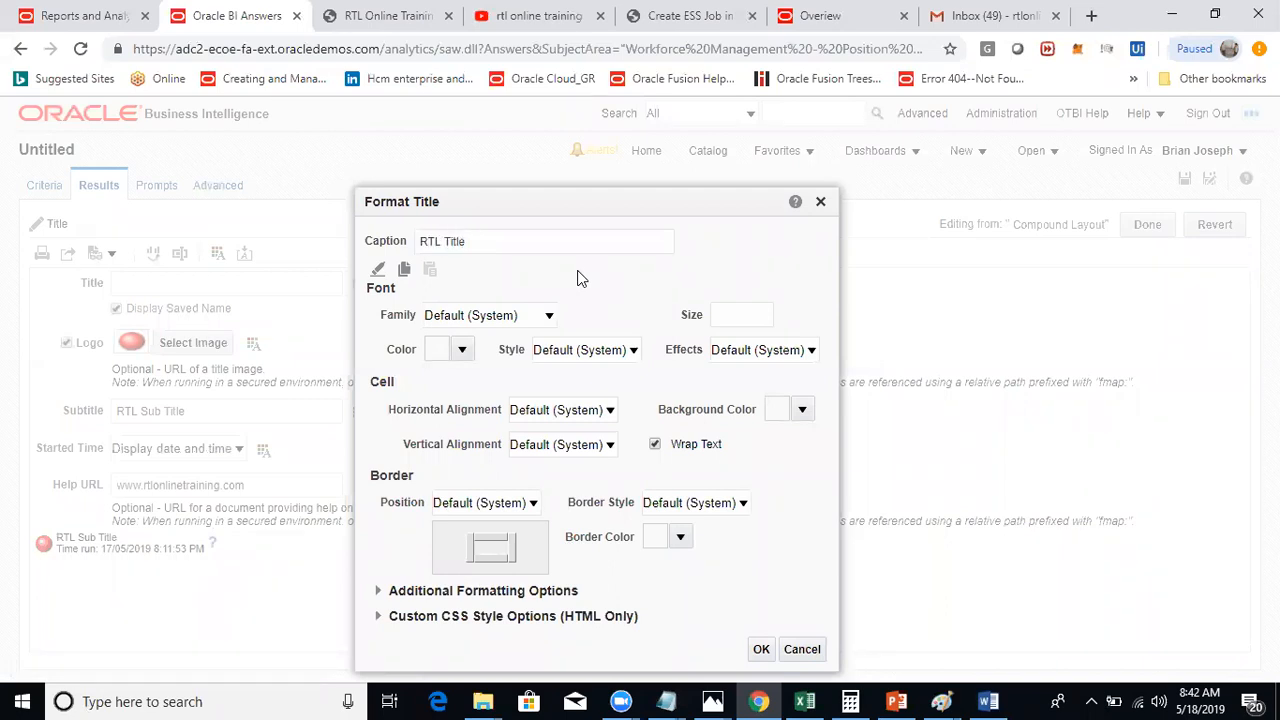
click(760, 648)
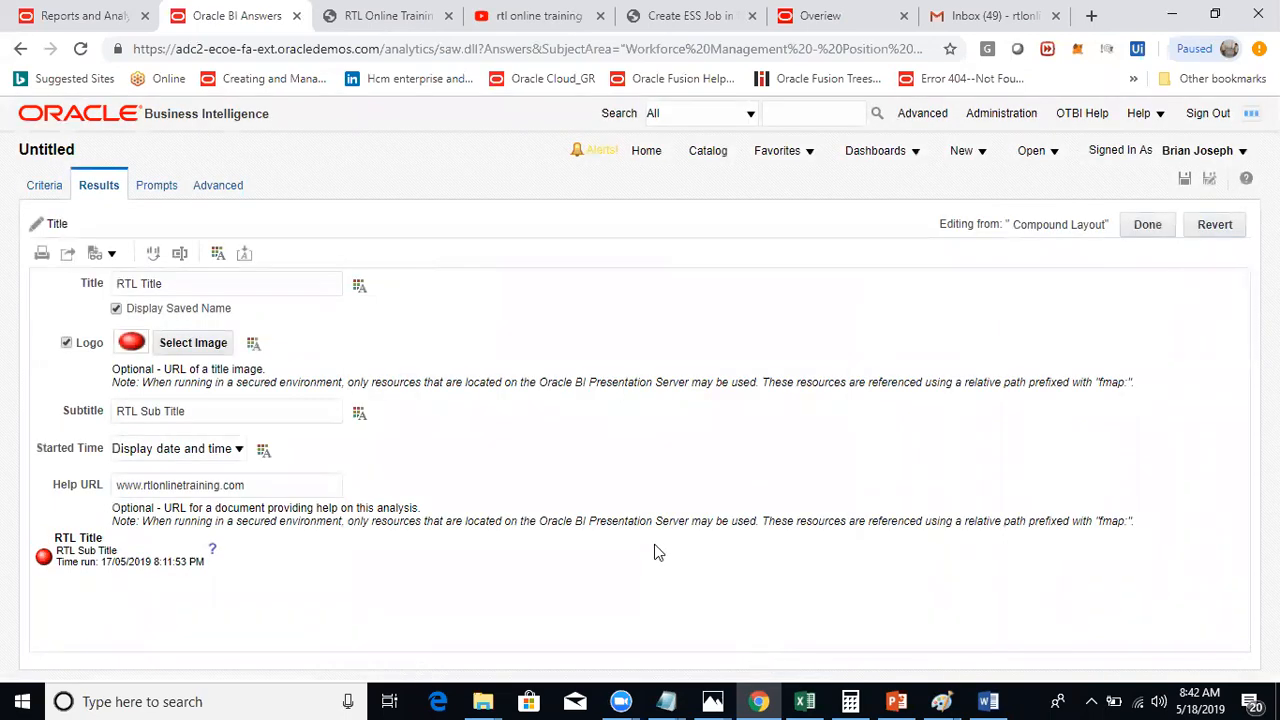
mouse_move(990, 248)
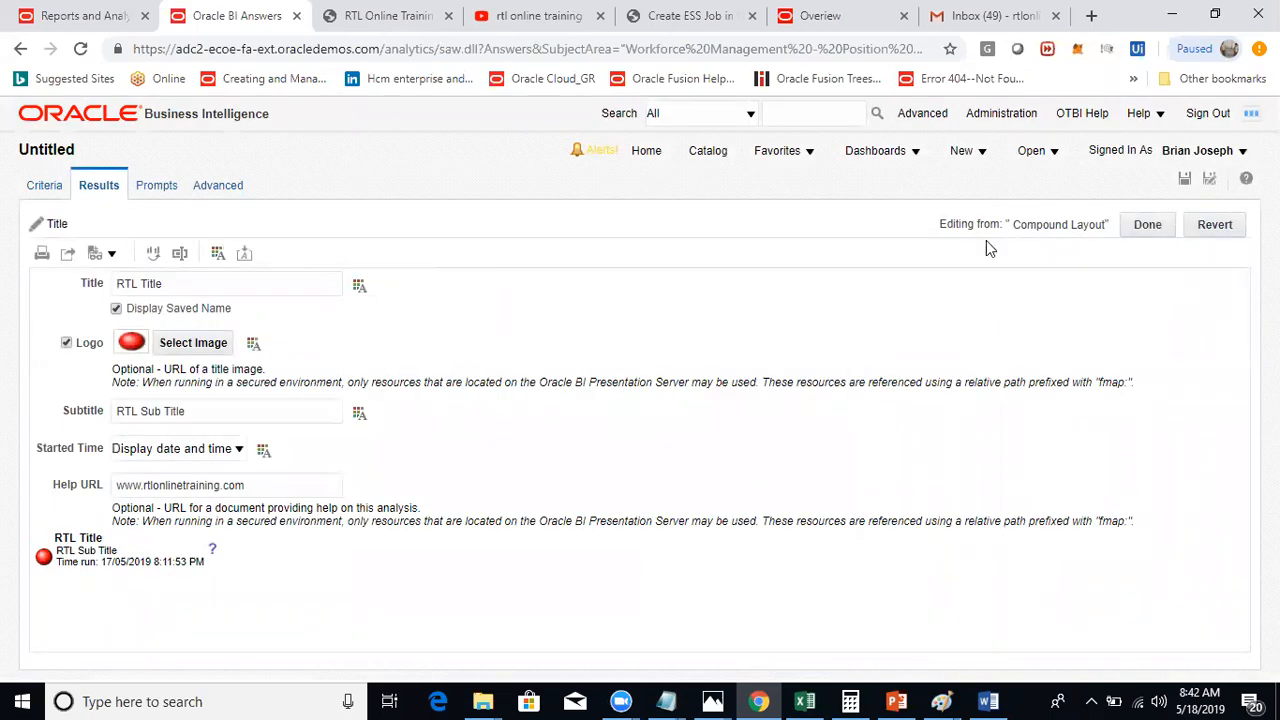
mouse_move(904, 372)
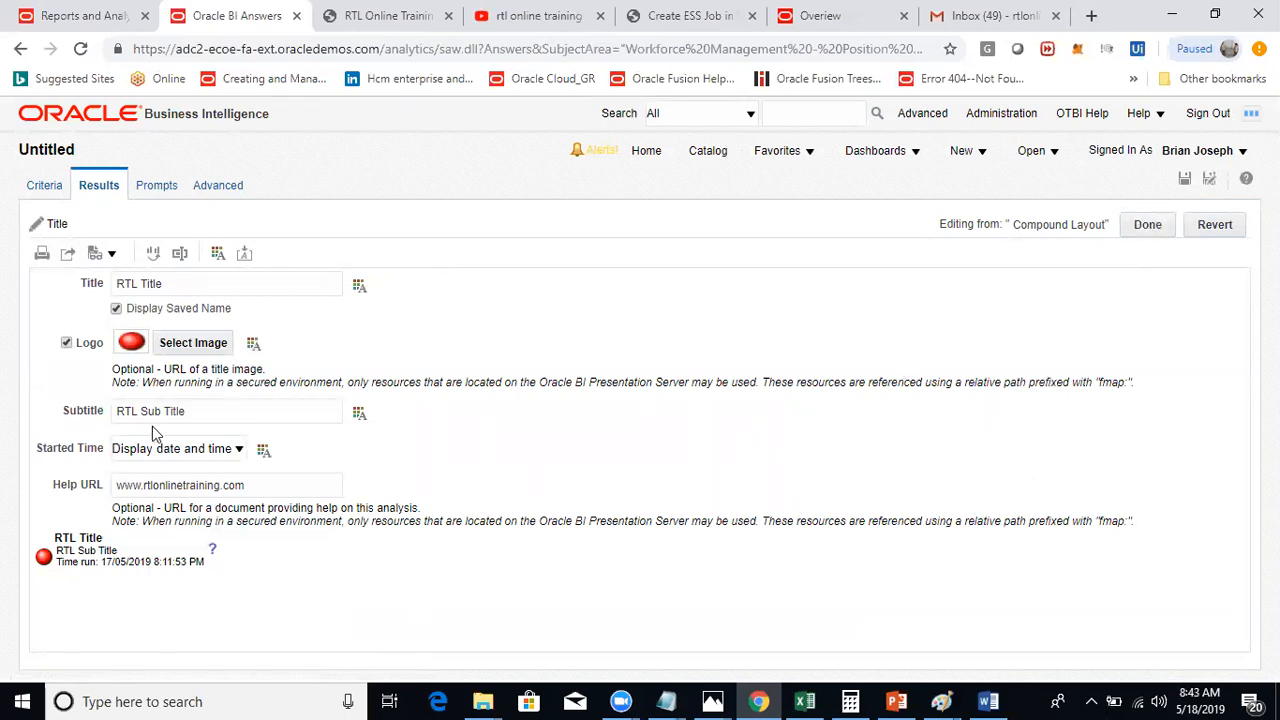
mouse_move(954, 272)
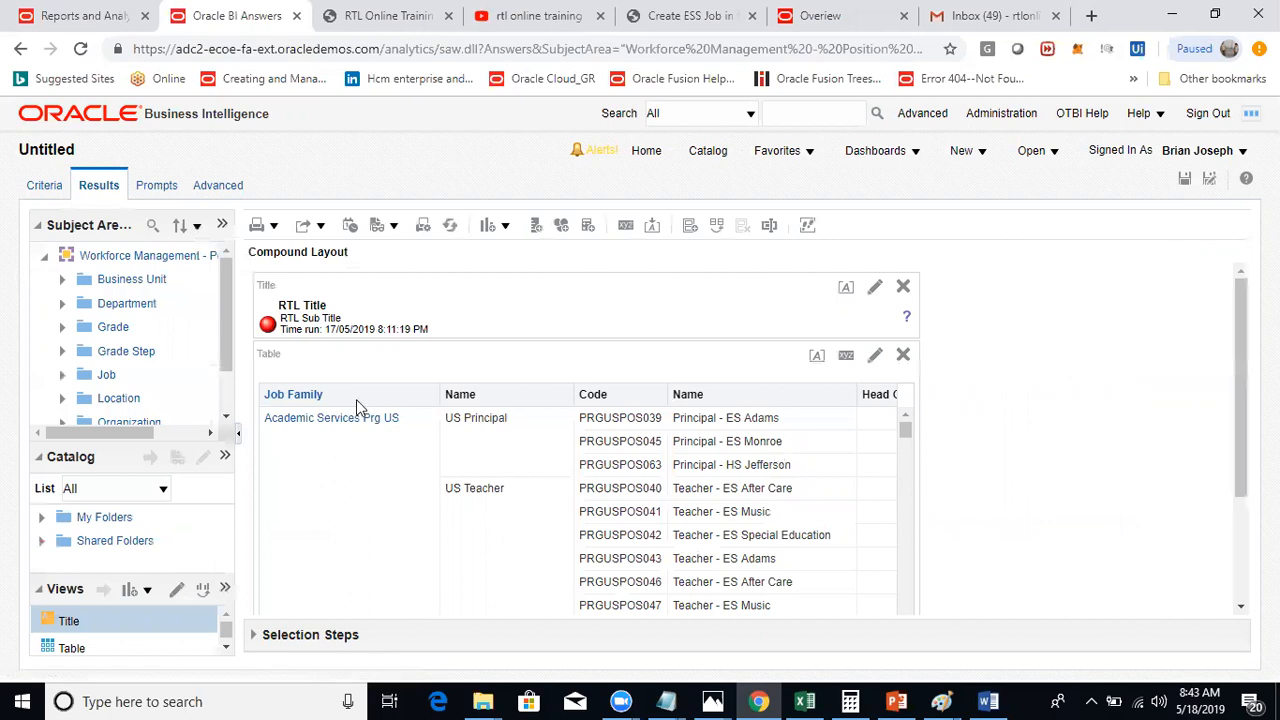
mouse_move(272, 356)
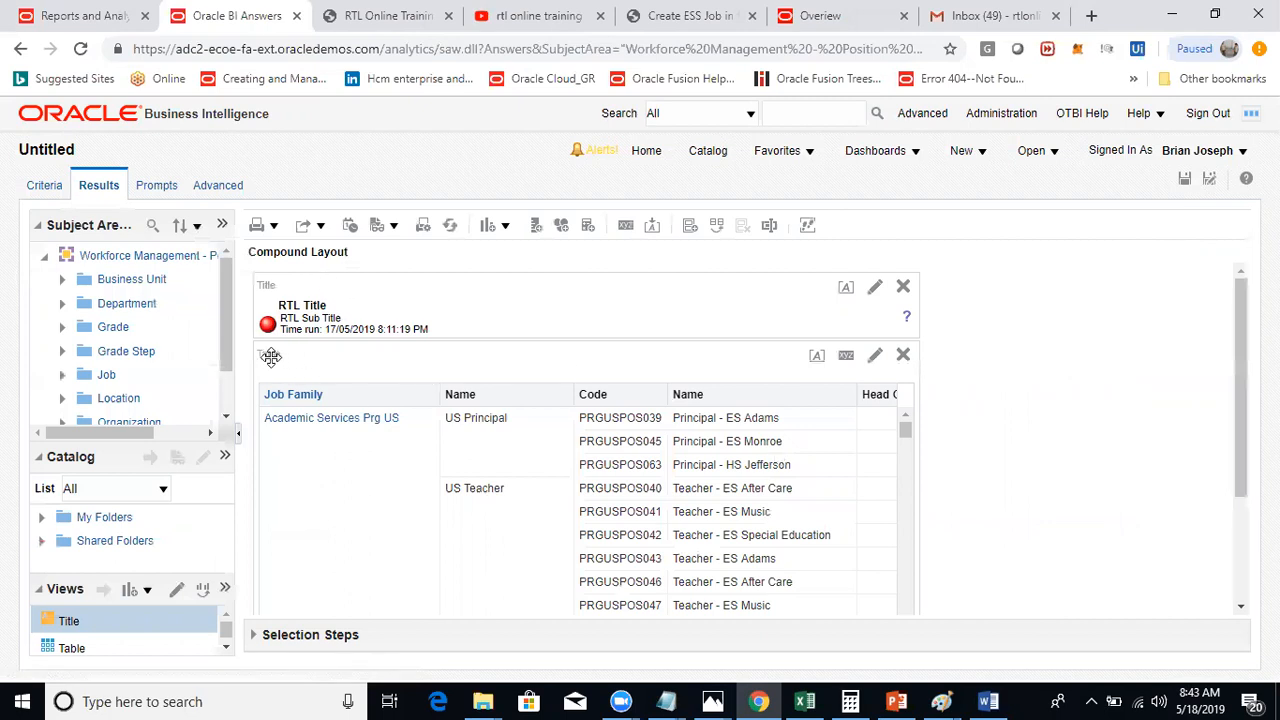
mouse_move(848, 356)
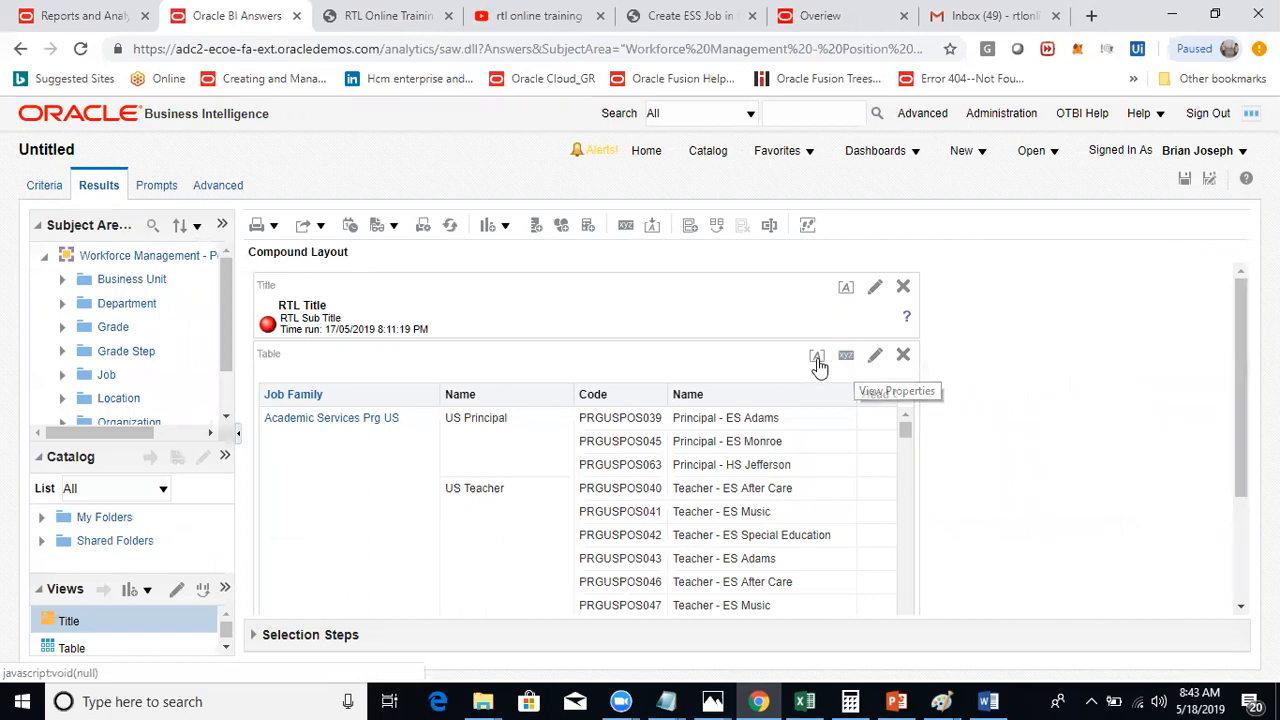
mouse_move(816, 356)
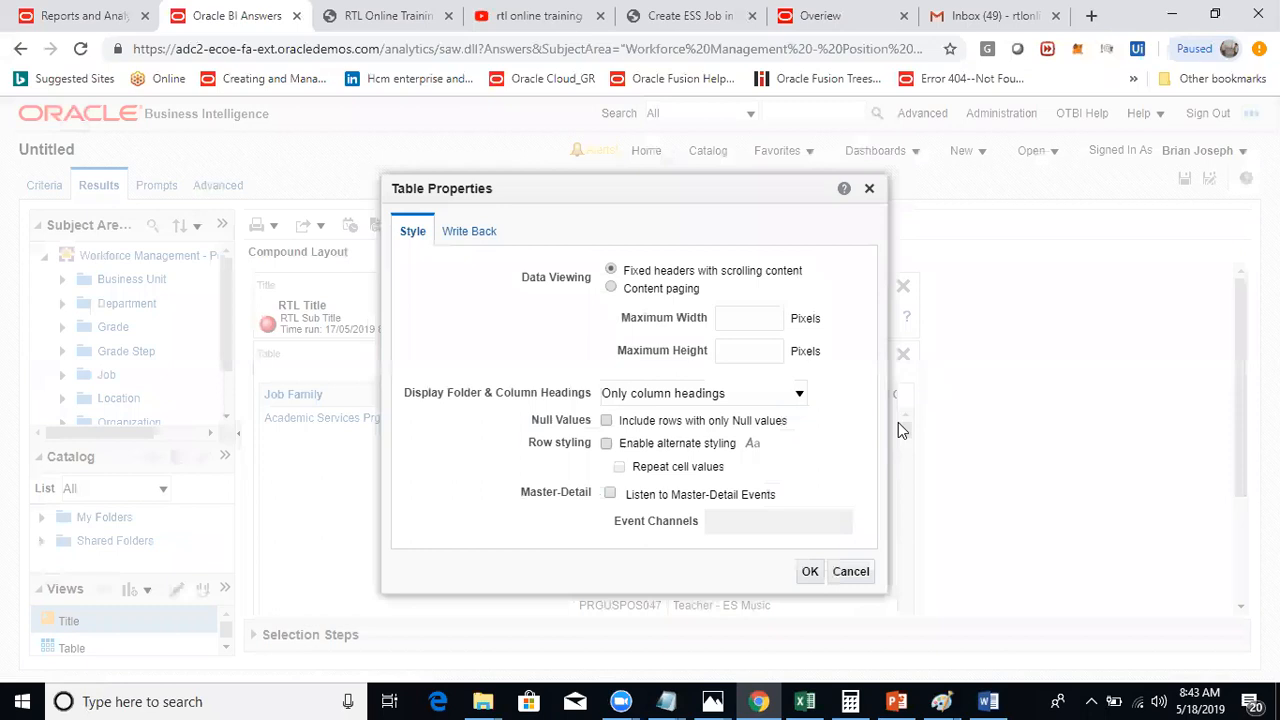
mouse_move(658, 336)
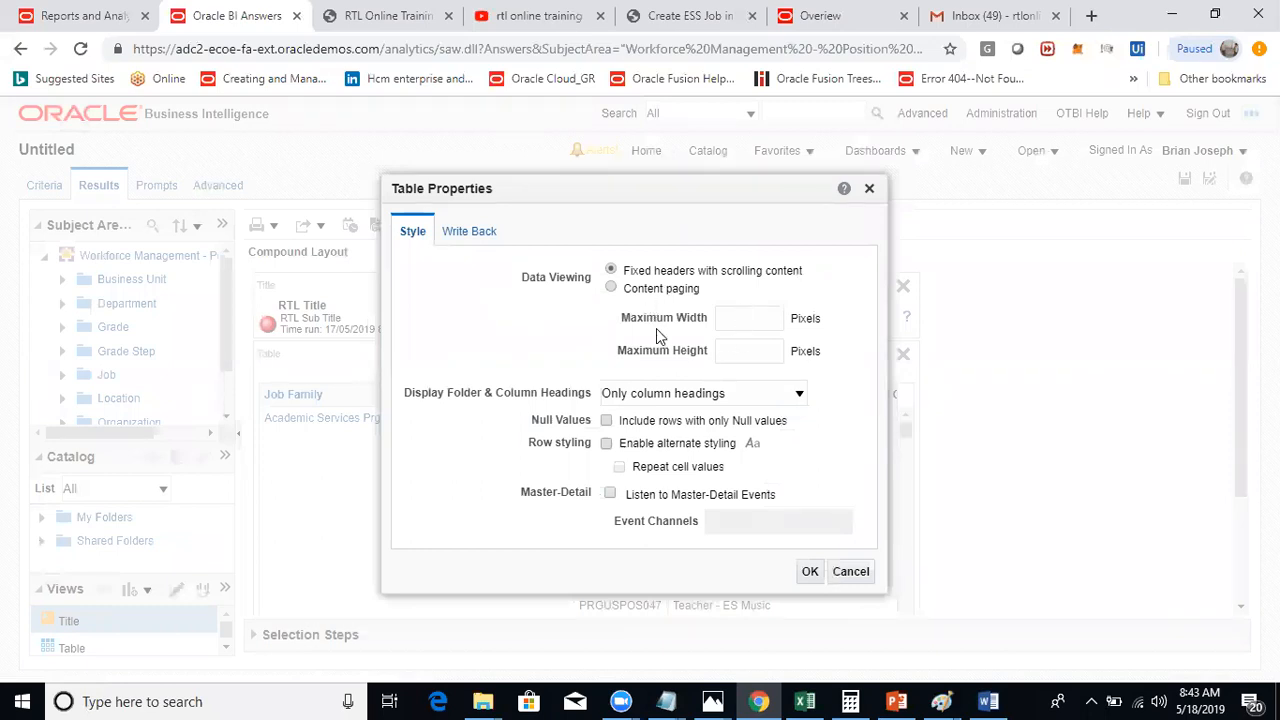
mouse_move(556, 458)
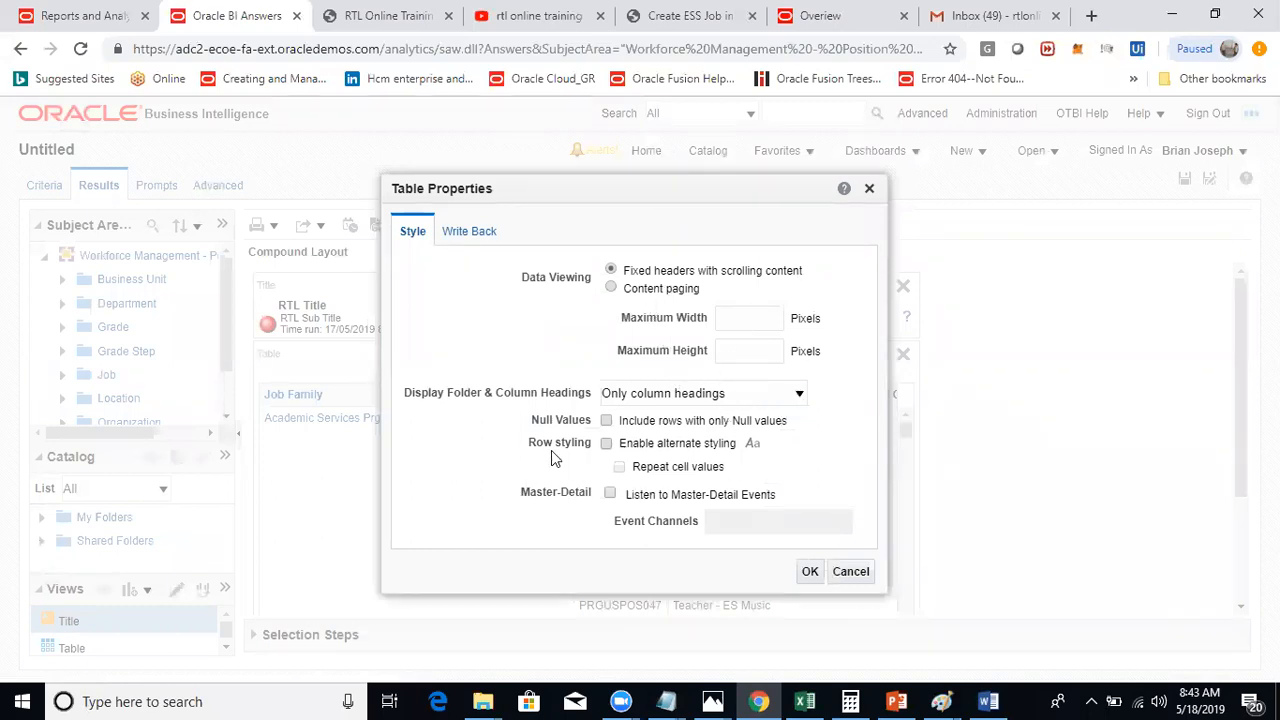
mouse_move(468, 232)
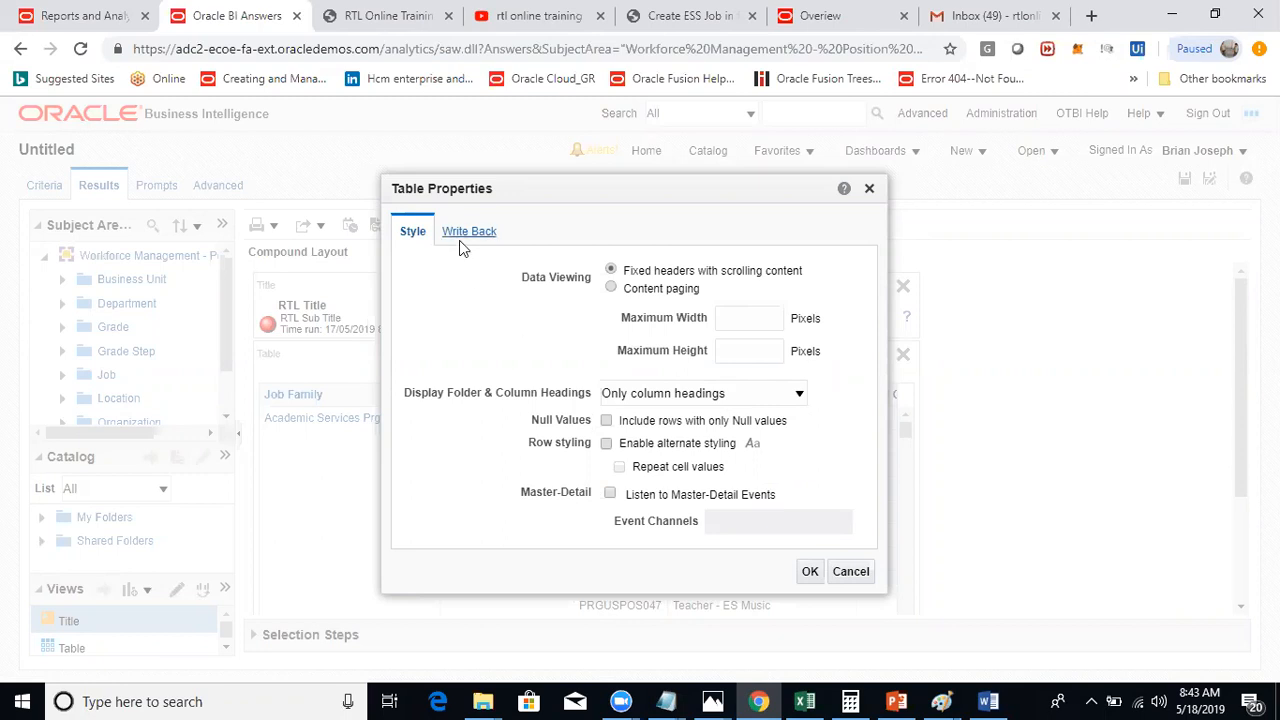
click(468, 232)
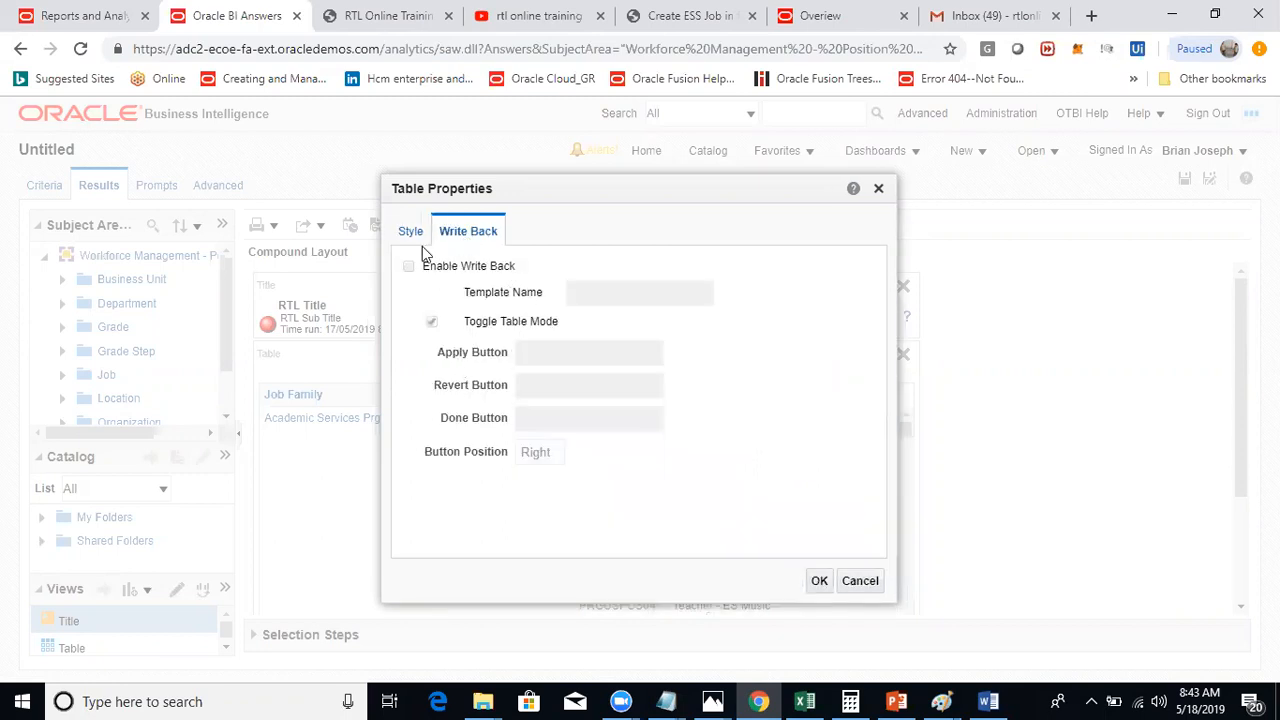
click(412, 232)
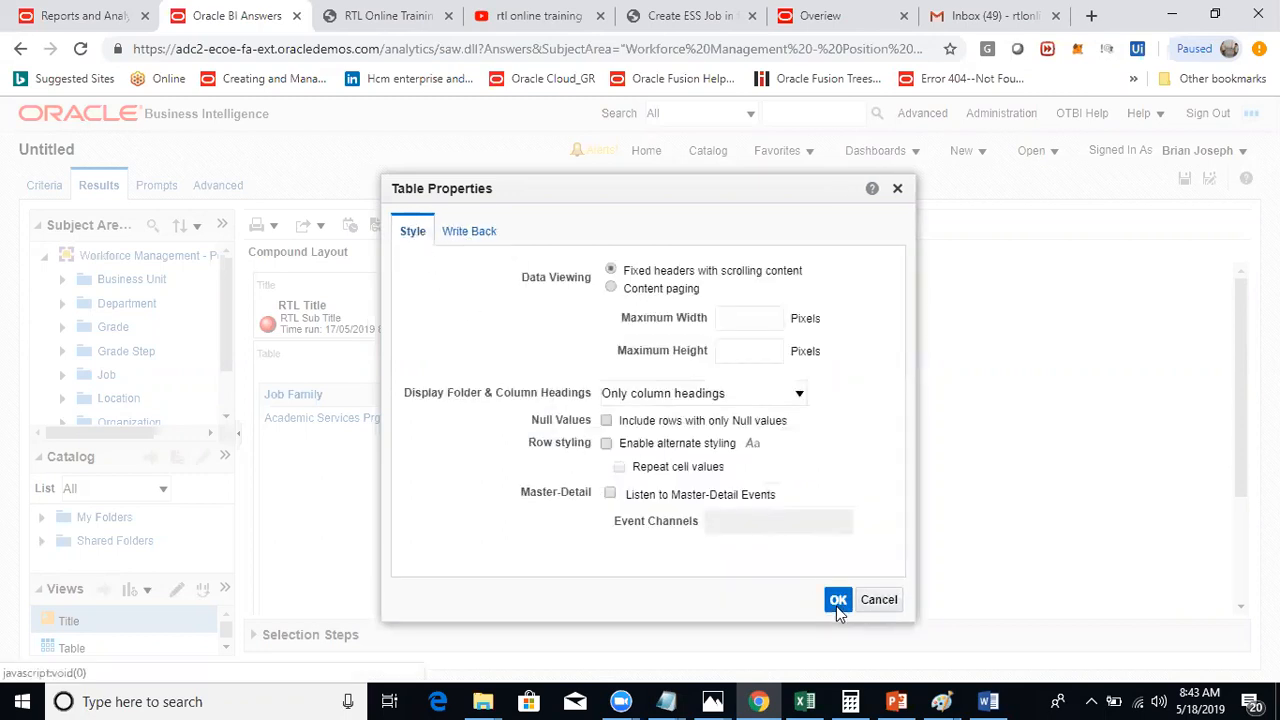
click(838, 600)
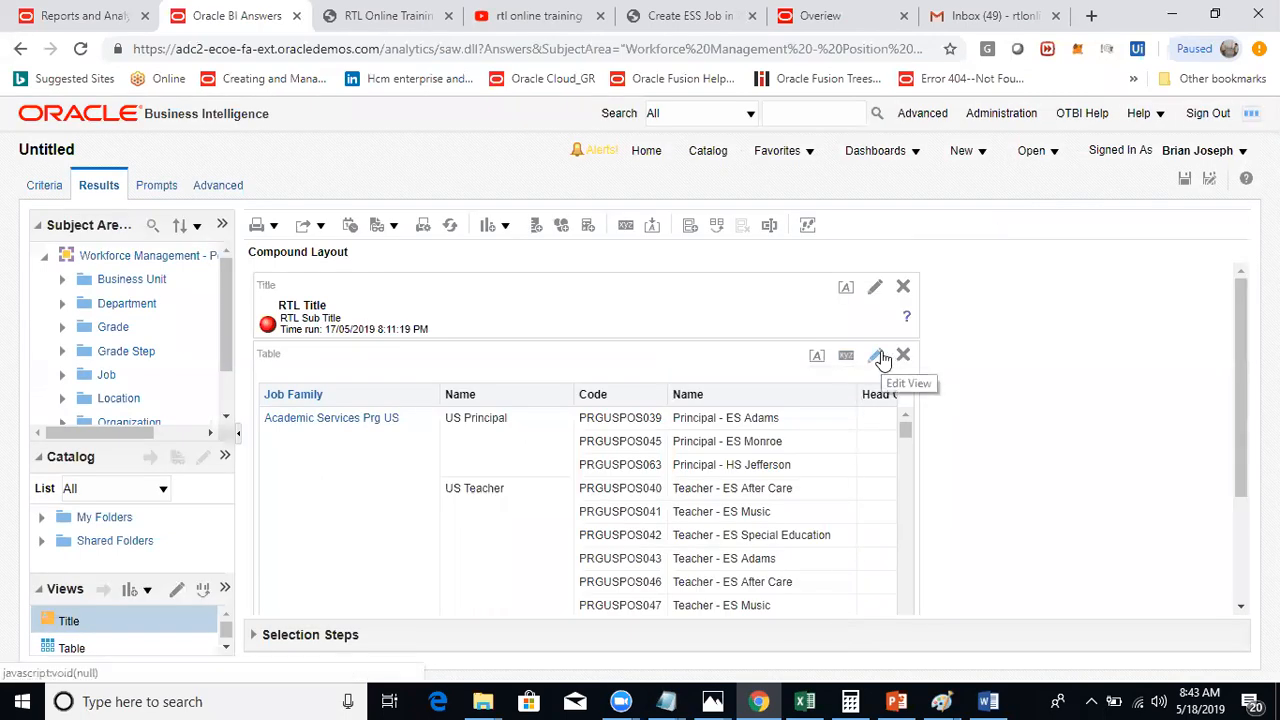
Step: Edit the table view so rows are sectioned by Job Family, then finish editing
click(876, 356)
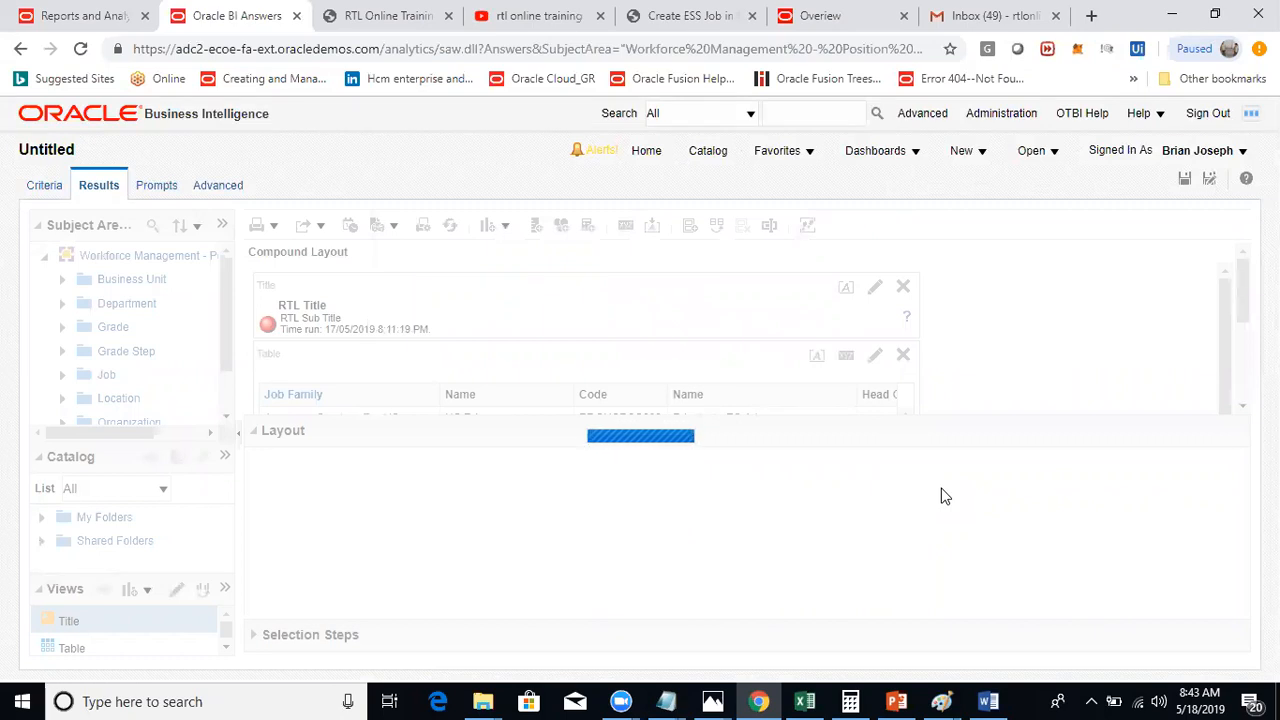
mouse_move(992, 328)
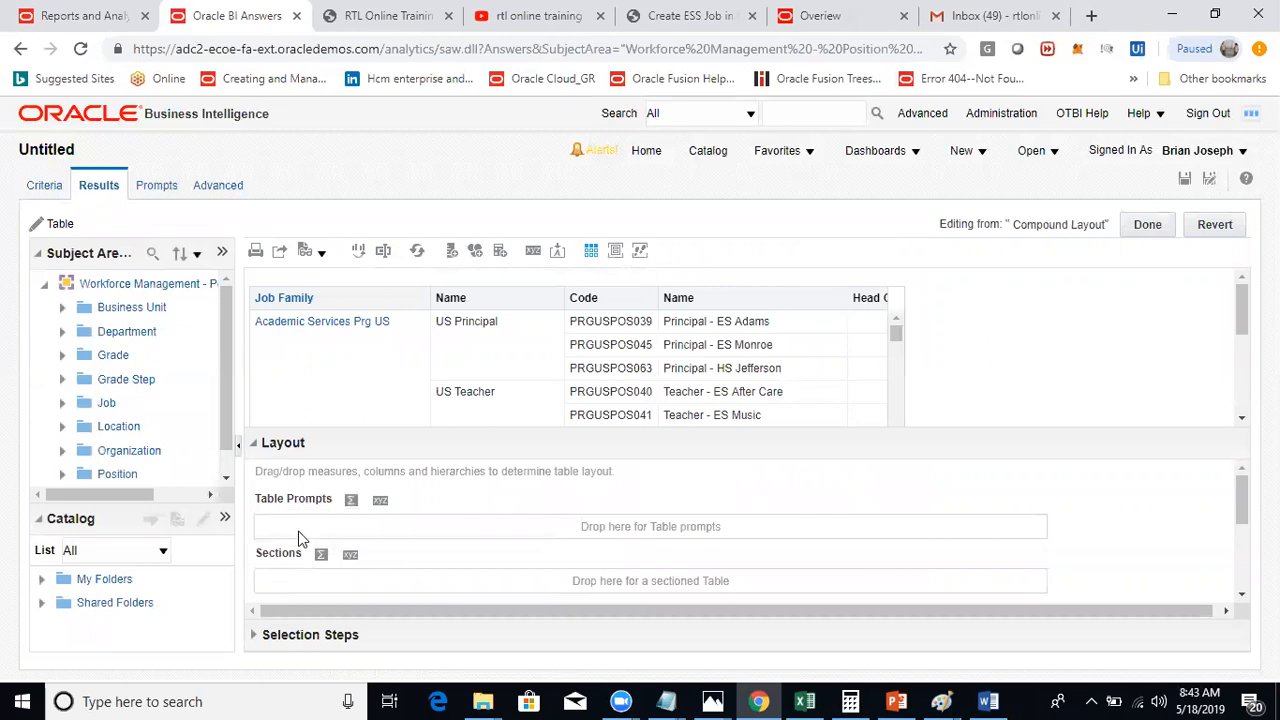
mouse_move(364, 536)
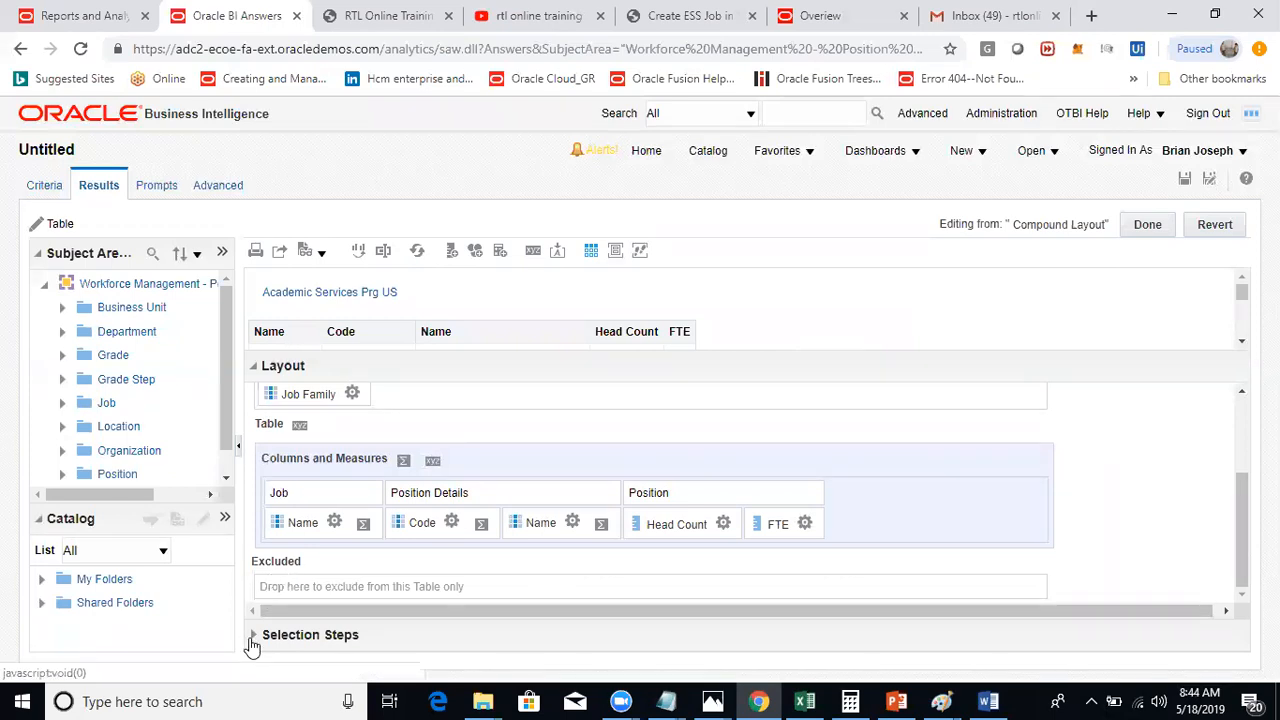
click(252, 634)
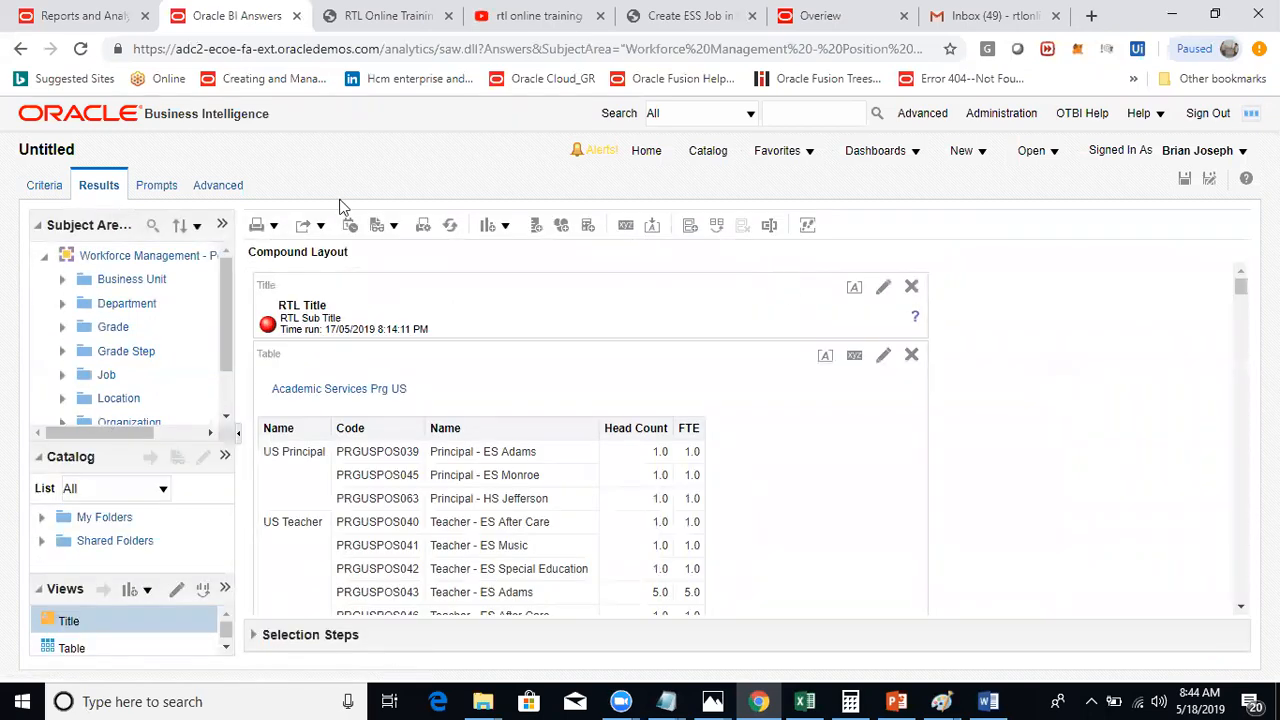
Step: Scroll the full-page preview down through the job-family section tables
click(316, 224)
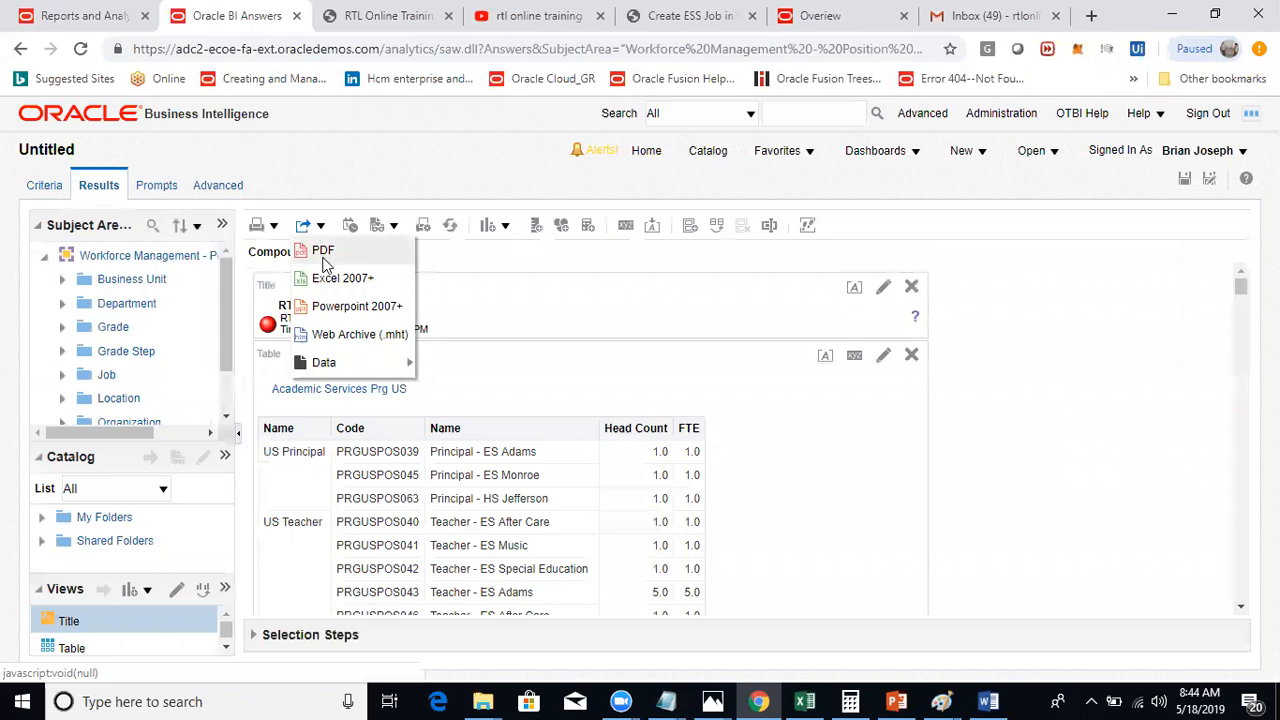
mouse_move(396, 232)
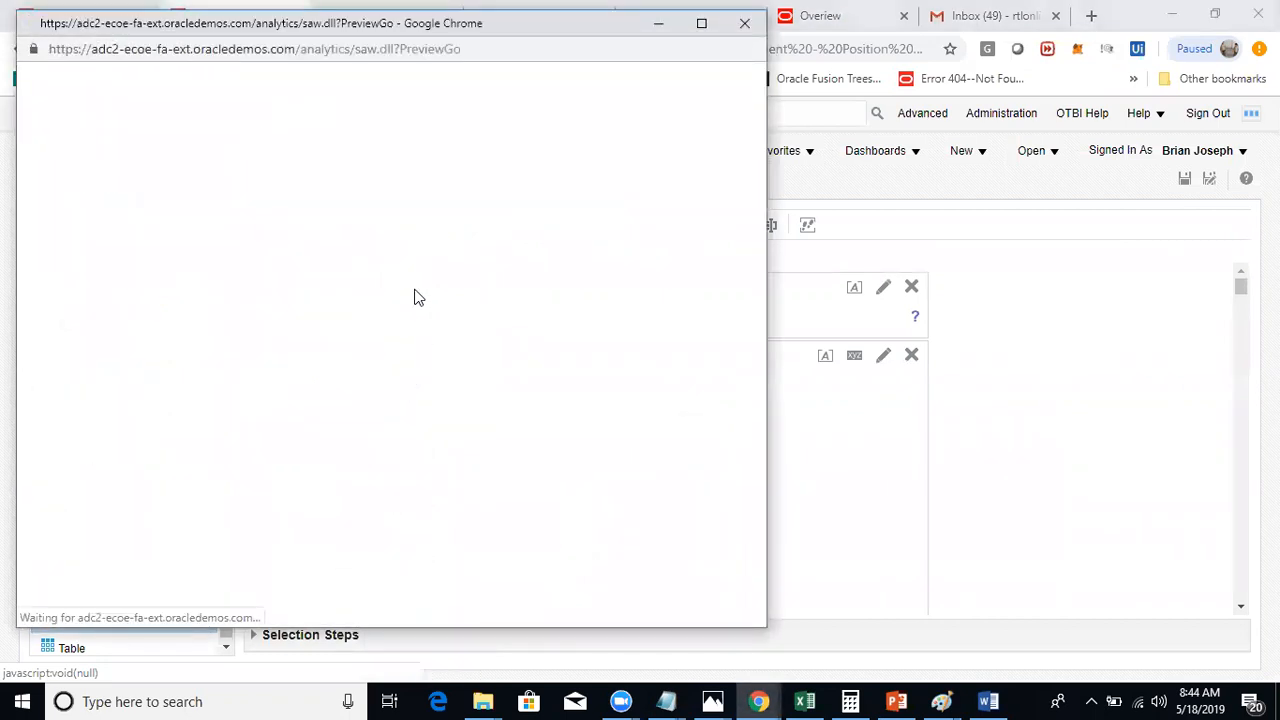
mouse_move(212, 26)
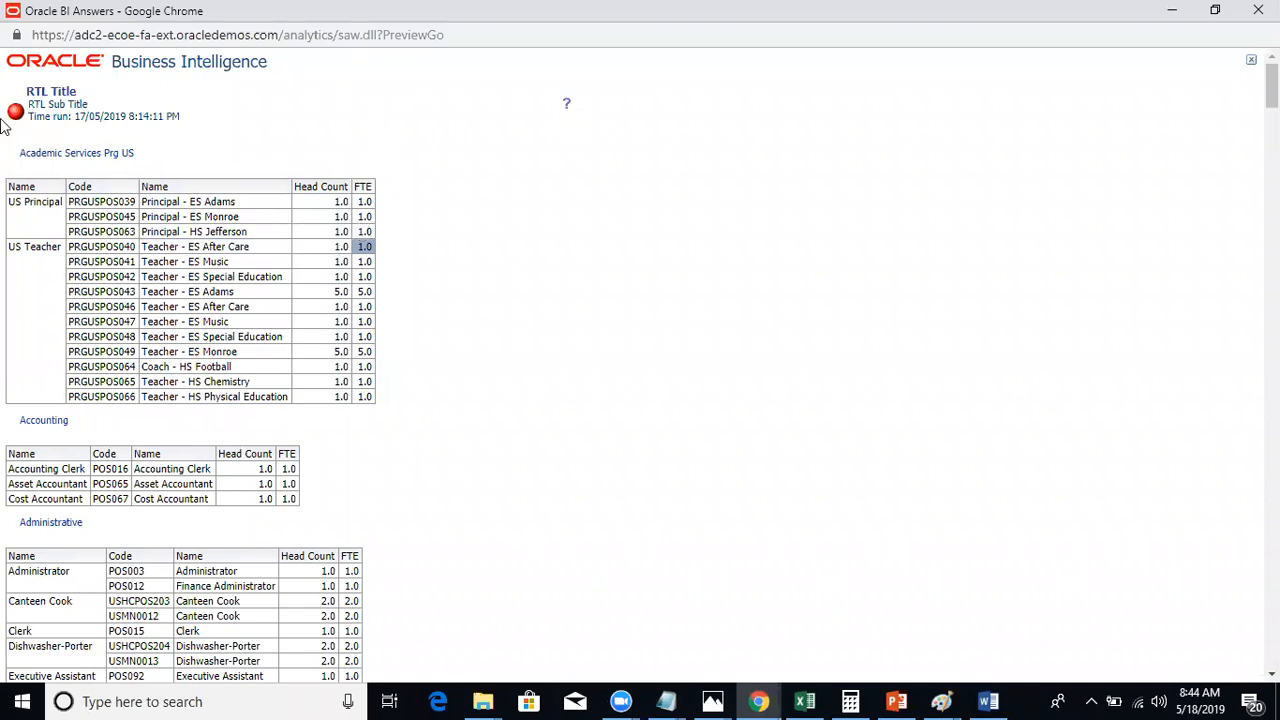
scroll(down, 3)
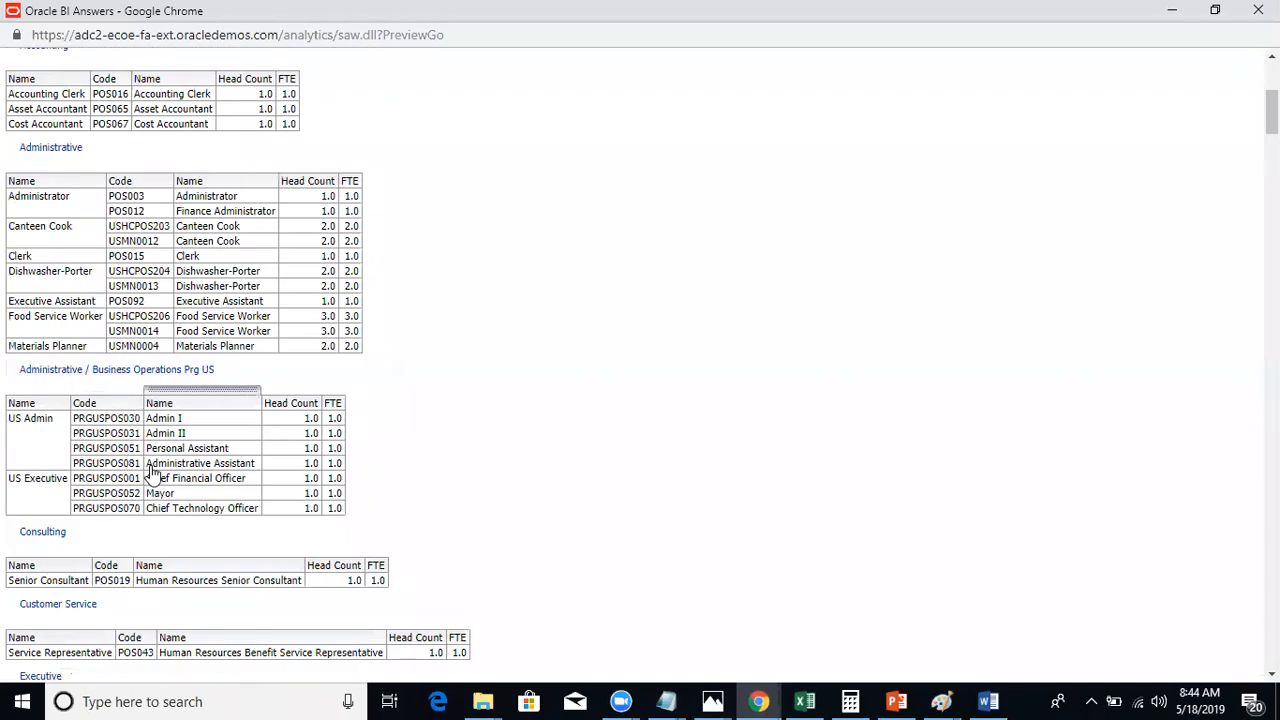
scroll(down, 3)
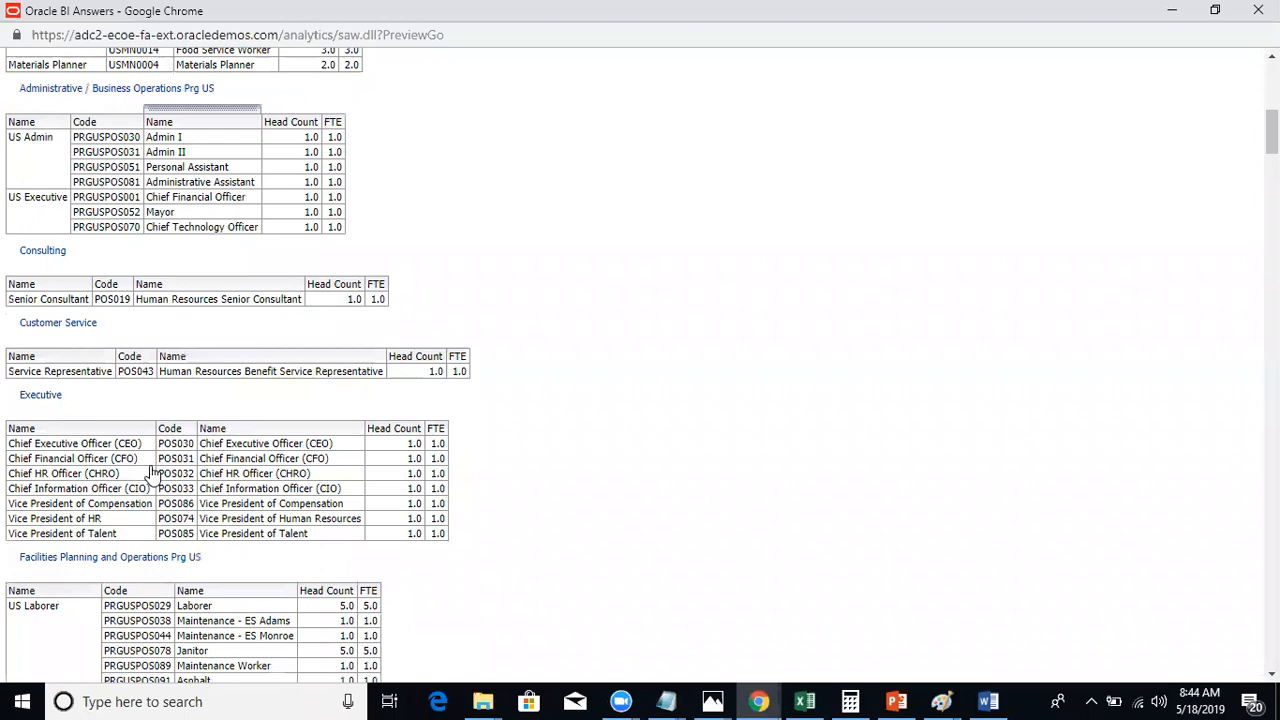
scroll(down, 3)
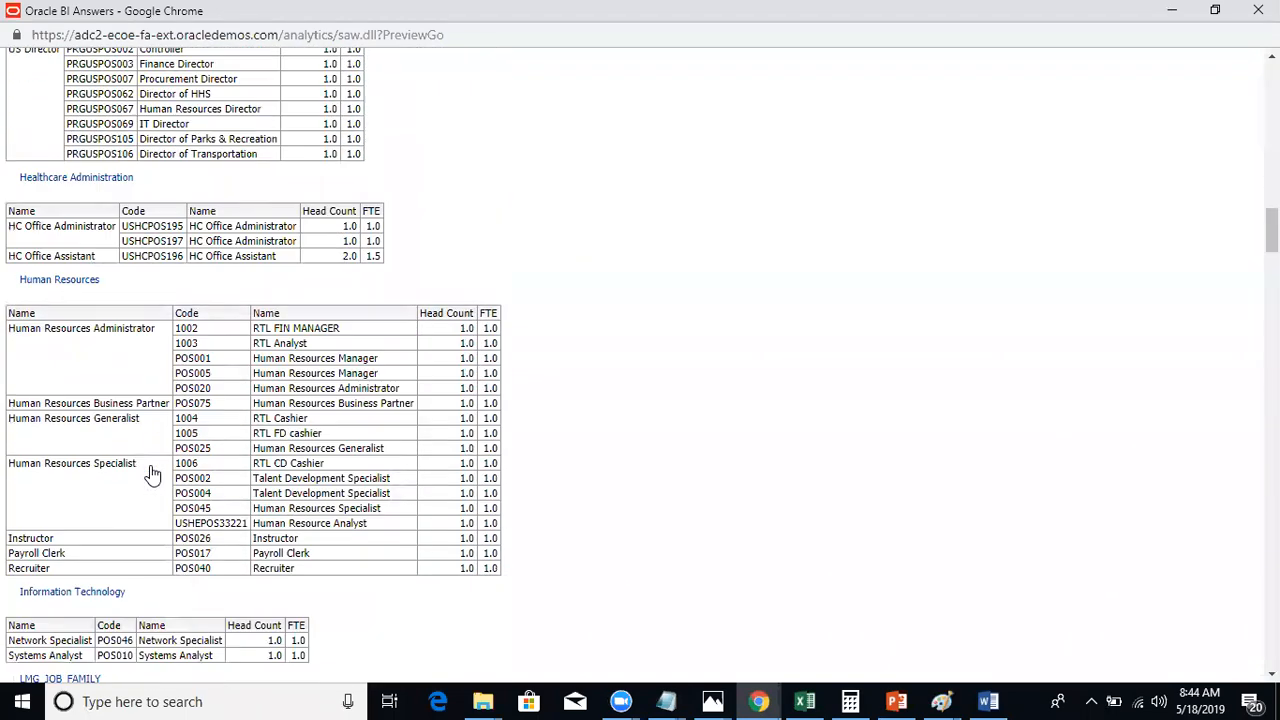
scroll(down, 3)
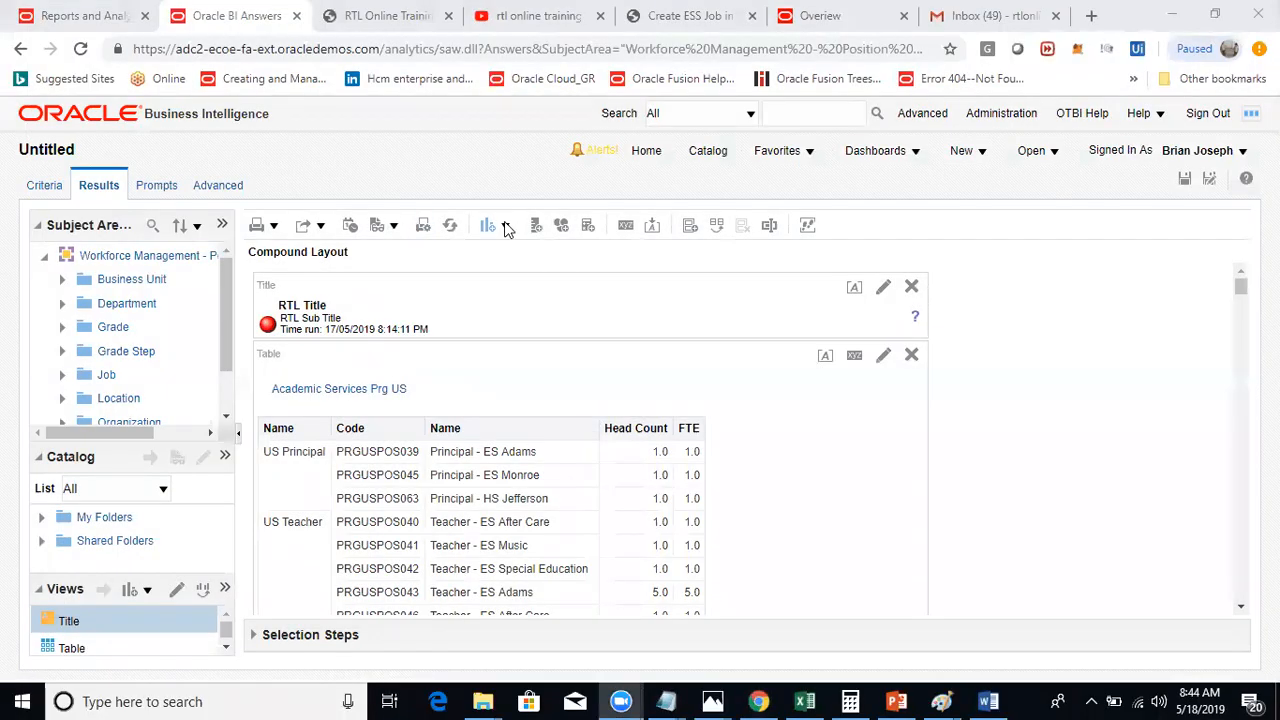
Step: Add a pie graph view showing Head Count and FTE with job family, code and name prompts
click(488, 224)
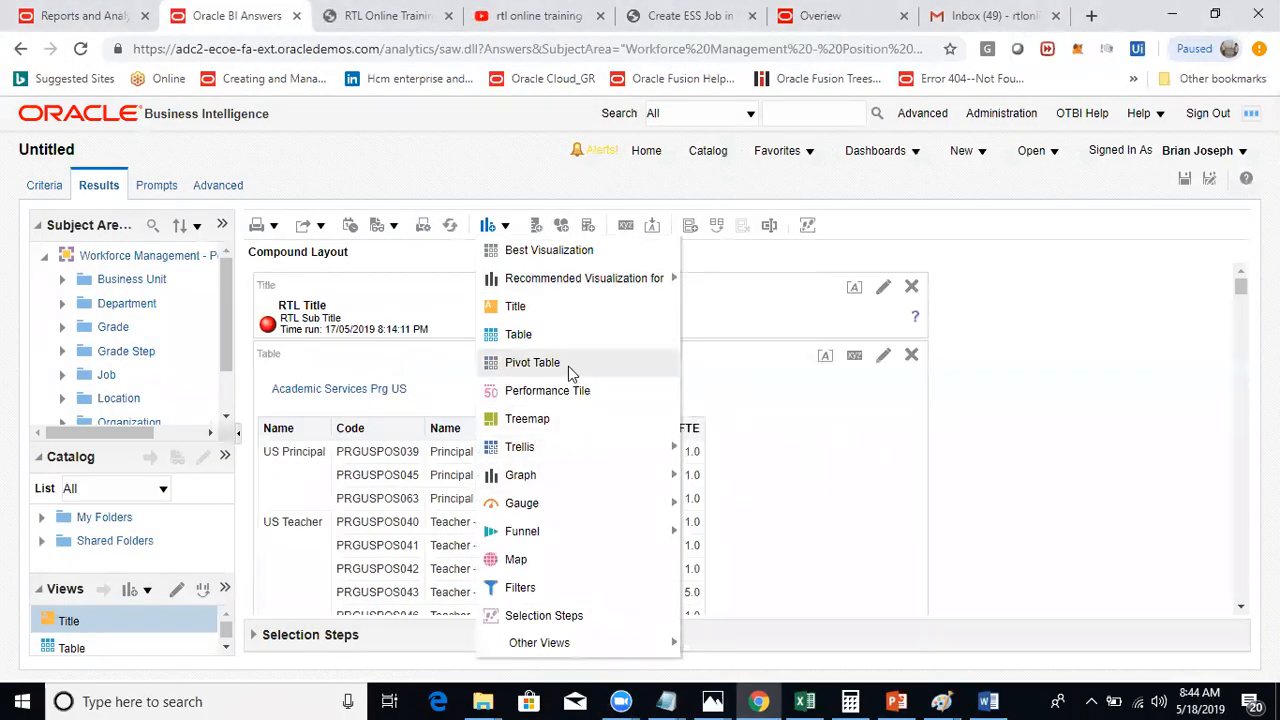
mouse_move(520, 474)
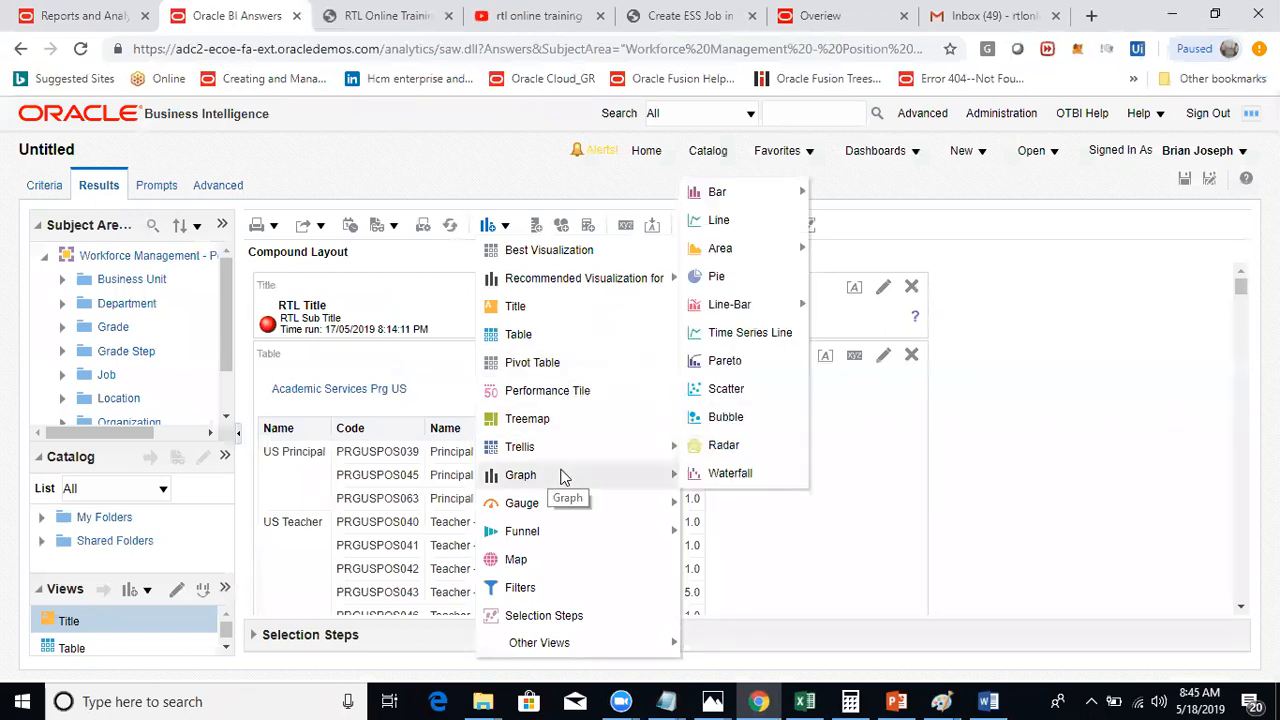
click(1116, 408)
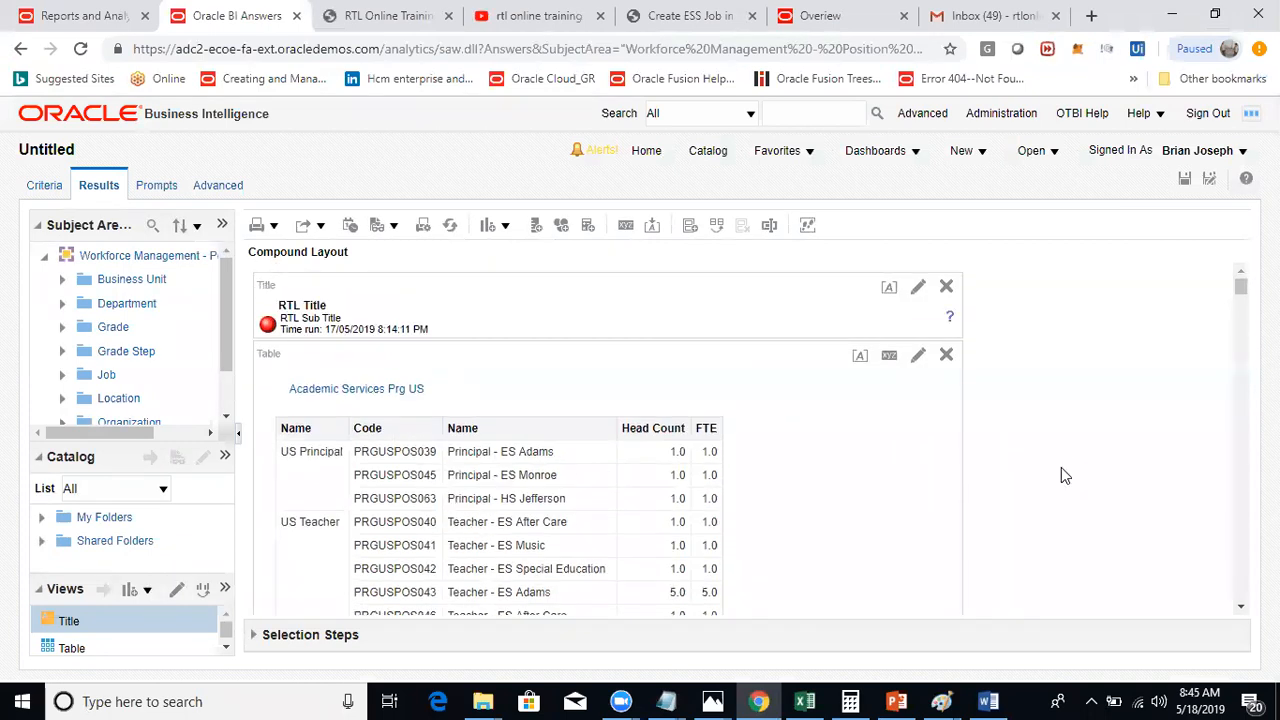
scroll(down, 3)
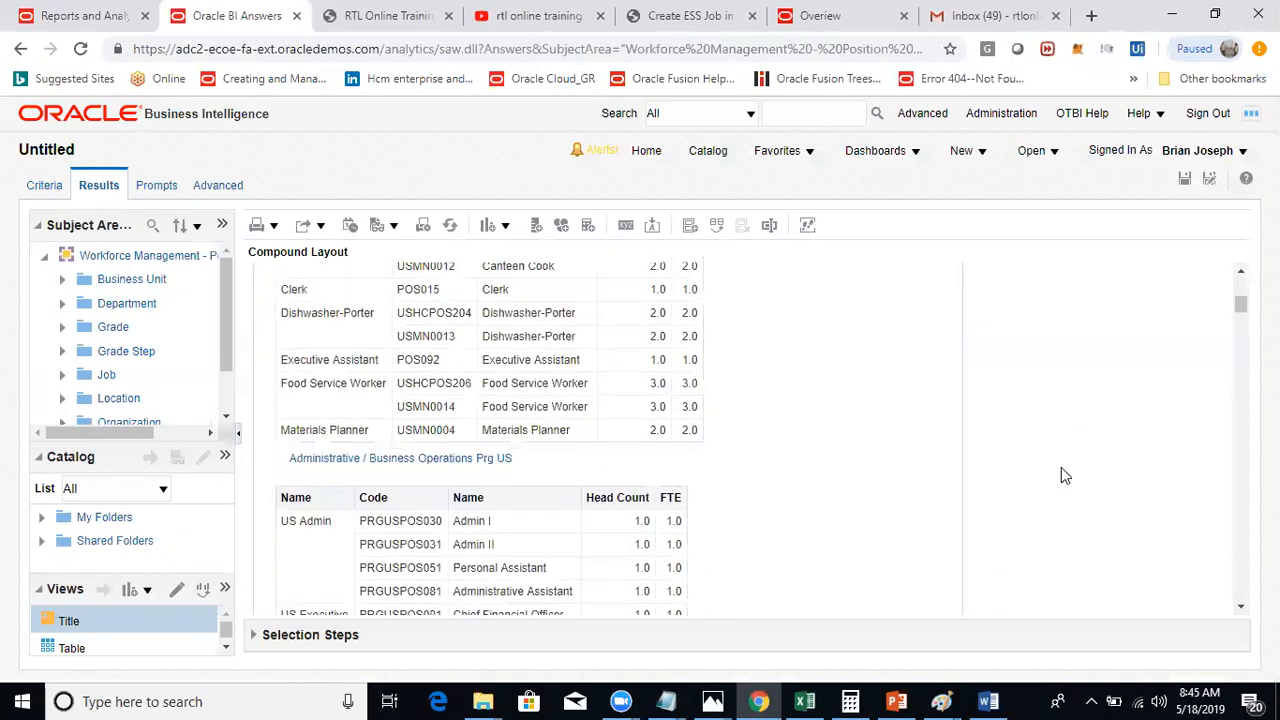
scroll(down, 3)
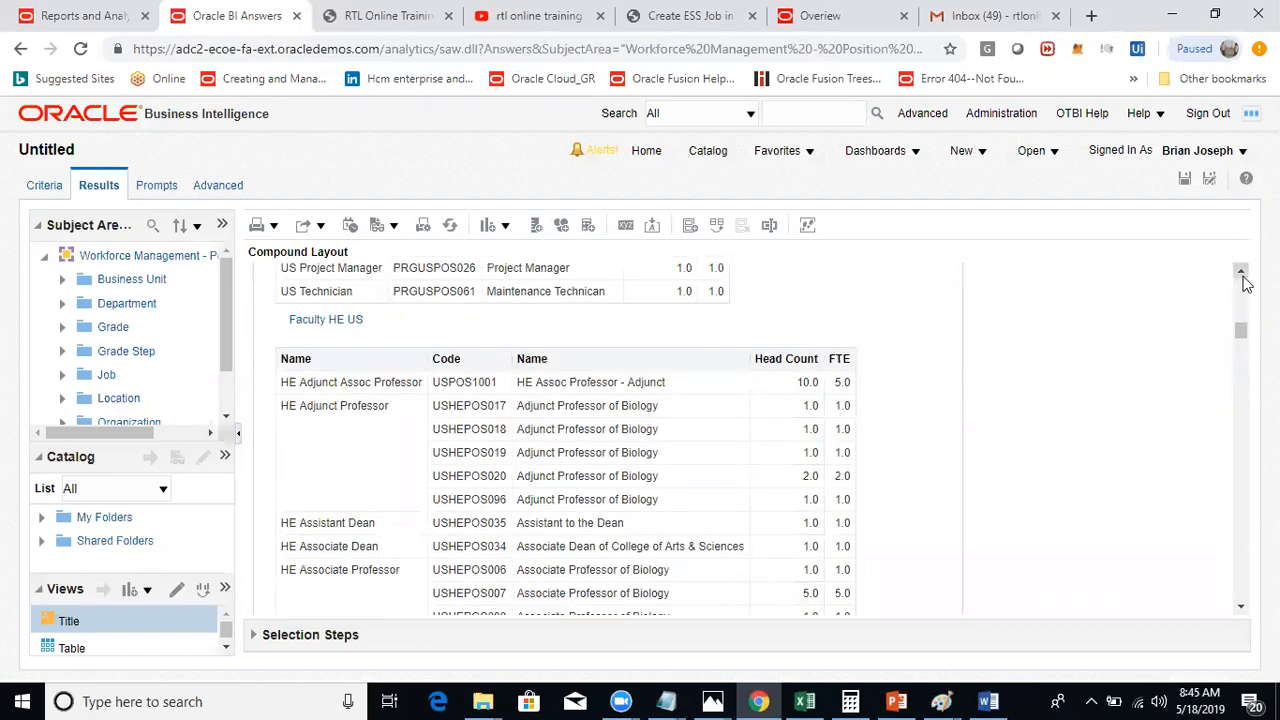
scroll(down, 3)
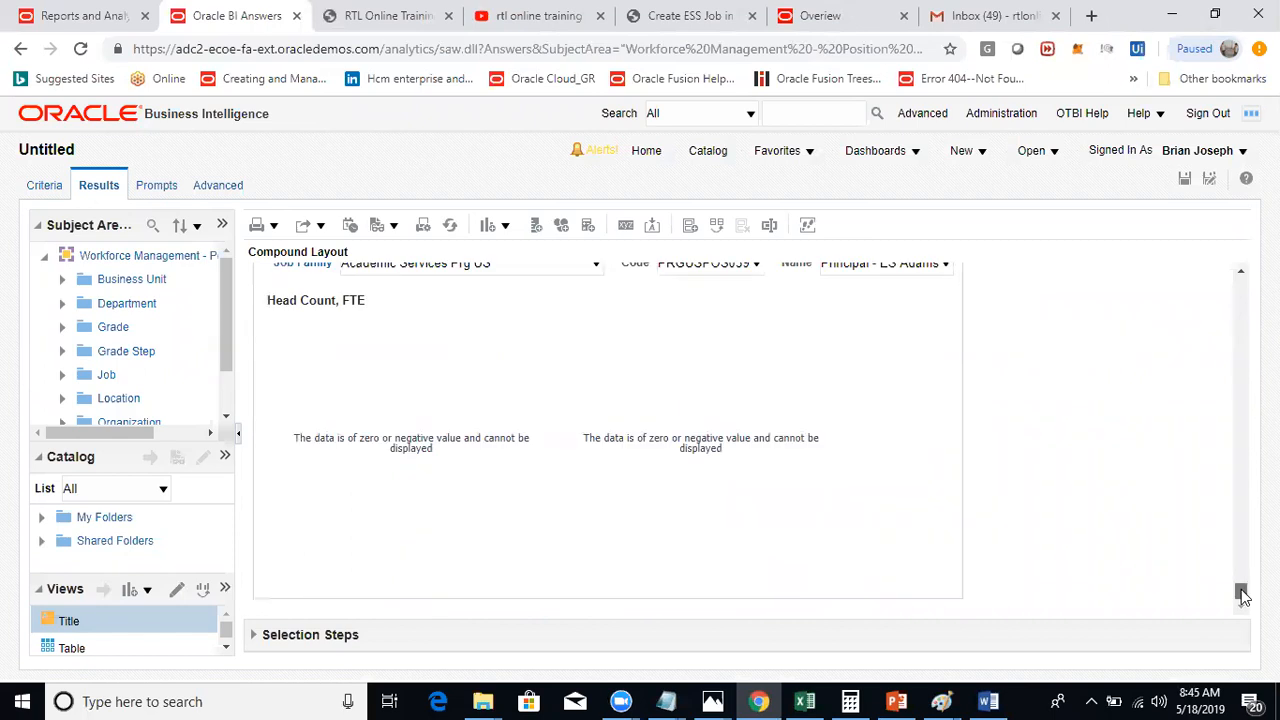
scroll(down, 3)
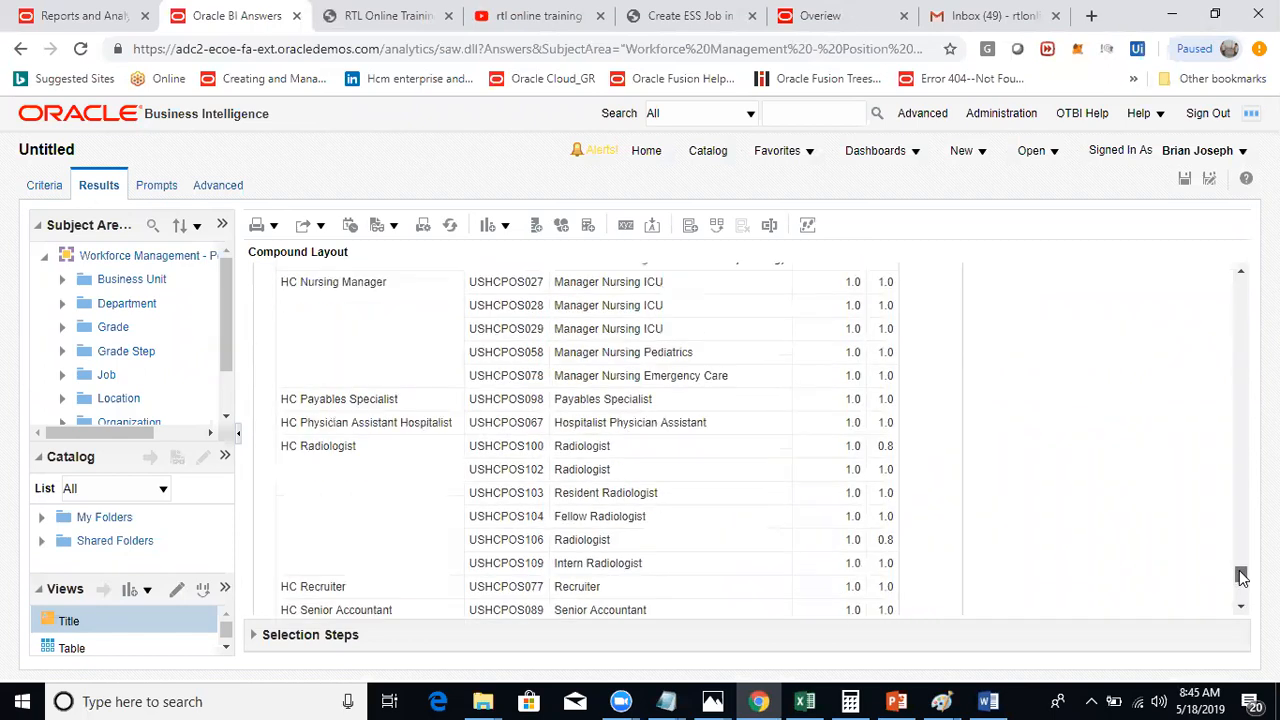
scroll(down, 3)
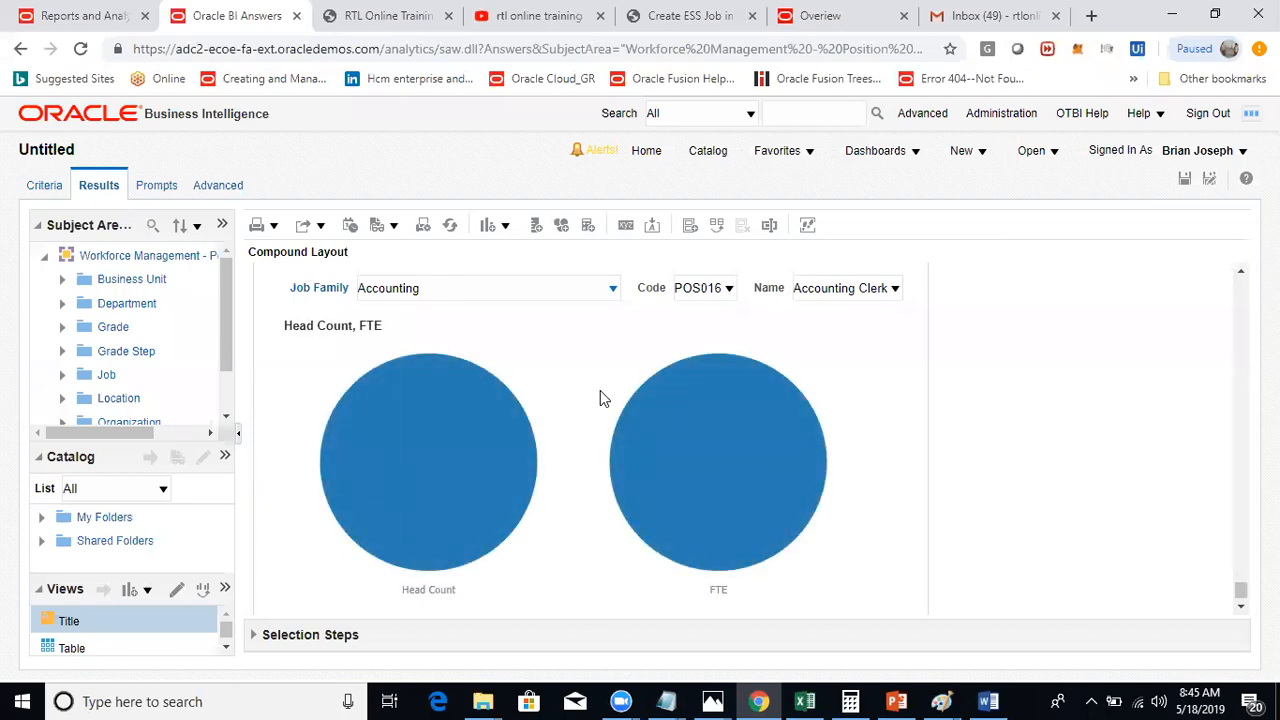
mouse_move(602, 464)
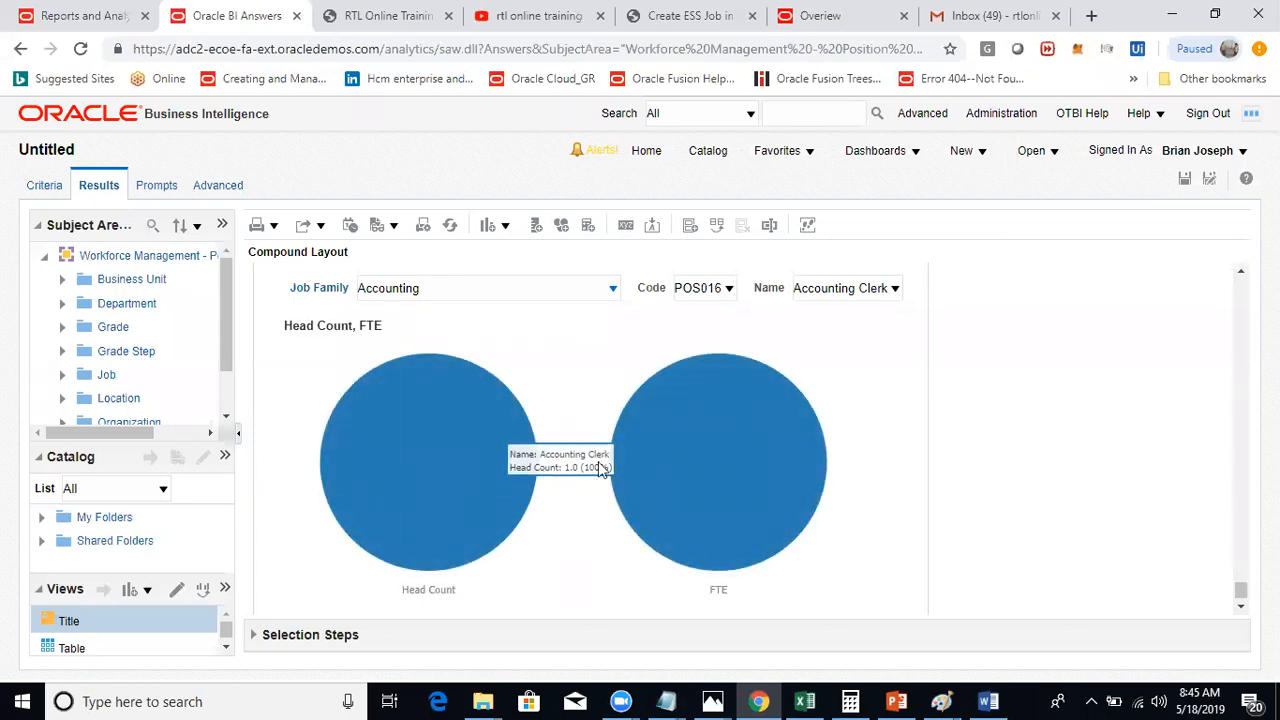
mouse_move(586, 298)
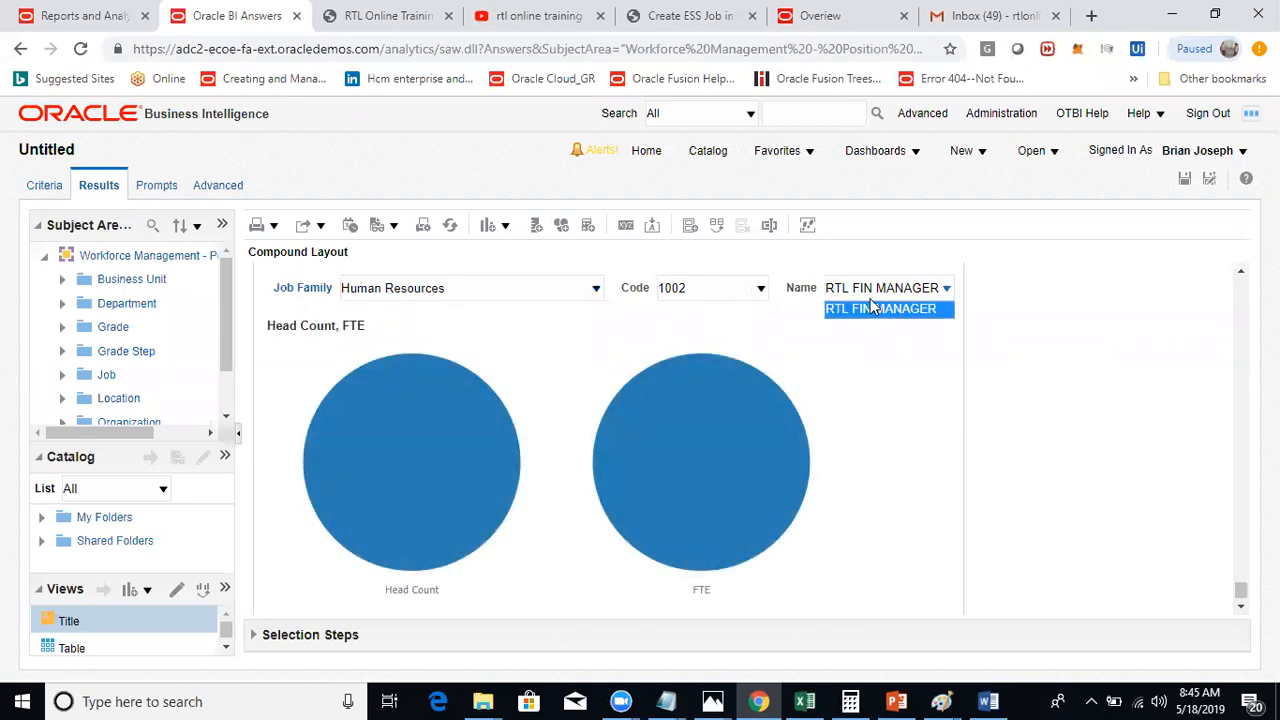
Step: Switch the pie graphs to code POS002 and start Save As for the analysis
click(768, 288)
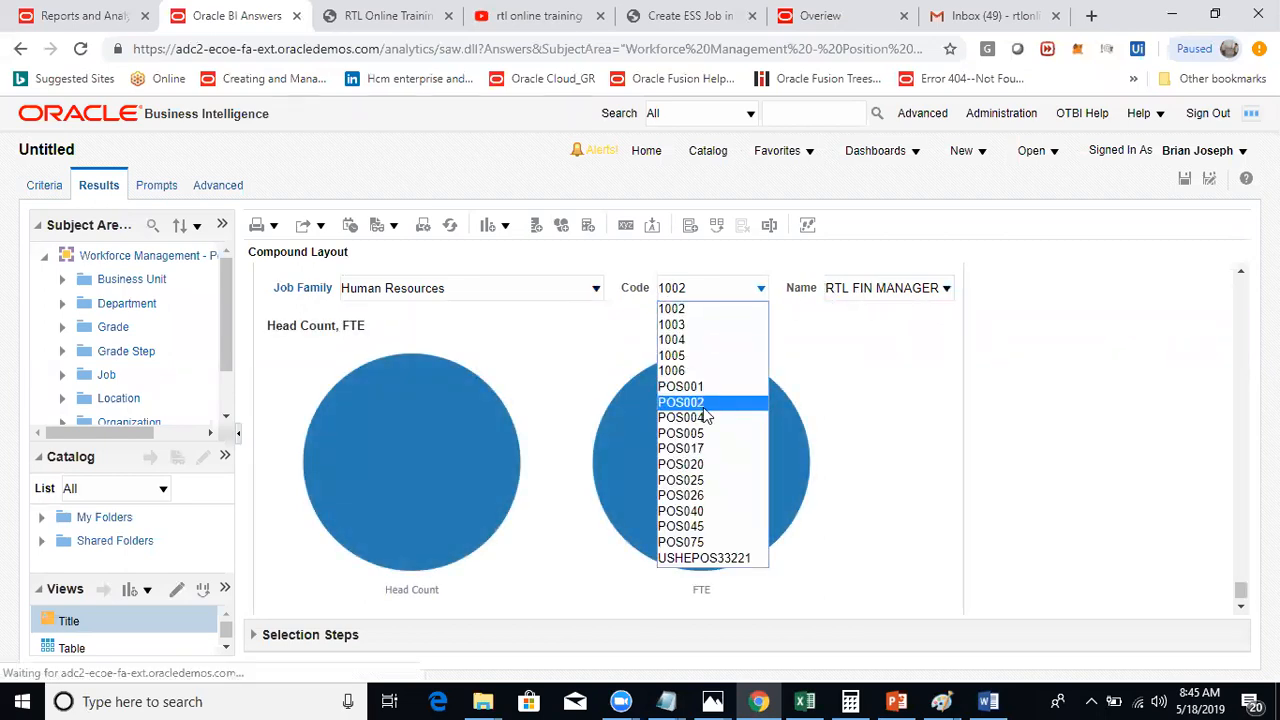
click(680, 402)
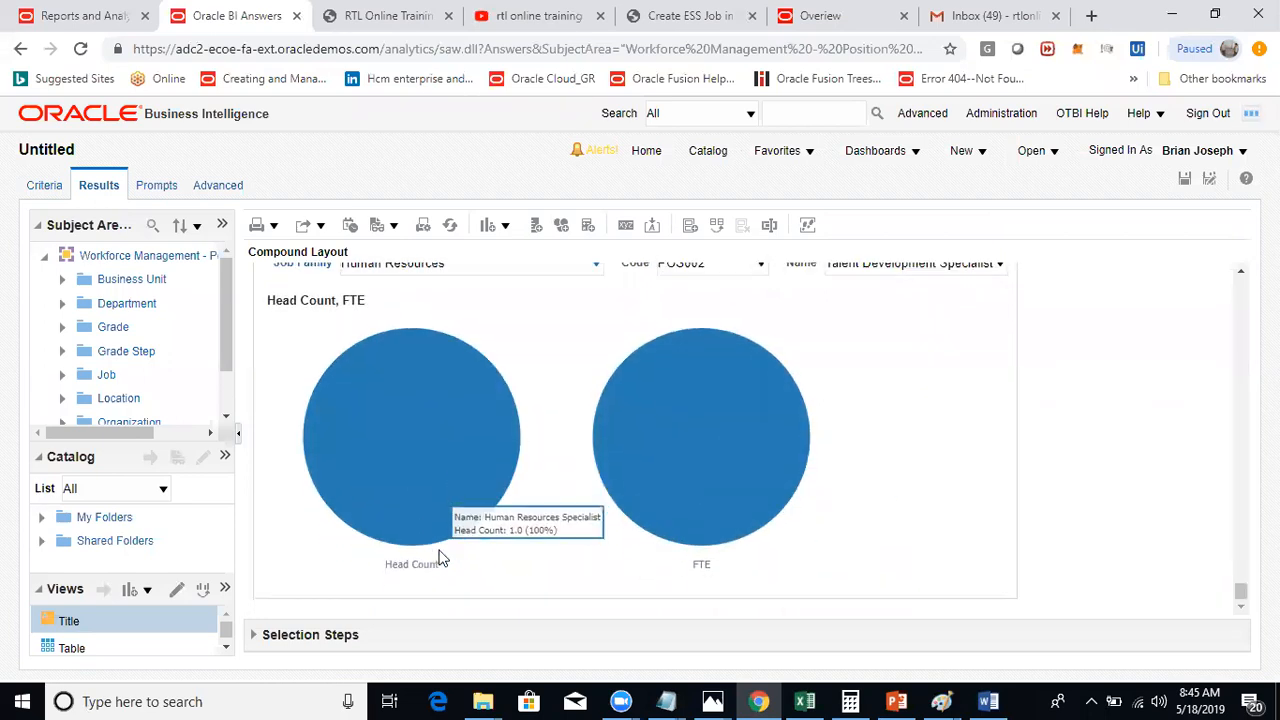
mouse_move(784, 458)
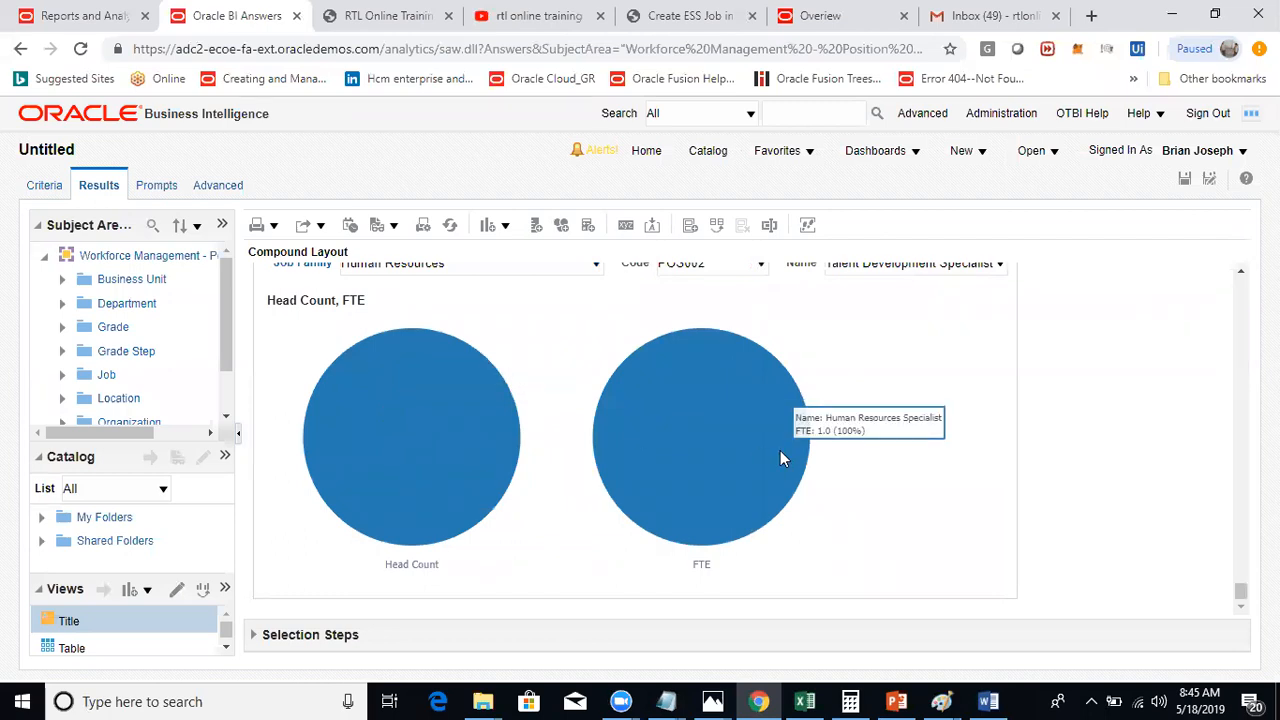
click(504, 224)
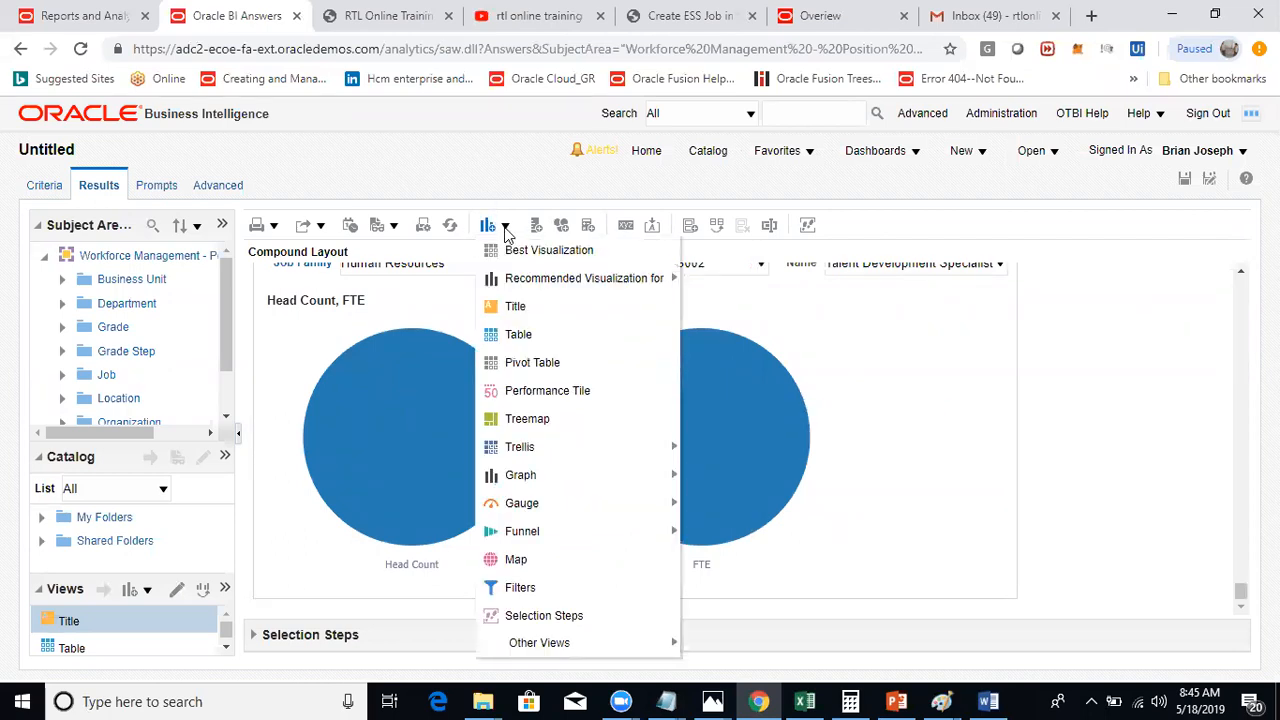
mouse_move(920, 696)
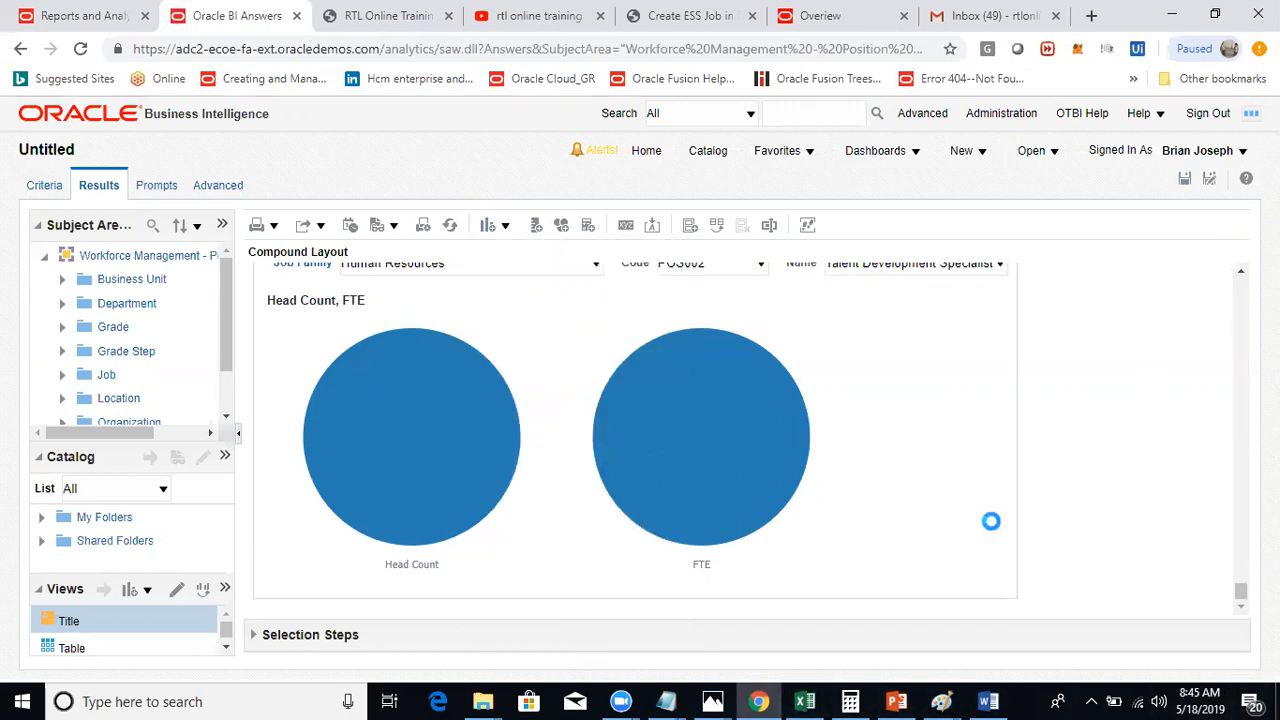
click(1184, 178)
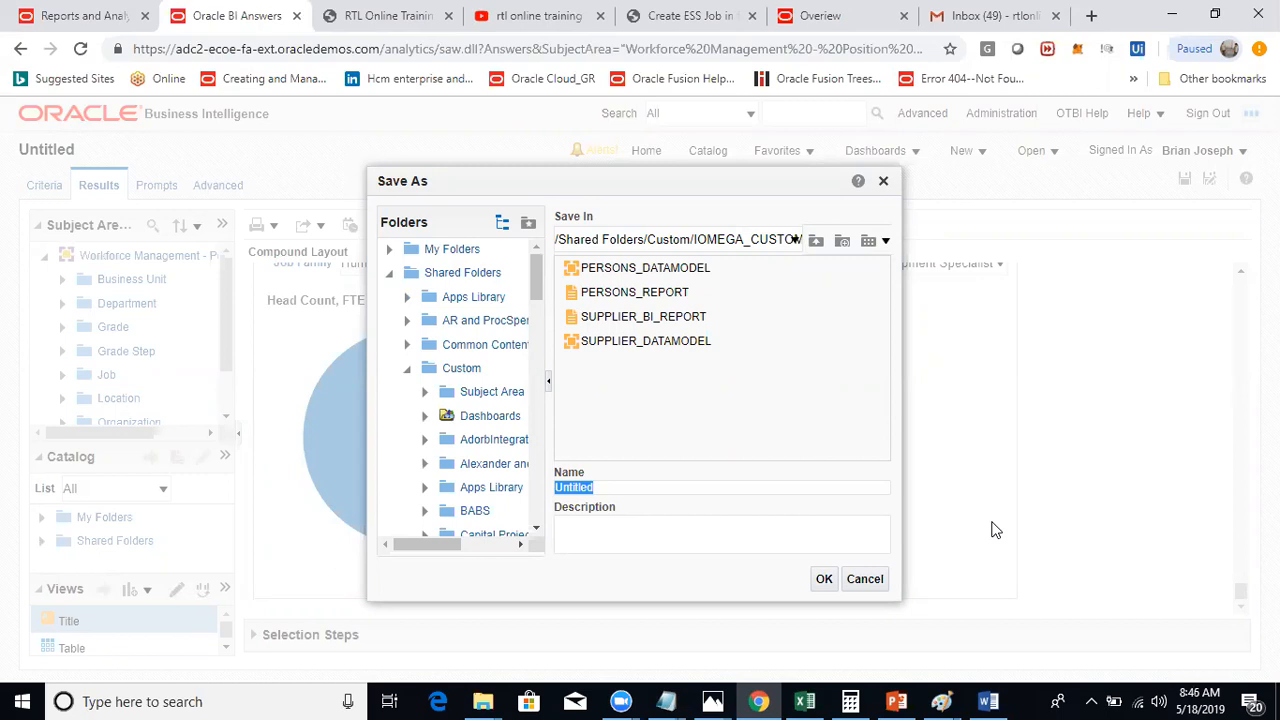
Step: Save the analysis as PERSONS_ANALYSIS in the shared folder holding PERSONS_REPORT
text(PERSONS_)
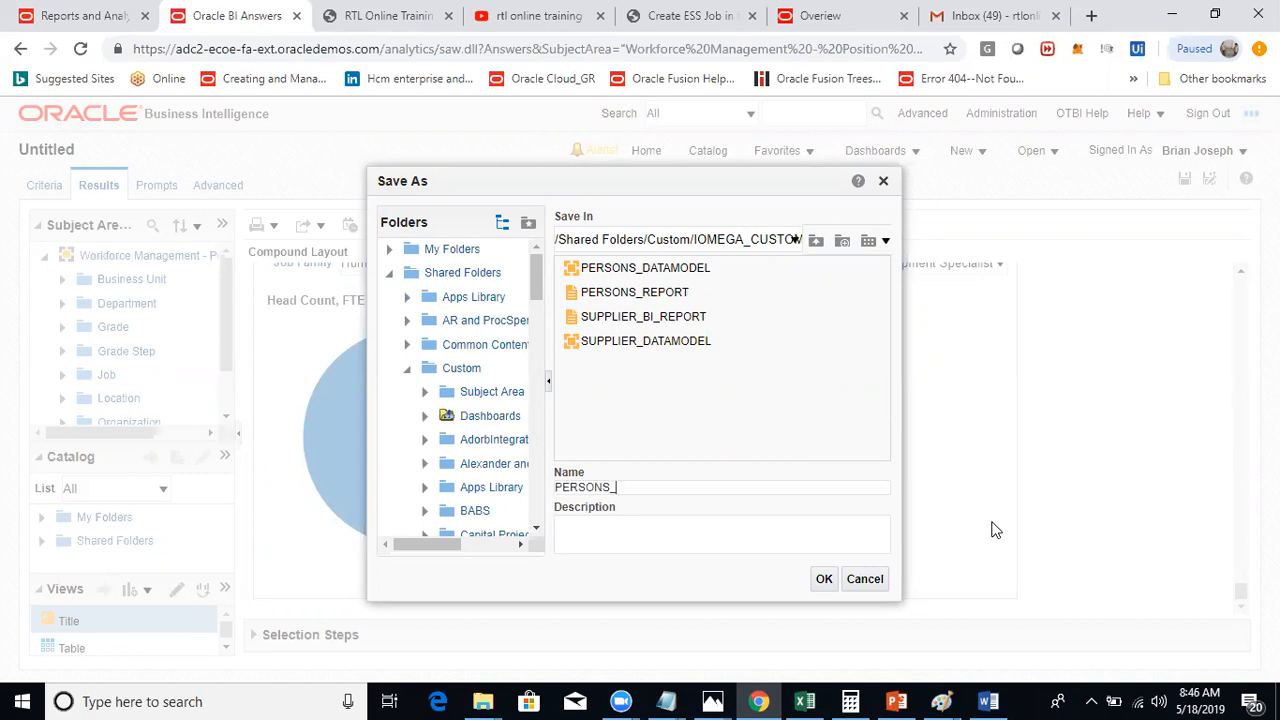
text(ANALYSIS)
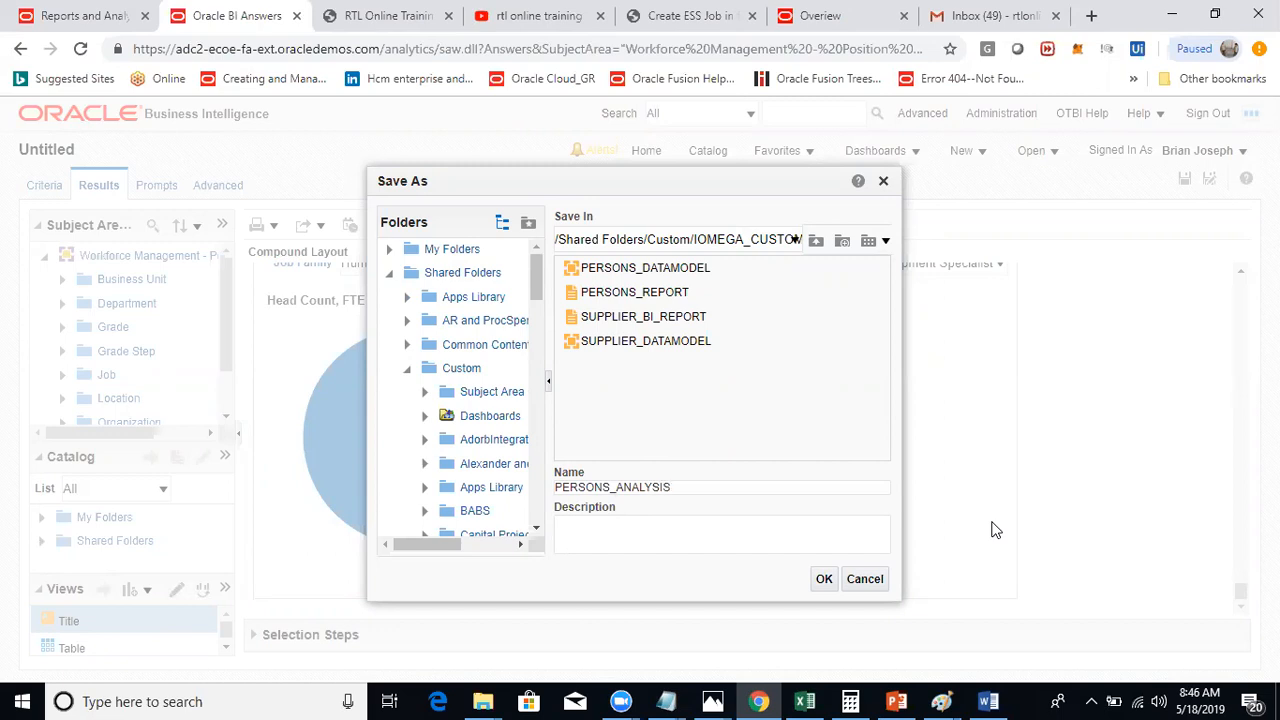
mouse_move(1044, 428)
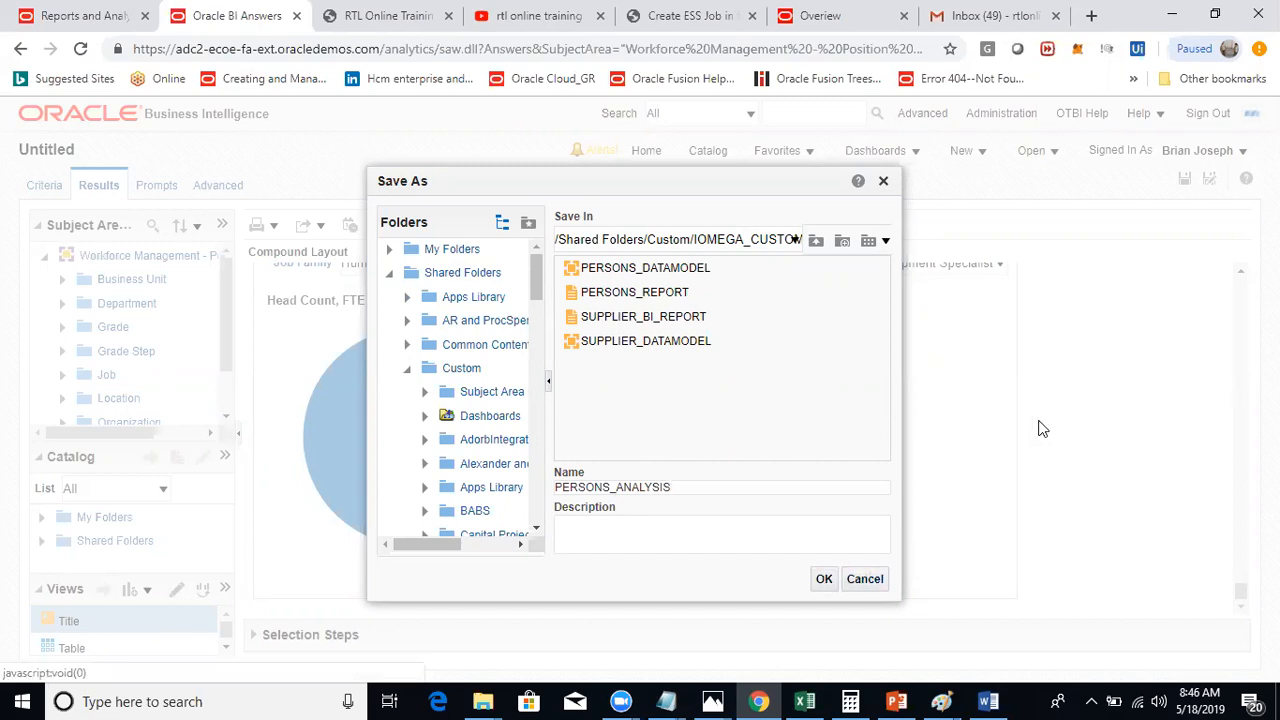
click(824, 578)
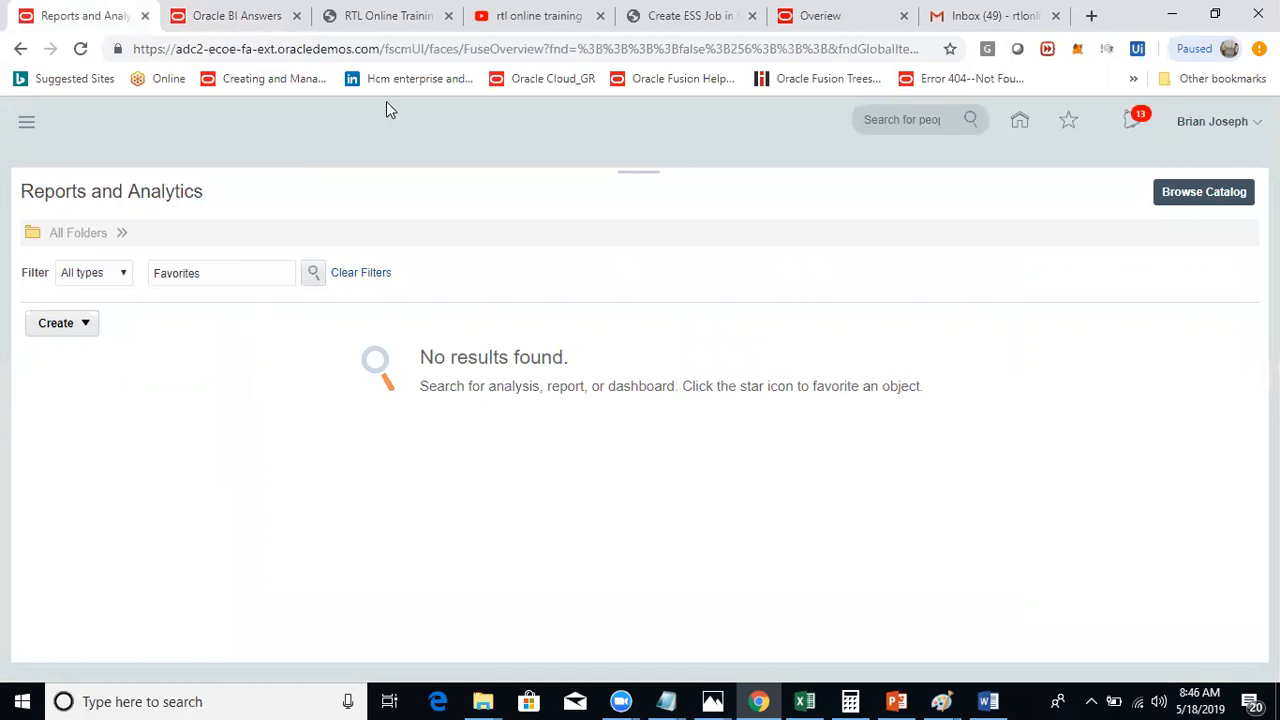
mouse_move(992, 300)
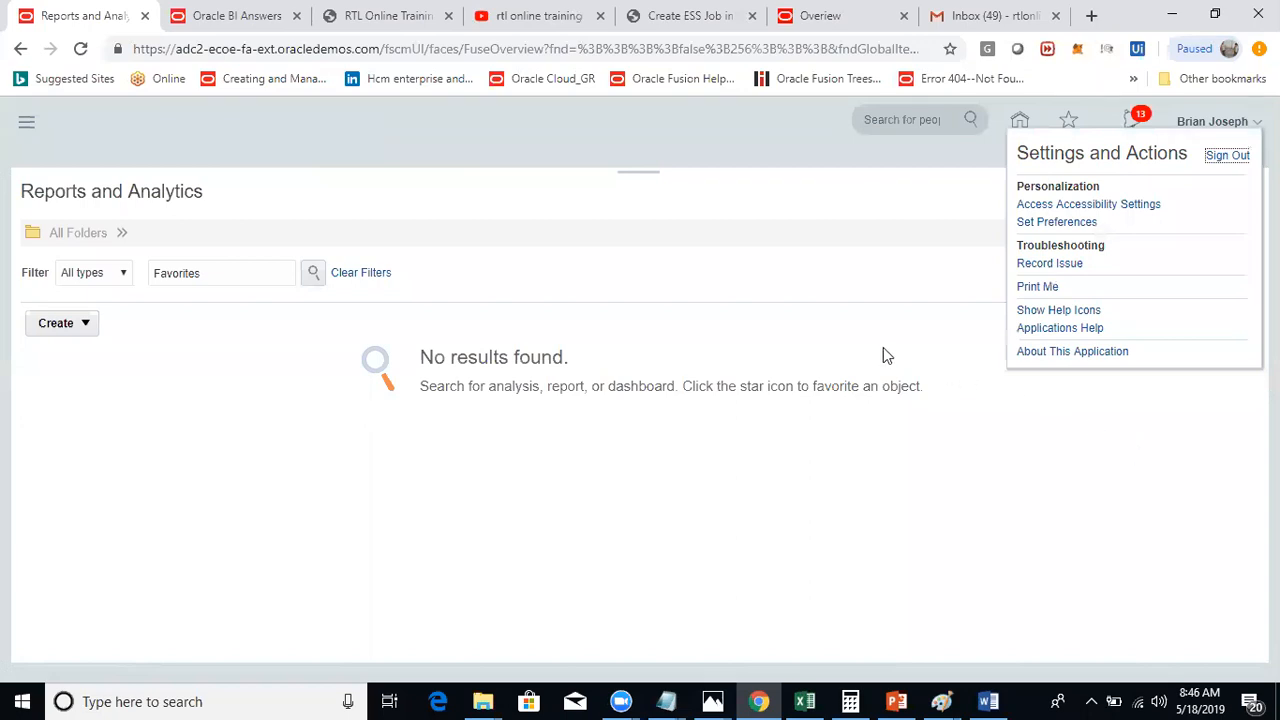
mouse_move(448, 304)
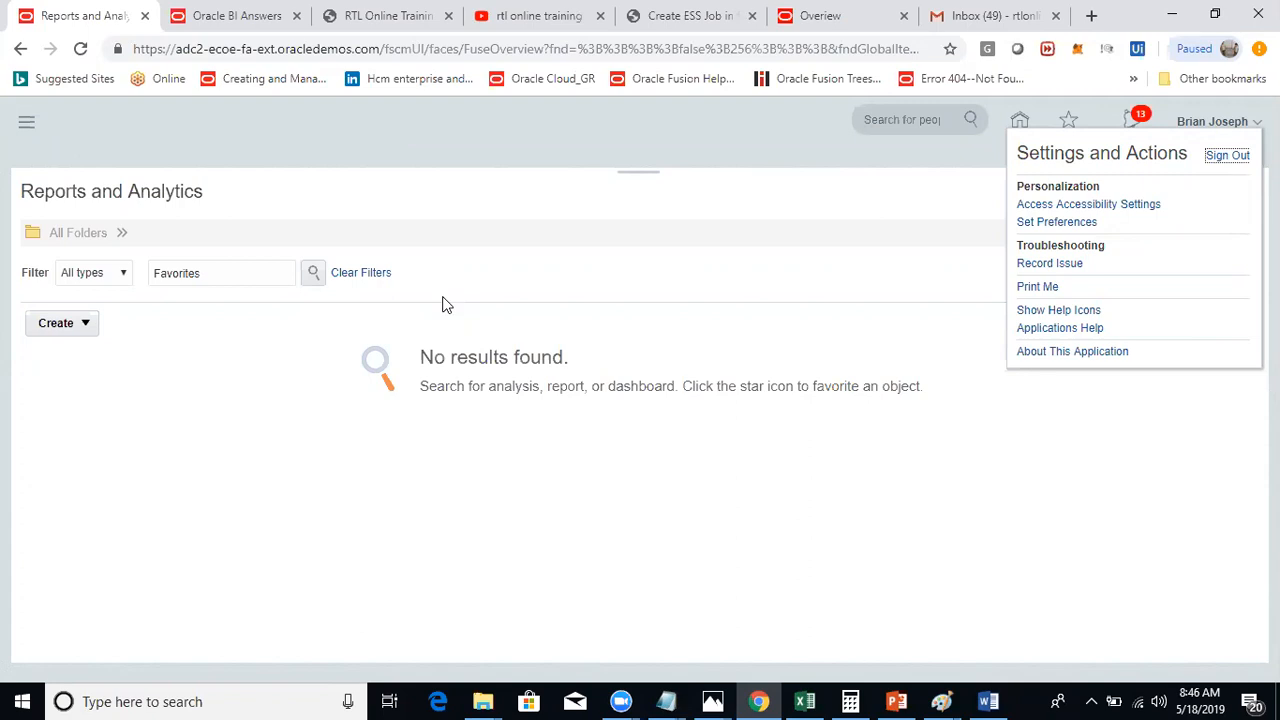
mouse_move(990, 204)
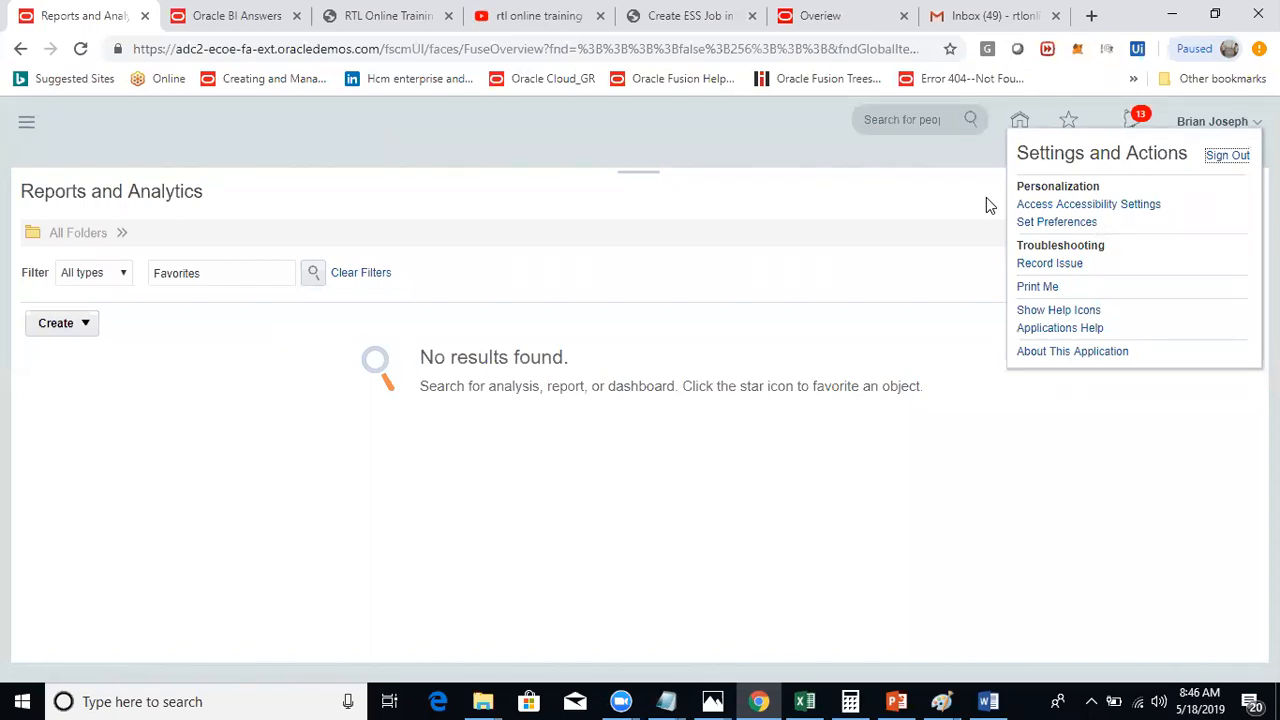
Step: Switch to the YouTube tab showing the rtl online training search results
click(538, 16)
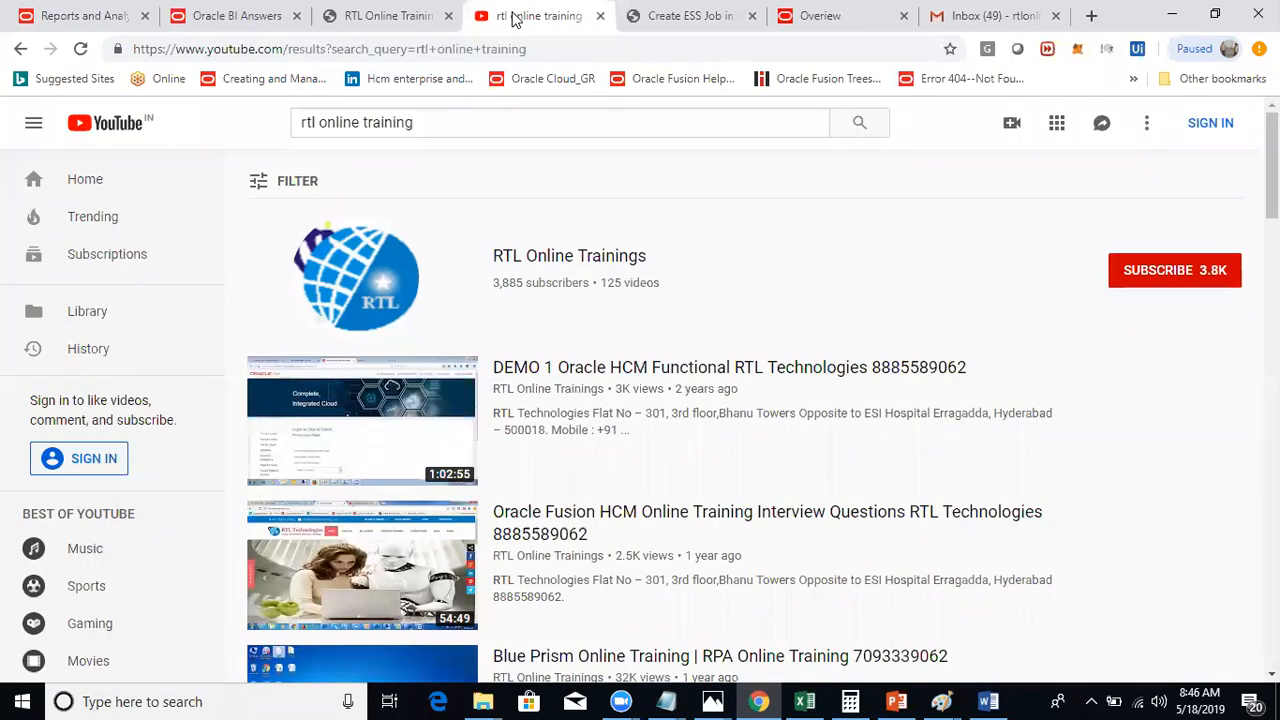
mouse_move(948, 156)
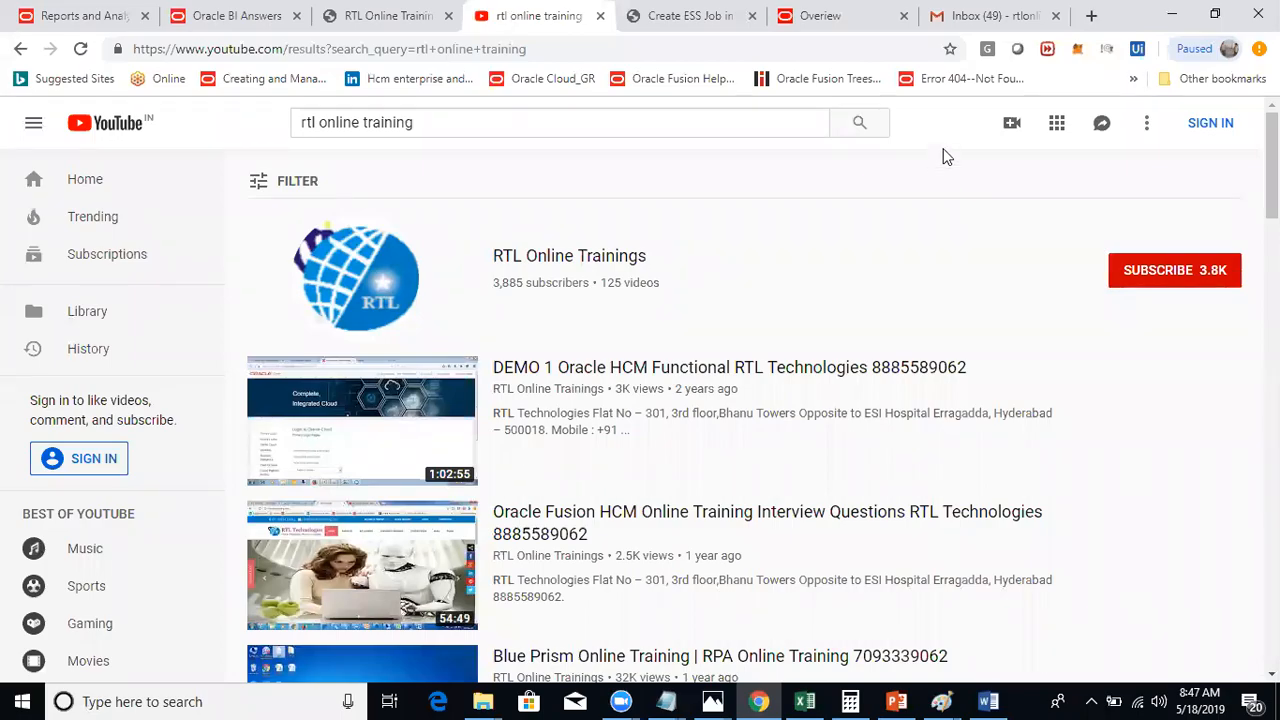